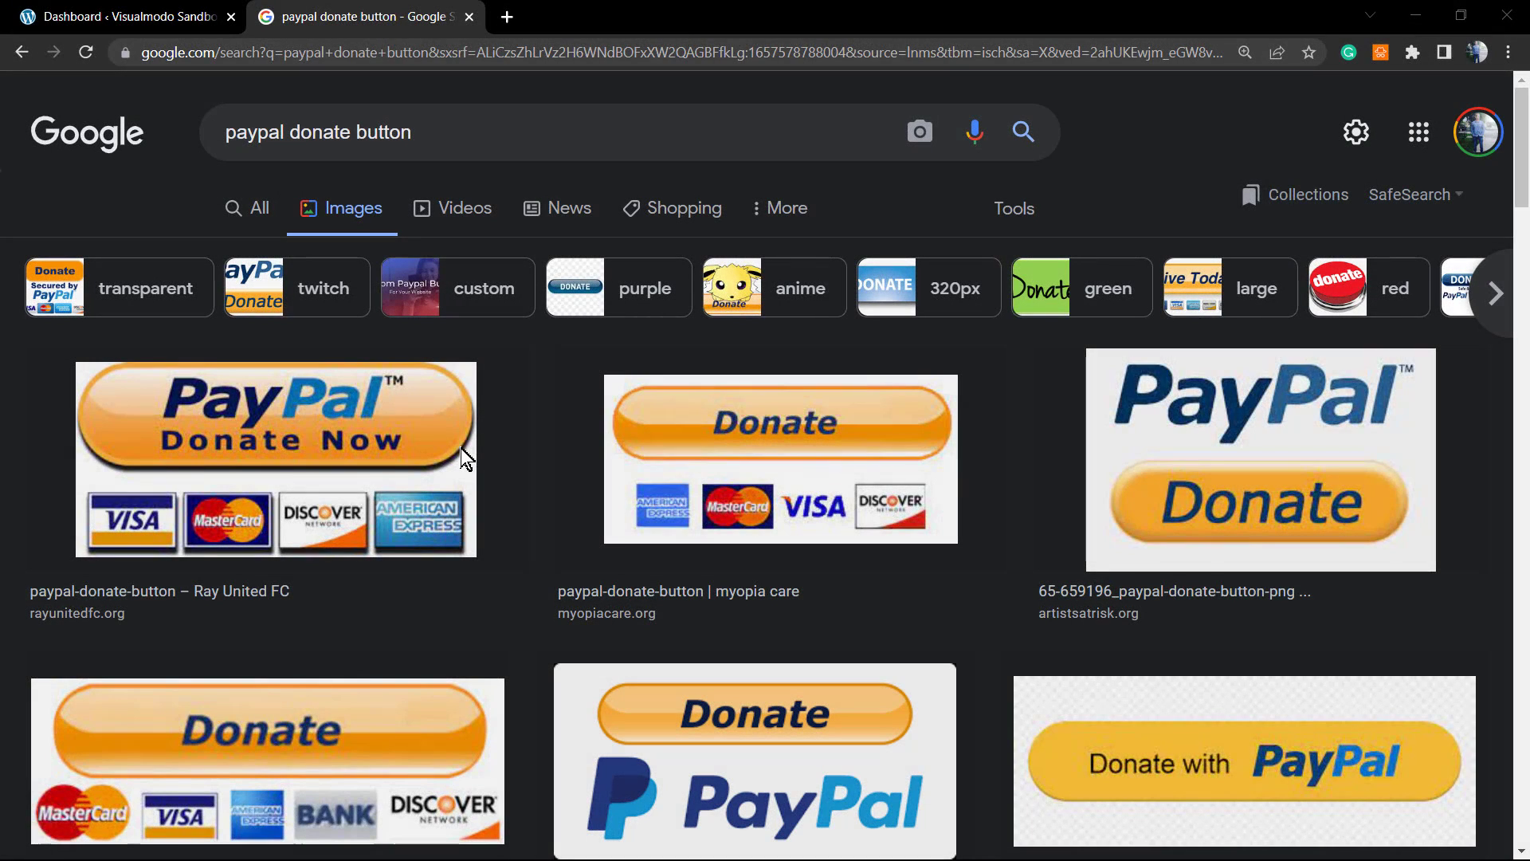
mouse_move(466, 471)
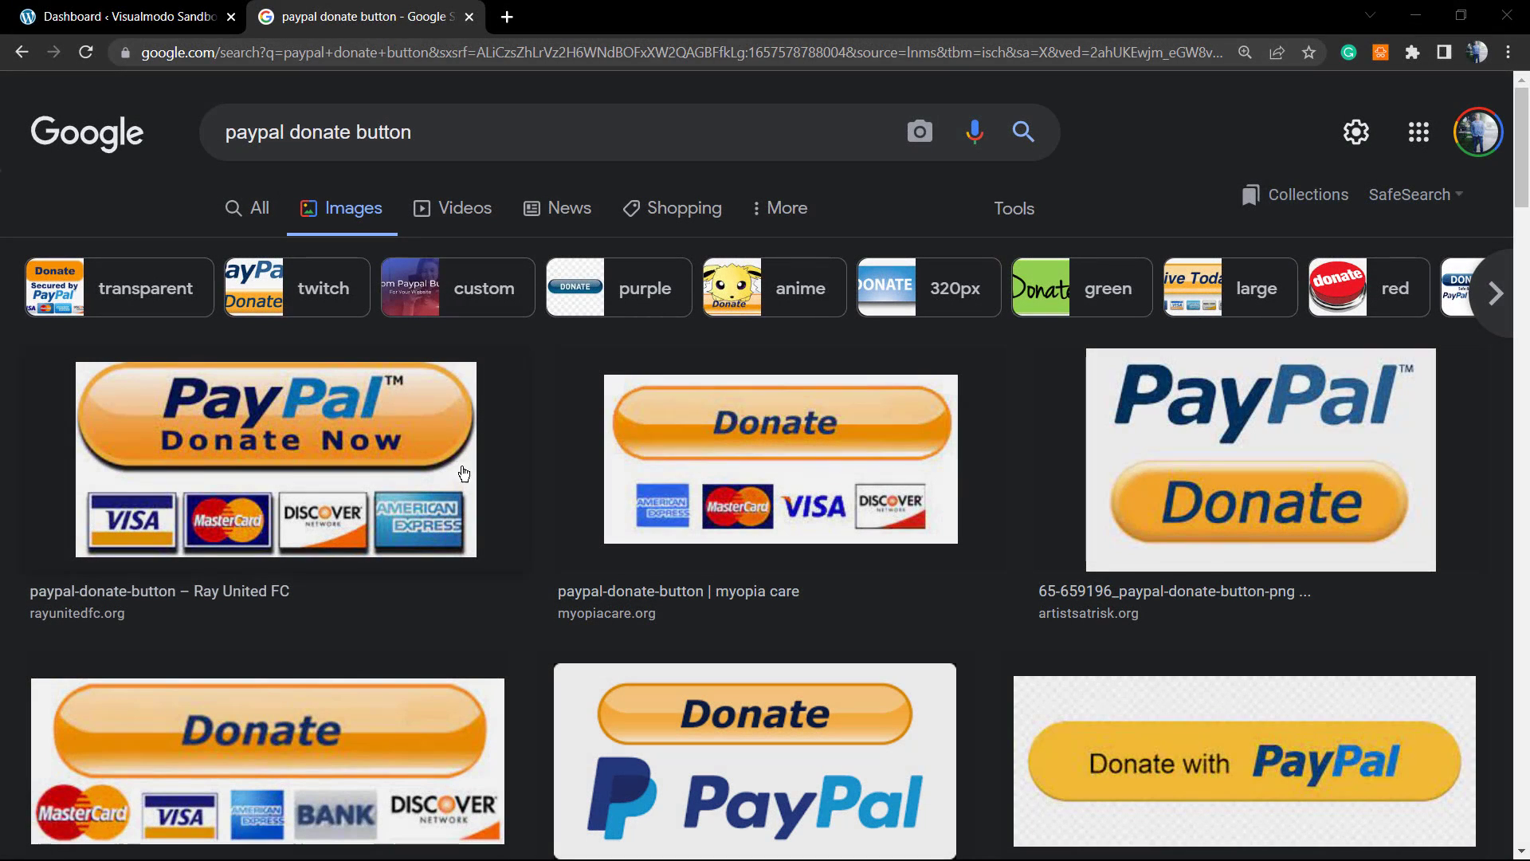
mouse_move(527, 428)
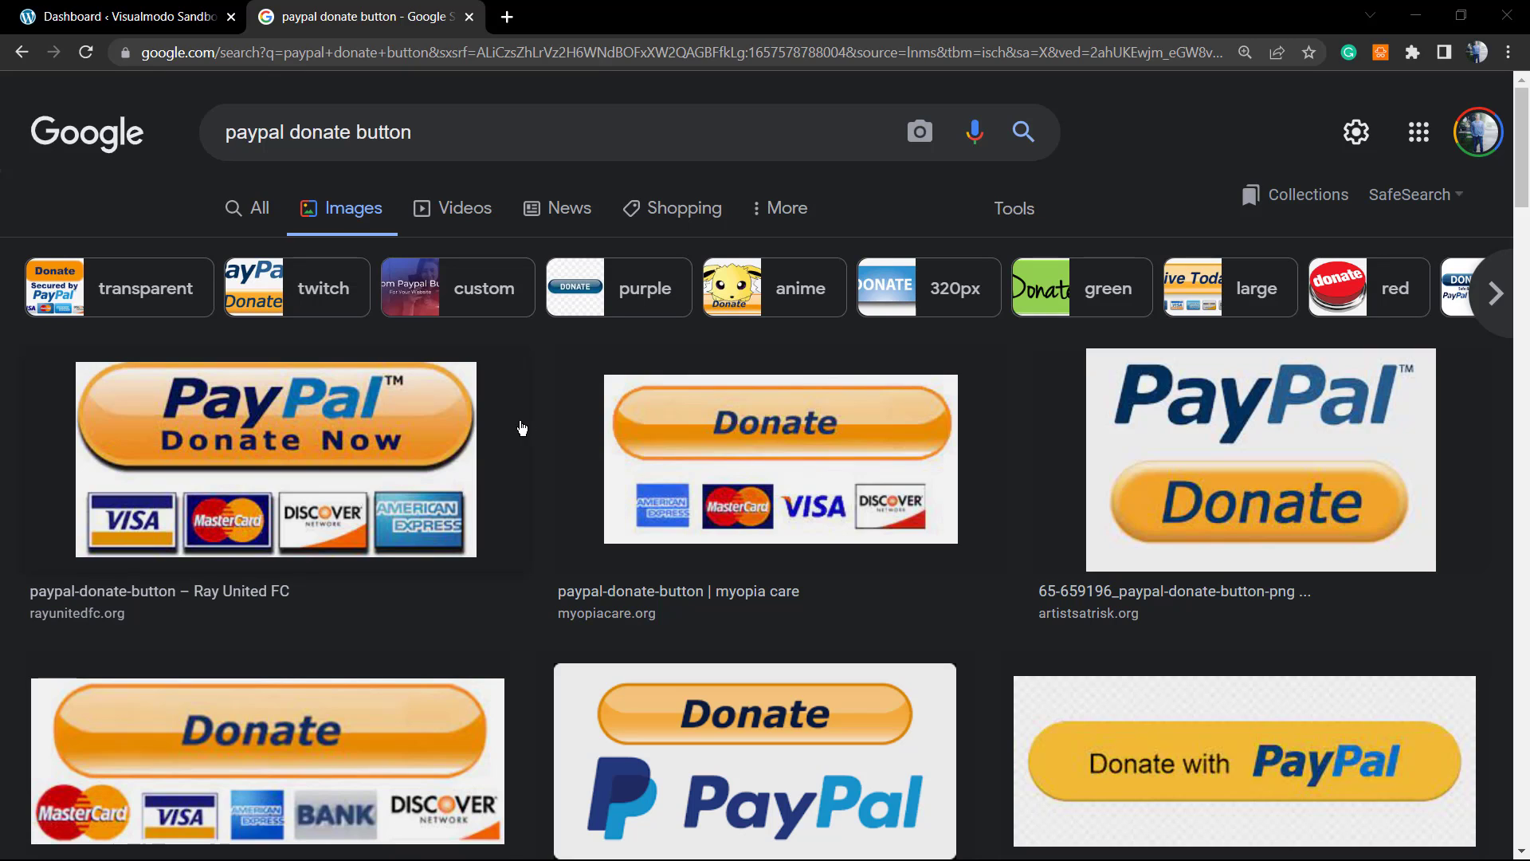
mouse_move(514, 428)
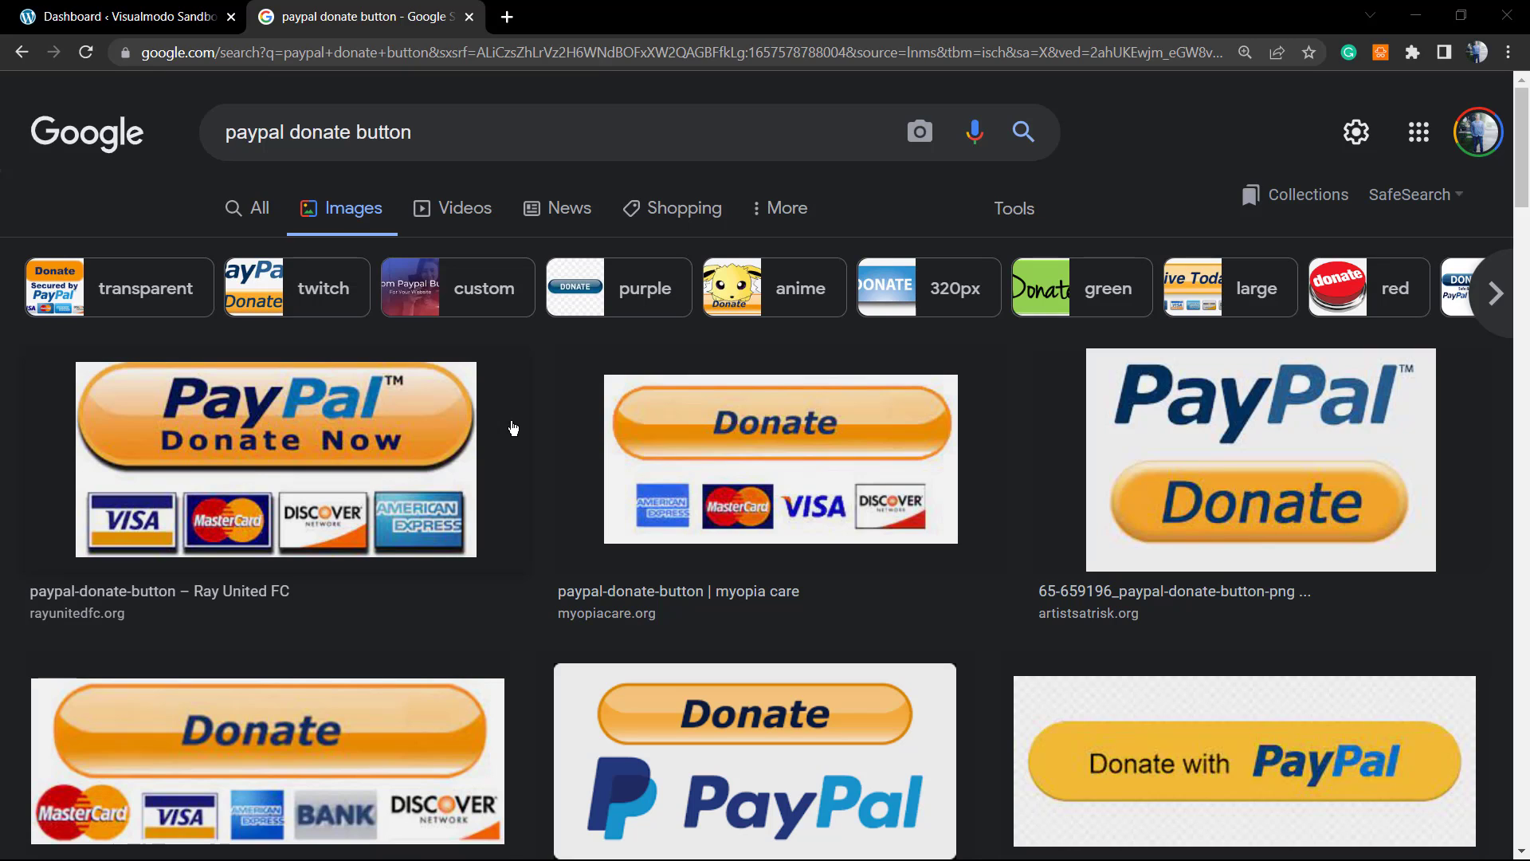
mouse_move(537, 565)
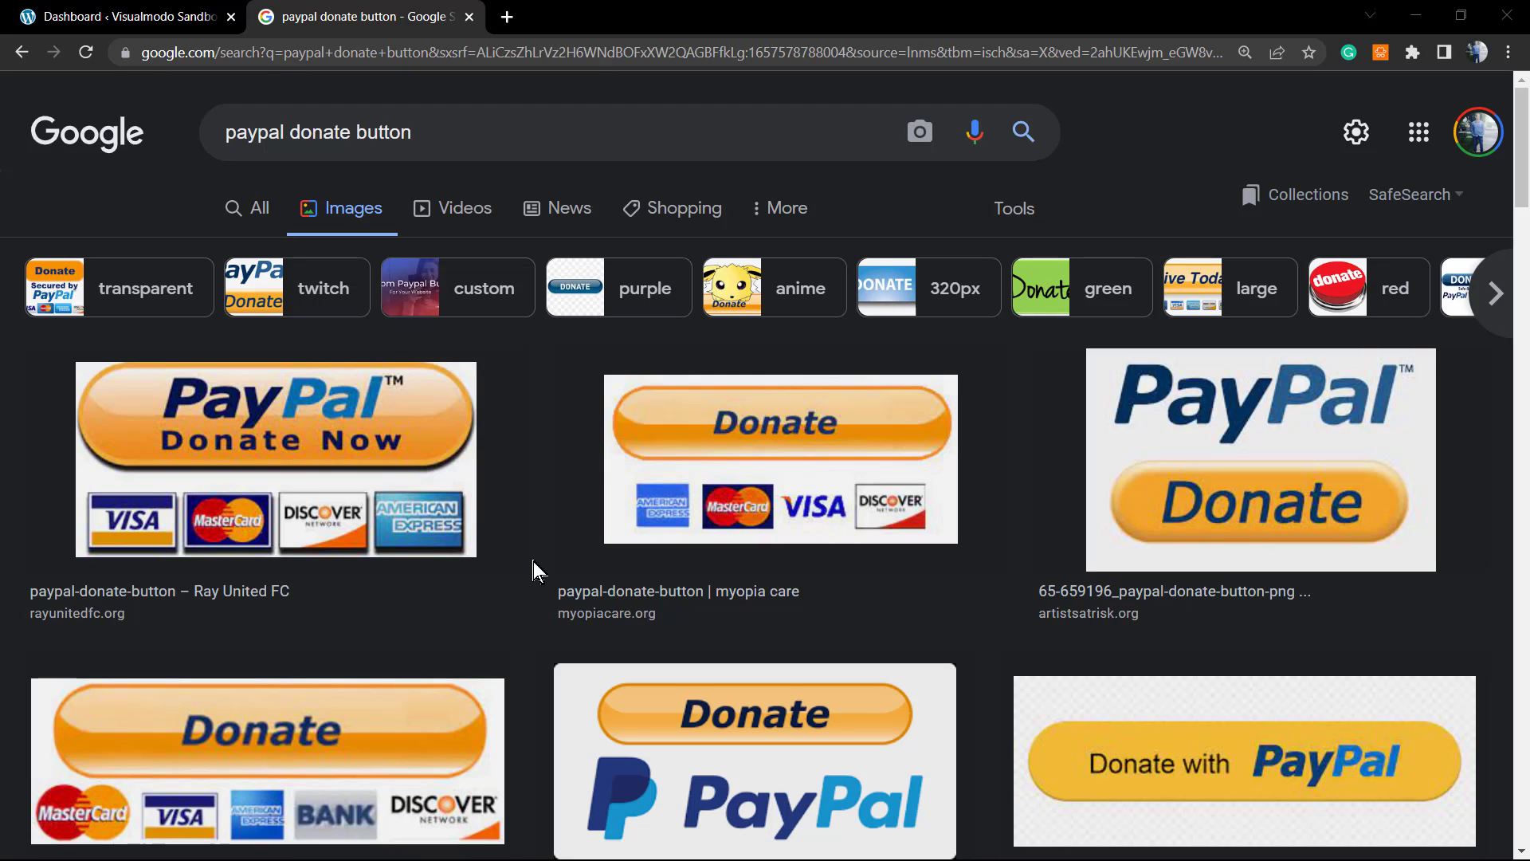
mouse_move(526, 574)
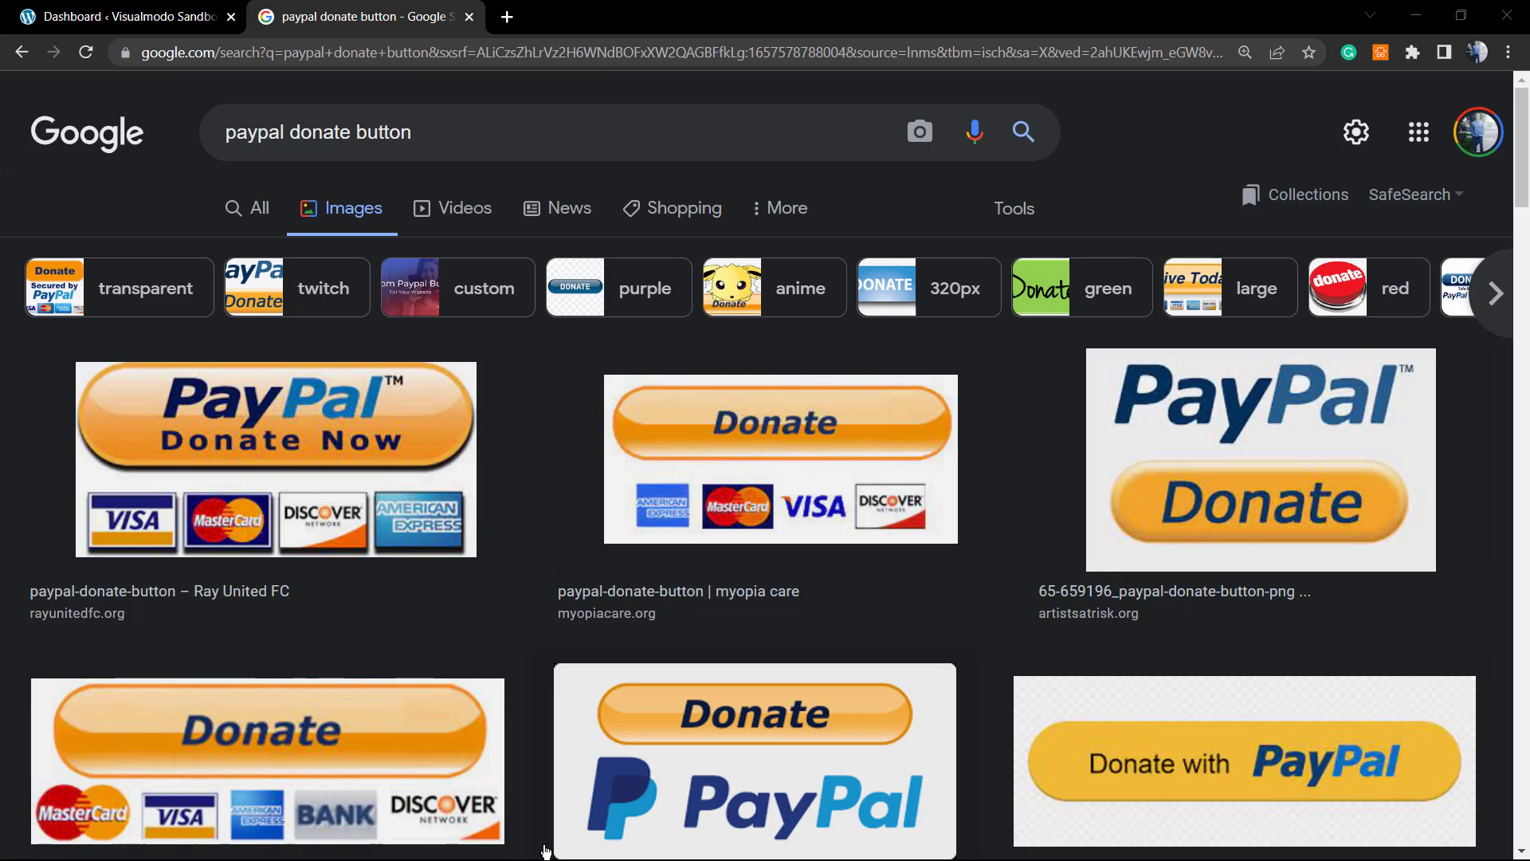
mouse_move(542, 693)
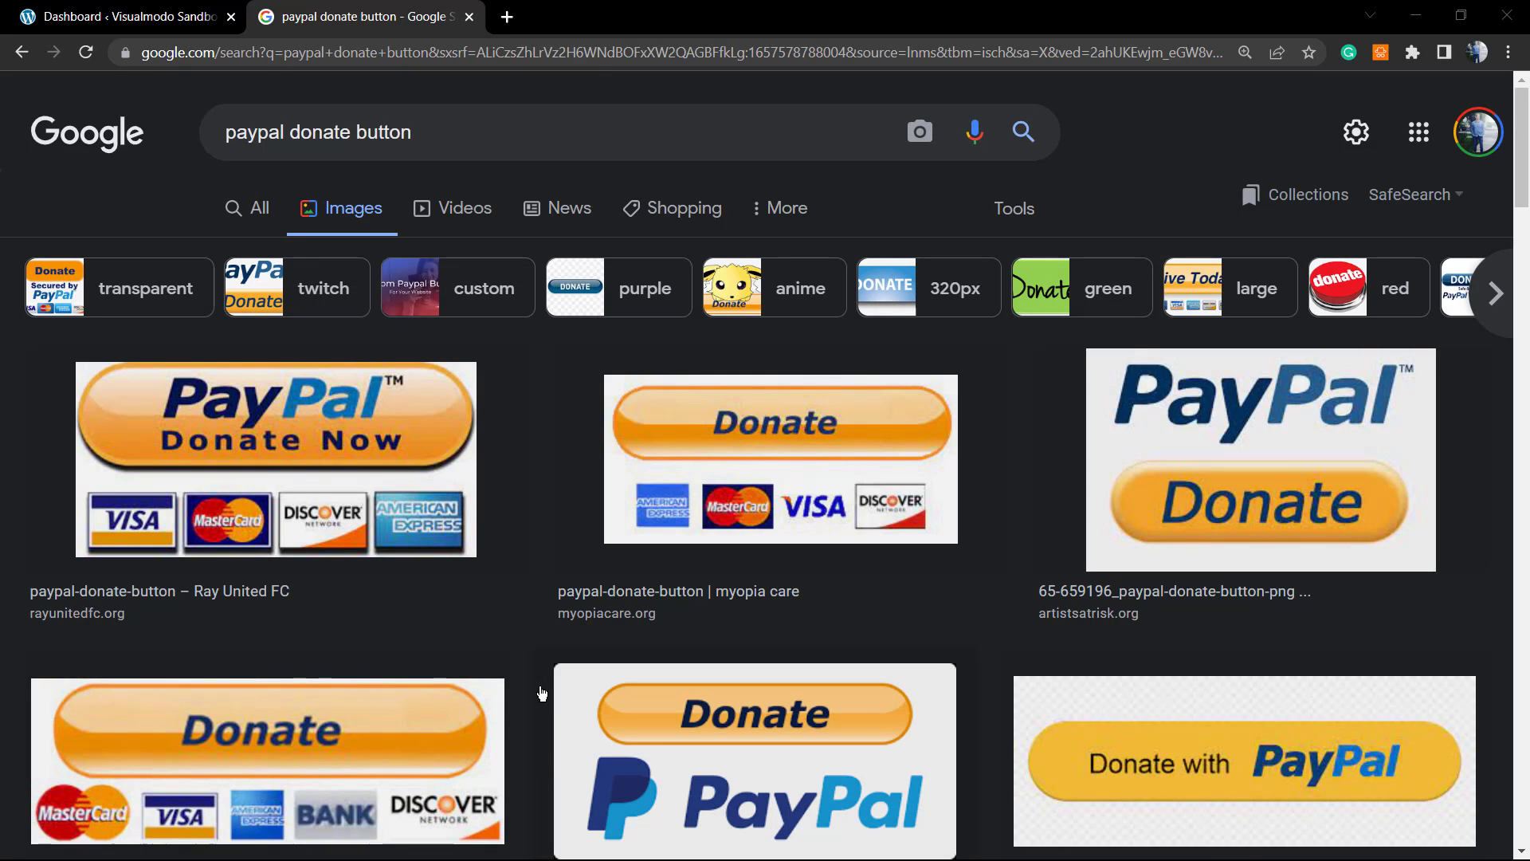
mouse_move(542, 653)
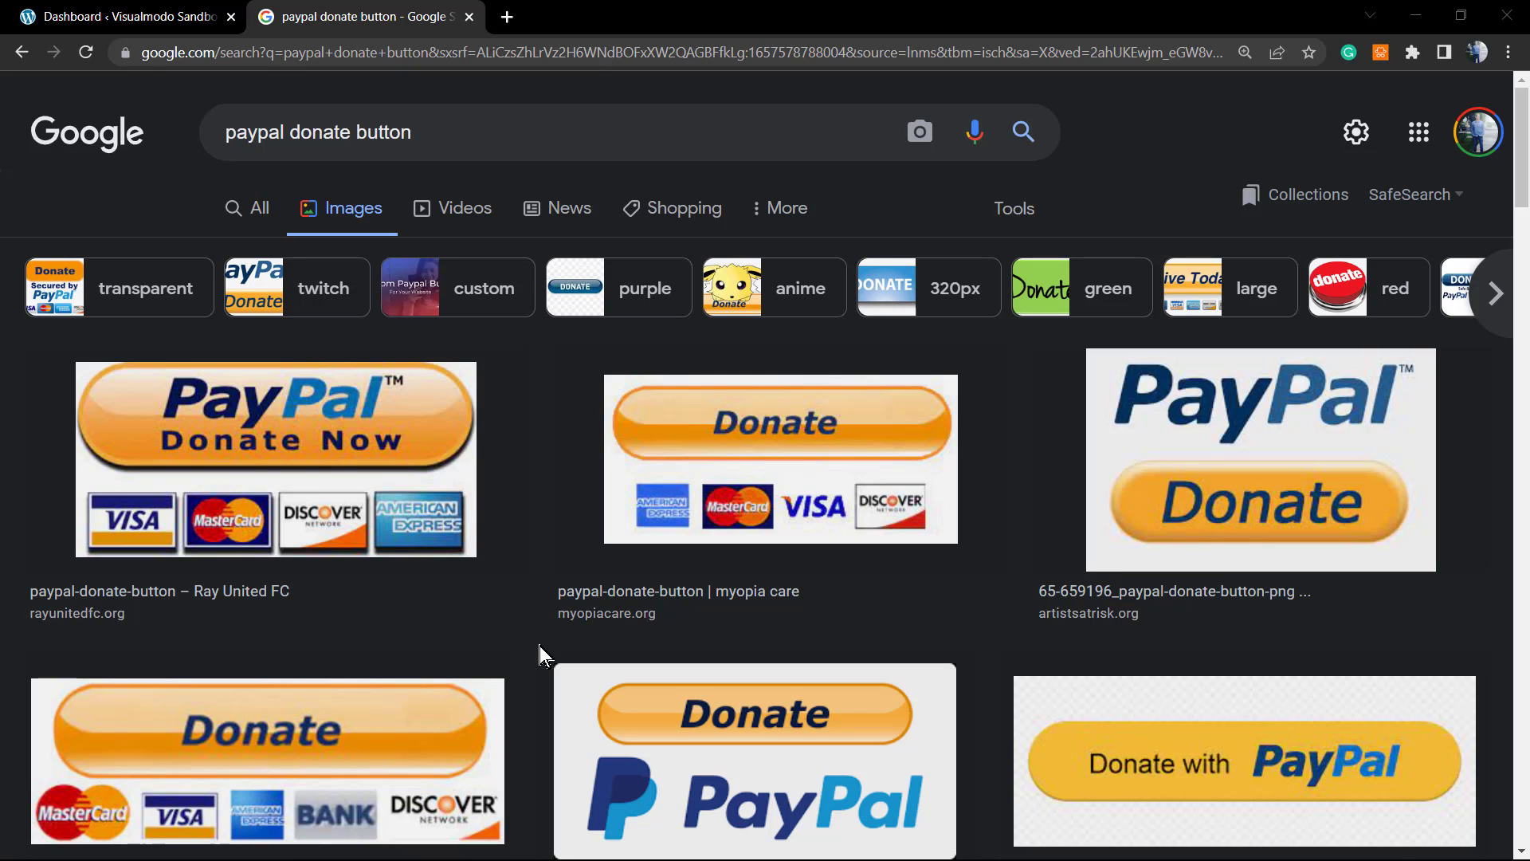
mouse_move(230, 183)
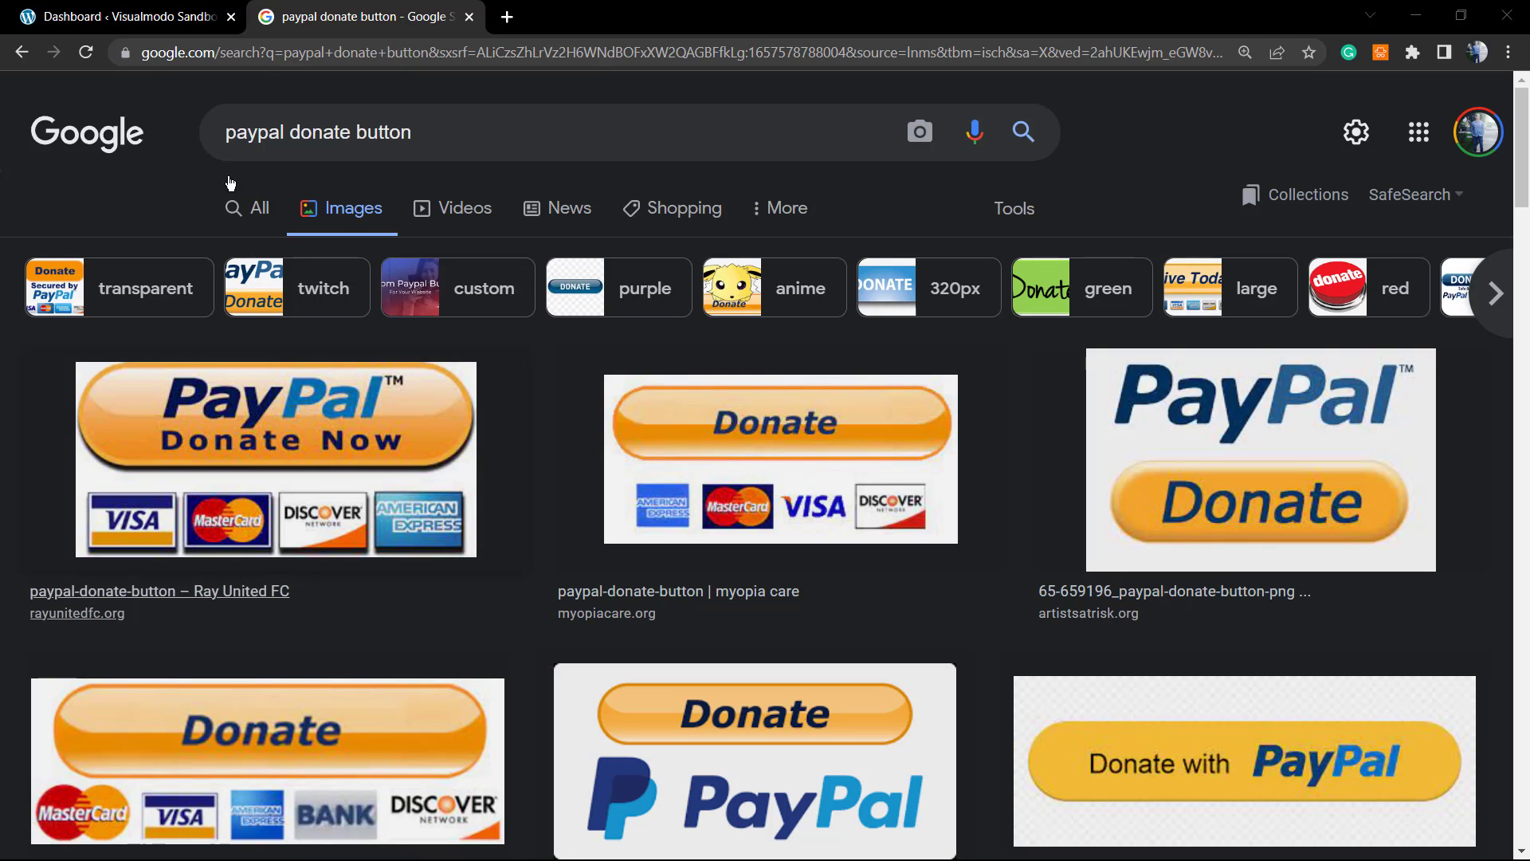
Search Plugins > Add New for 'Donations via PayPal' in the WordPress dashboard.
click(118, 17)
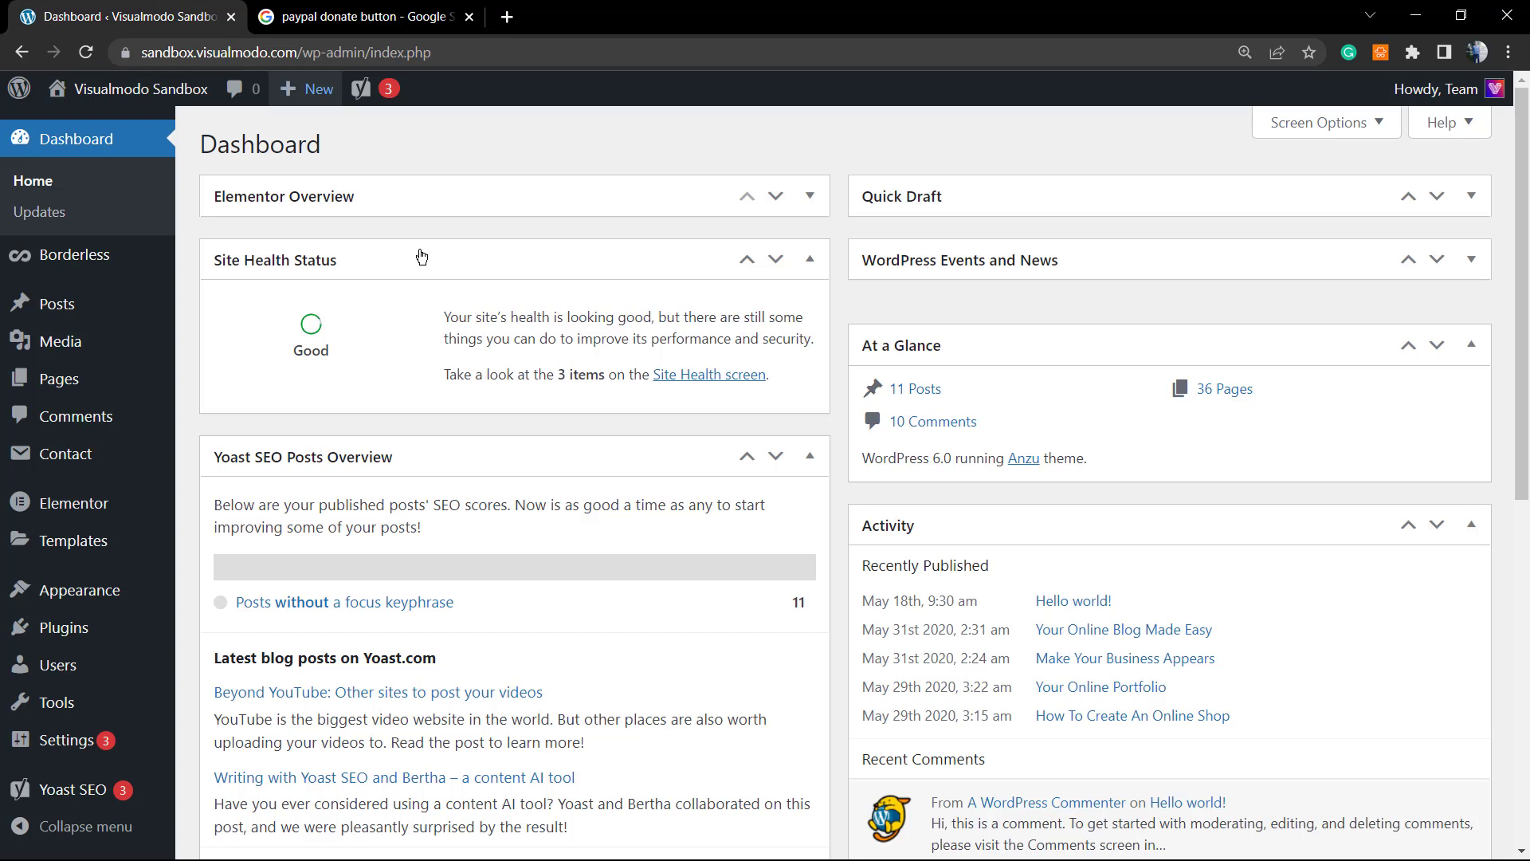
mouse_move(369, 308)
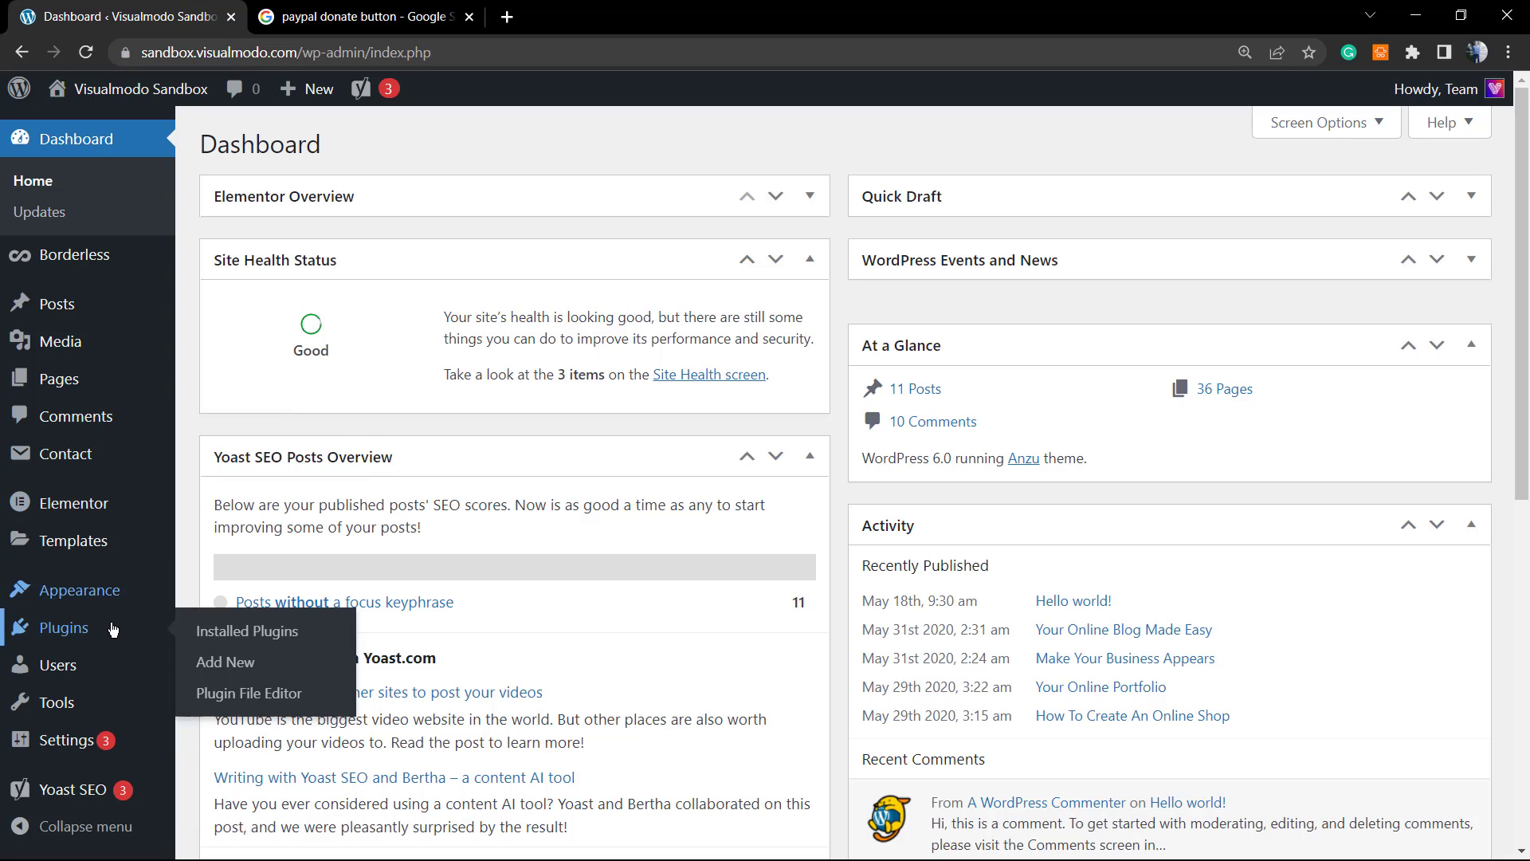
mouse_move(225, 662)
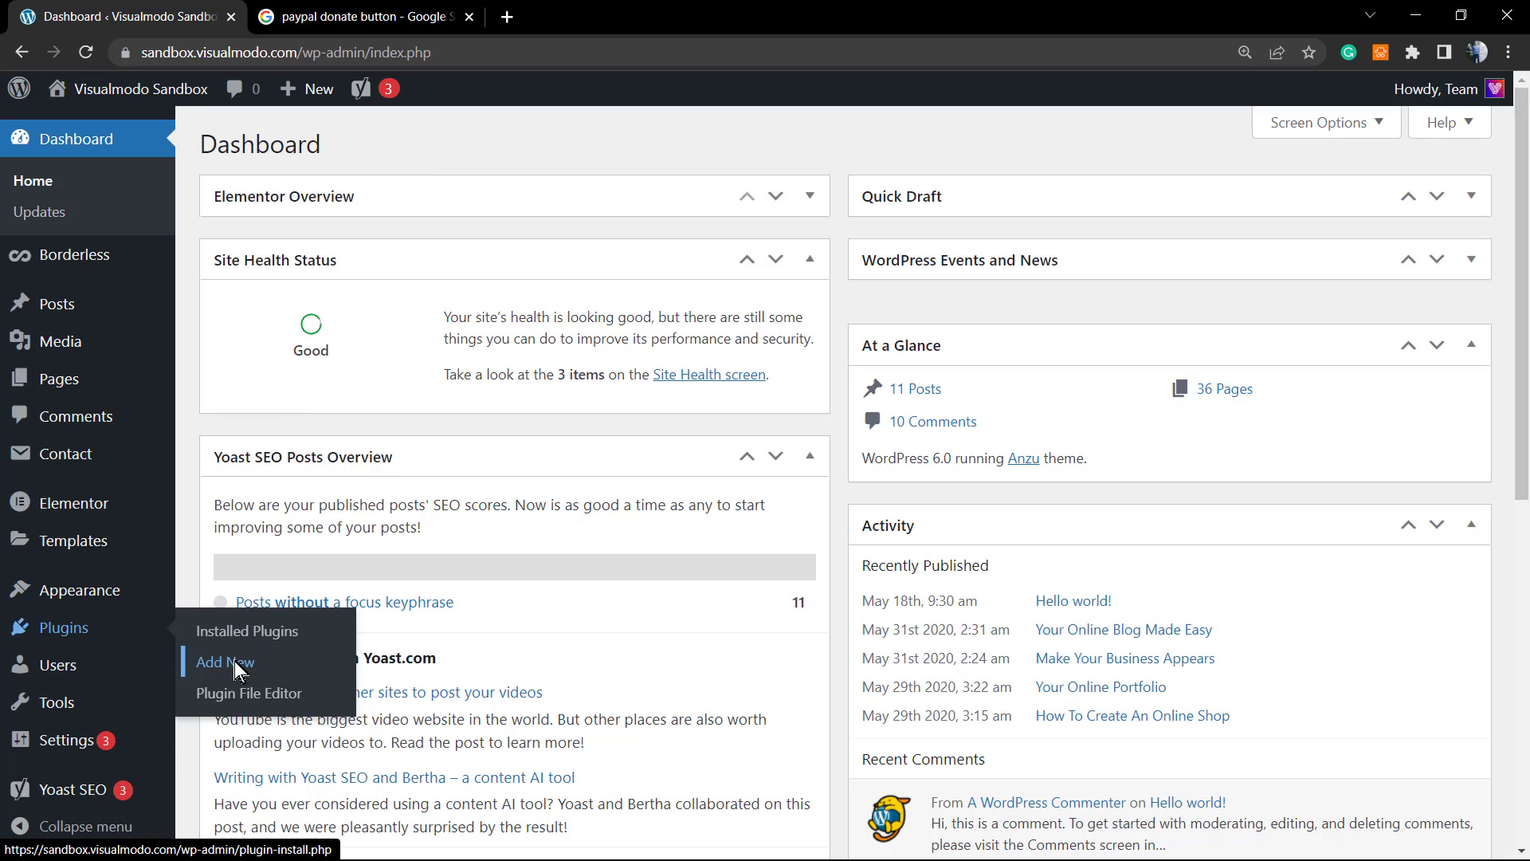
click(222, 662)
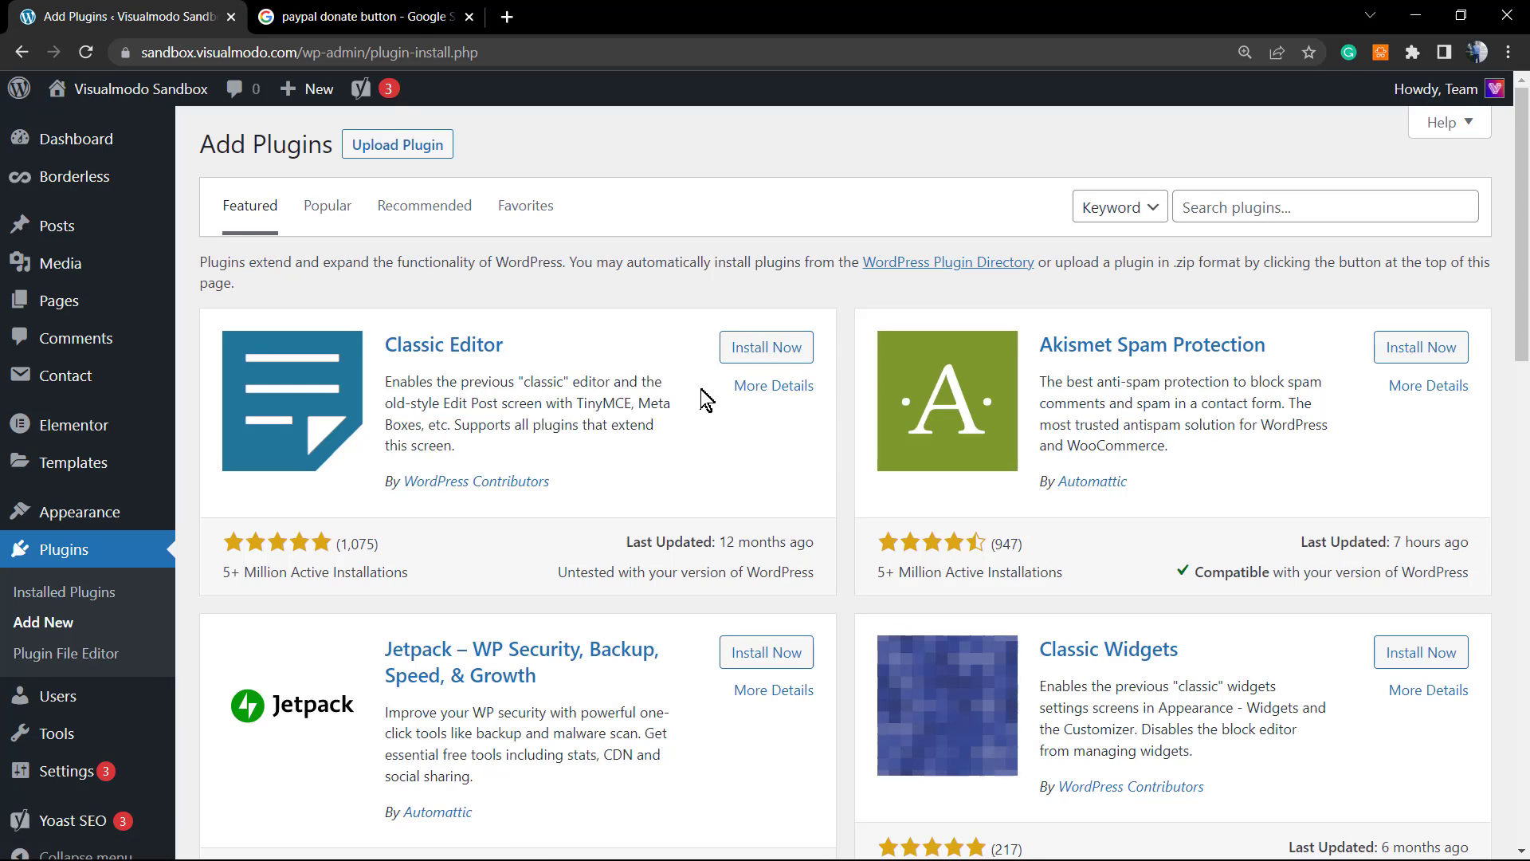
mouse_move(1196, 291)
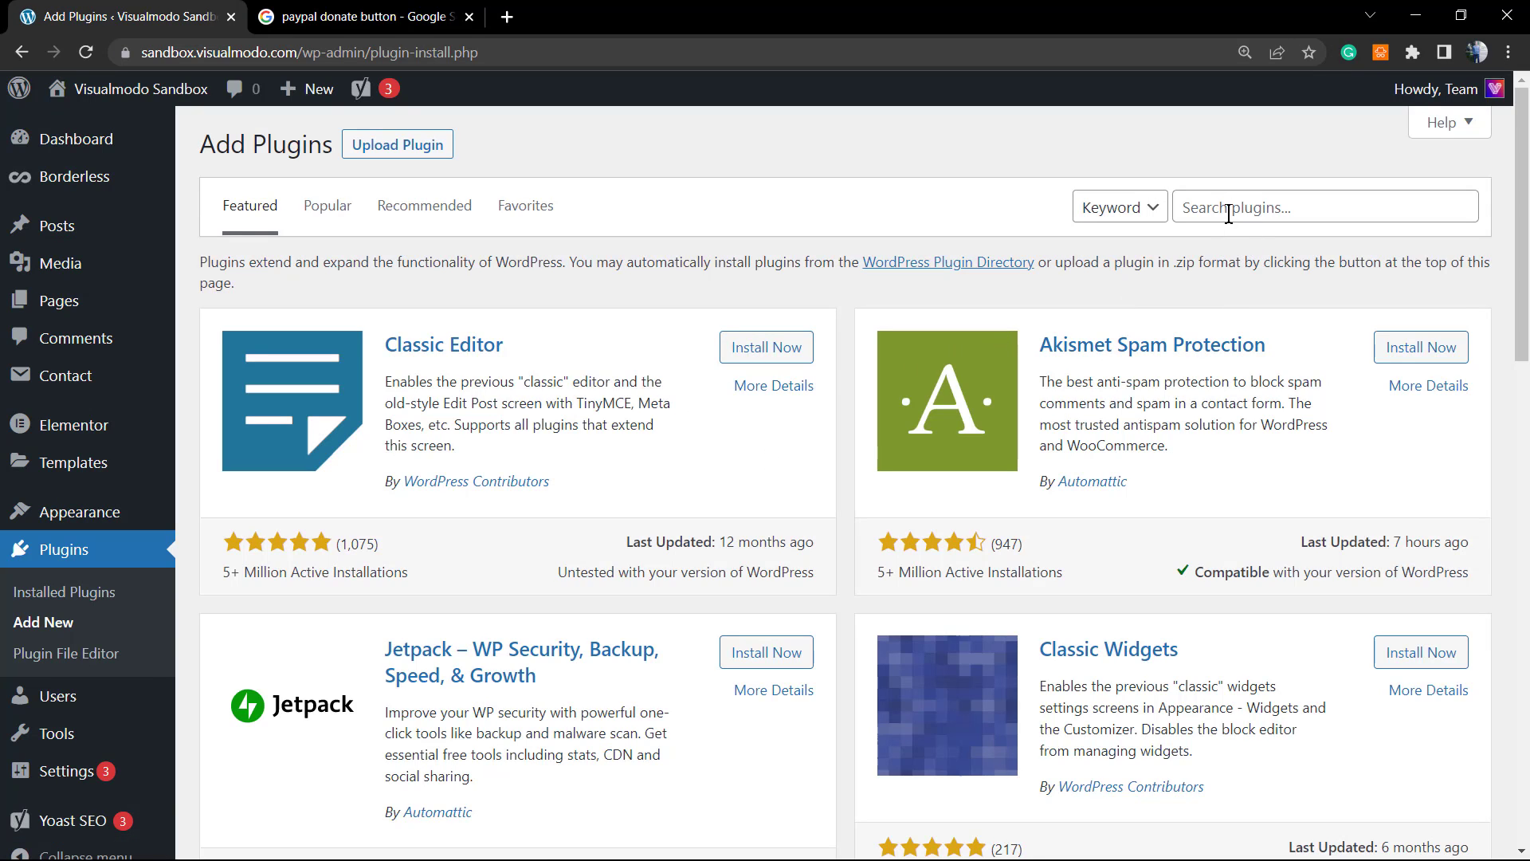
click(1324, 206)
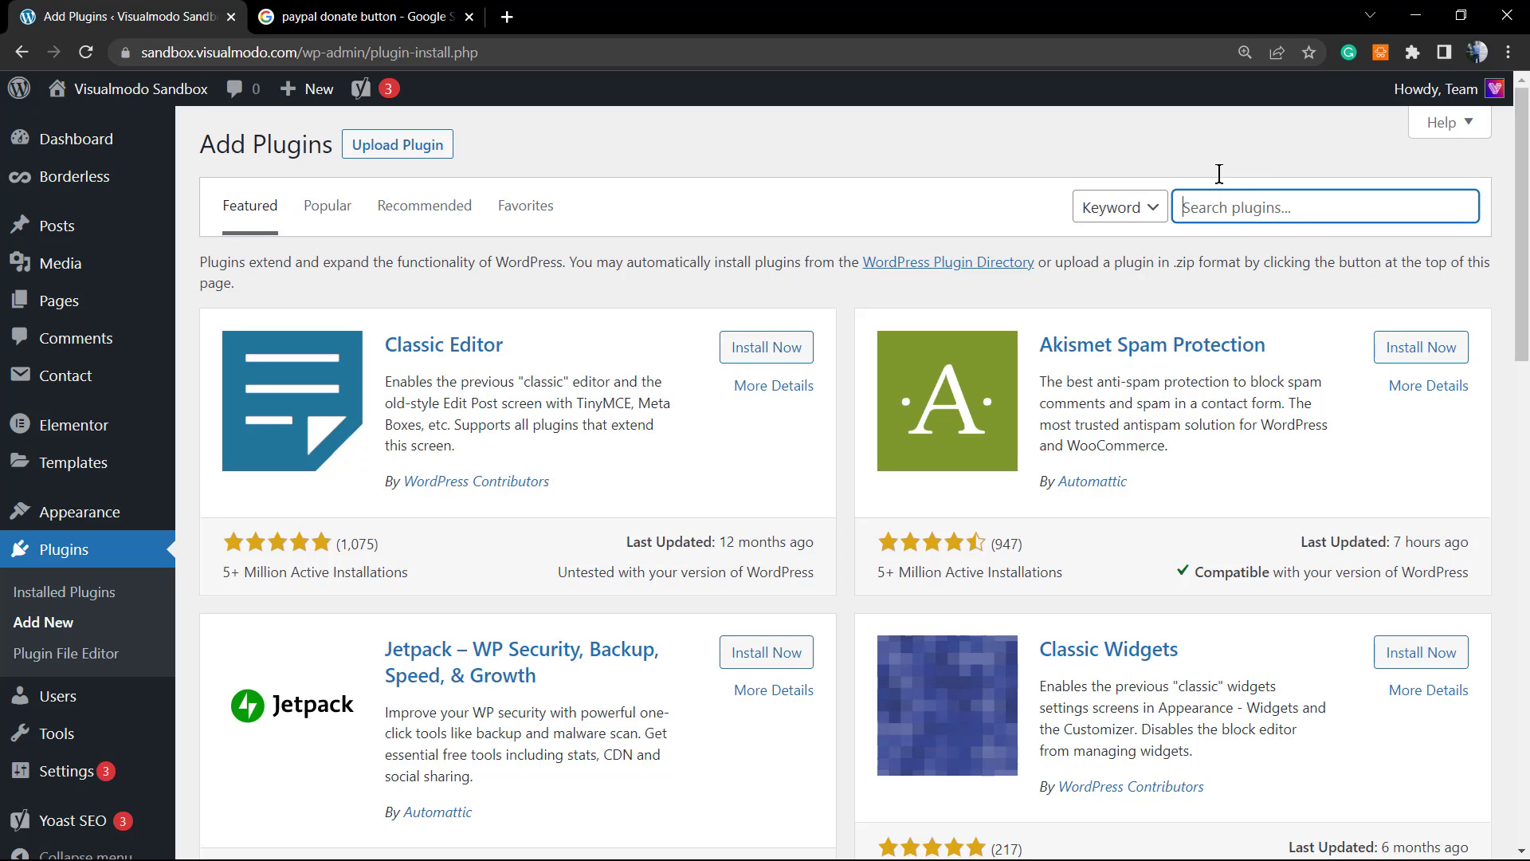
text(Donations via PayPal)
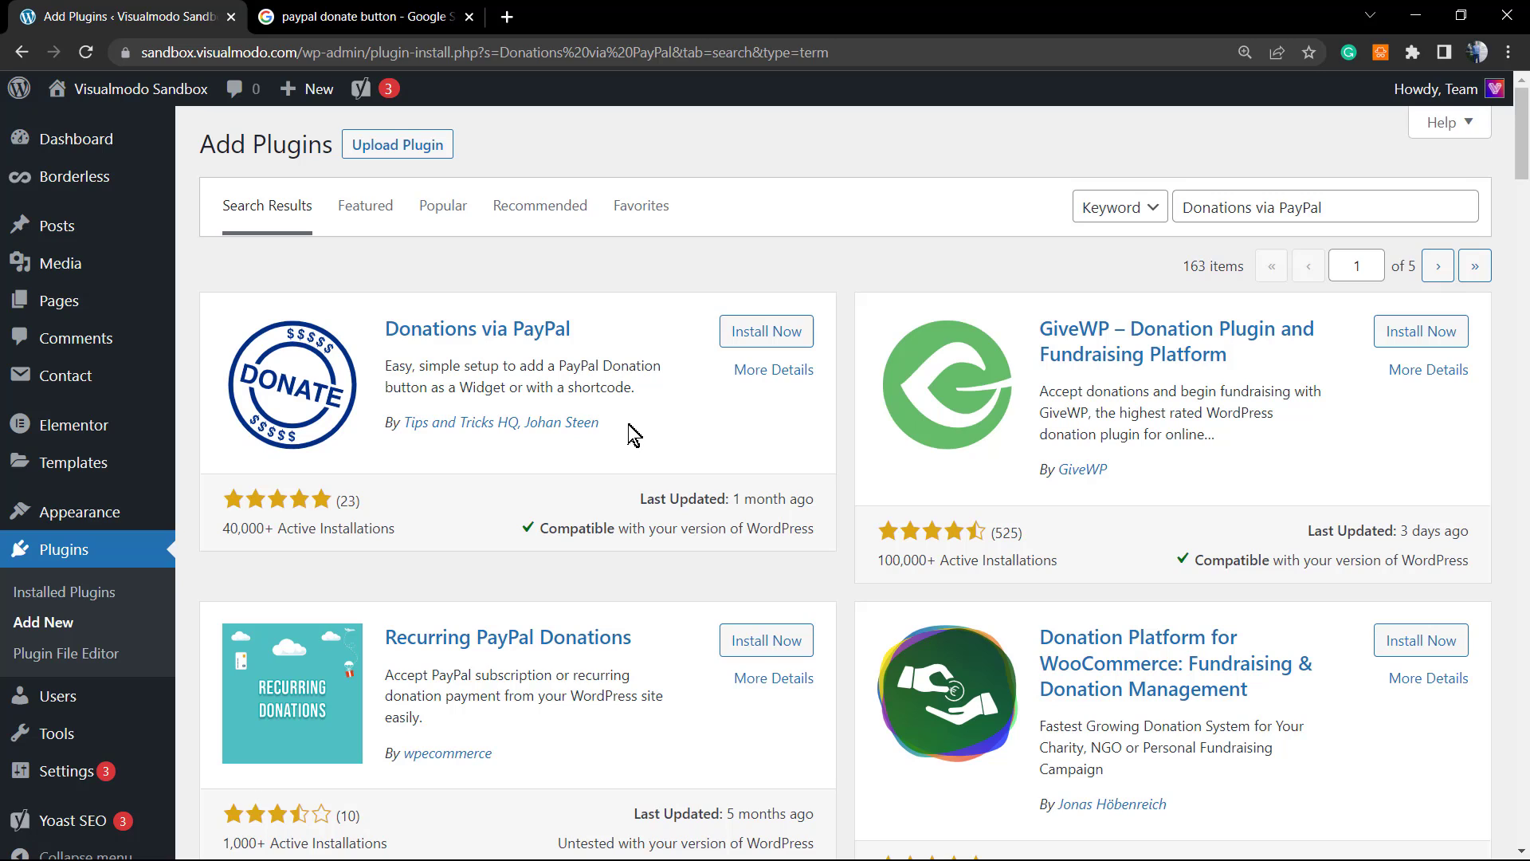
mouse_move(766, 331)
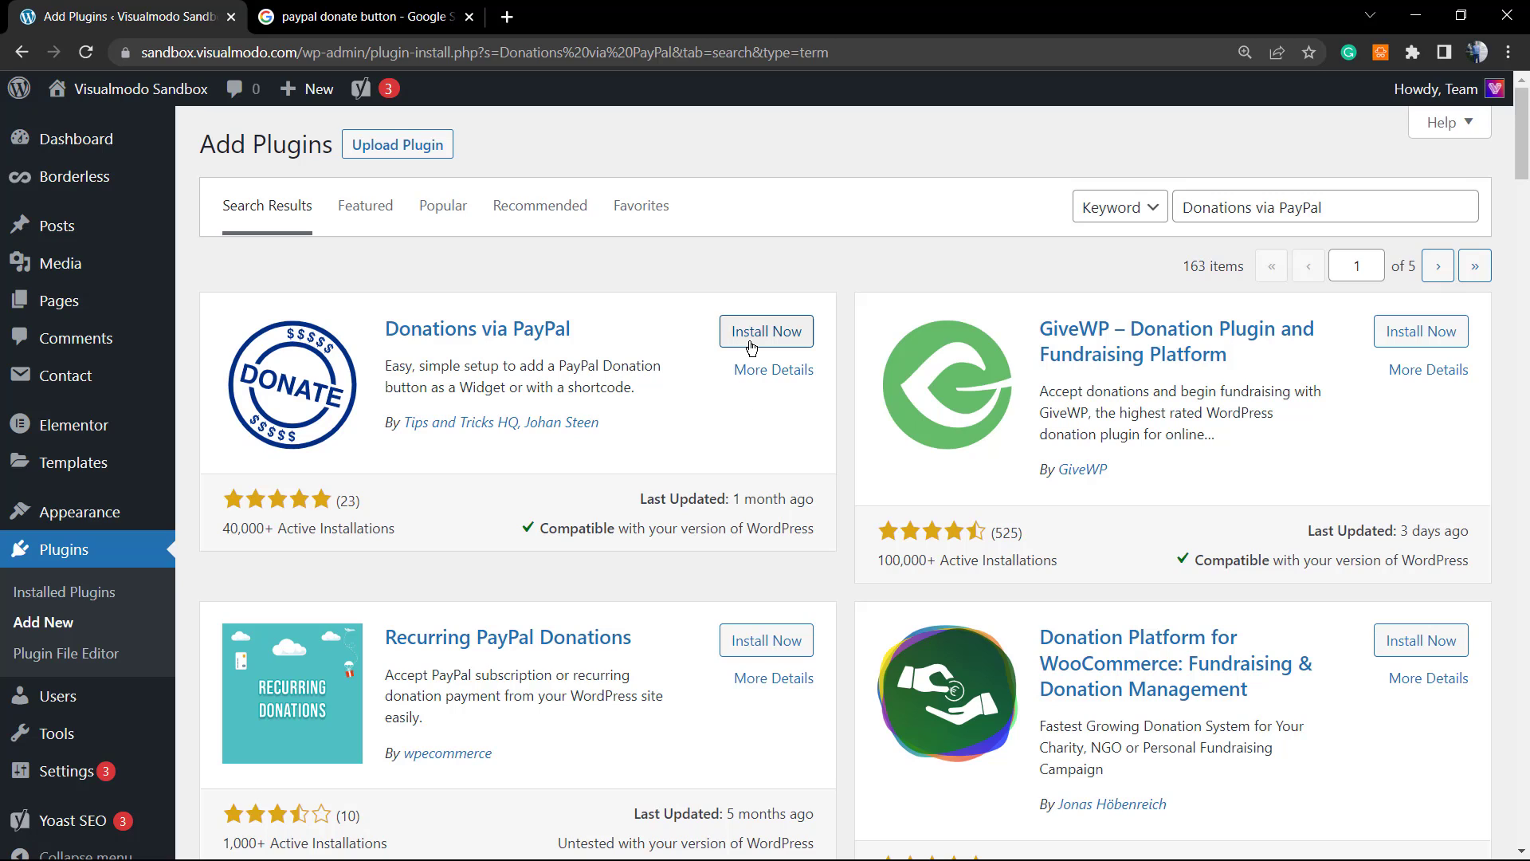
Install the Donations via PayPal plugin and start activating it.
click(766, 331)
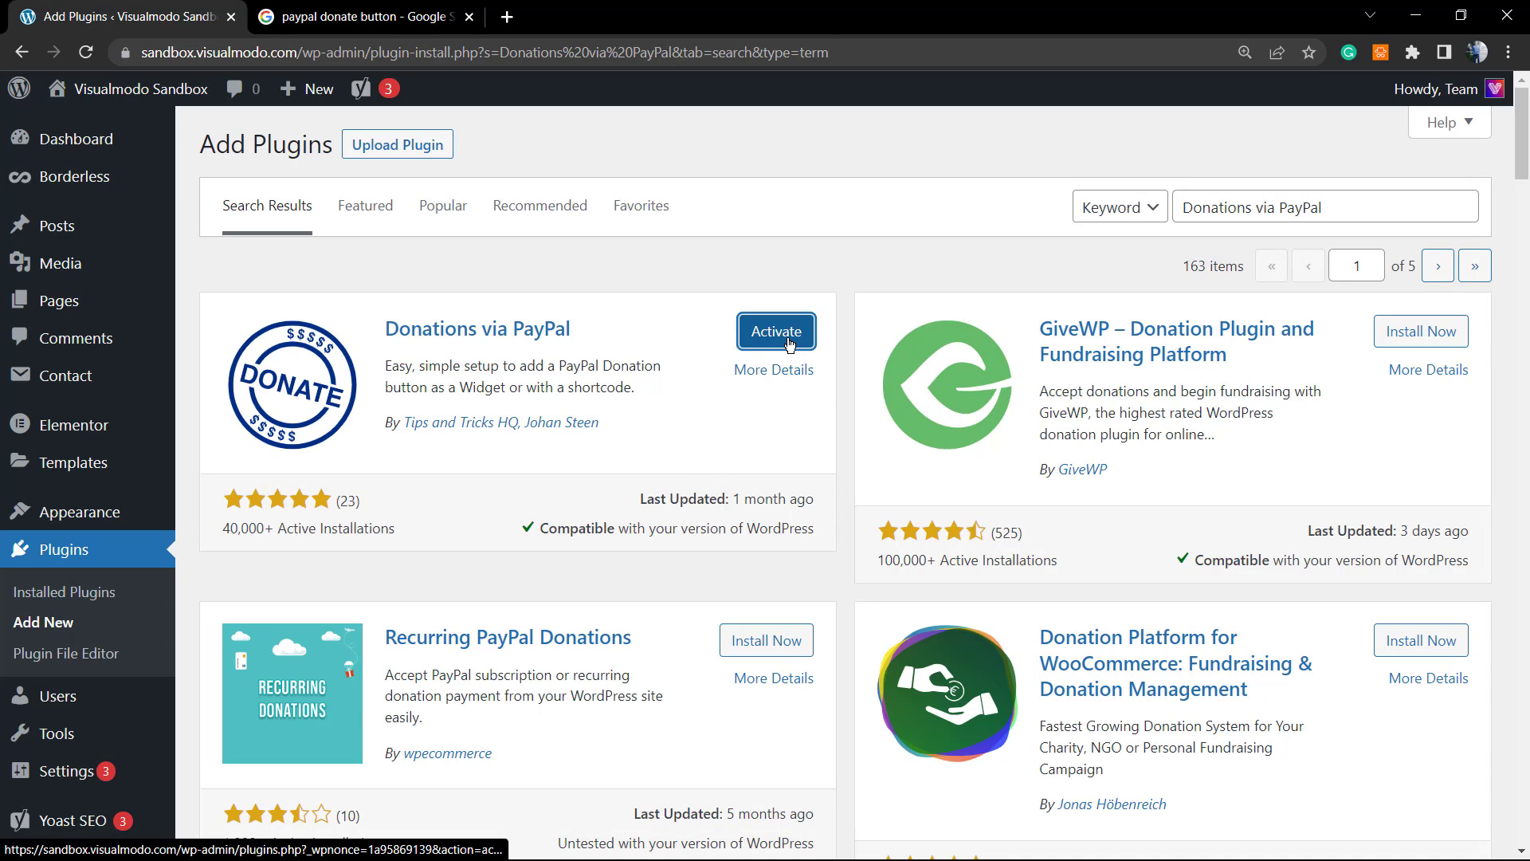
click(776, 330)
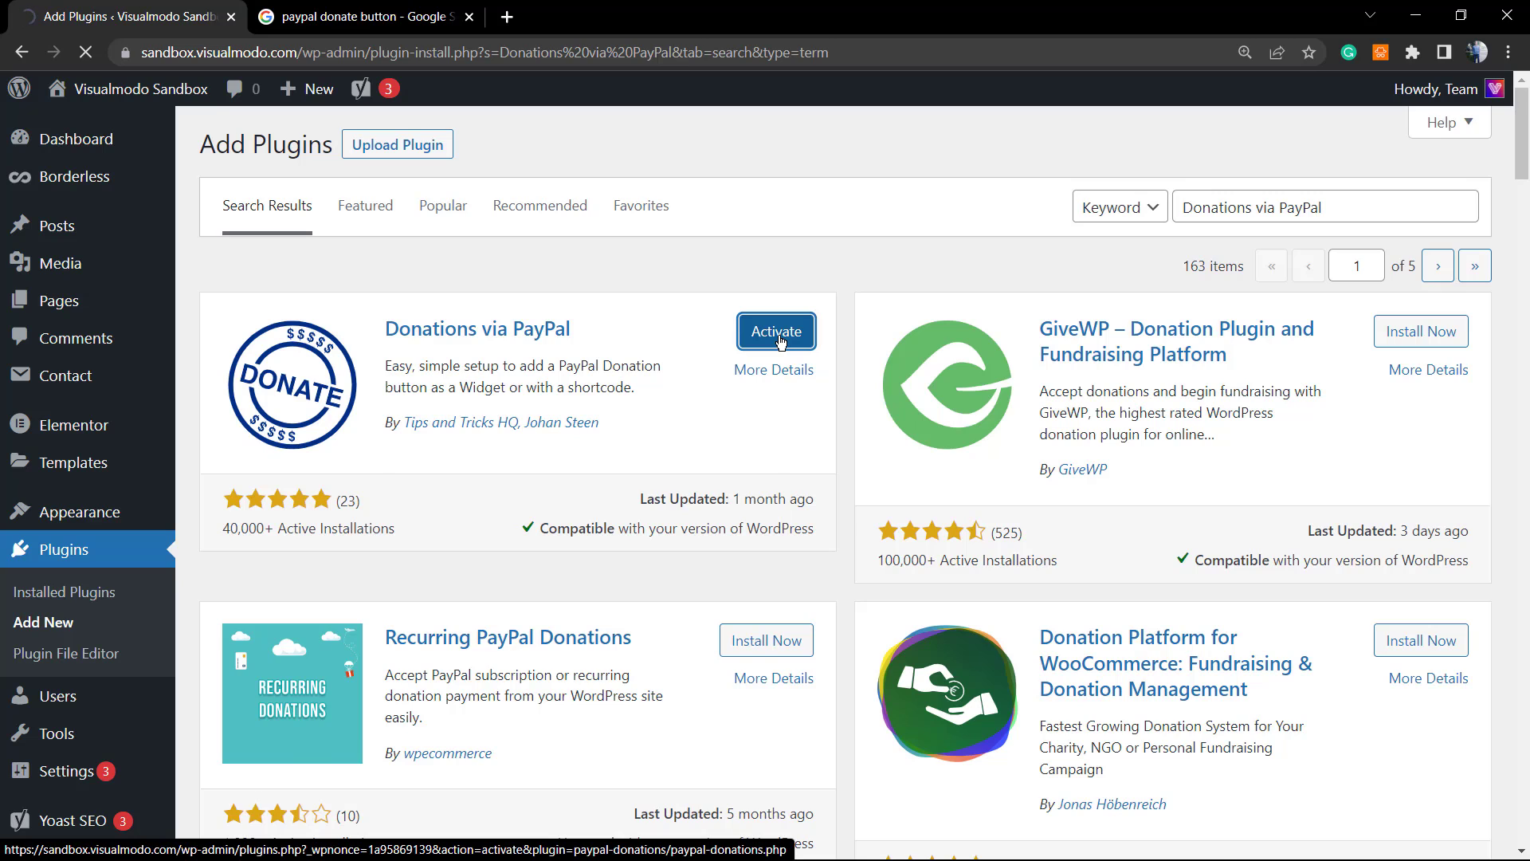
Look over the Installed Plugins list, then go to Settings > PayPal Donations.
click(776, 331)
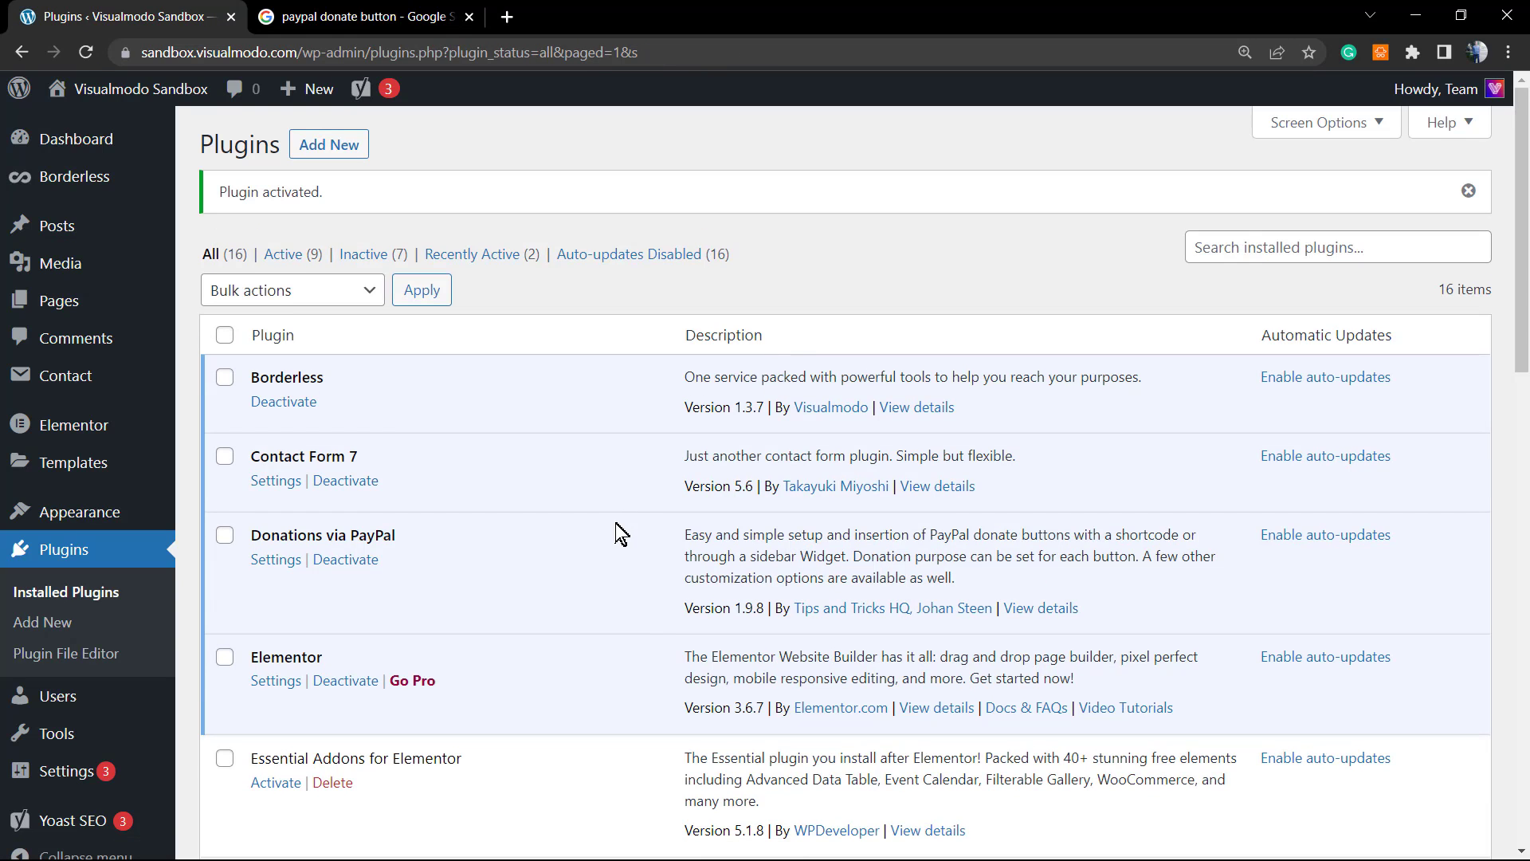
mouse_move(517, 517)
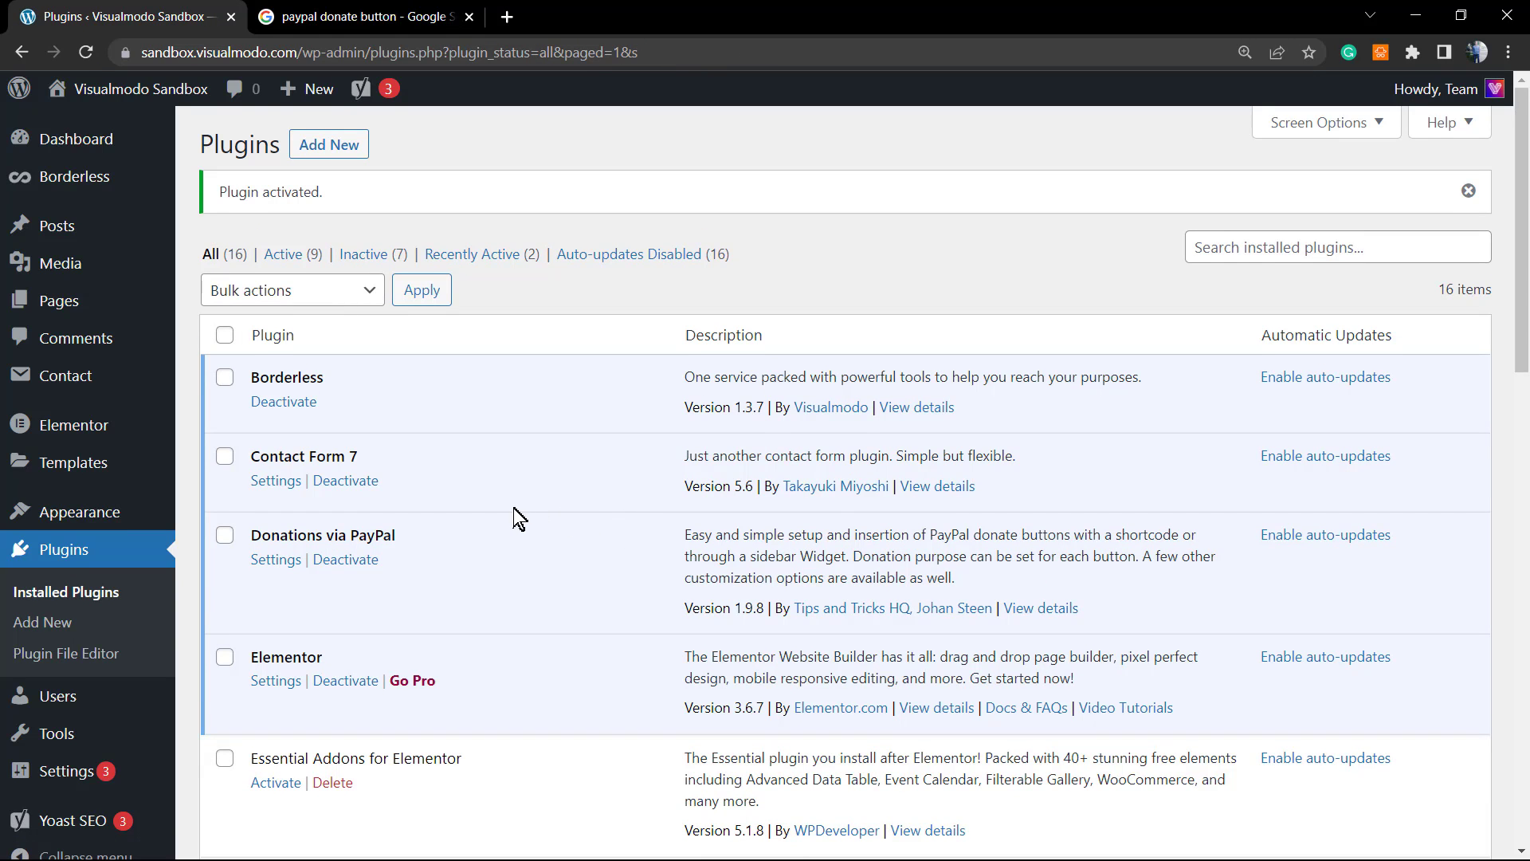
scroll(down, 3)
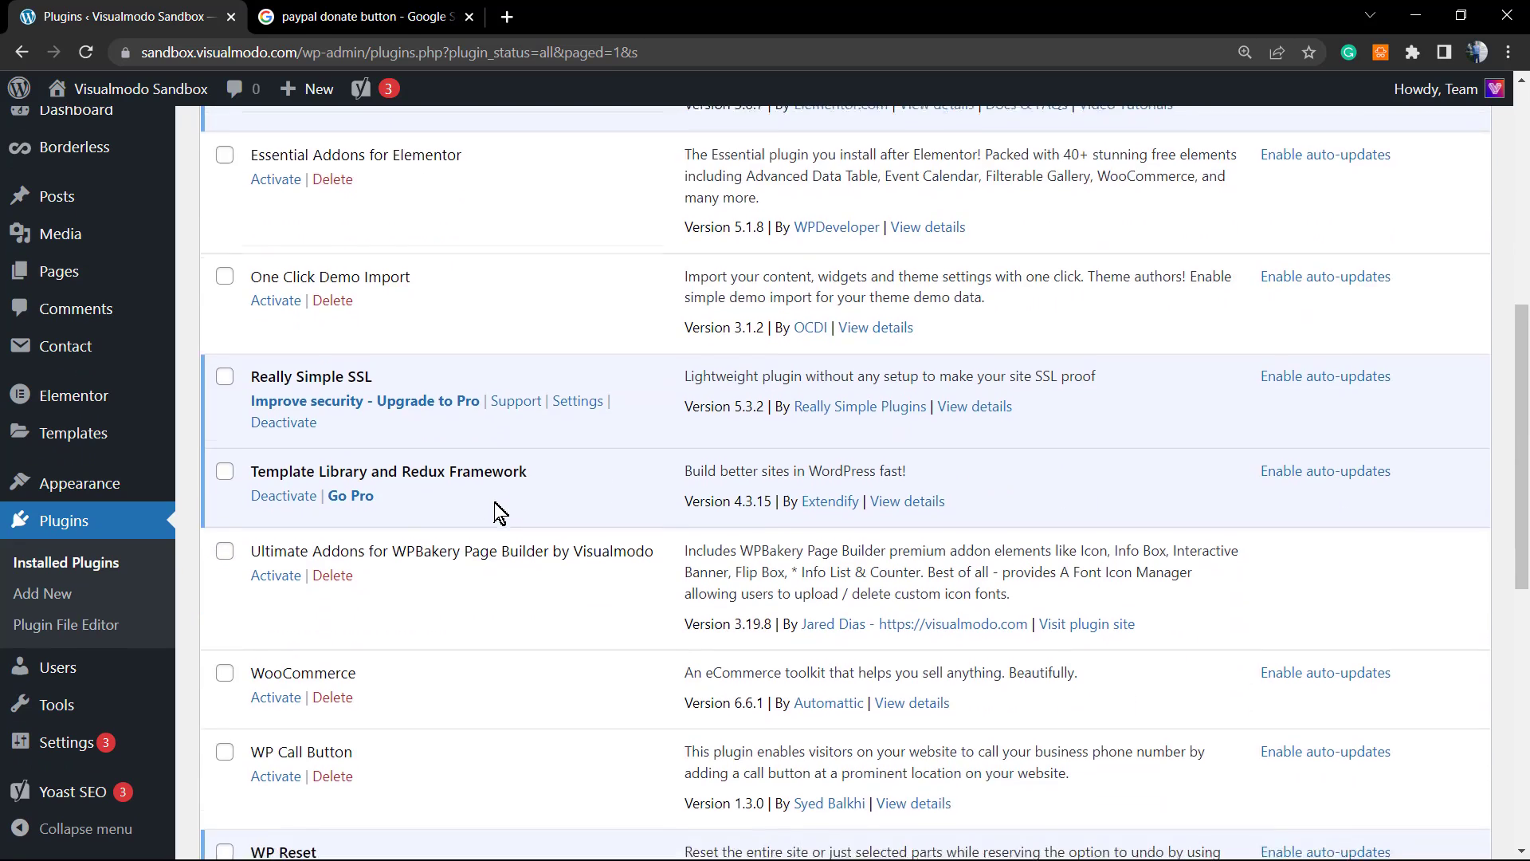
scroll(down, 3)
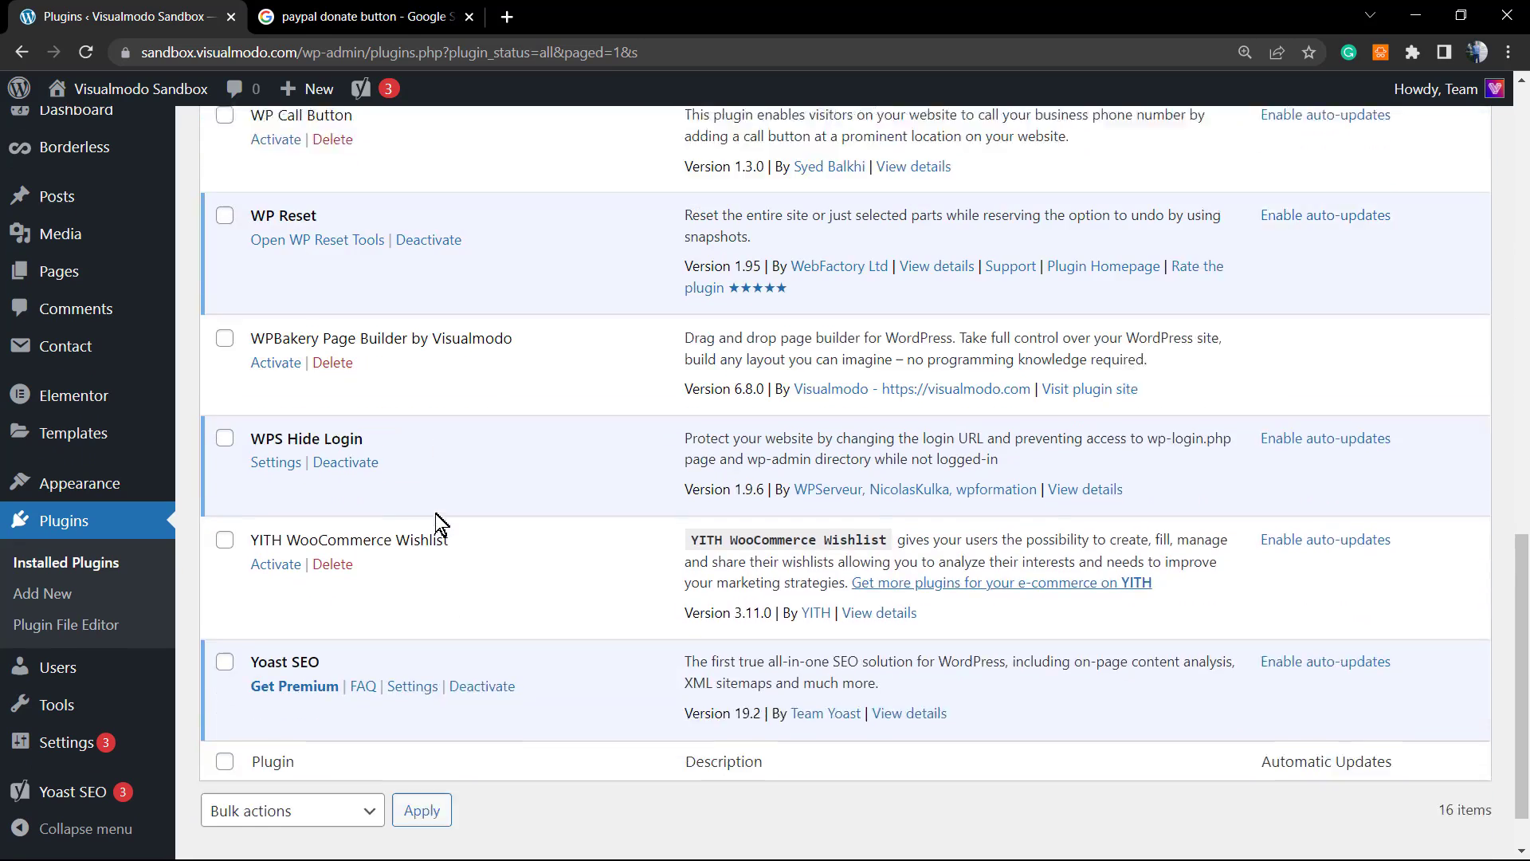
scroll(up, 3)
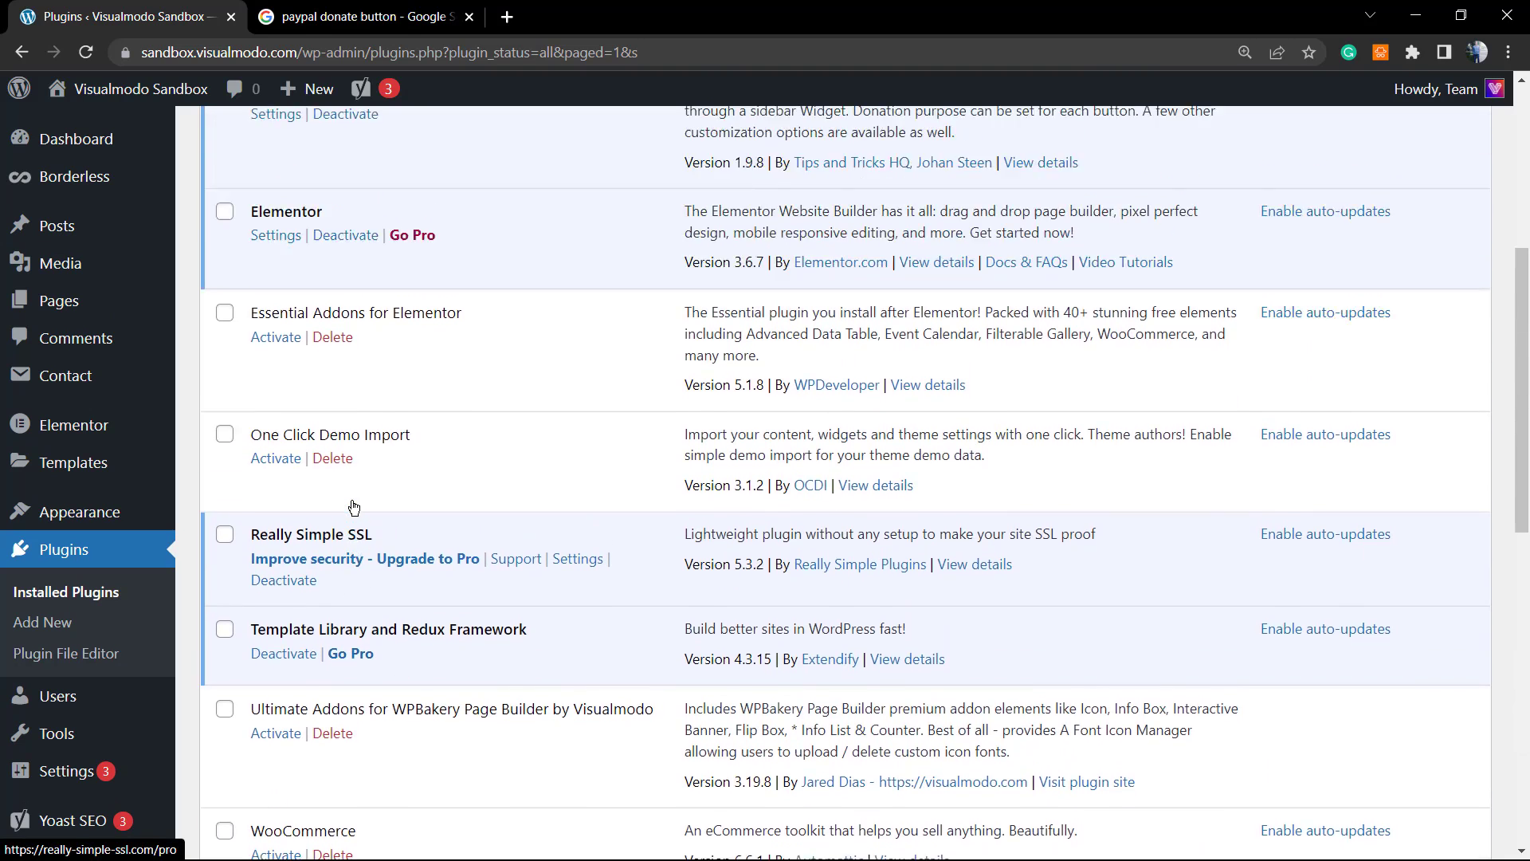
scroll(up, 3)
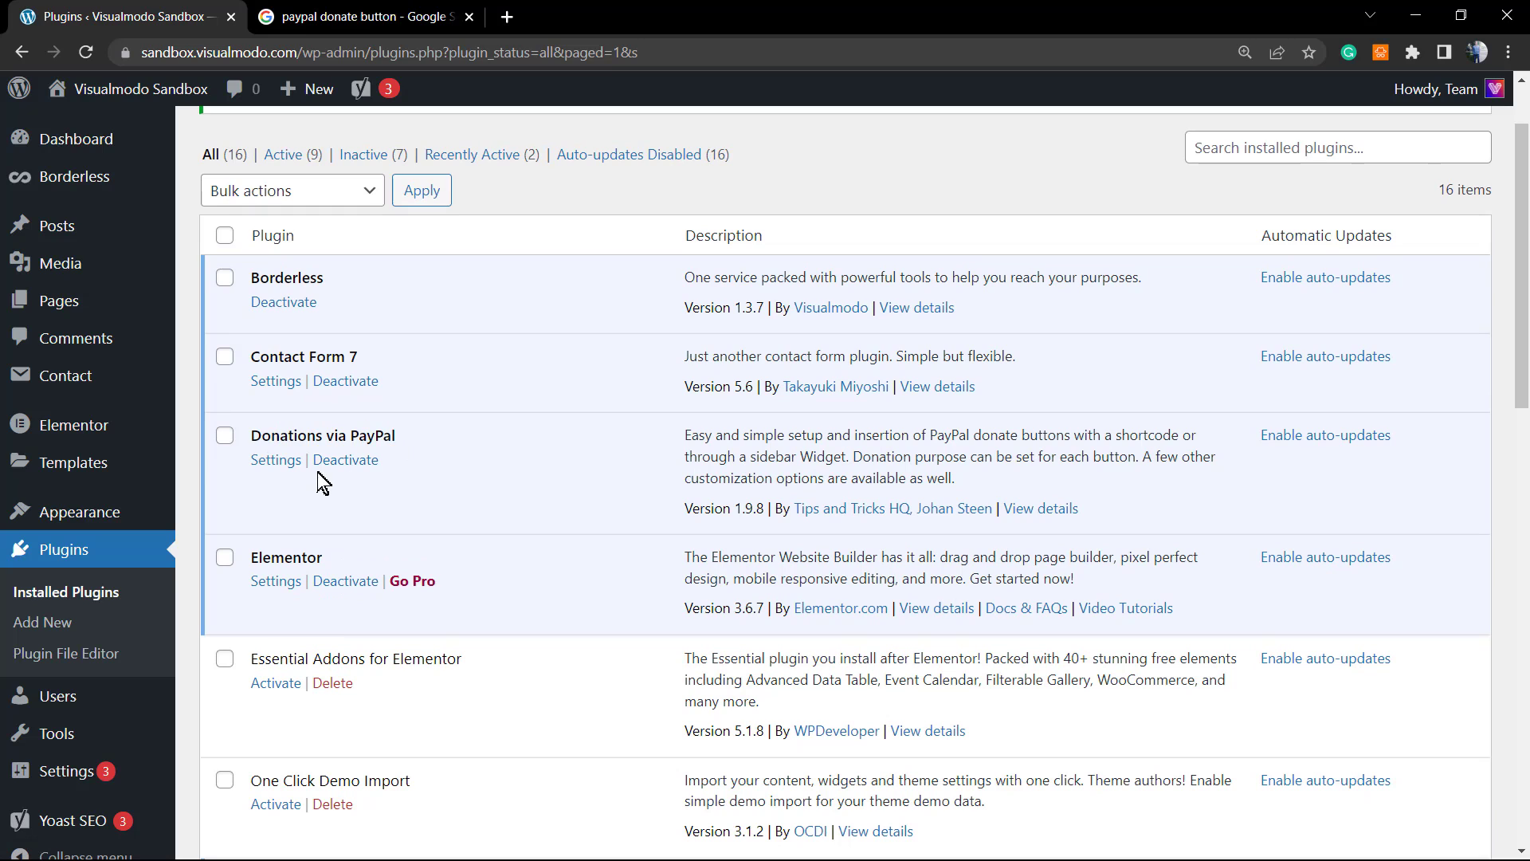
scroll(down, 3)
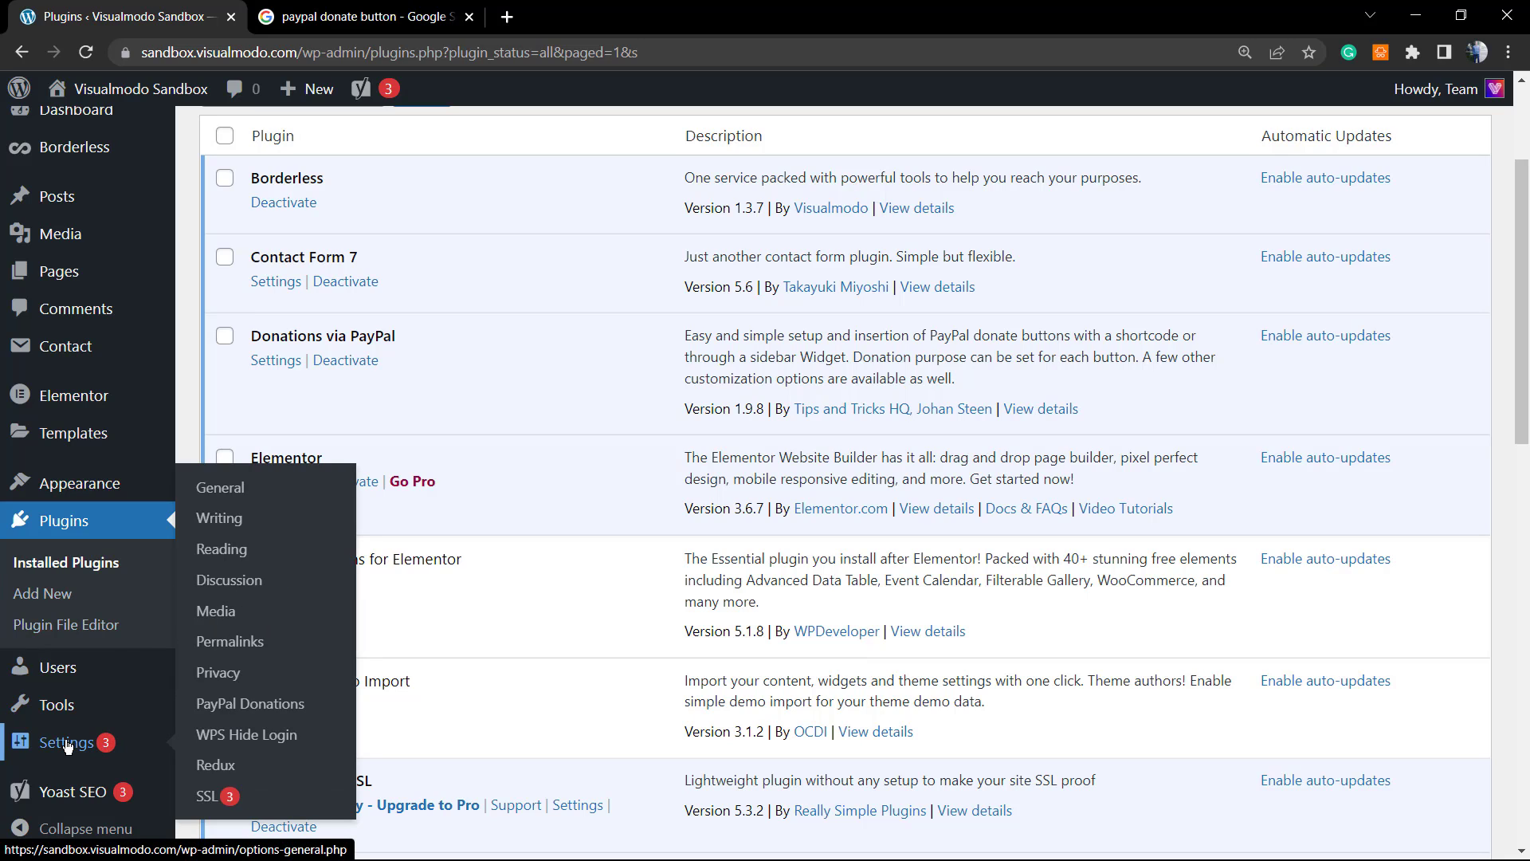
mouse_move(250, 703)
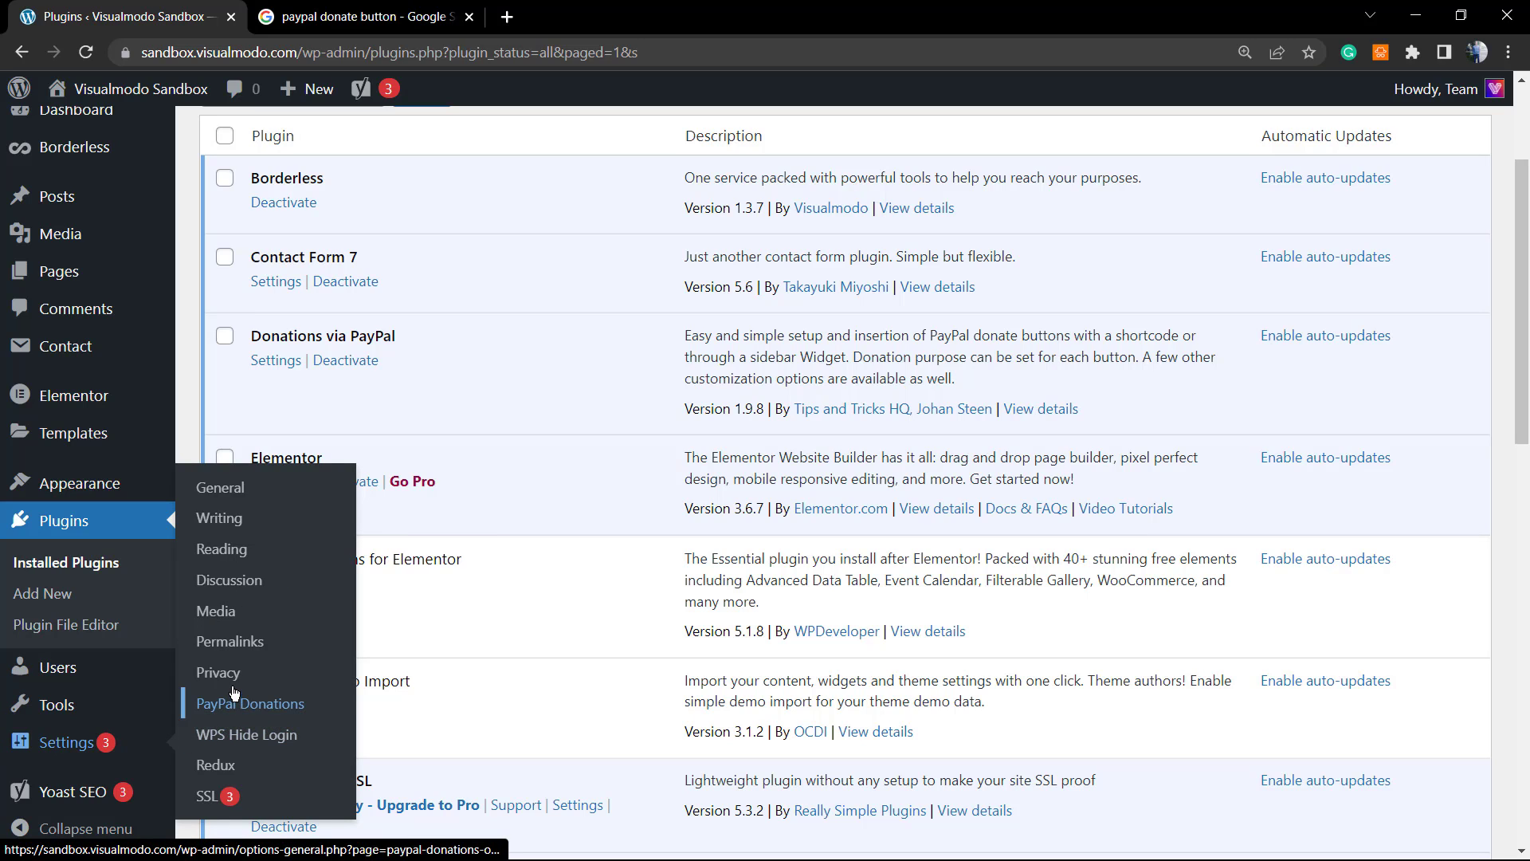
click(248, 704)
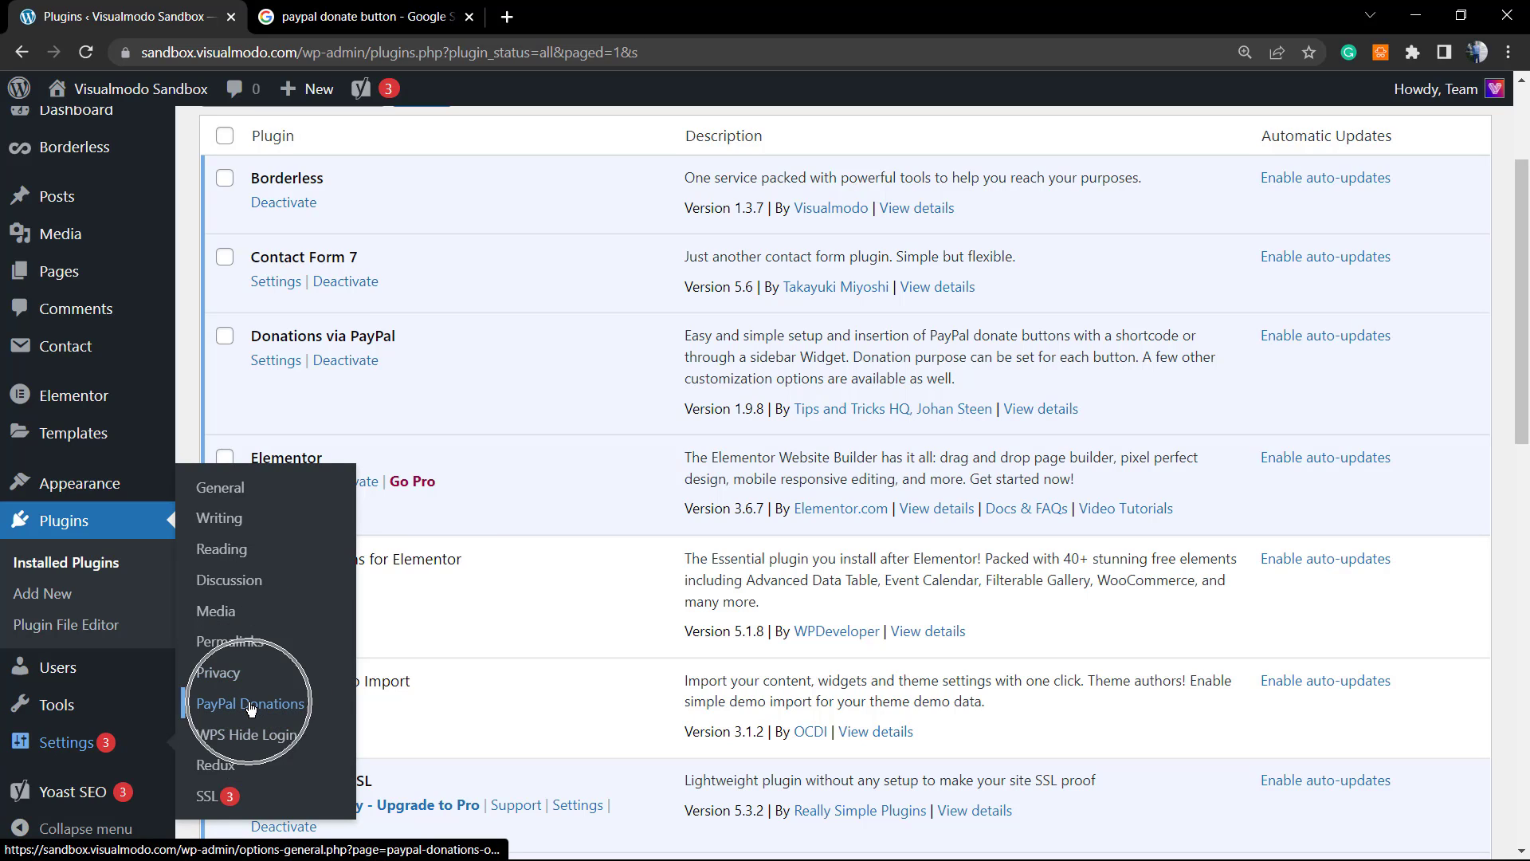
click(249, 704)
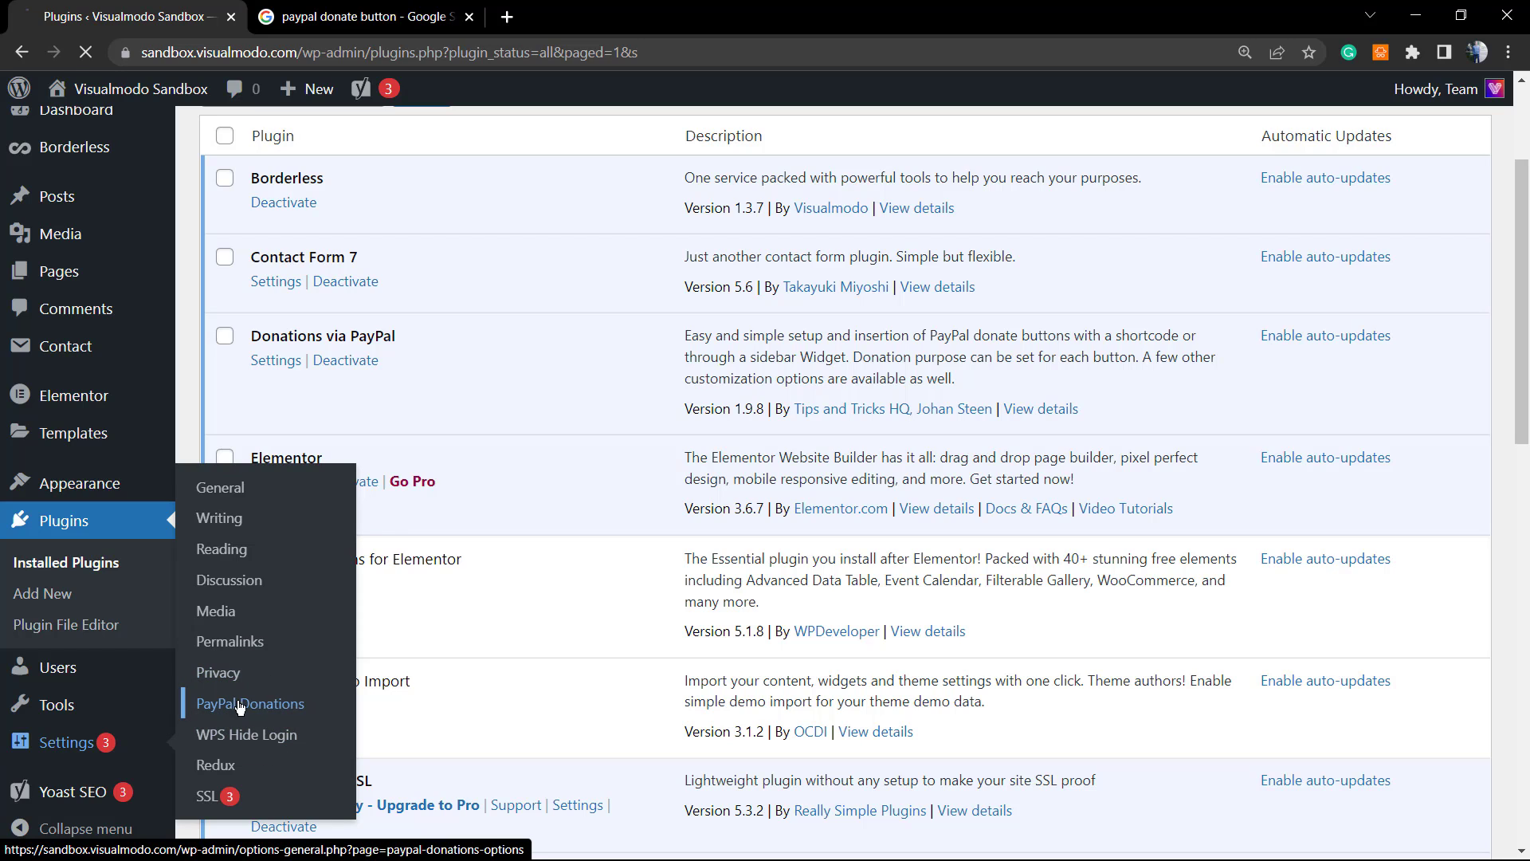
Dismiss the plugin notice and review the Account Setup section of PayPal Donations.
click(250, 704)
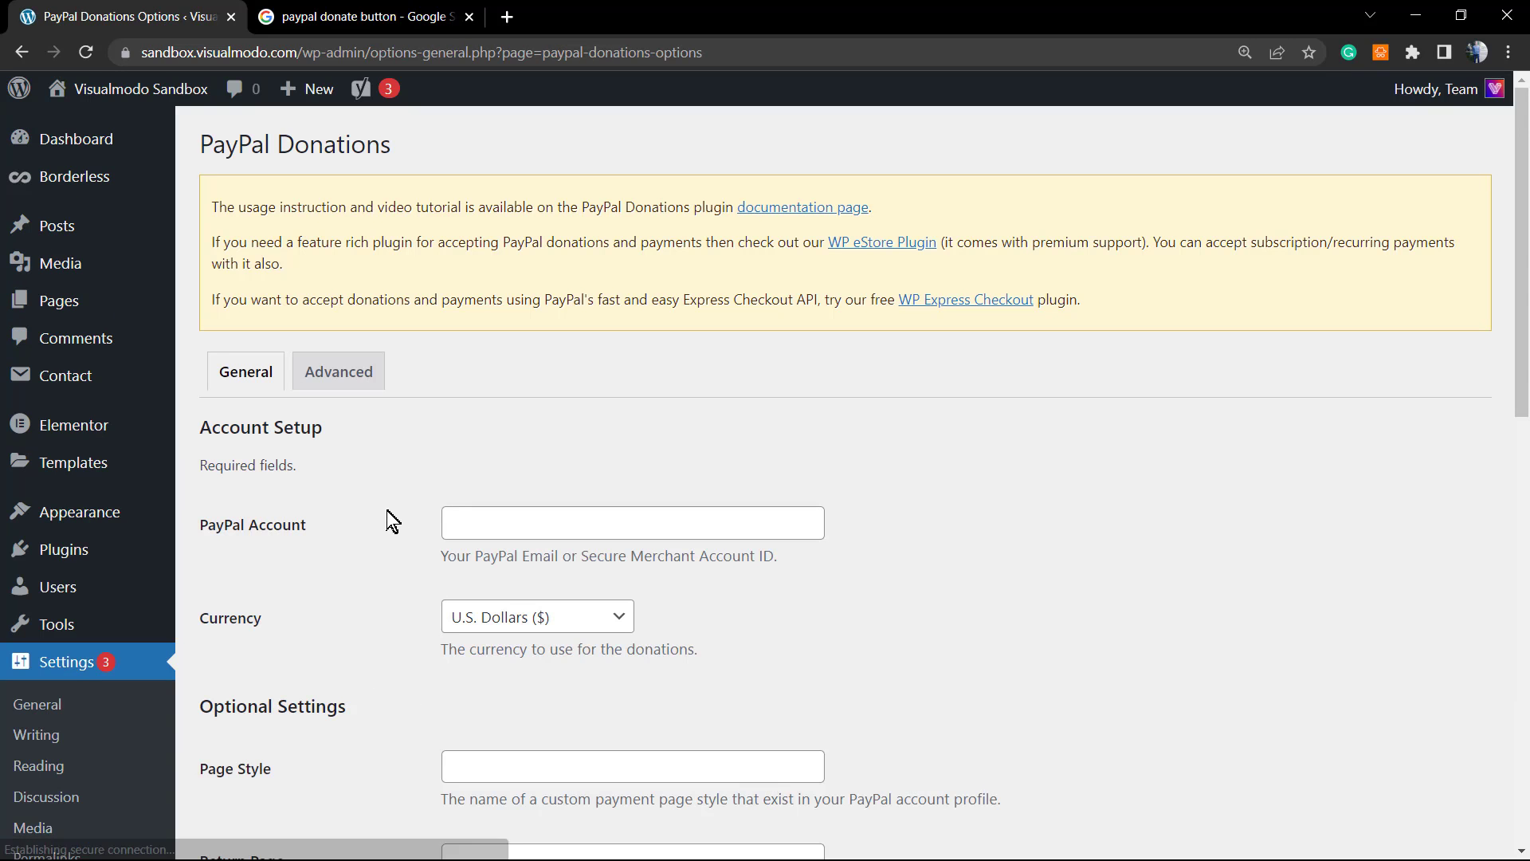
mouse_move(405, 539)
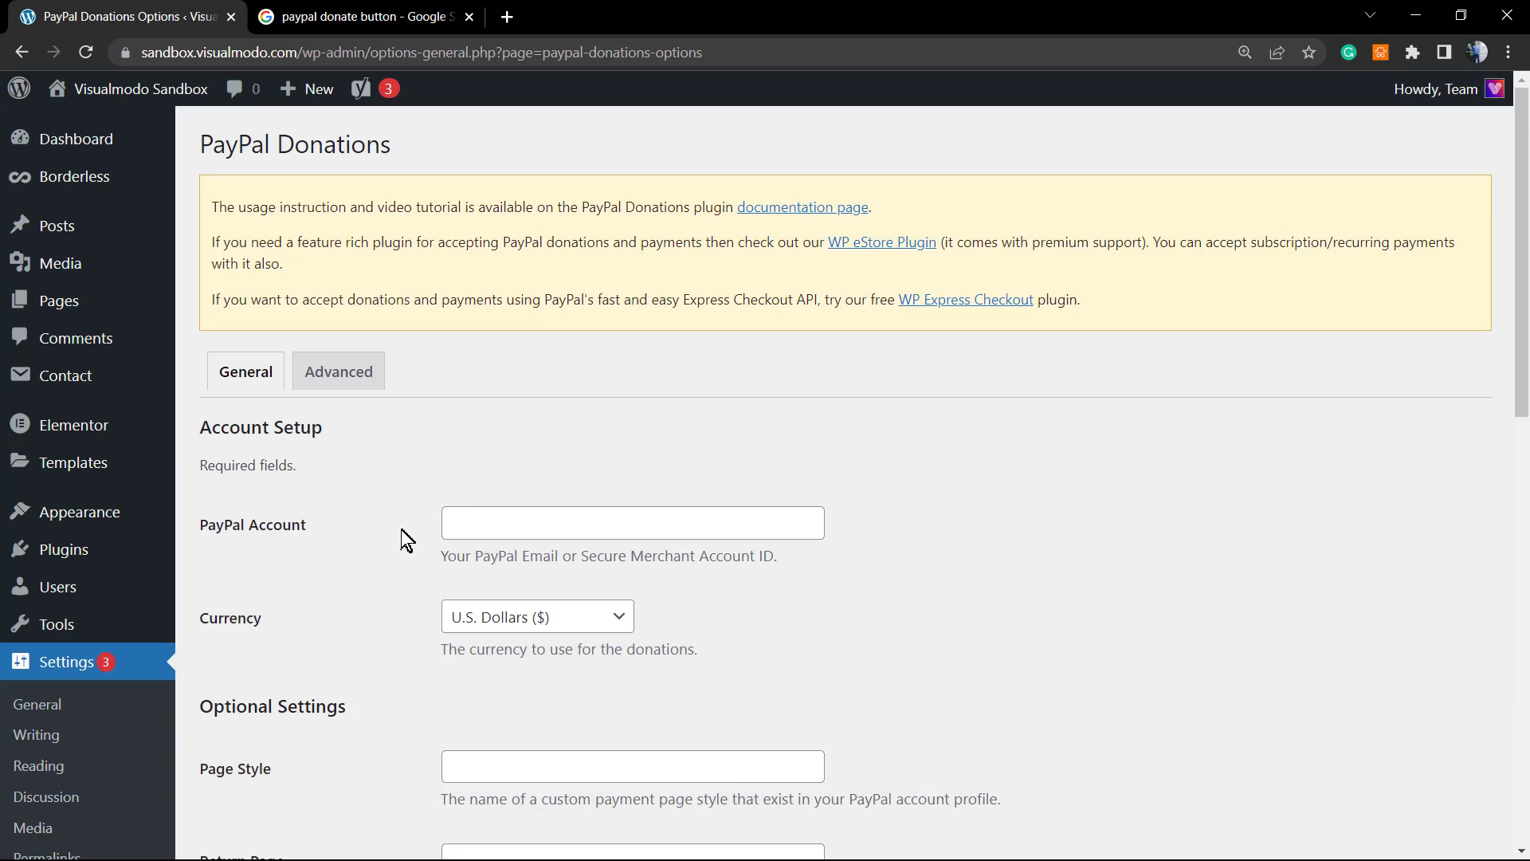
mouse_move(520, 429)
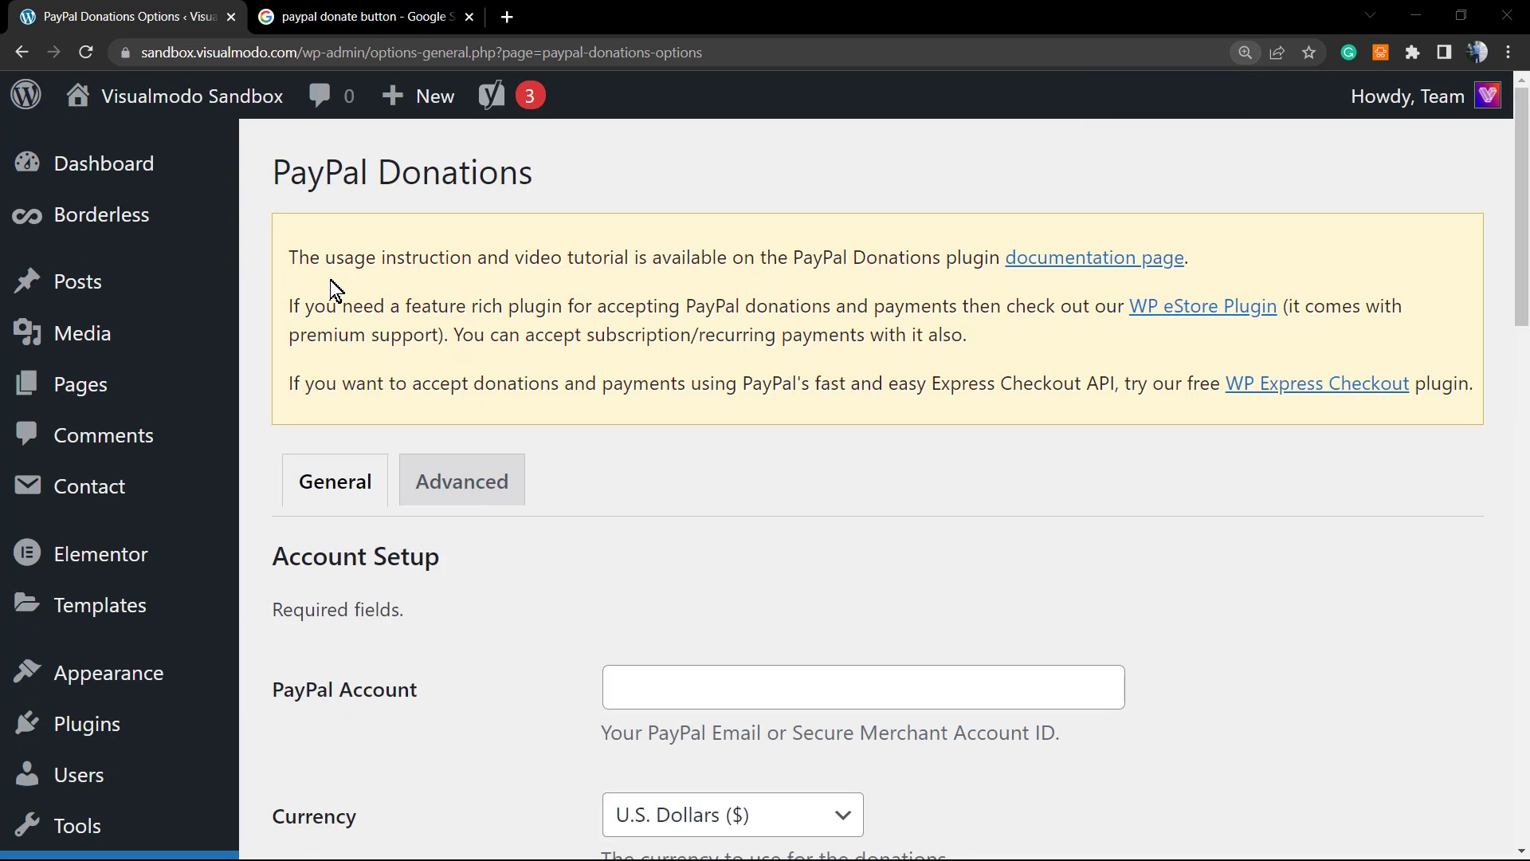
mouse_move(437, 269)
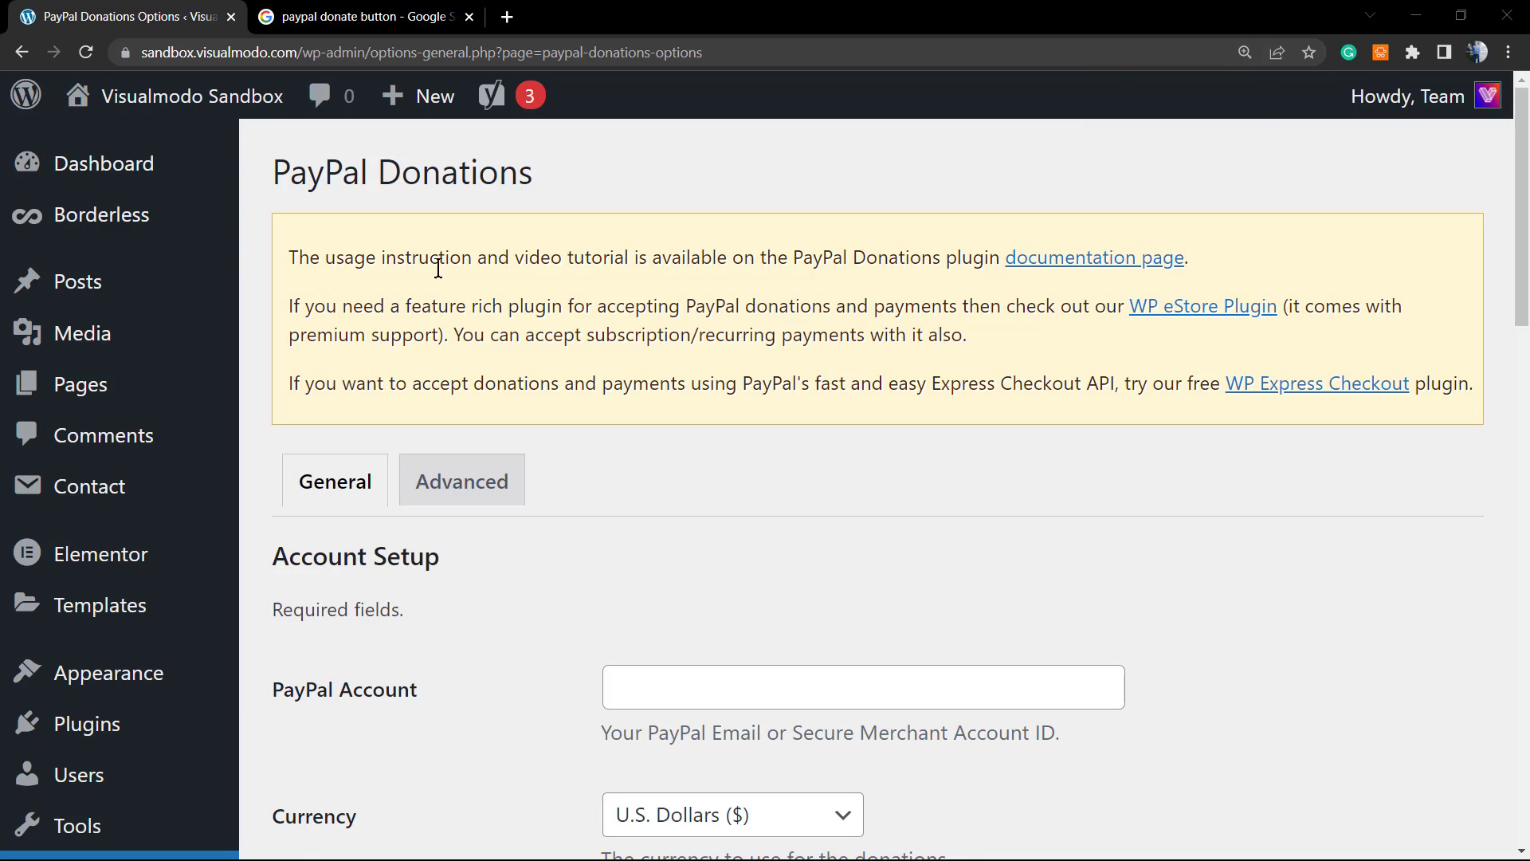
mouse_move(869, 256)
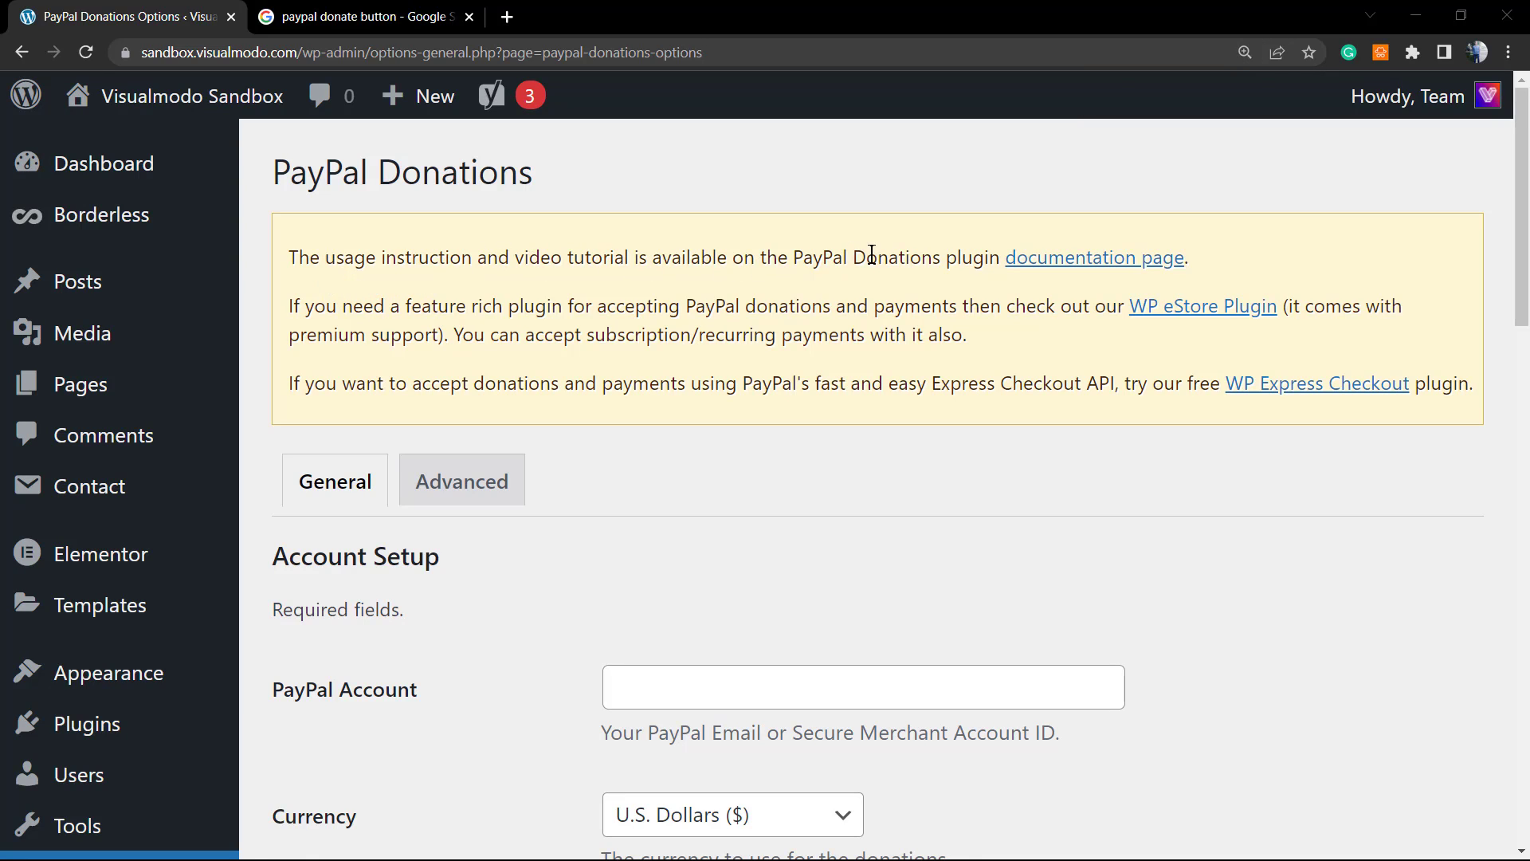
mouse_move(886, 257)
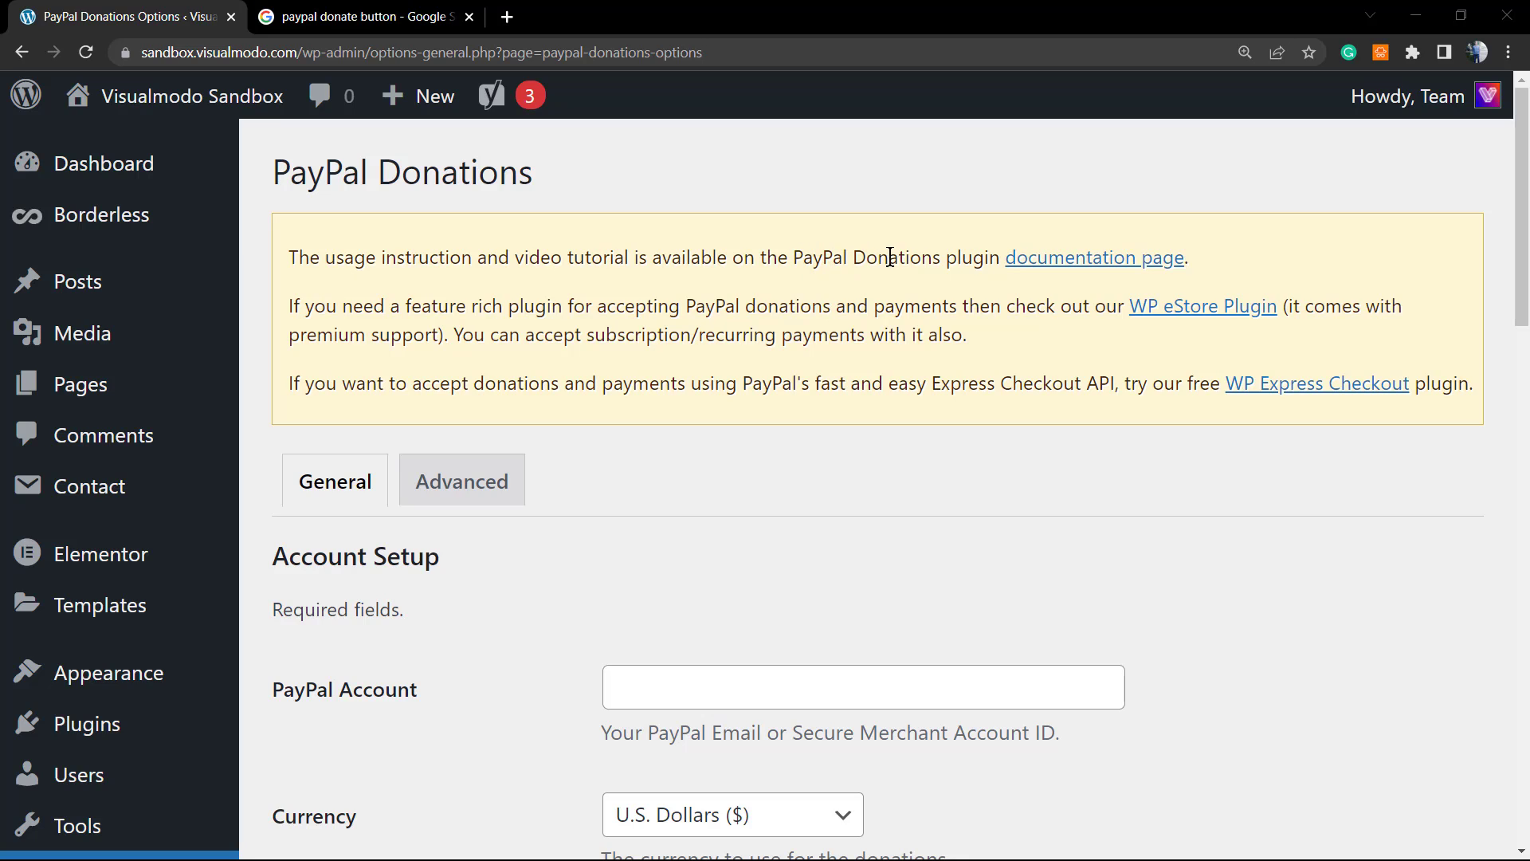
mouse_move(609, 311)
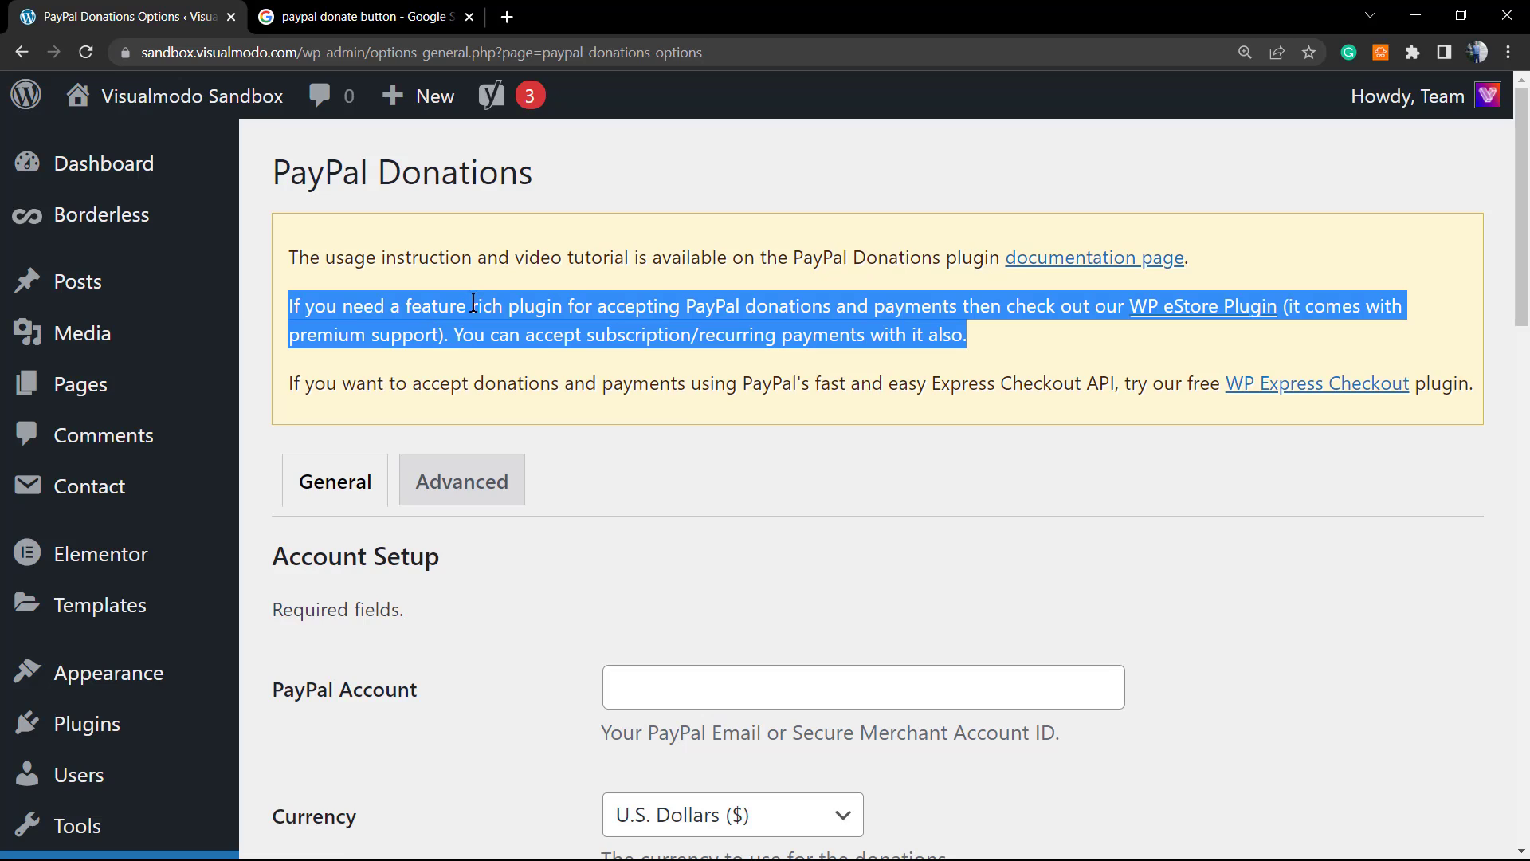
mouse_move(1022, 306)
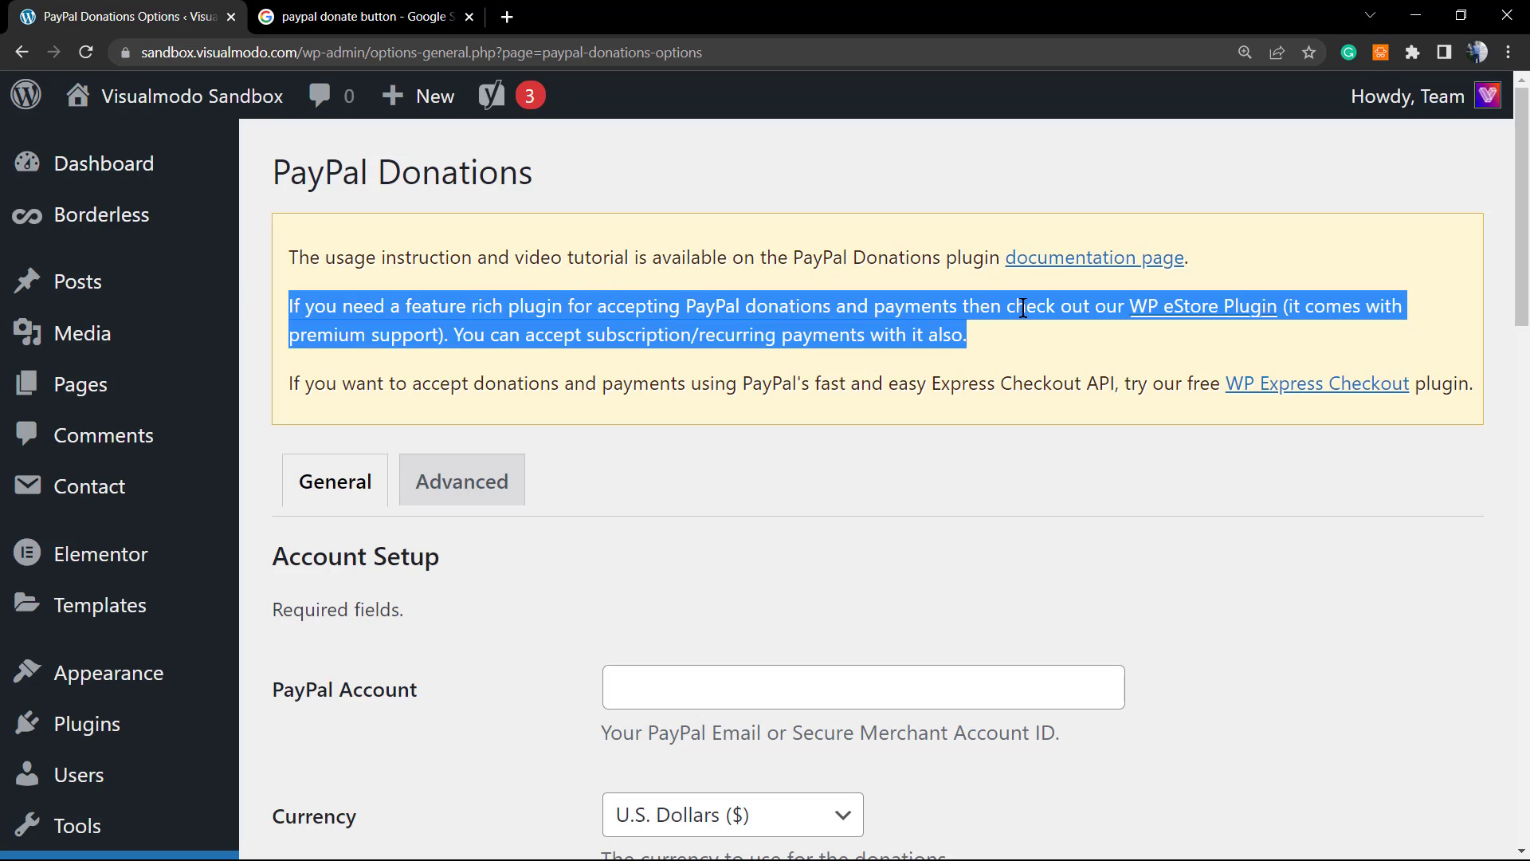
click(807, 337)
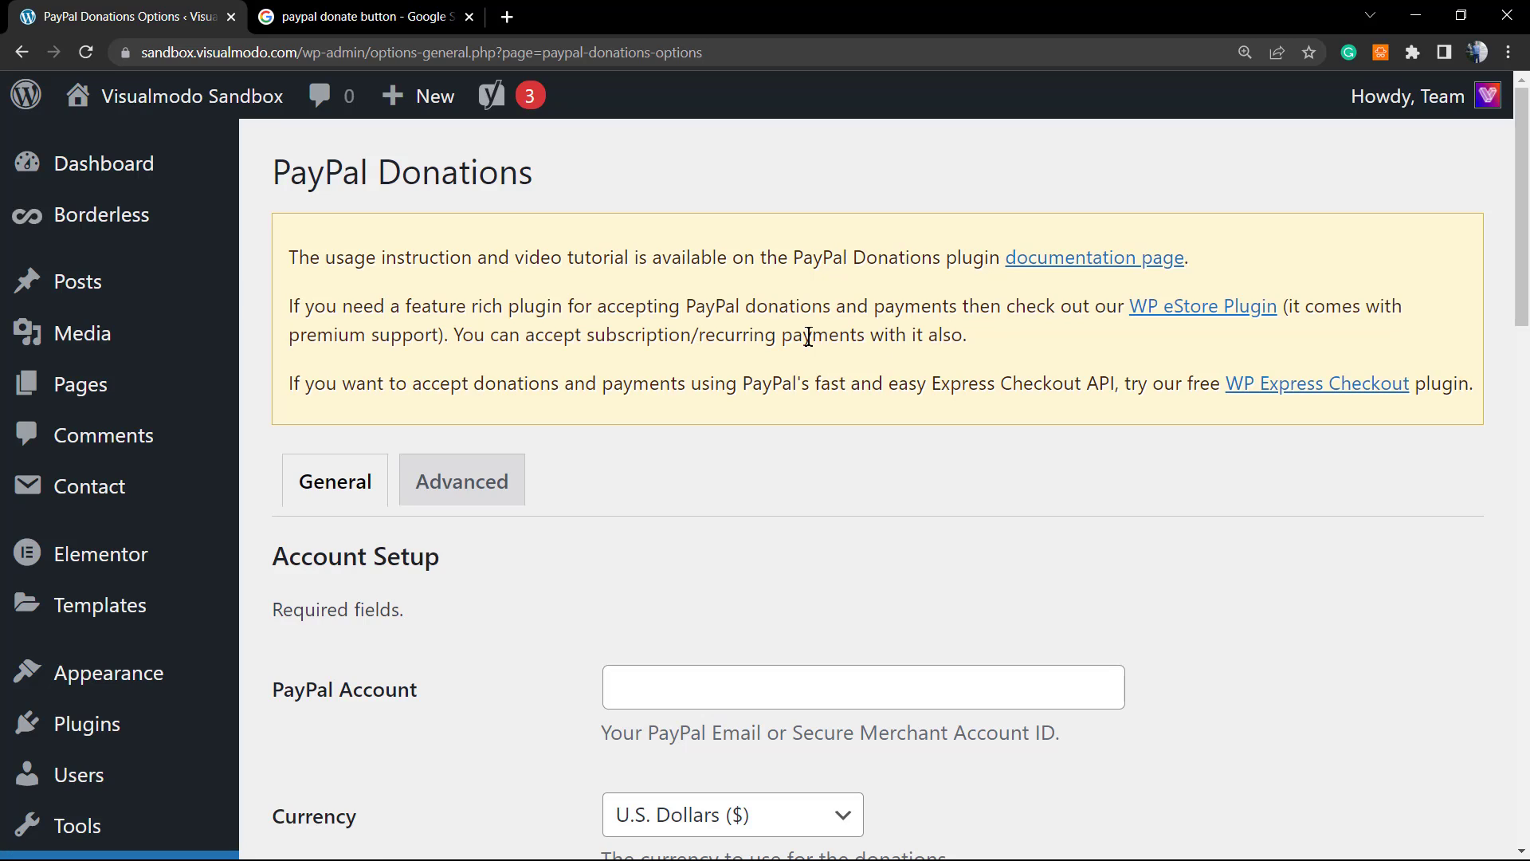
mouse_move(494, 388)
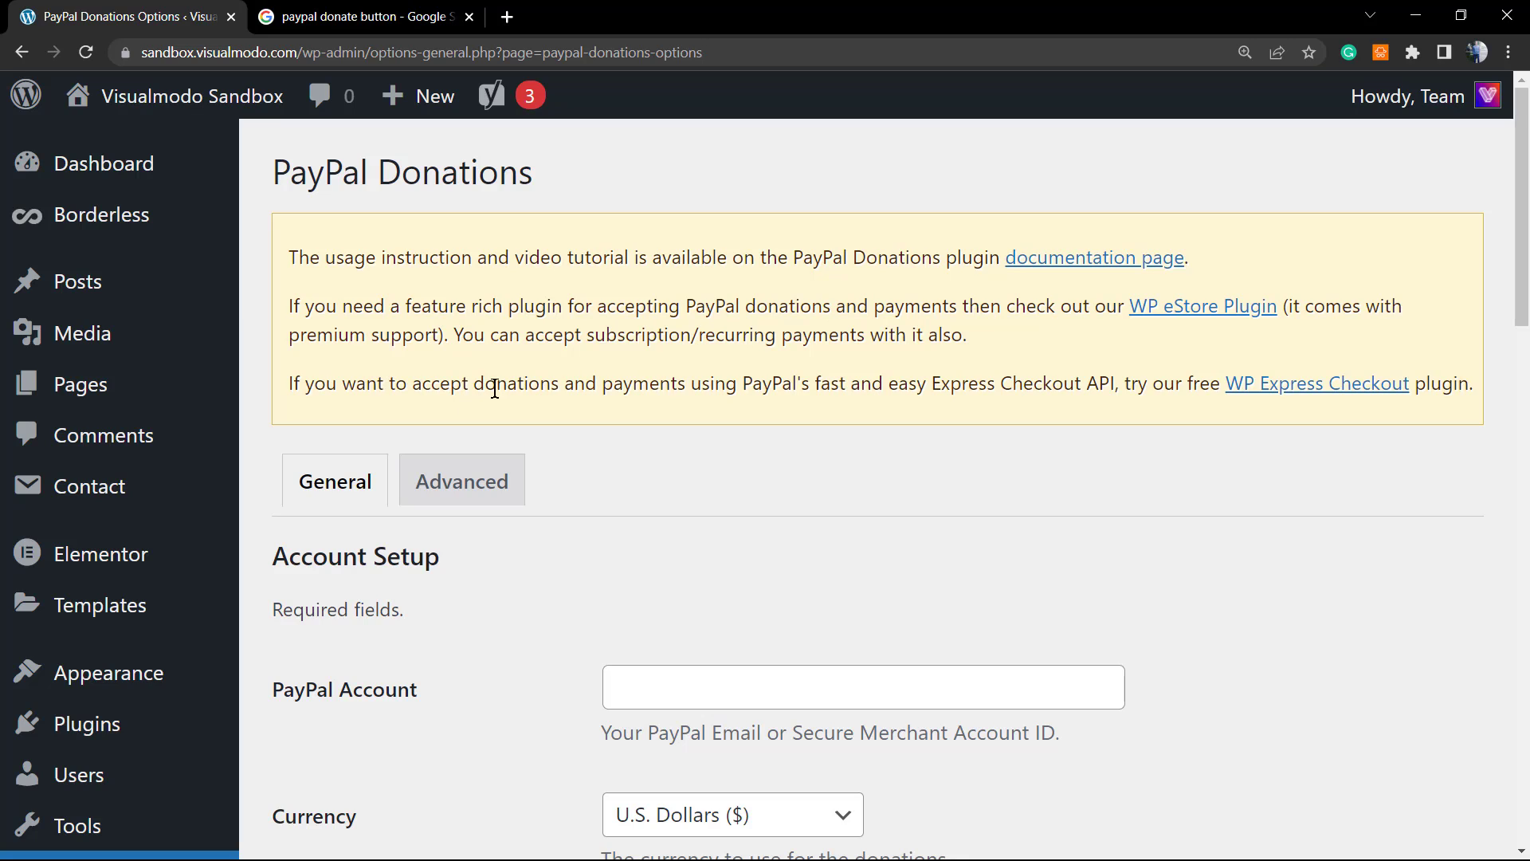
mouse_move(847, 391)
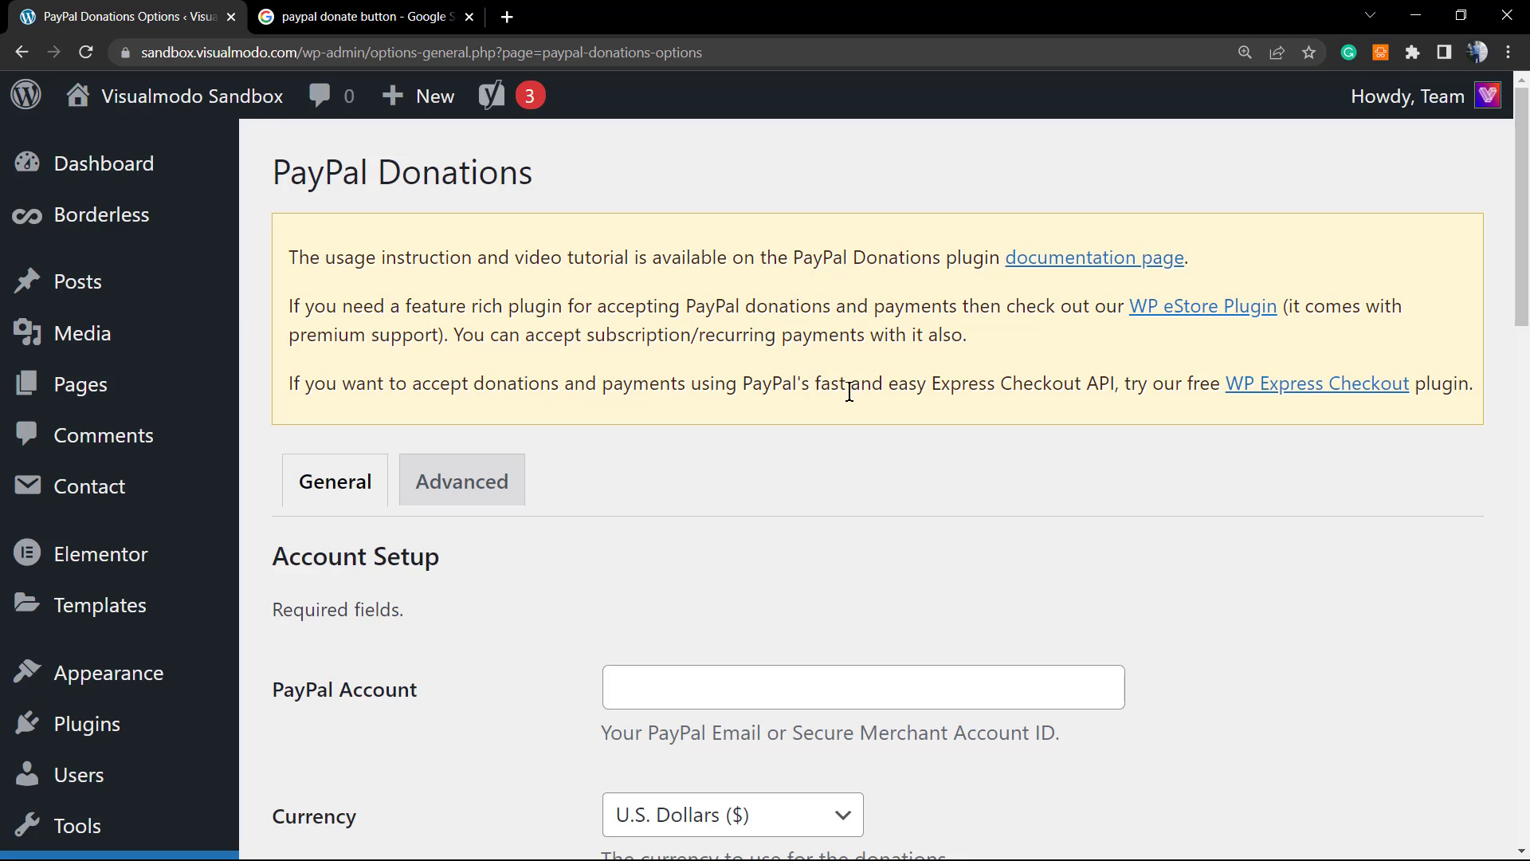
mouse_move(1256, 384)
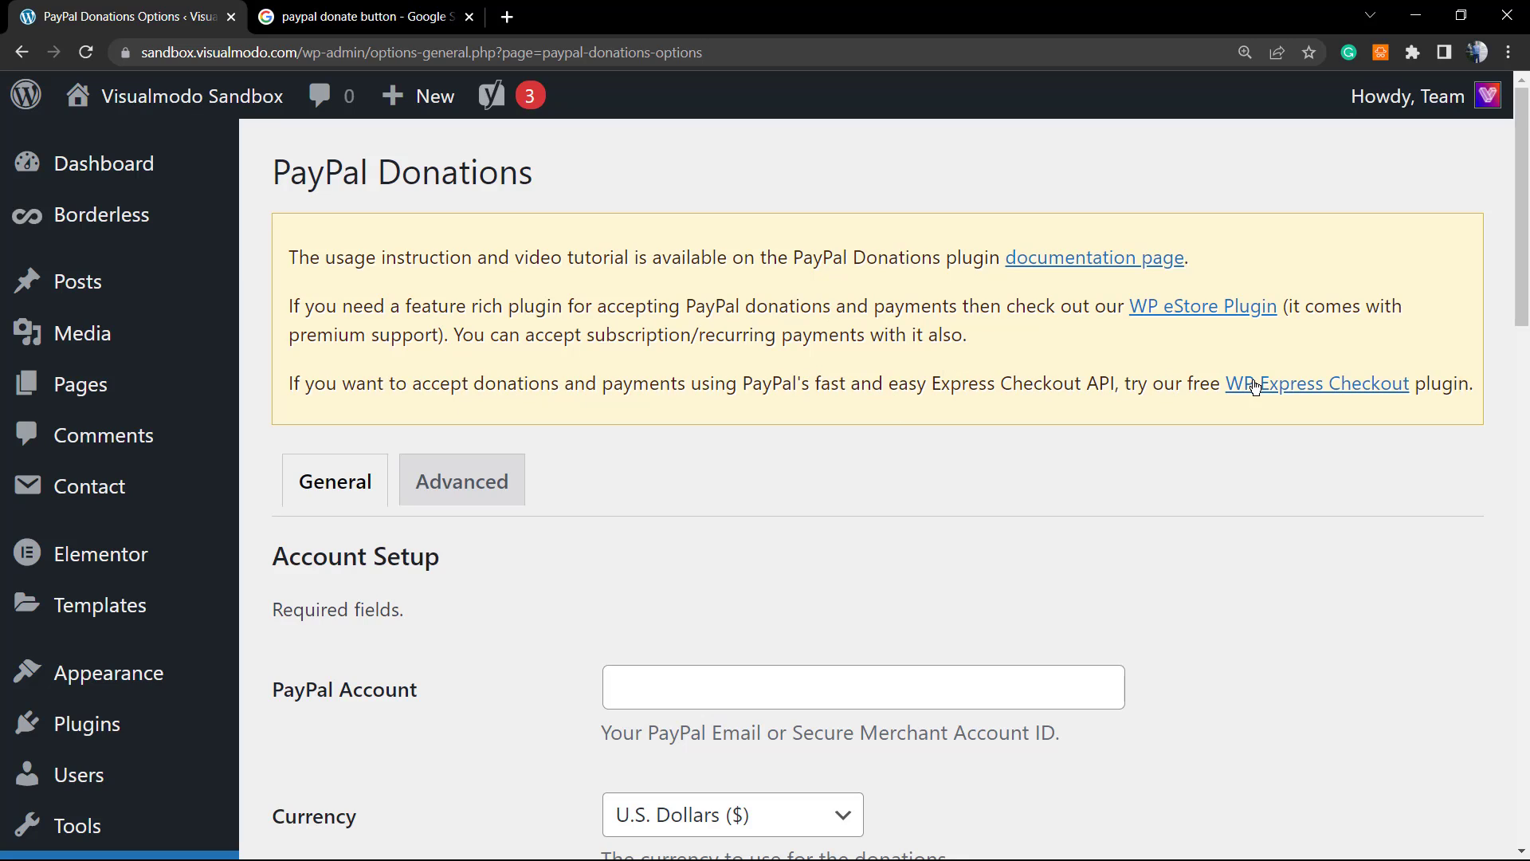
scroll(down, 3)
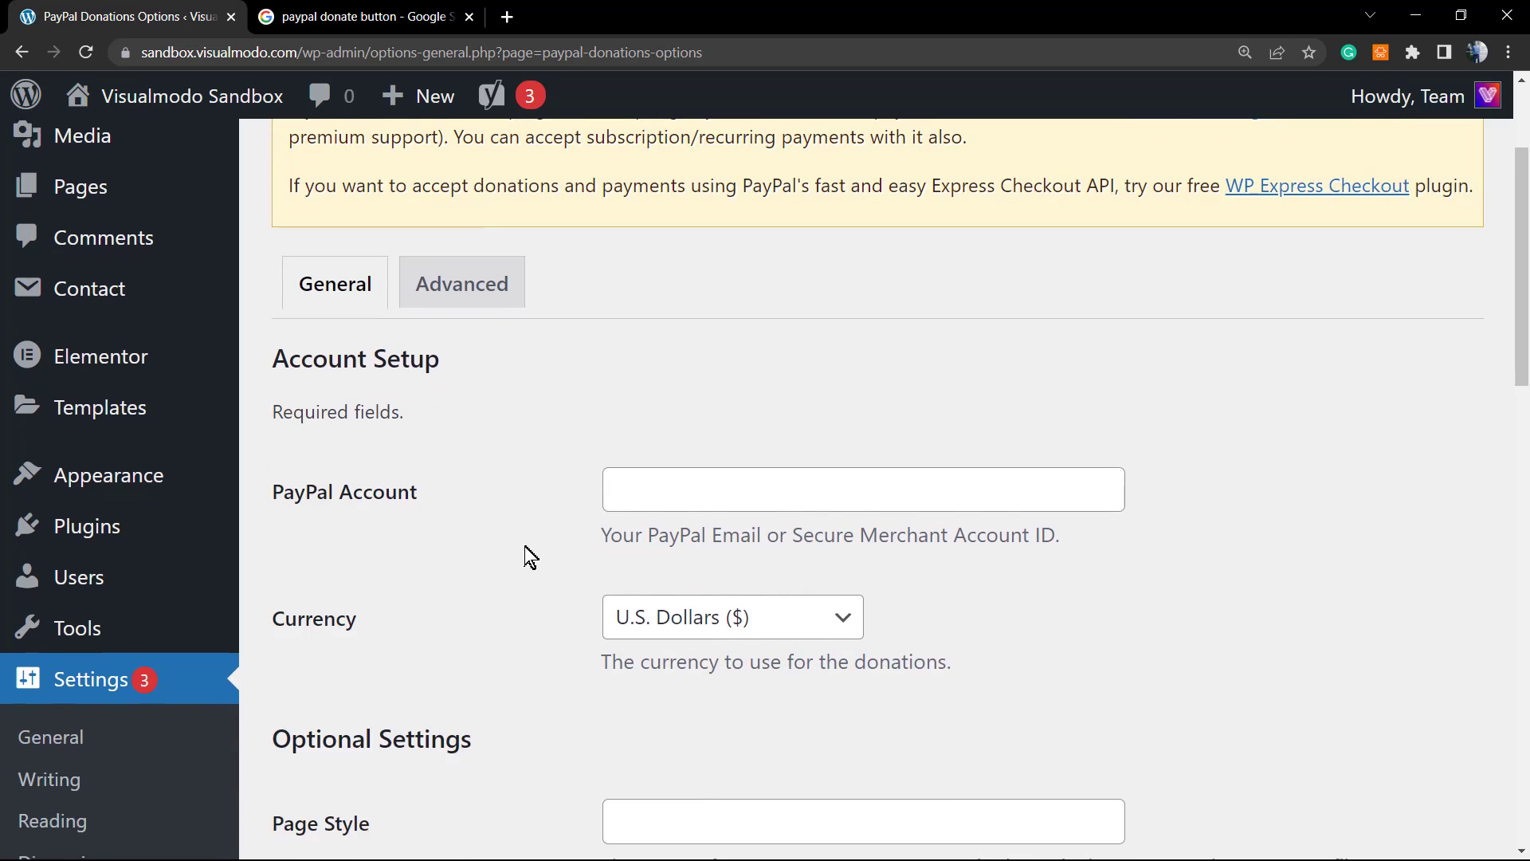
scroll(up, 3)
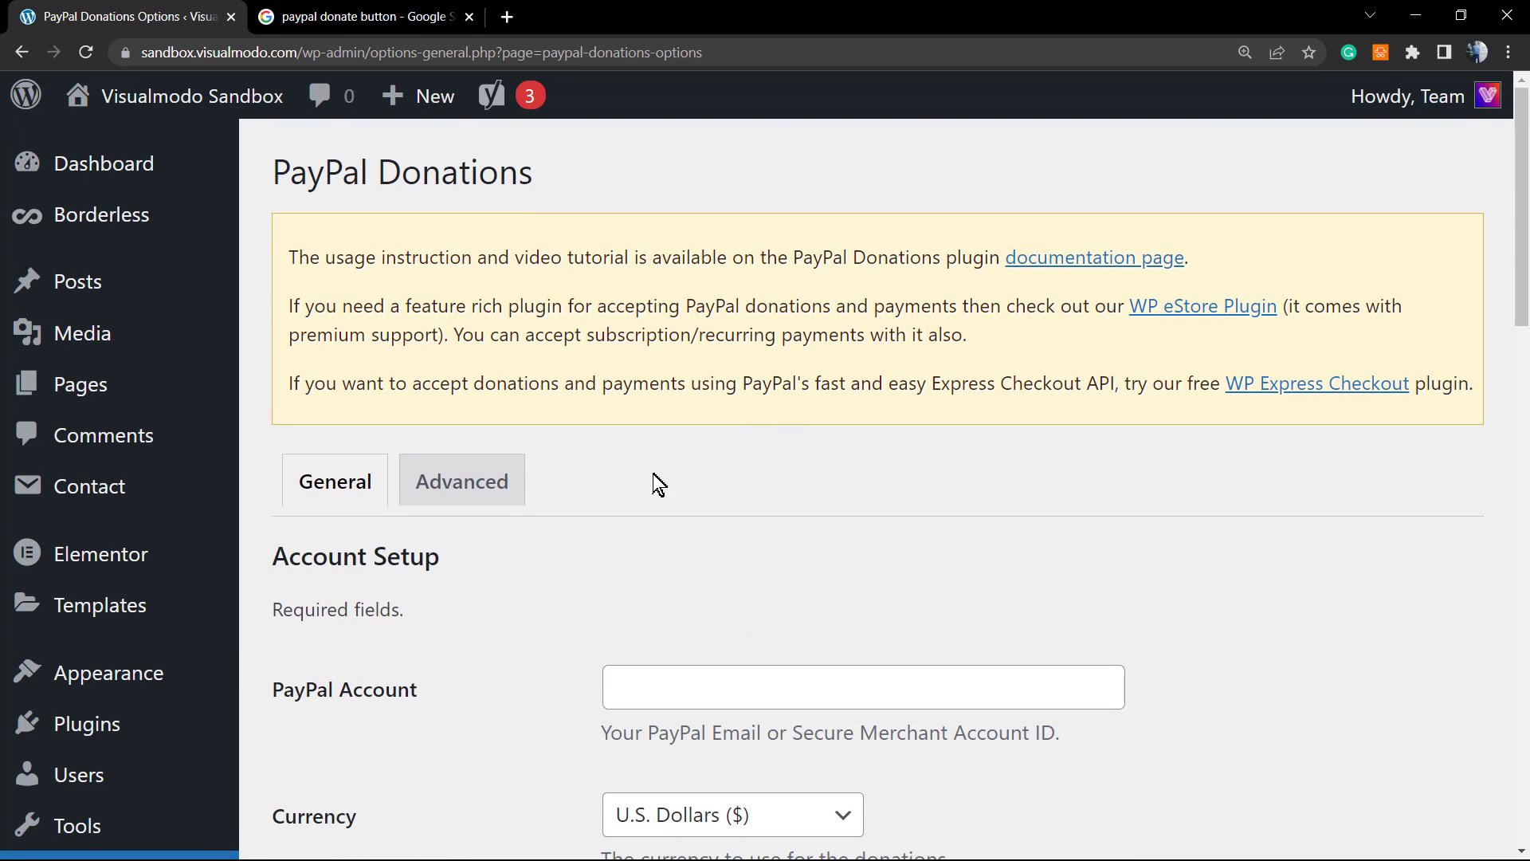
mouse_move(440, 644)
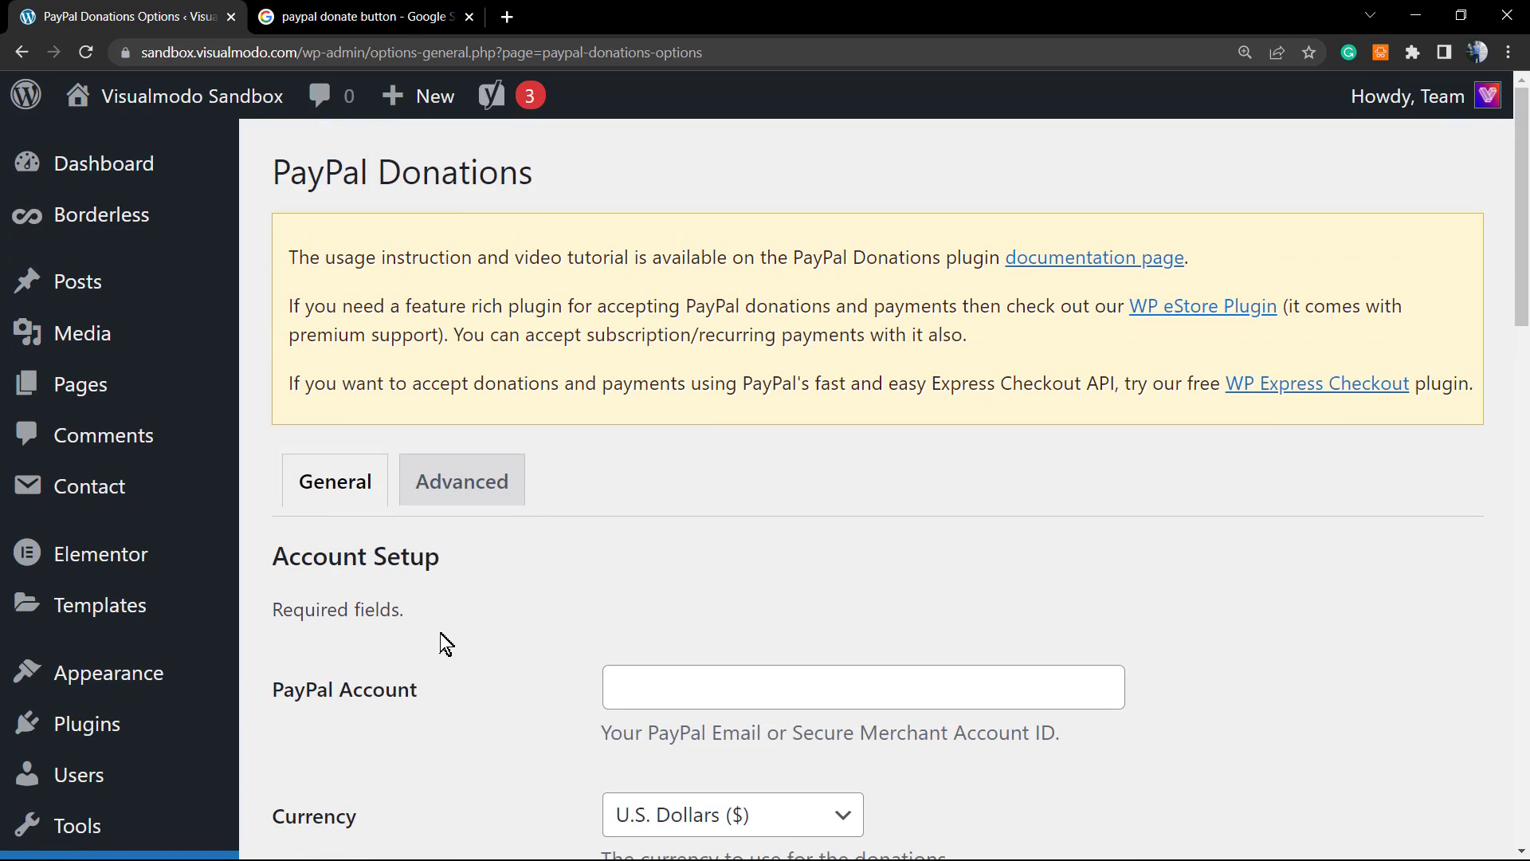
scroll(down, 3)
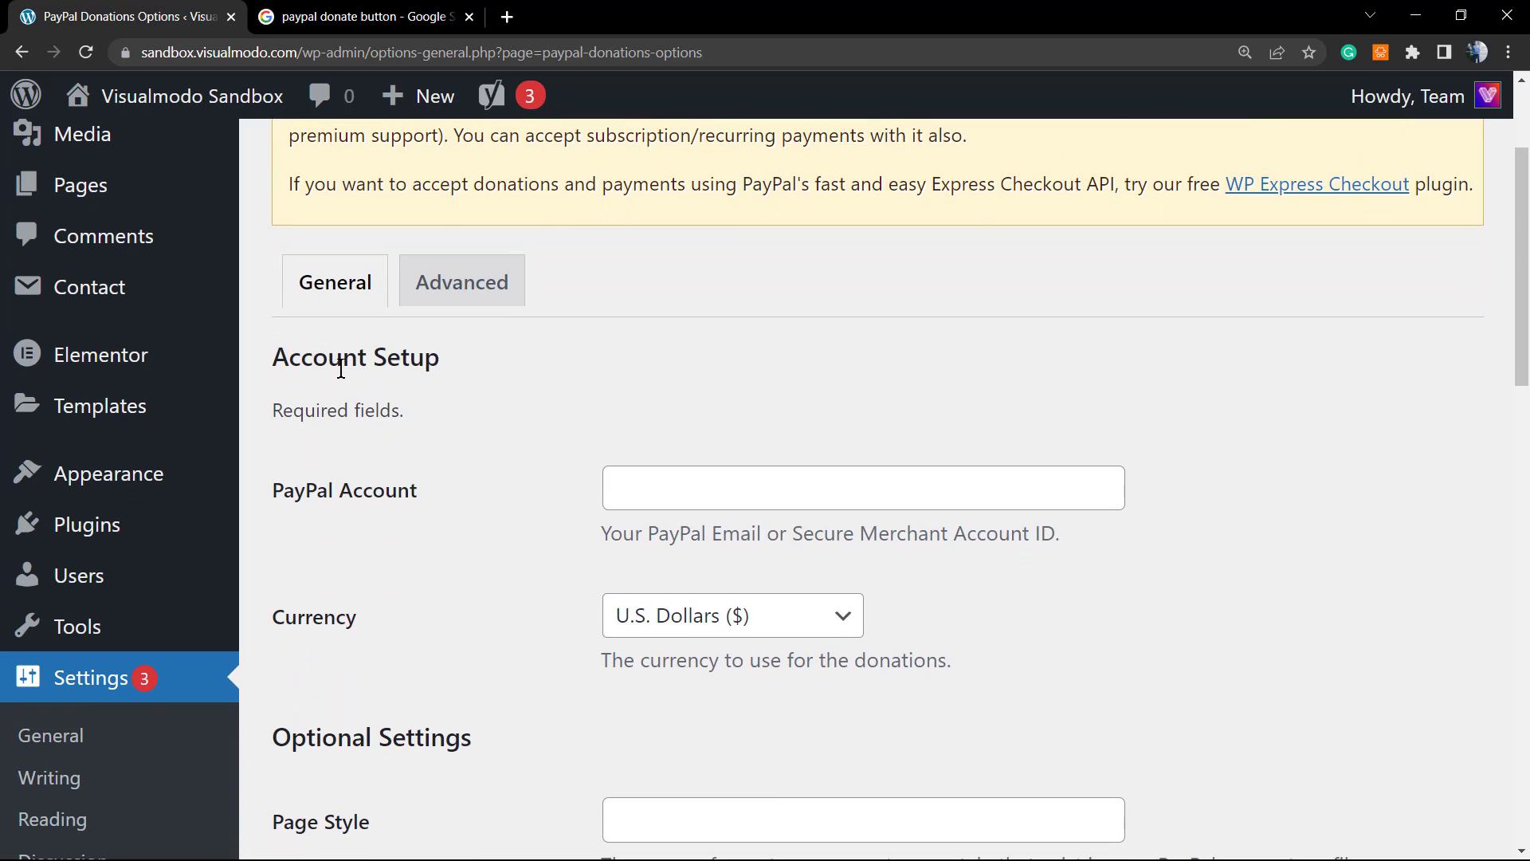
double_click(303, 409)
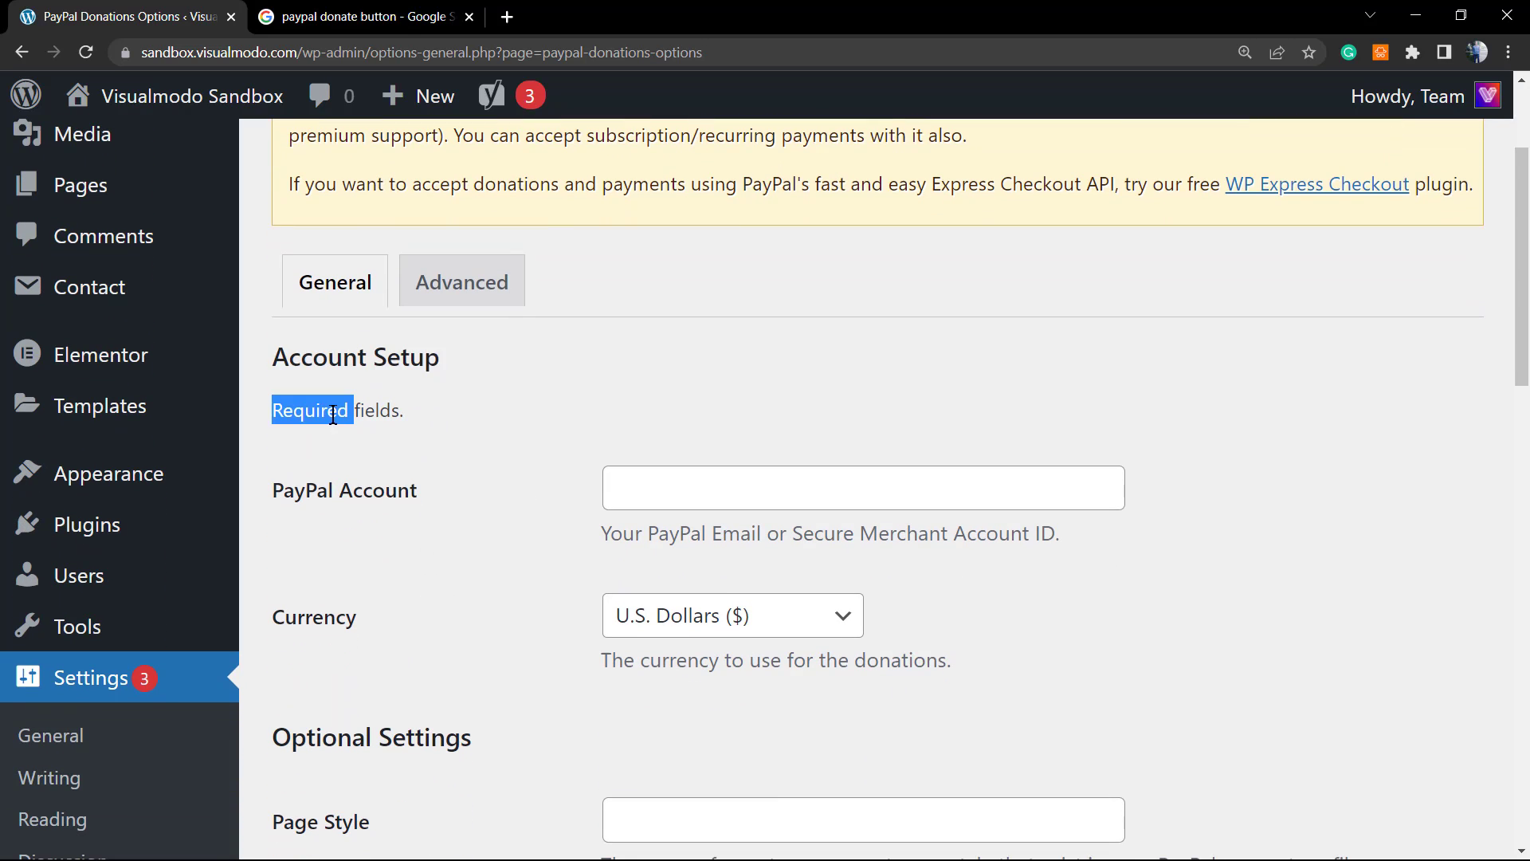
mouse_move(532, 418)
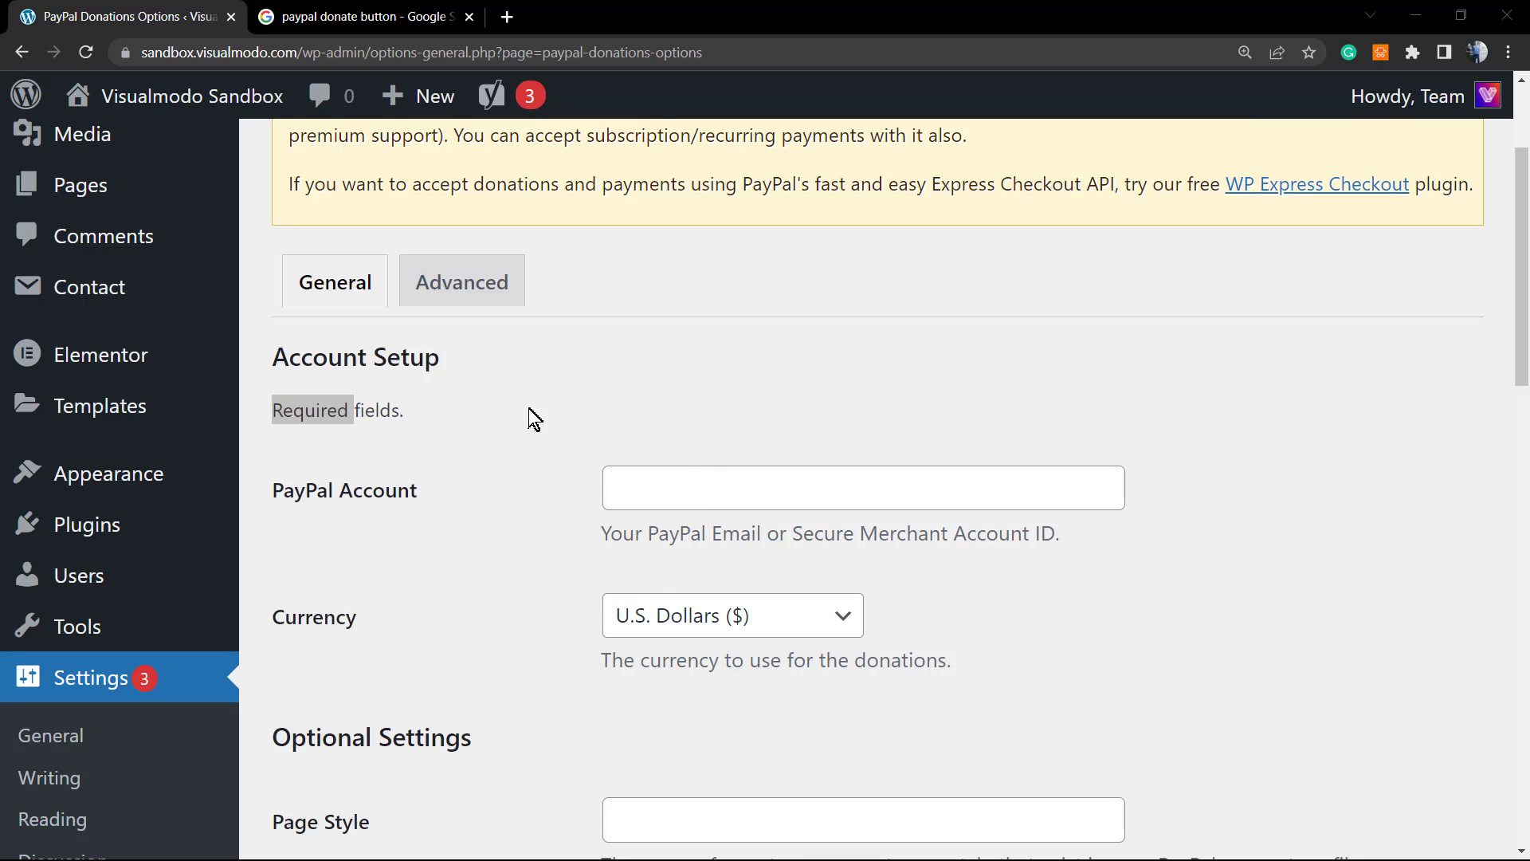
click(862, 487)
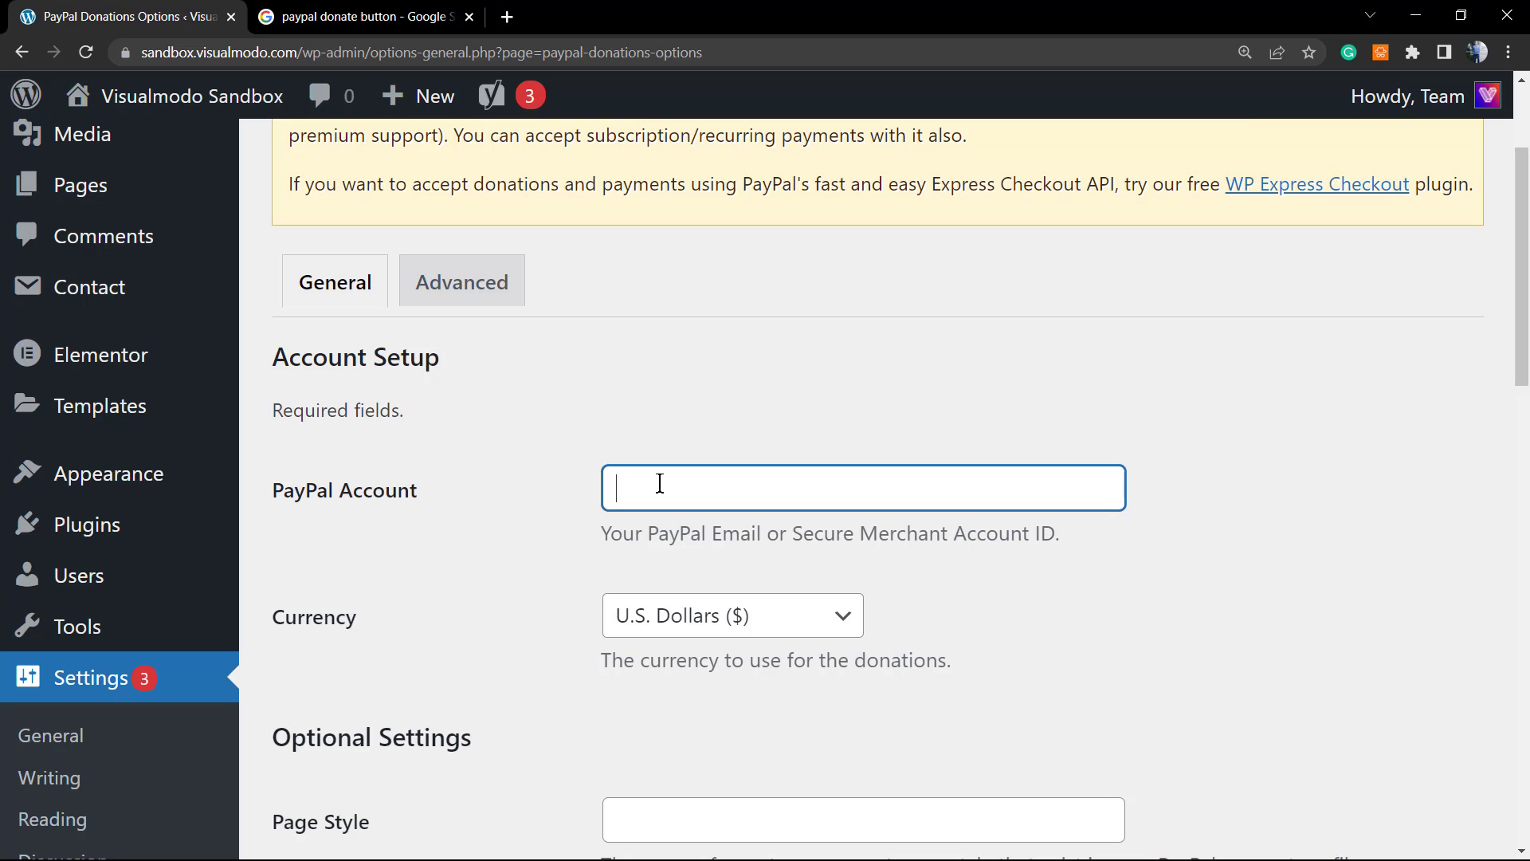
text(test)
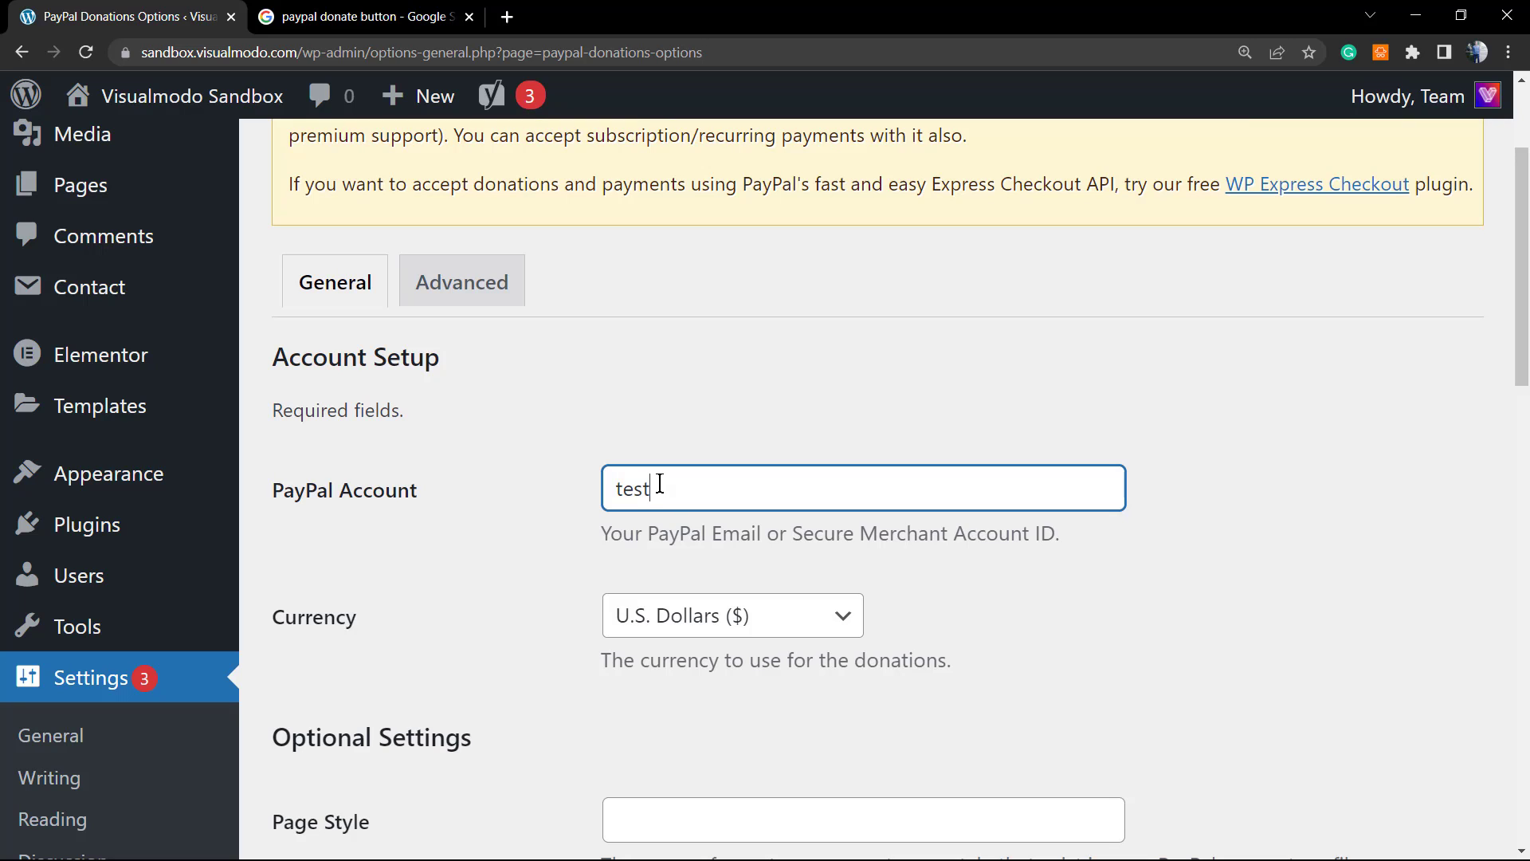
text(2)
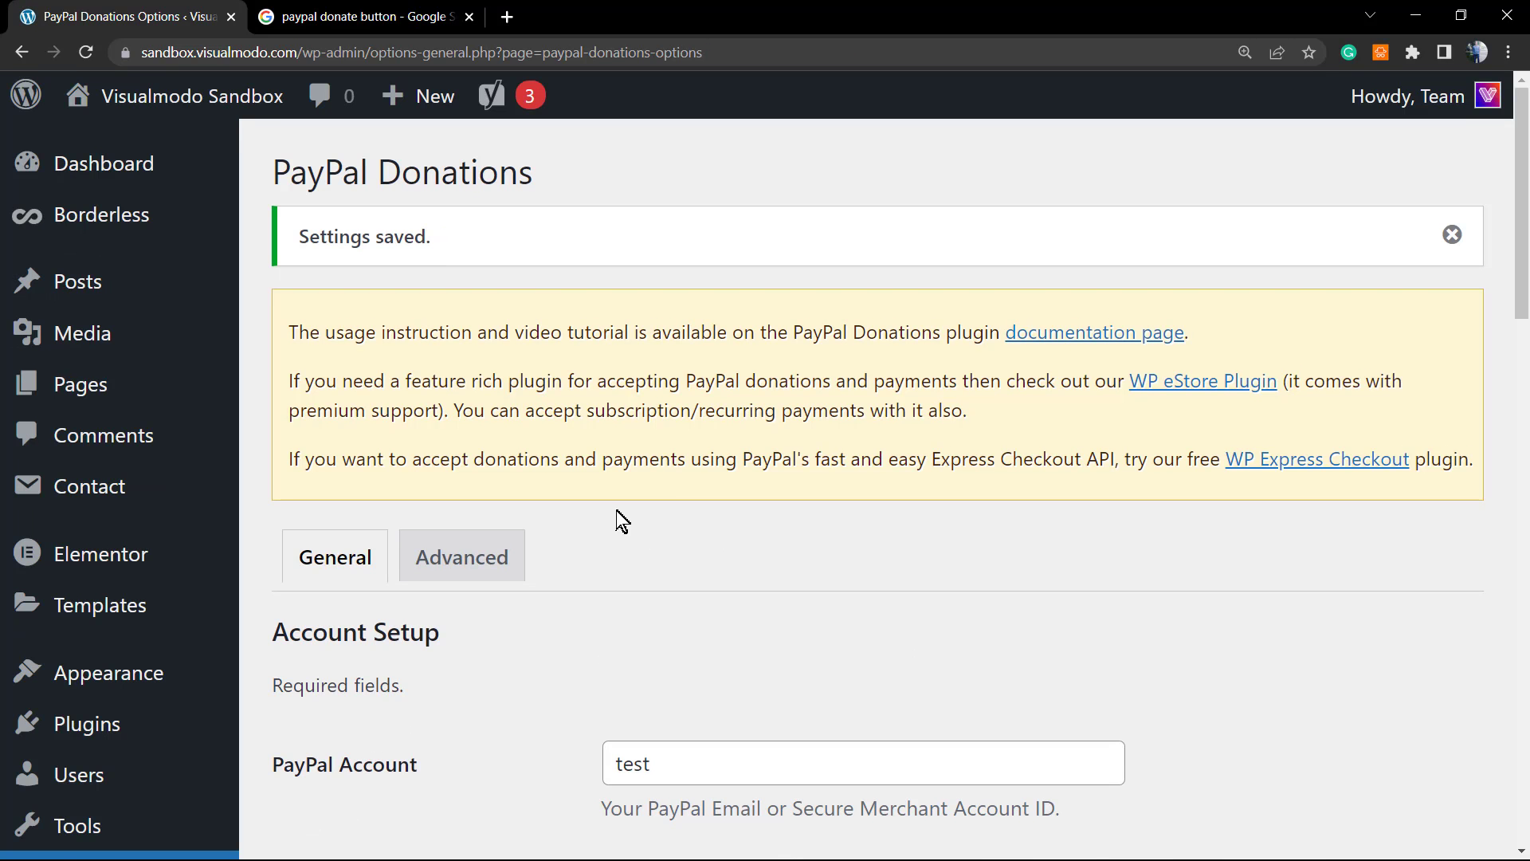
scroll(down, 3)
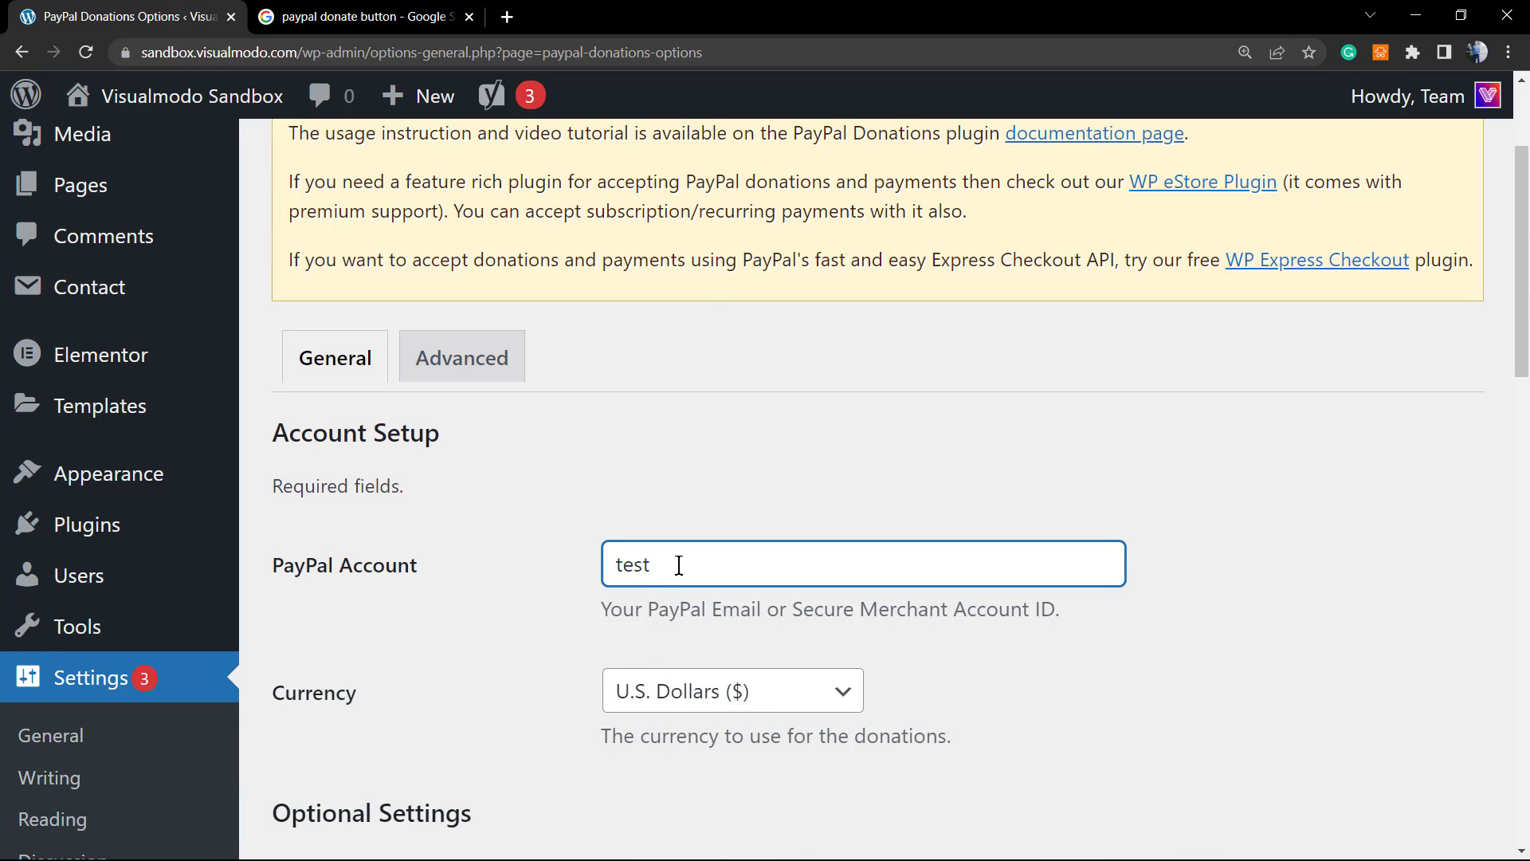
text(@)
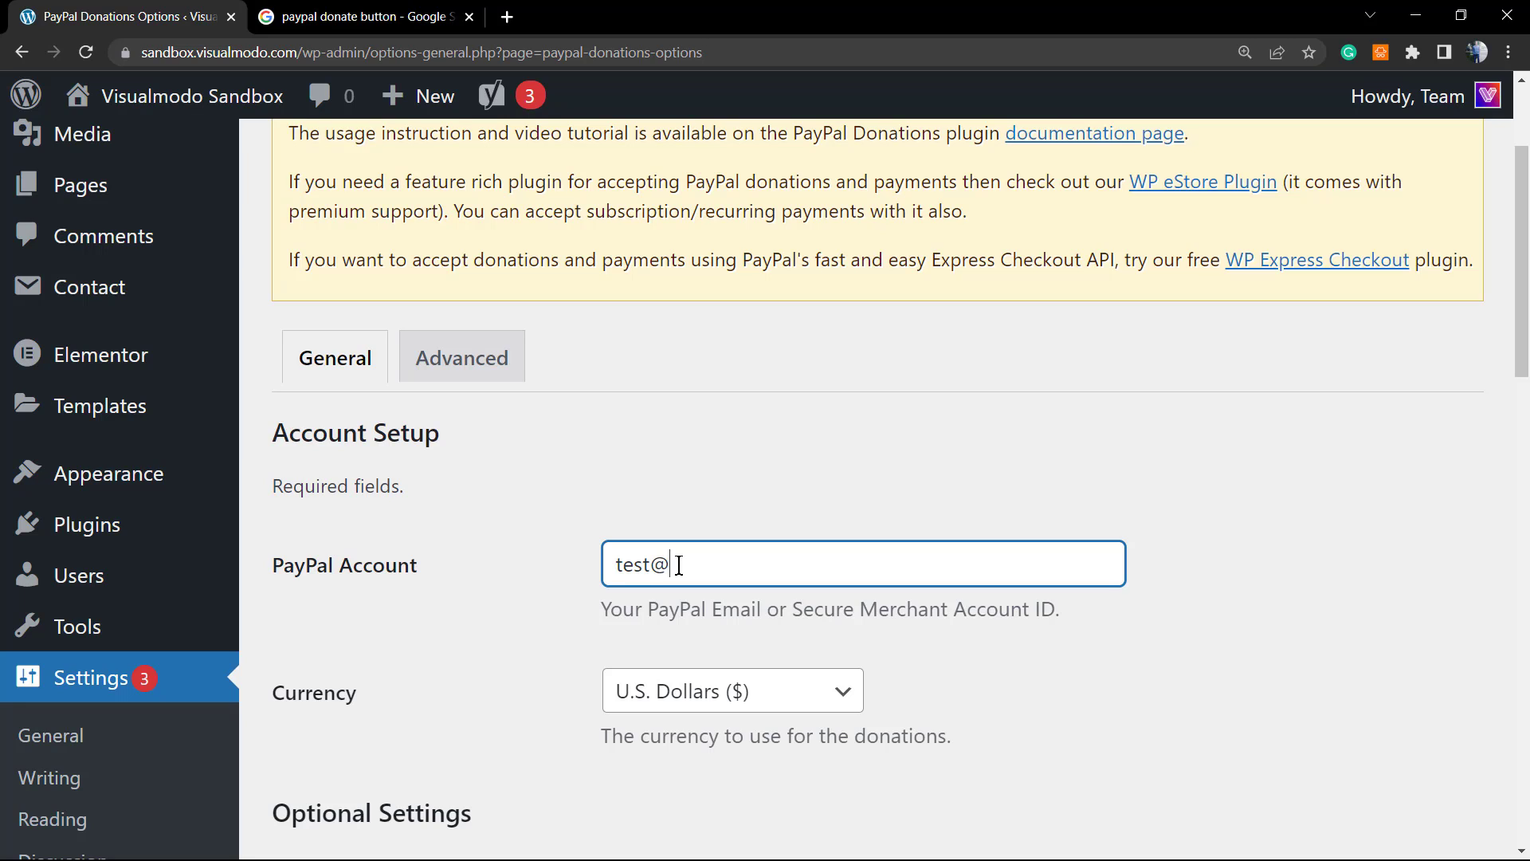
text(email)
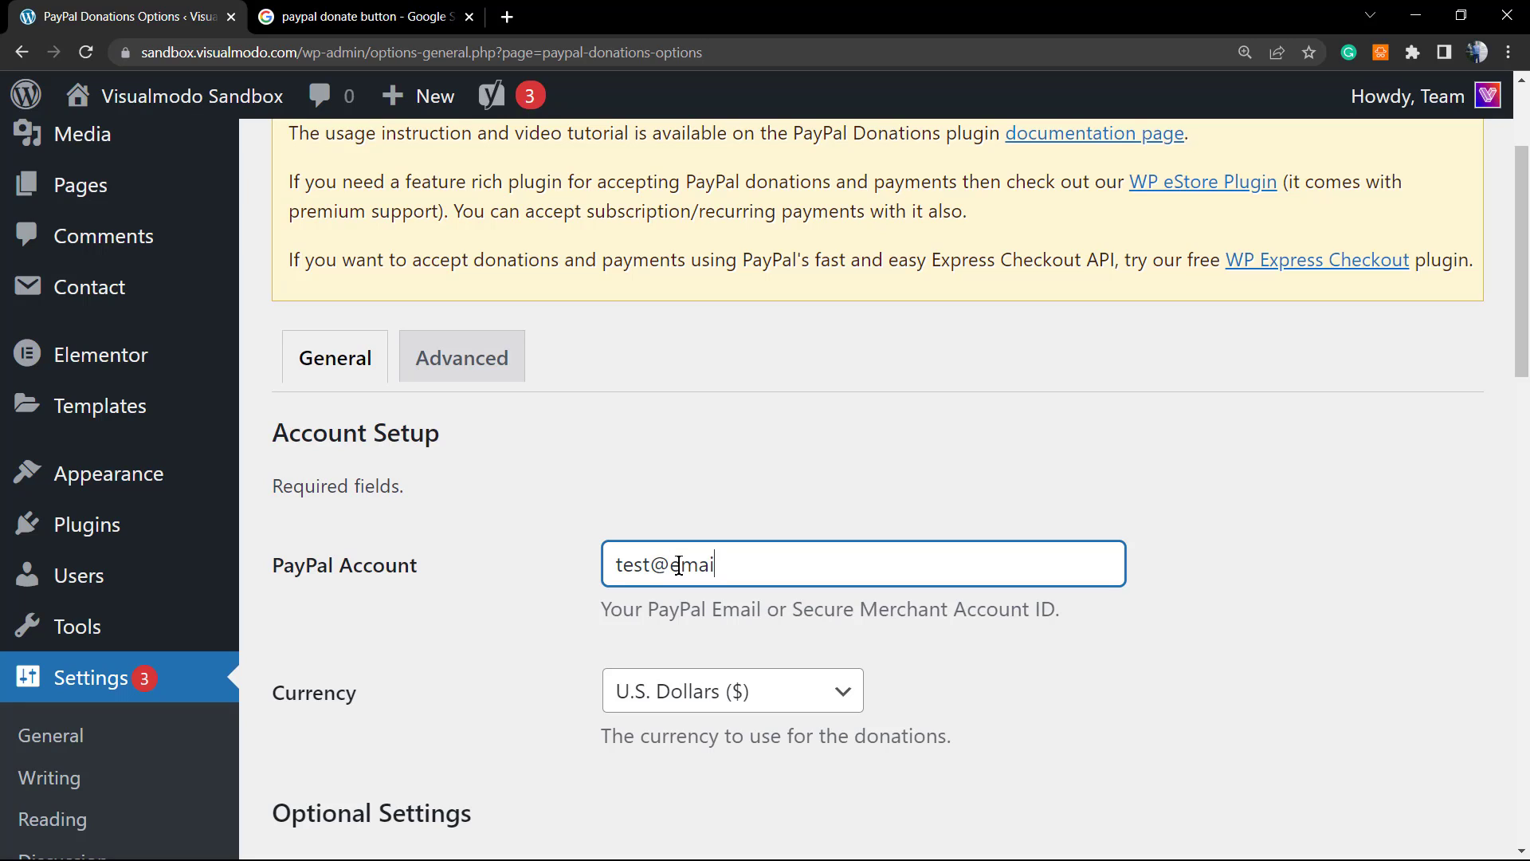
text(.com)
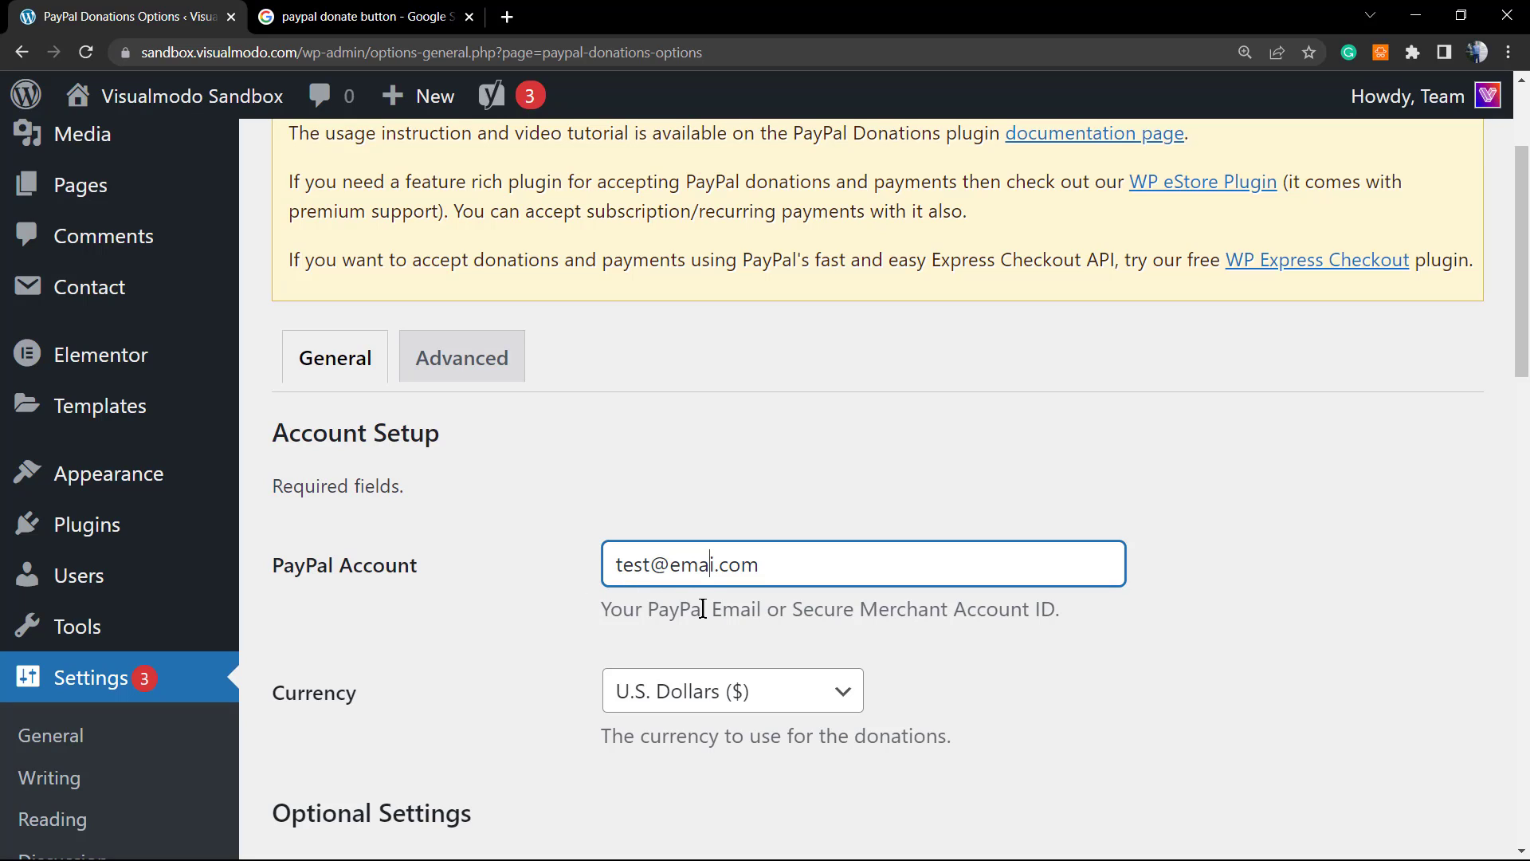
text(l)
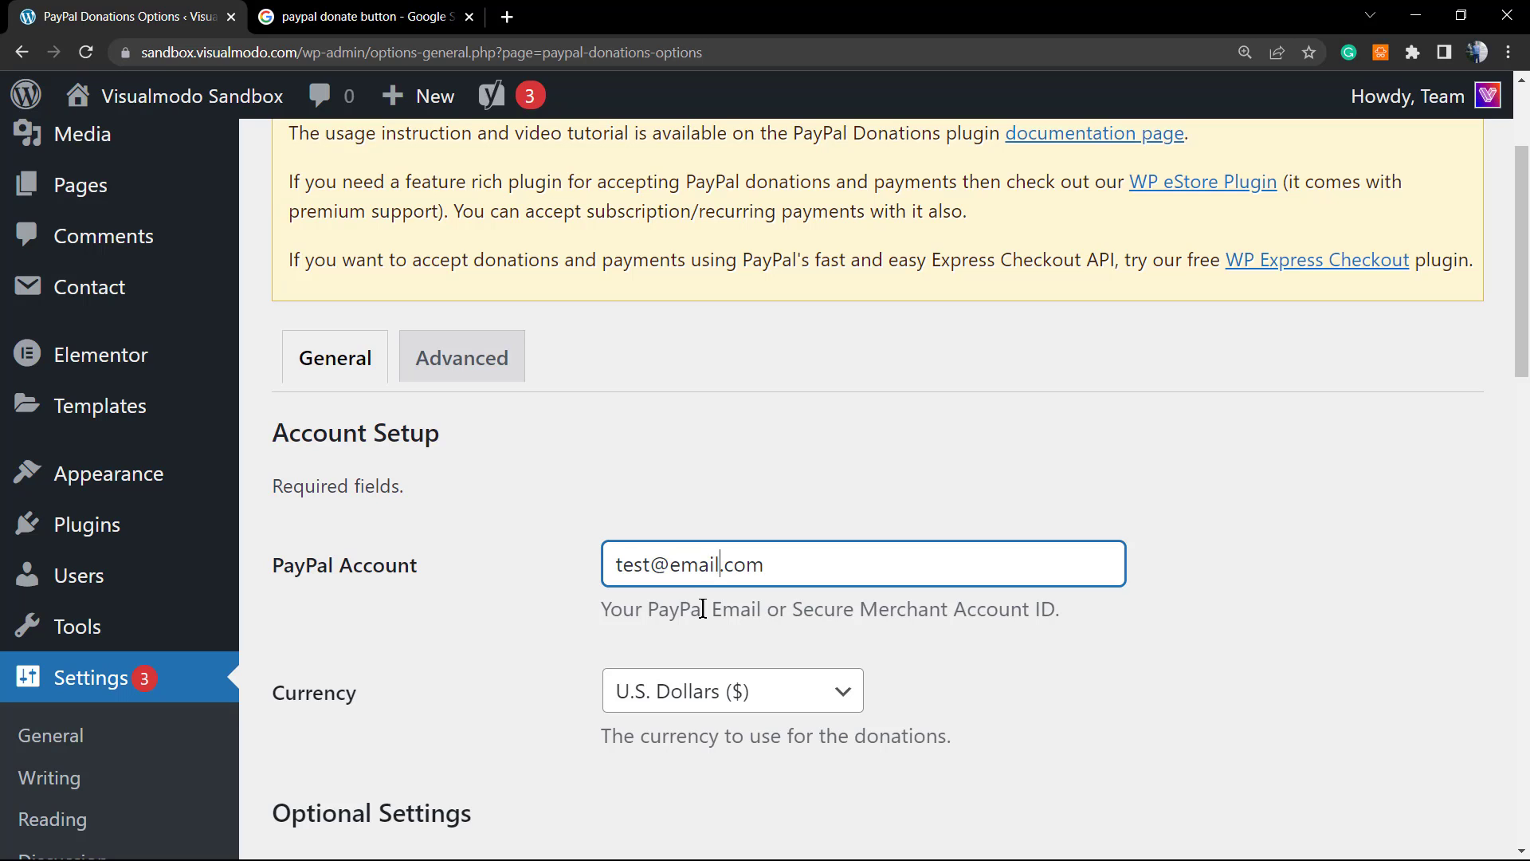
Browse the donation Currency list and keep U.S. Dollars ($) selected.
scroll(down, 3)
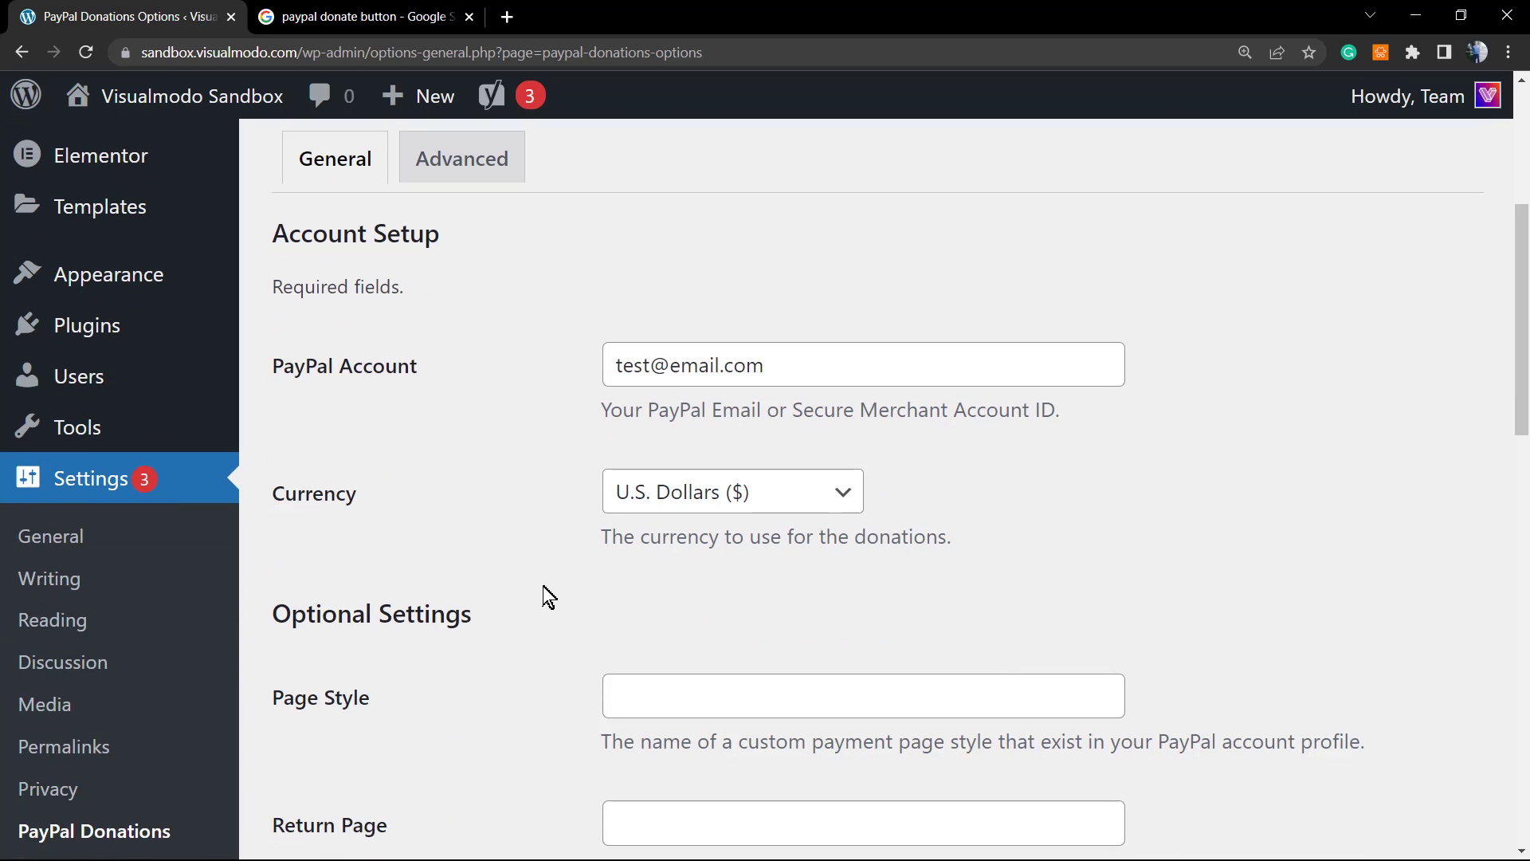
scroll(up, 3)
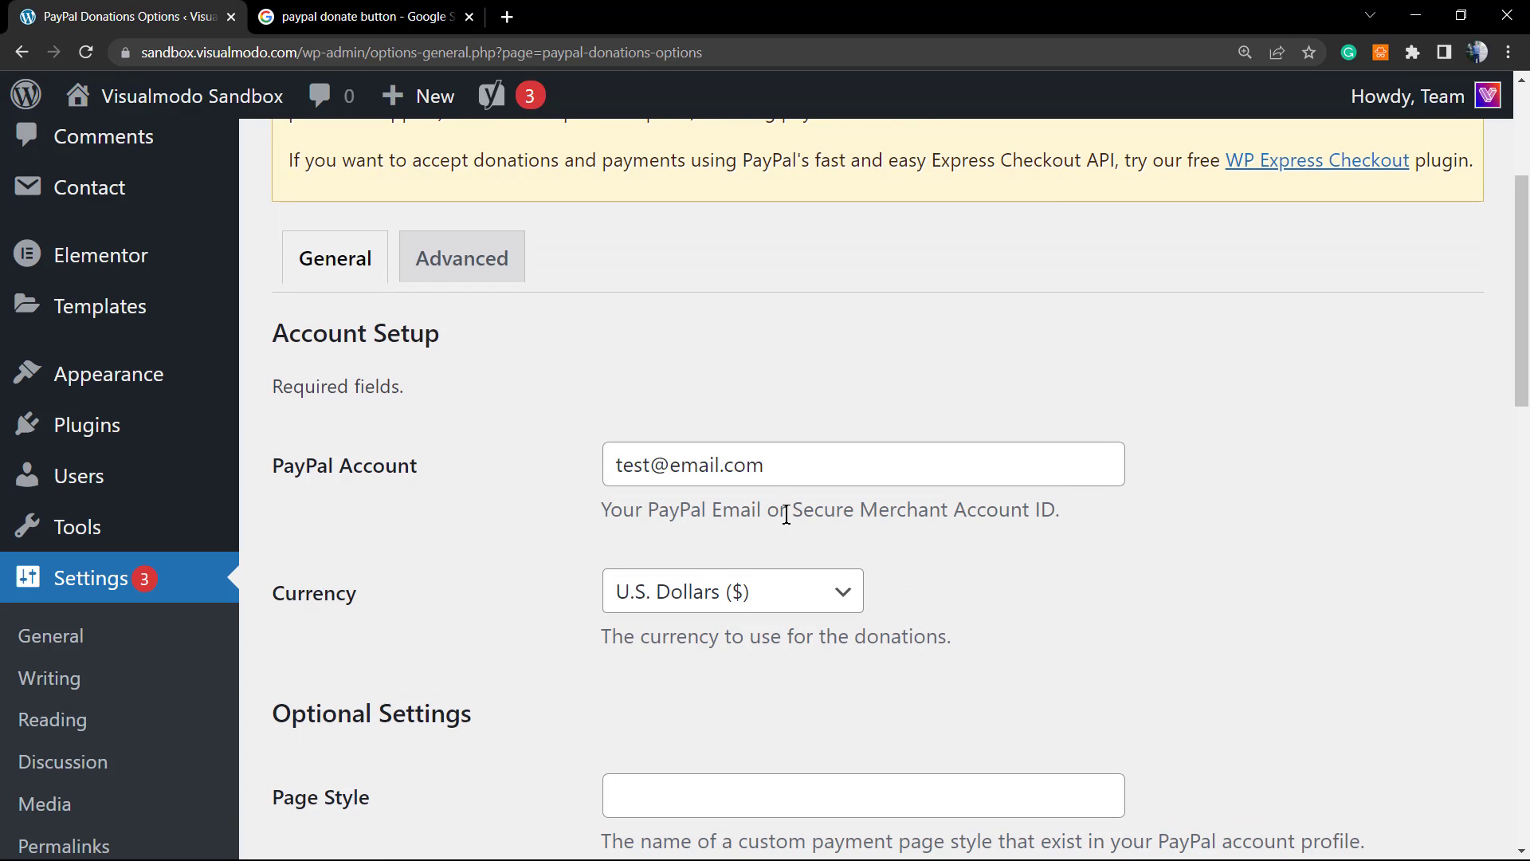
double_click(835, 510)
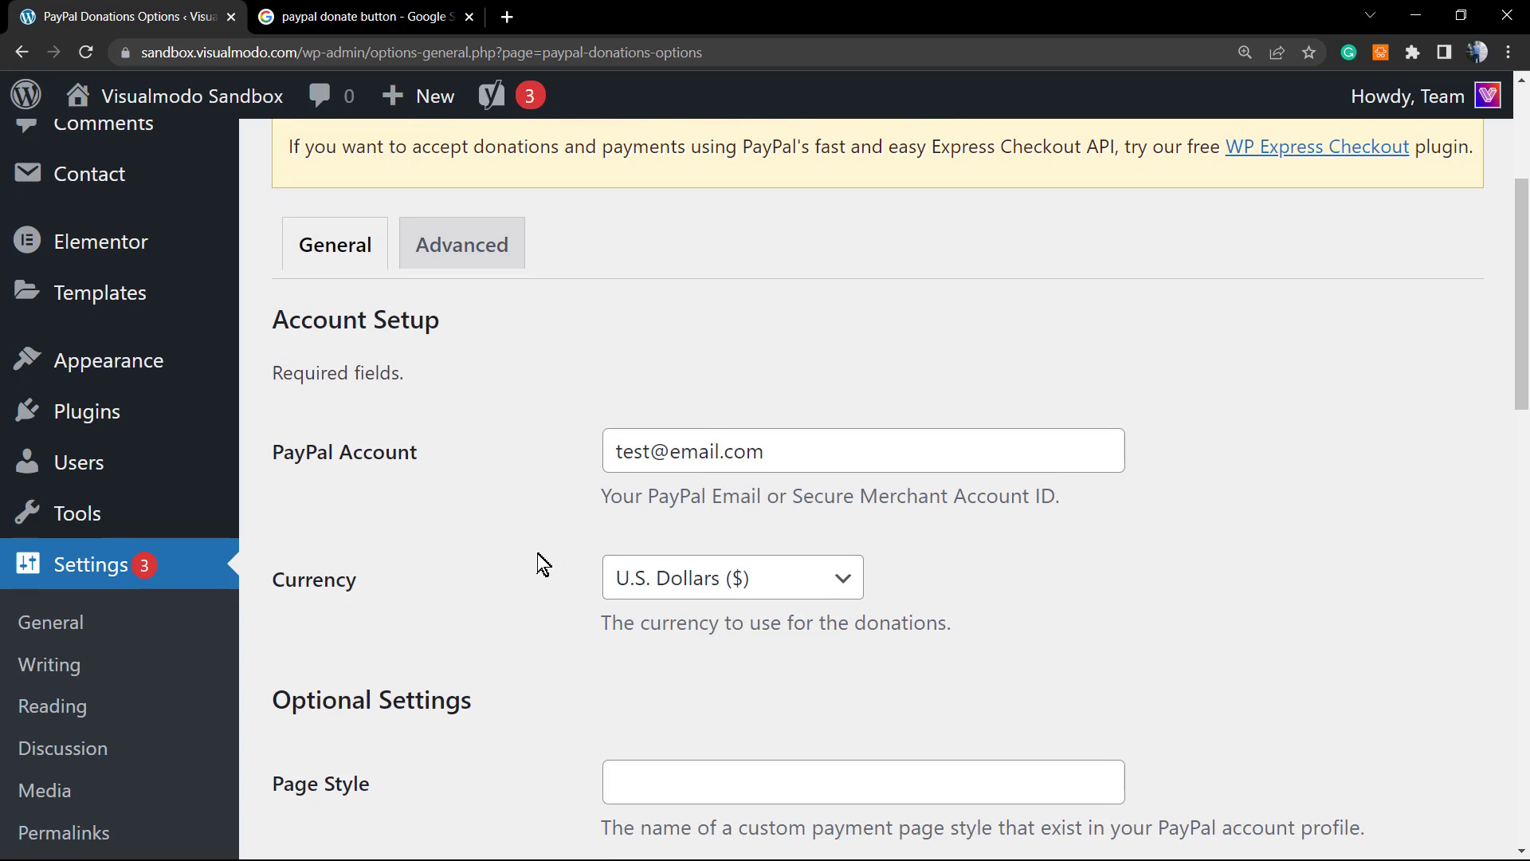
scroll(down, 3)
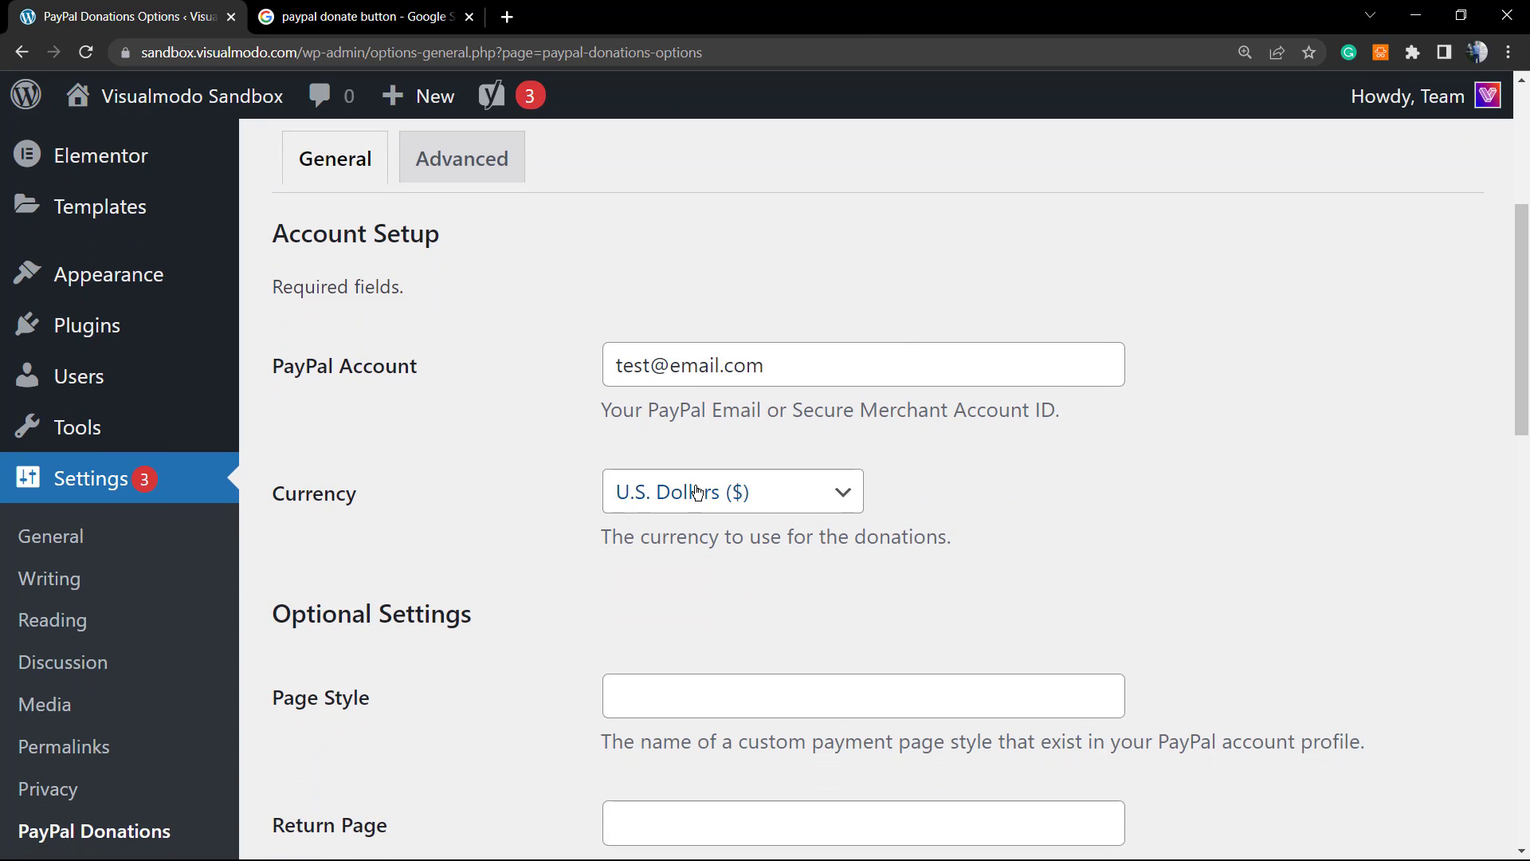
click(732, 491)
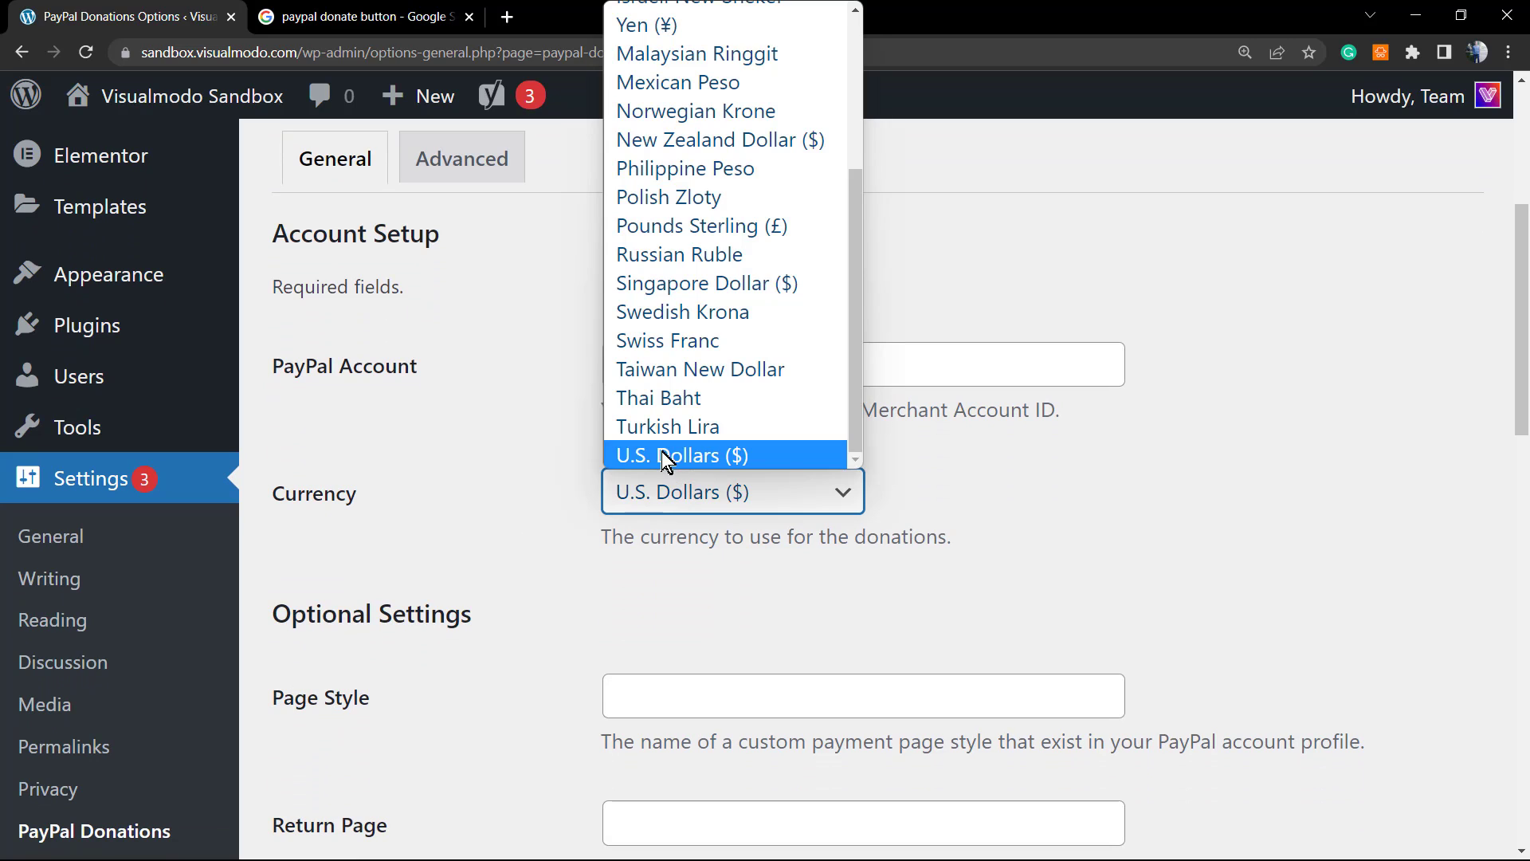
mouse_move(693, 426)
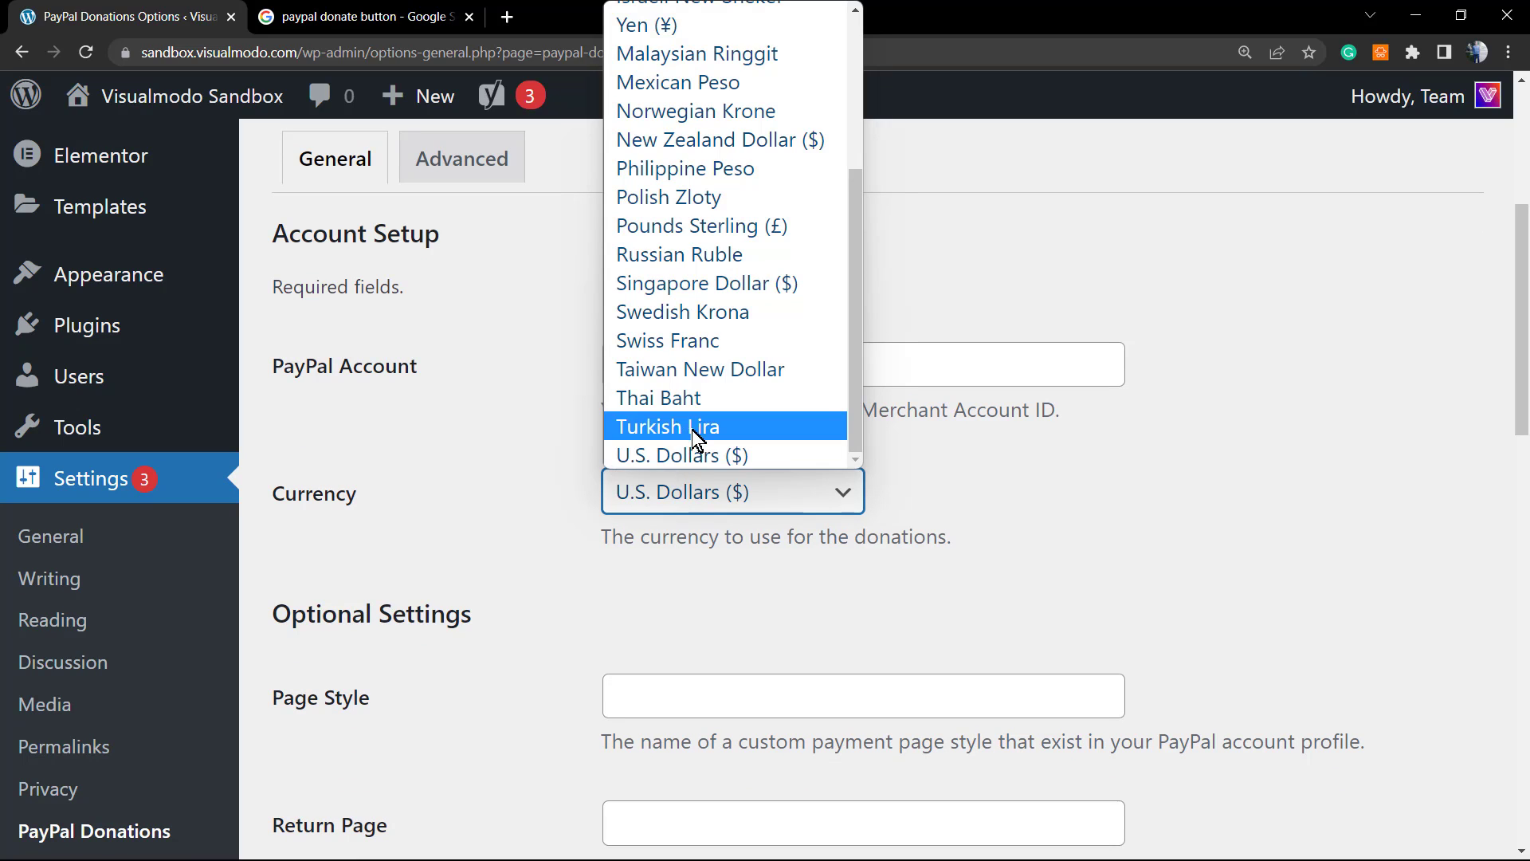
mouse_move(703, 455)
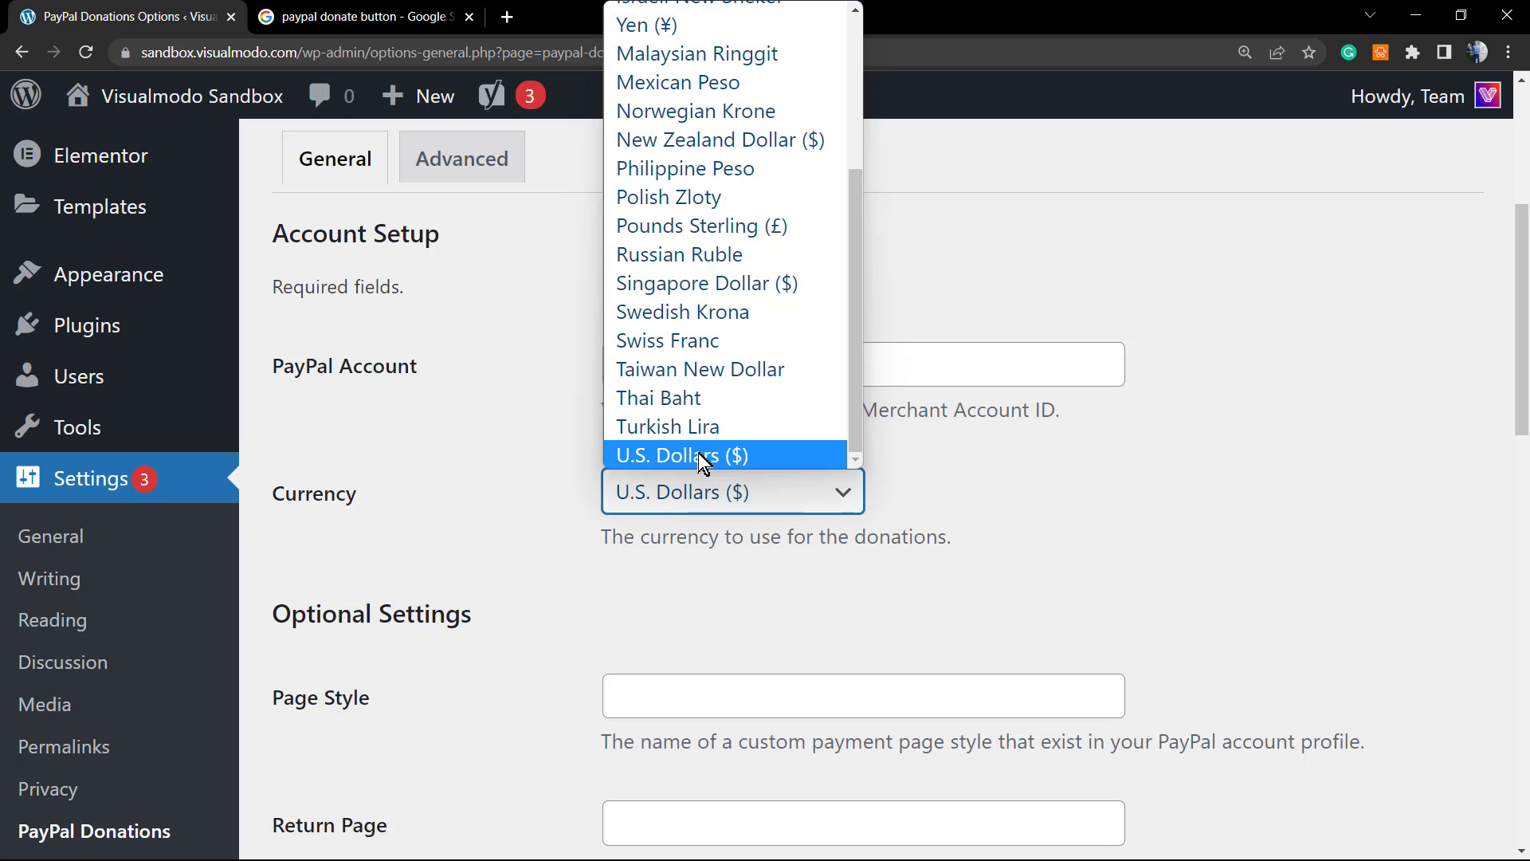
click(683, 455)
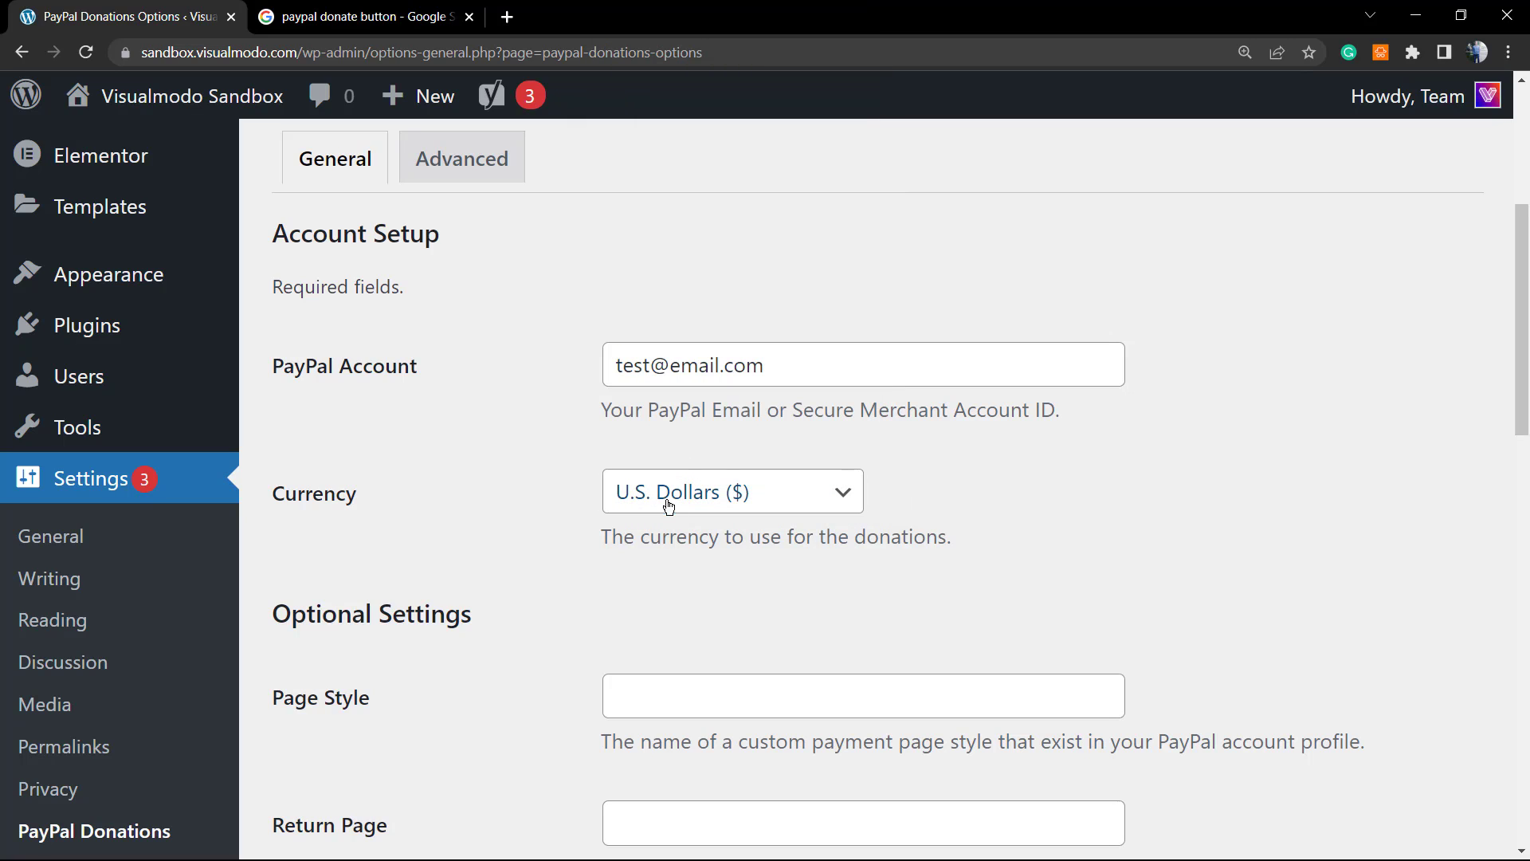
click(732, 491)
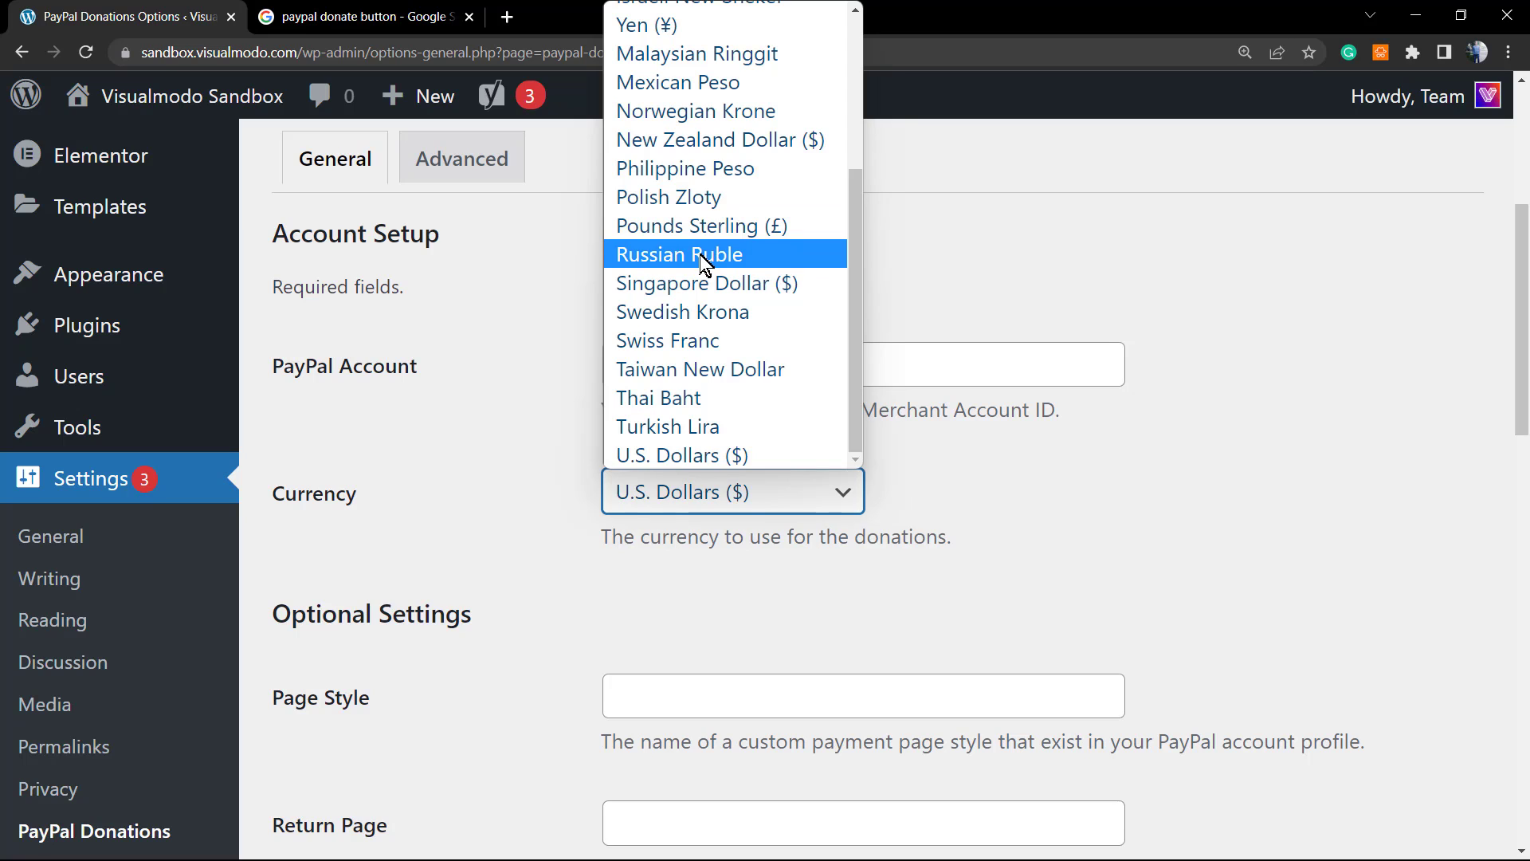
scroll(up, 3)
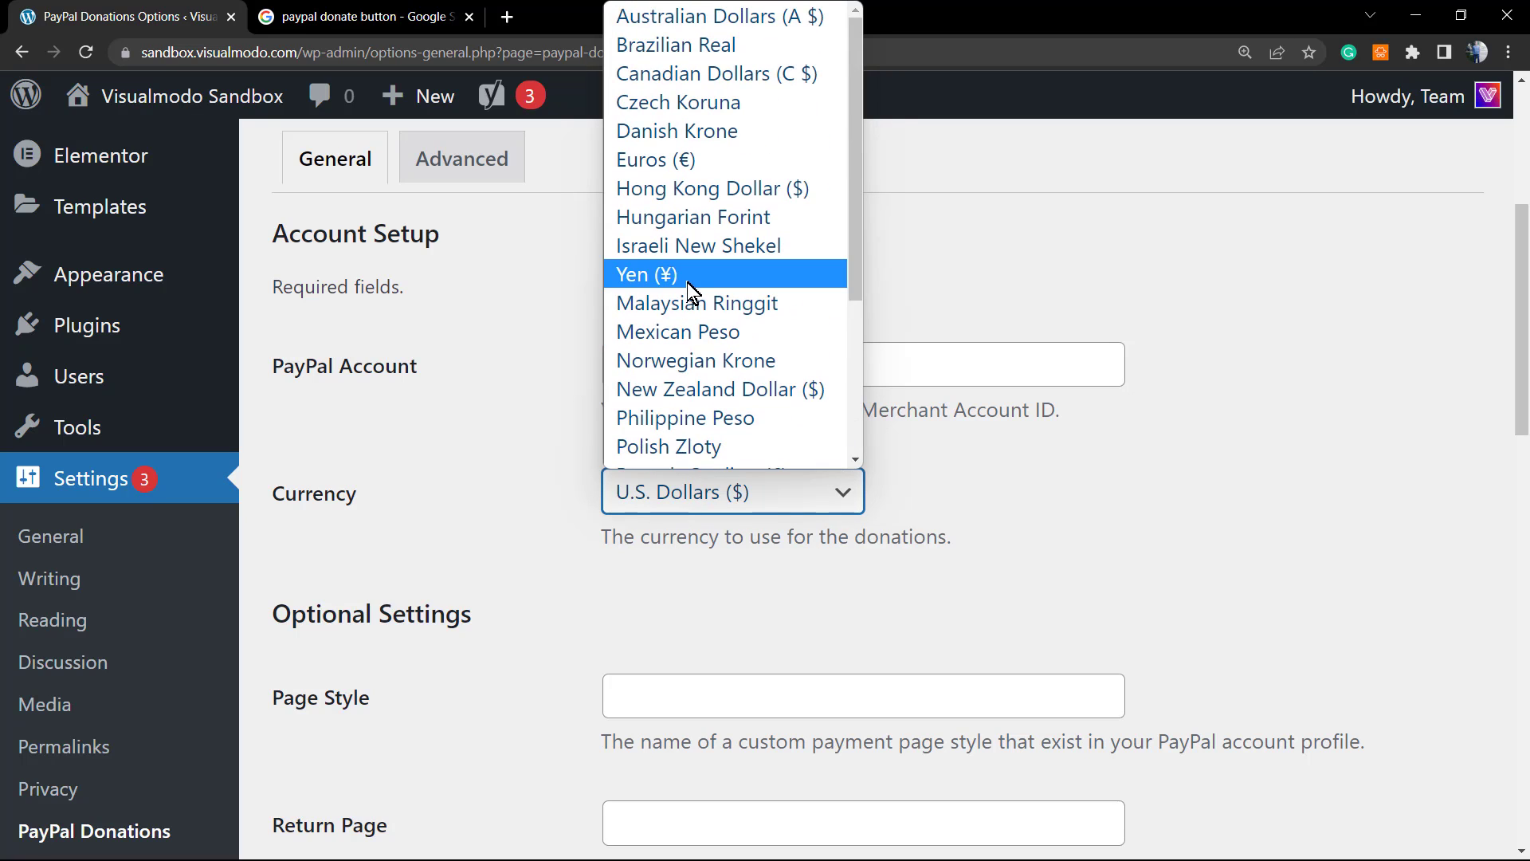
mouse_move(698, 245)
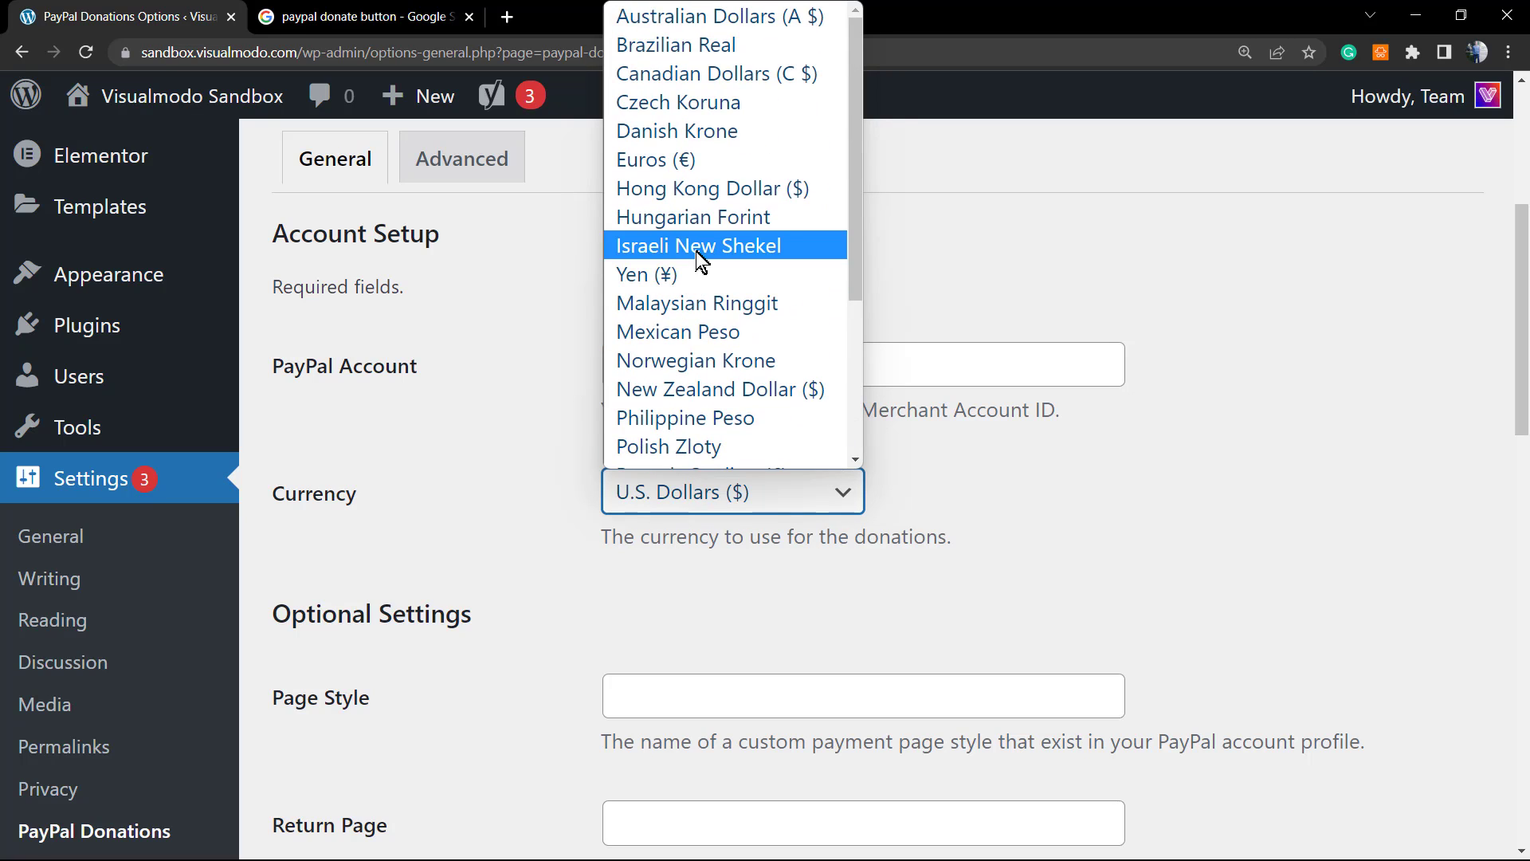
mouse_move(674, 44)
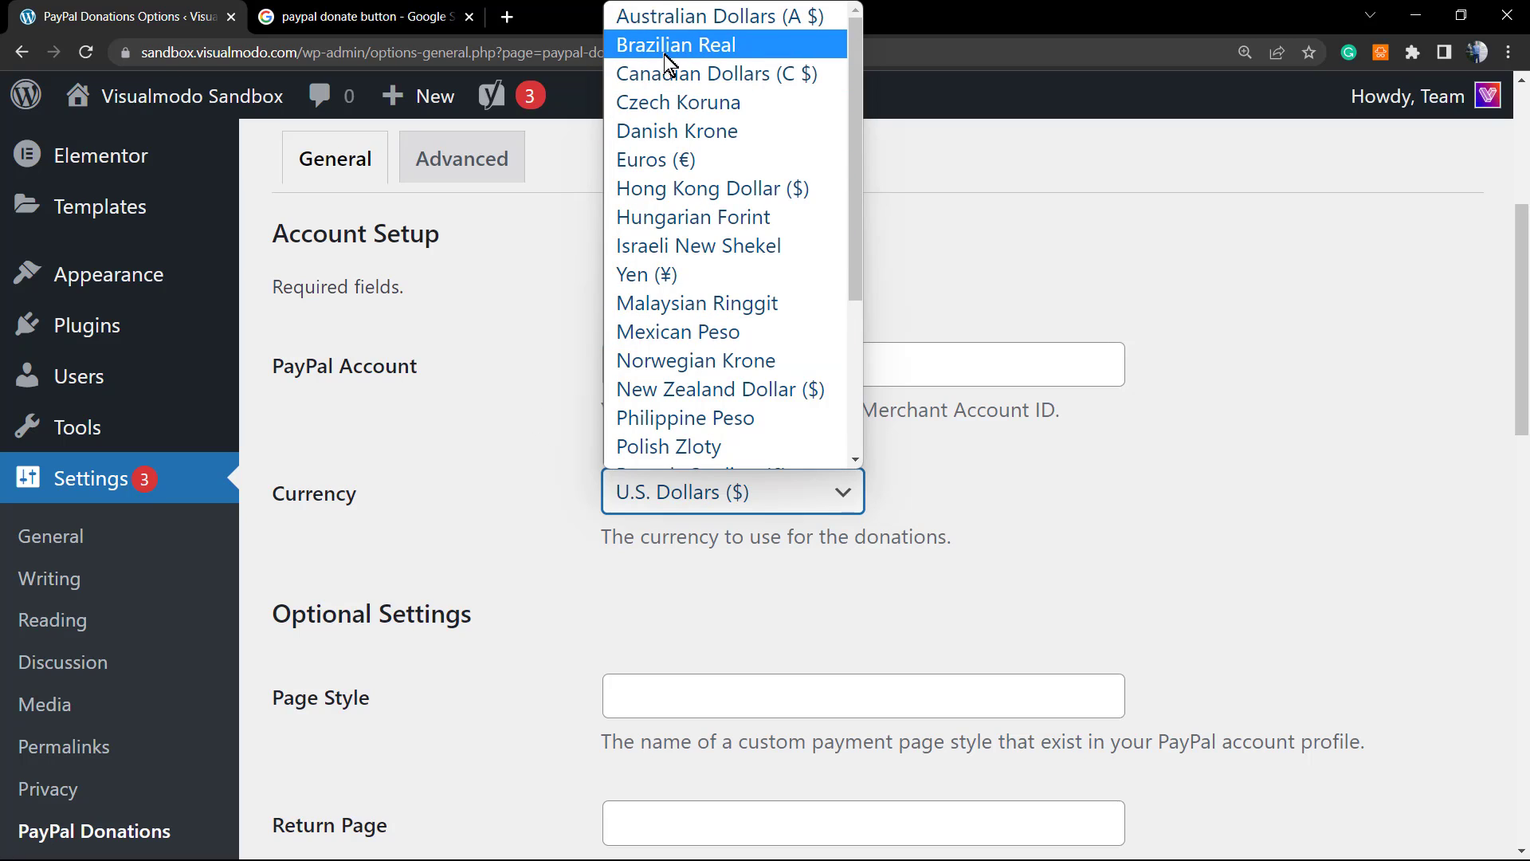
mouse_move(701, 47)
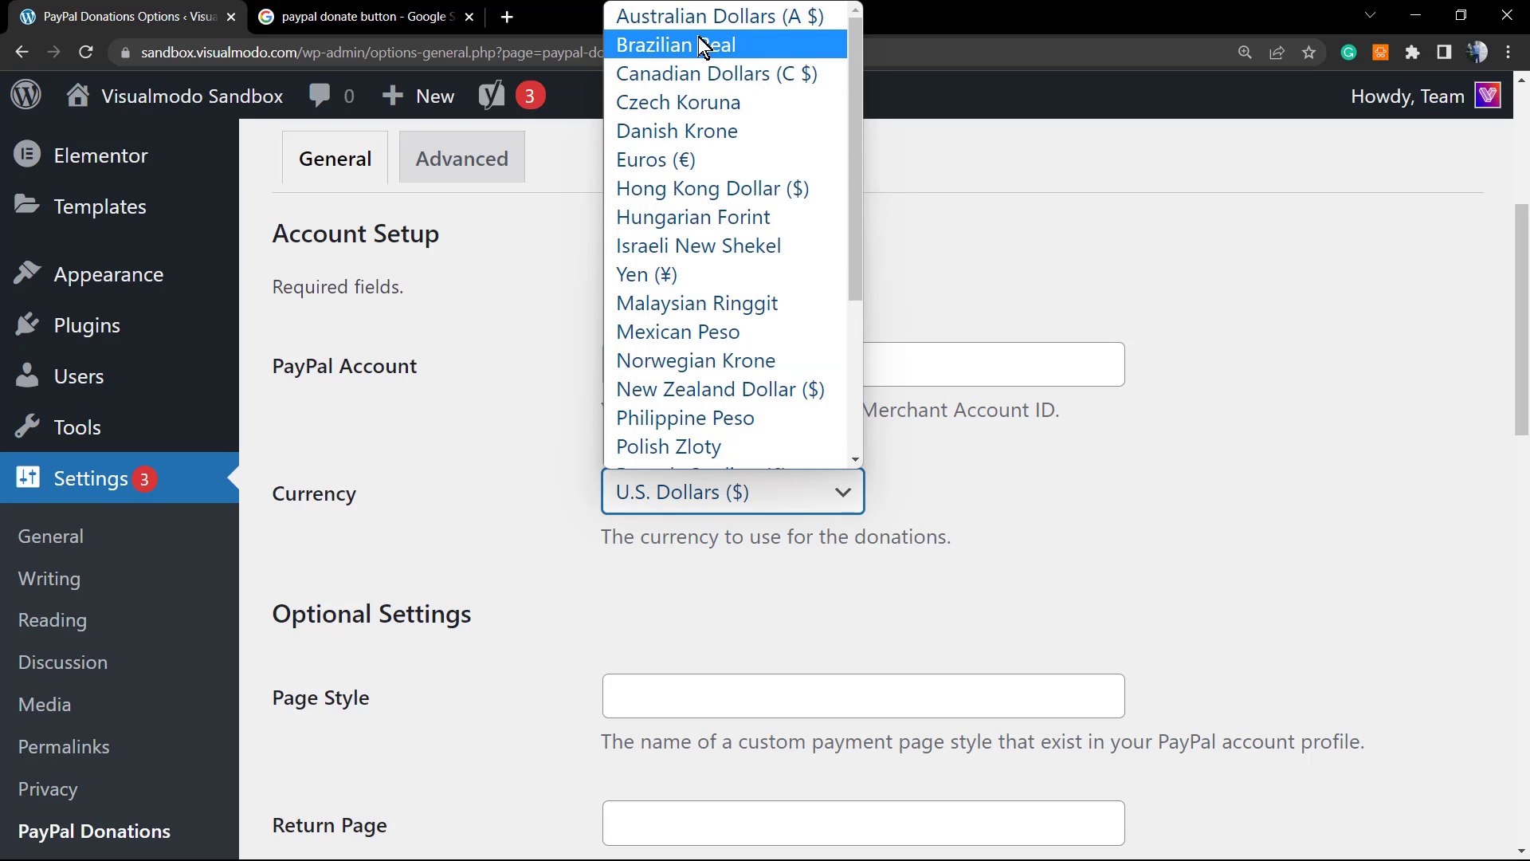
mouse_move(698, 16)
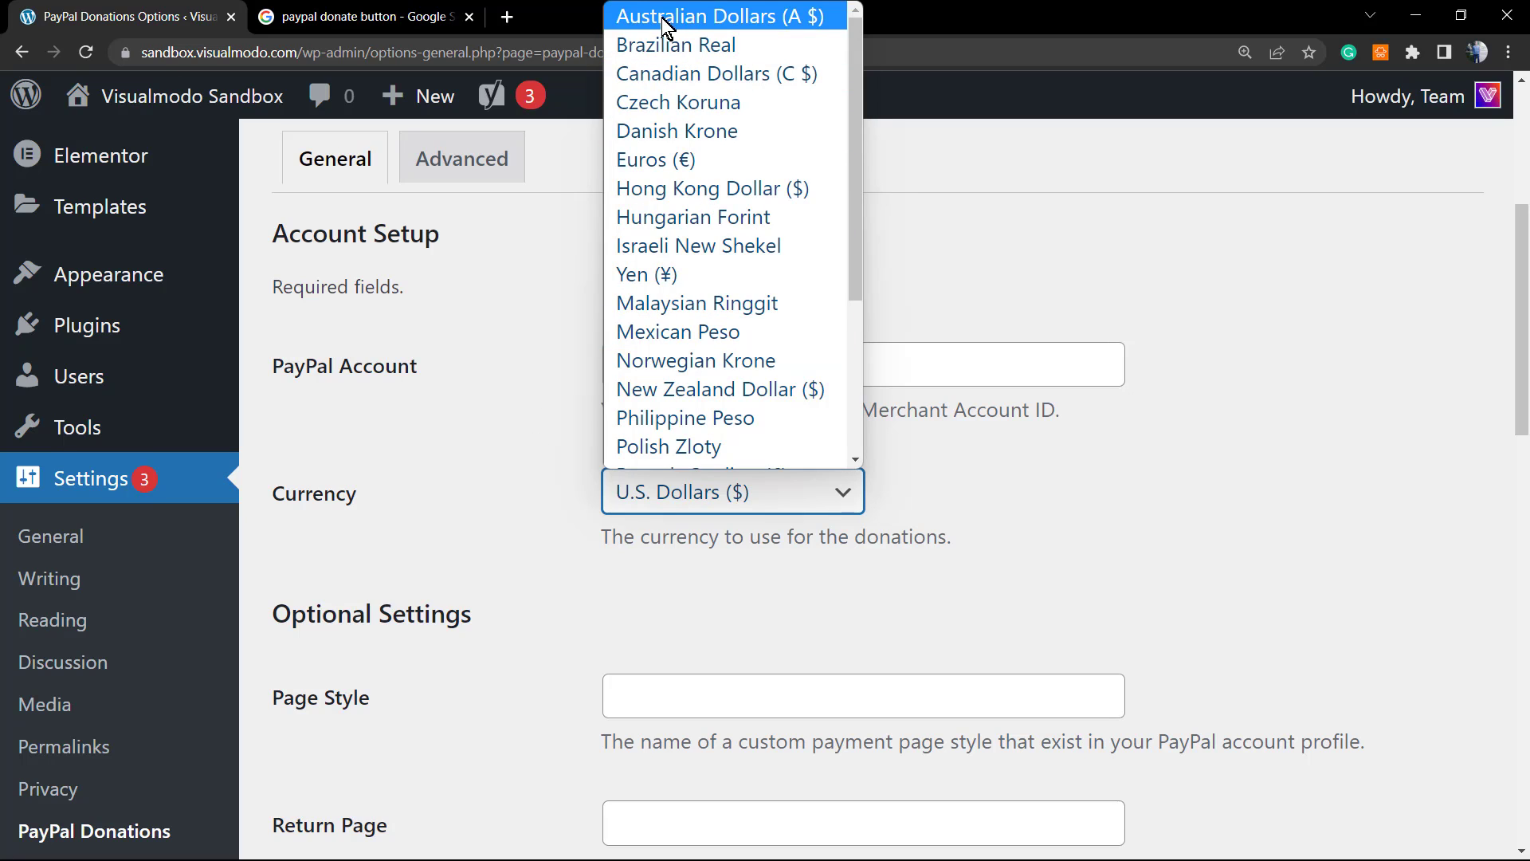
mouse_move(716, 74)
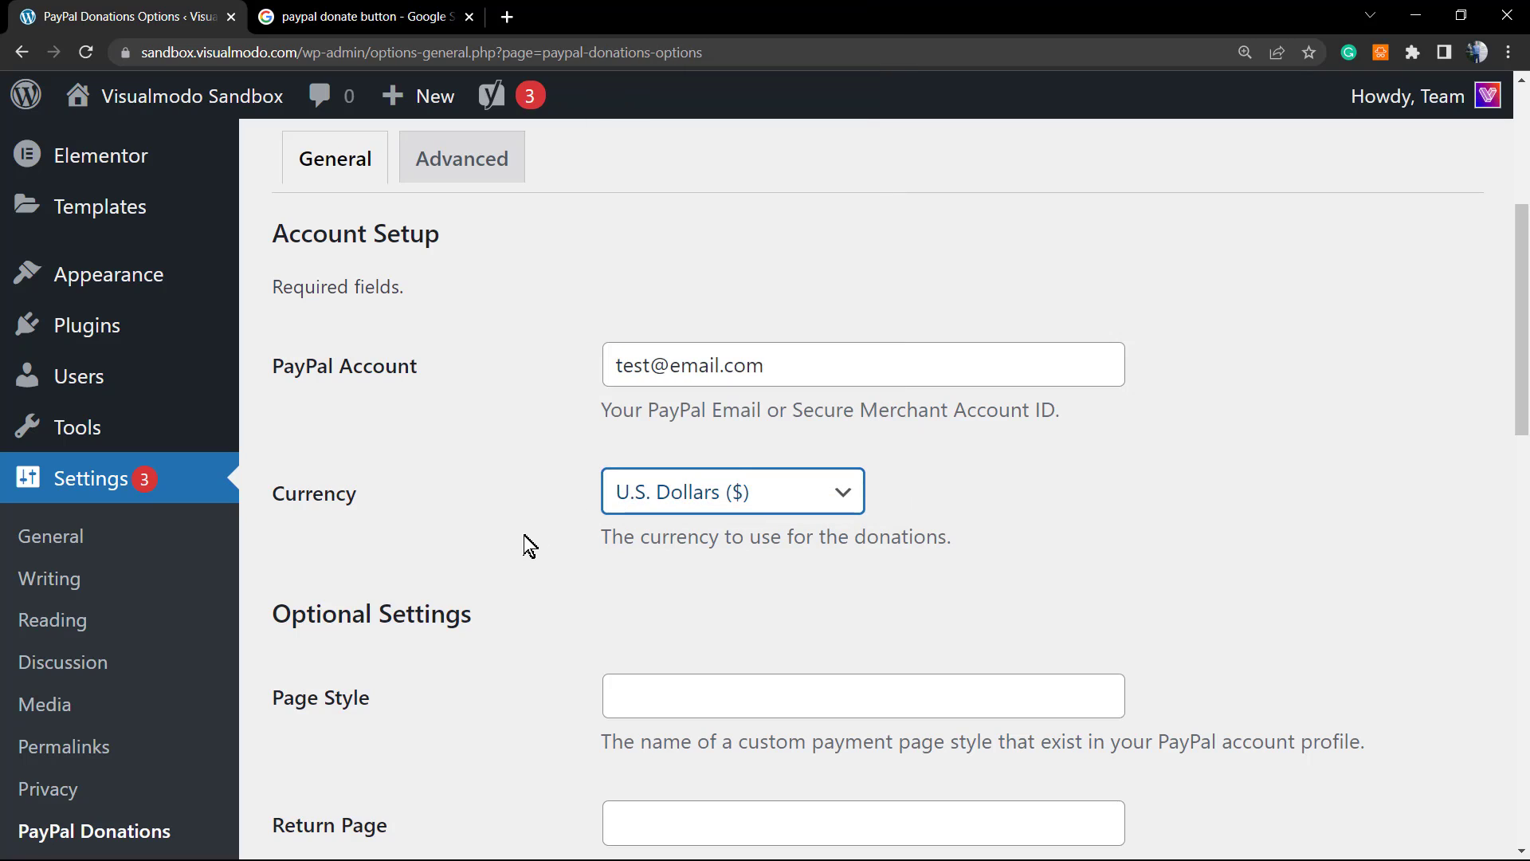
scroll(down, 3)
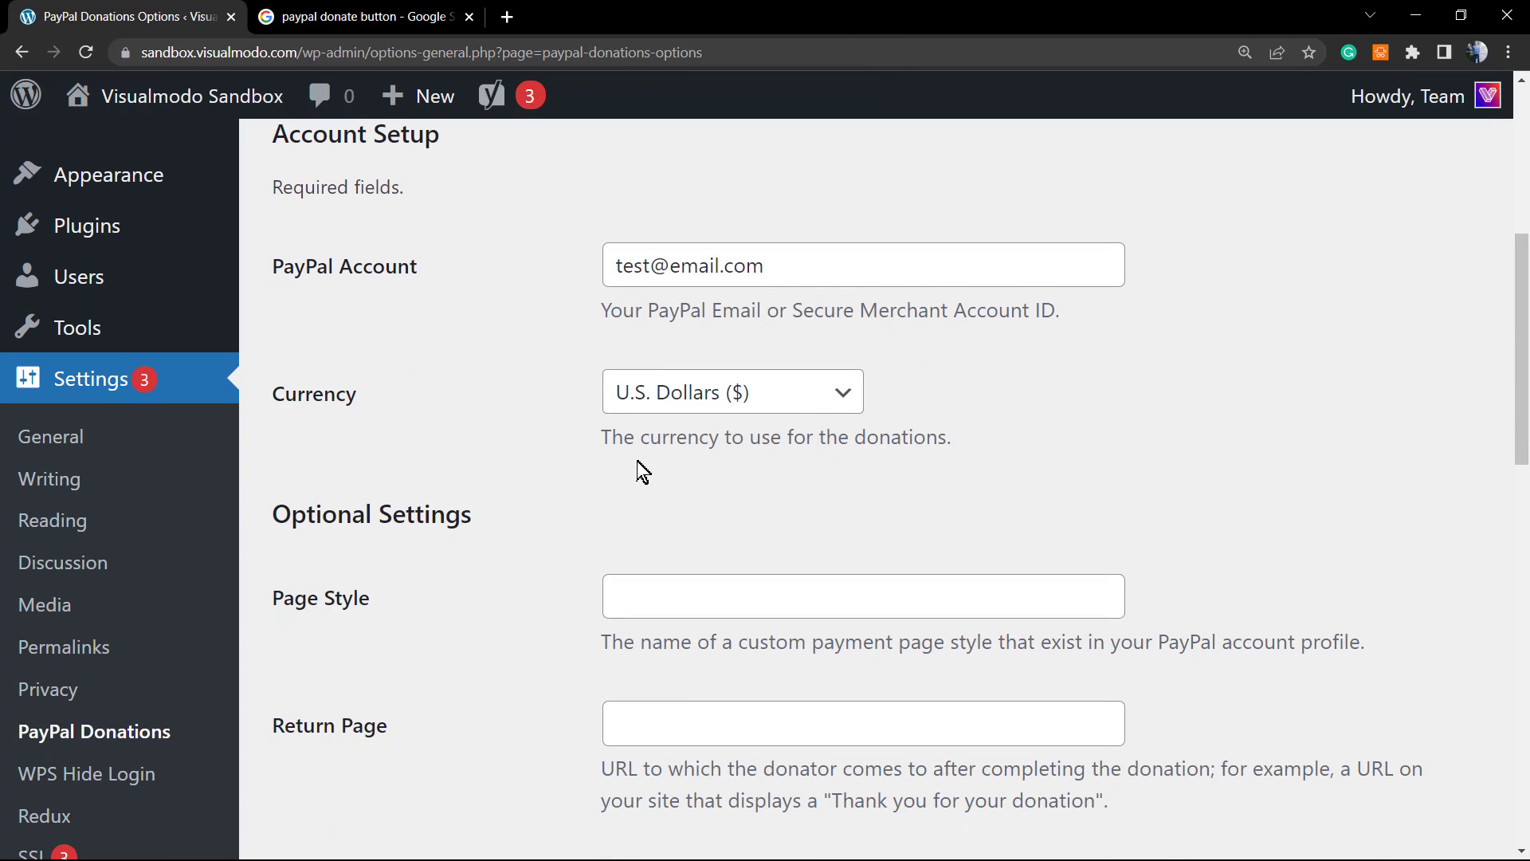
mouse_move(409, 467)
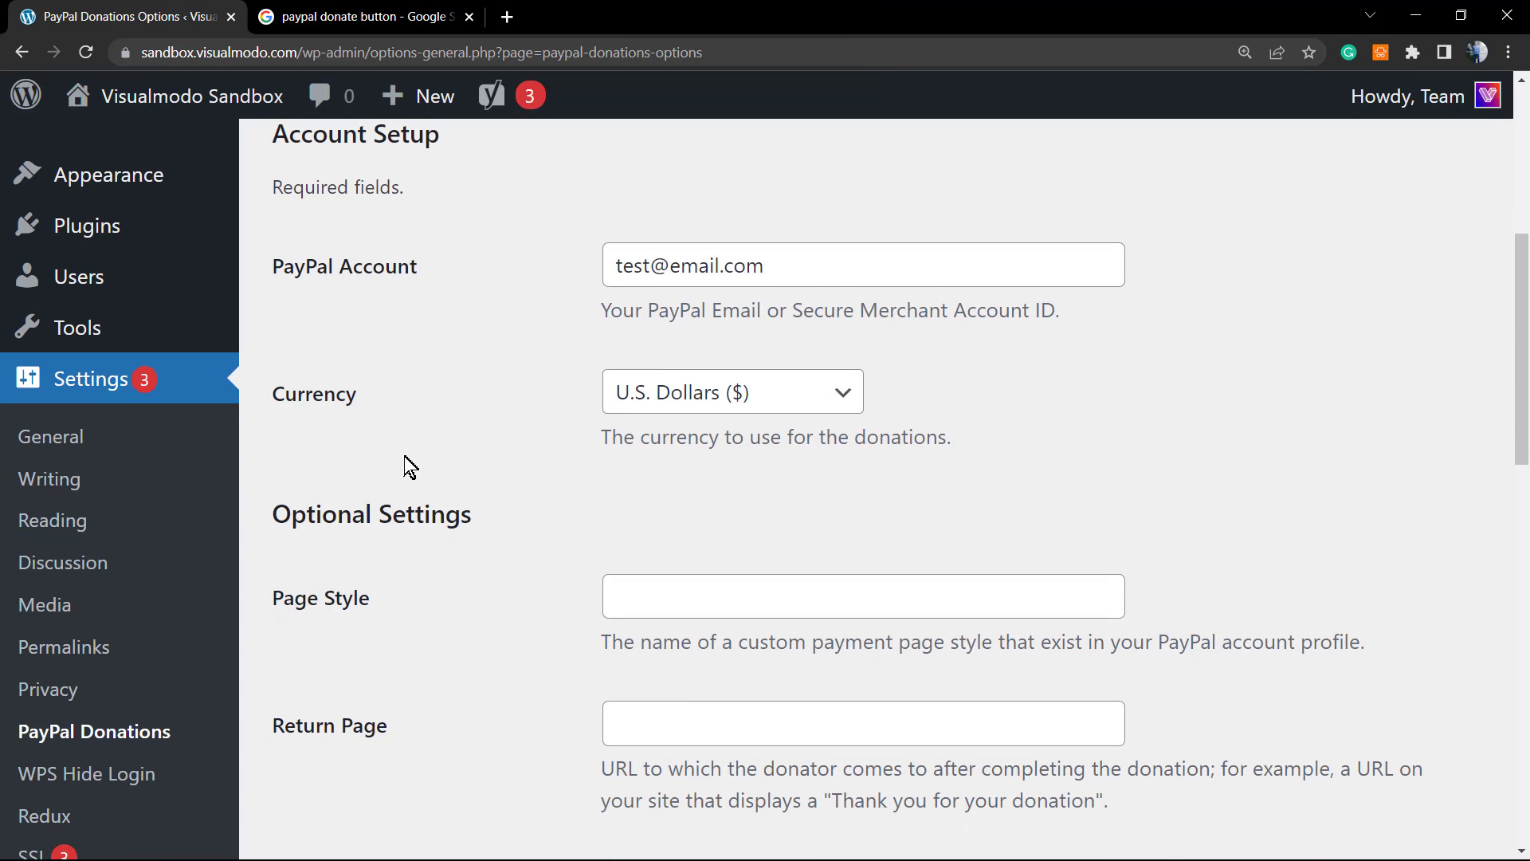
mouse_move(436, 627)
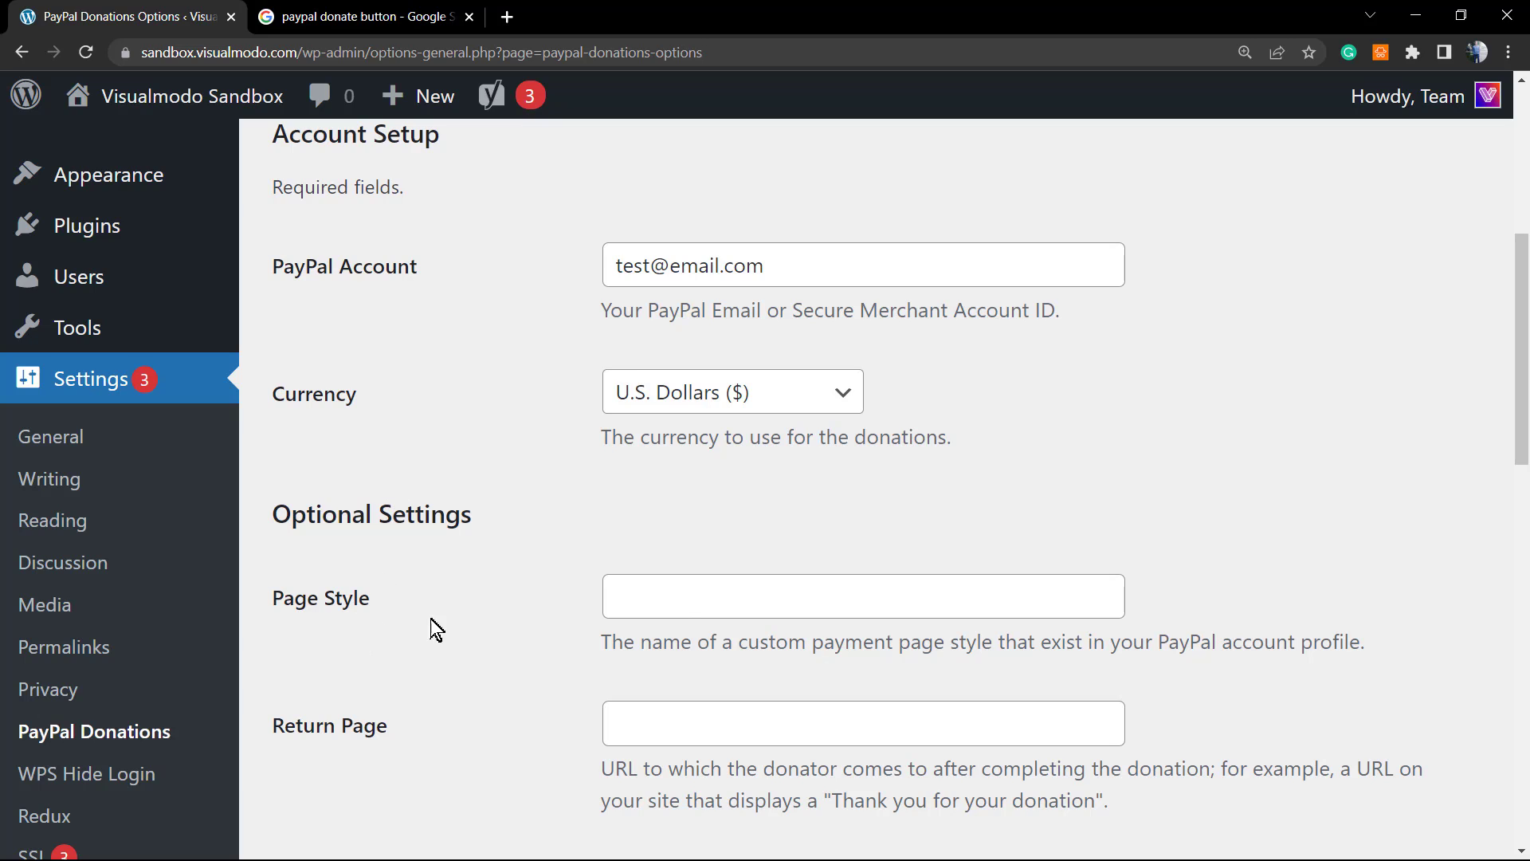
click(863, 596)
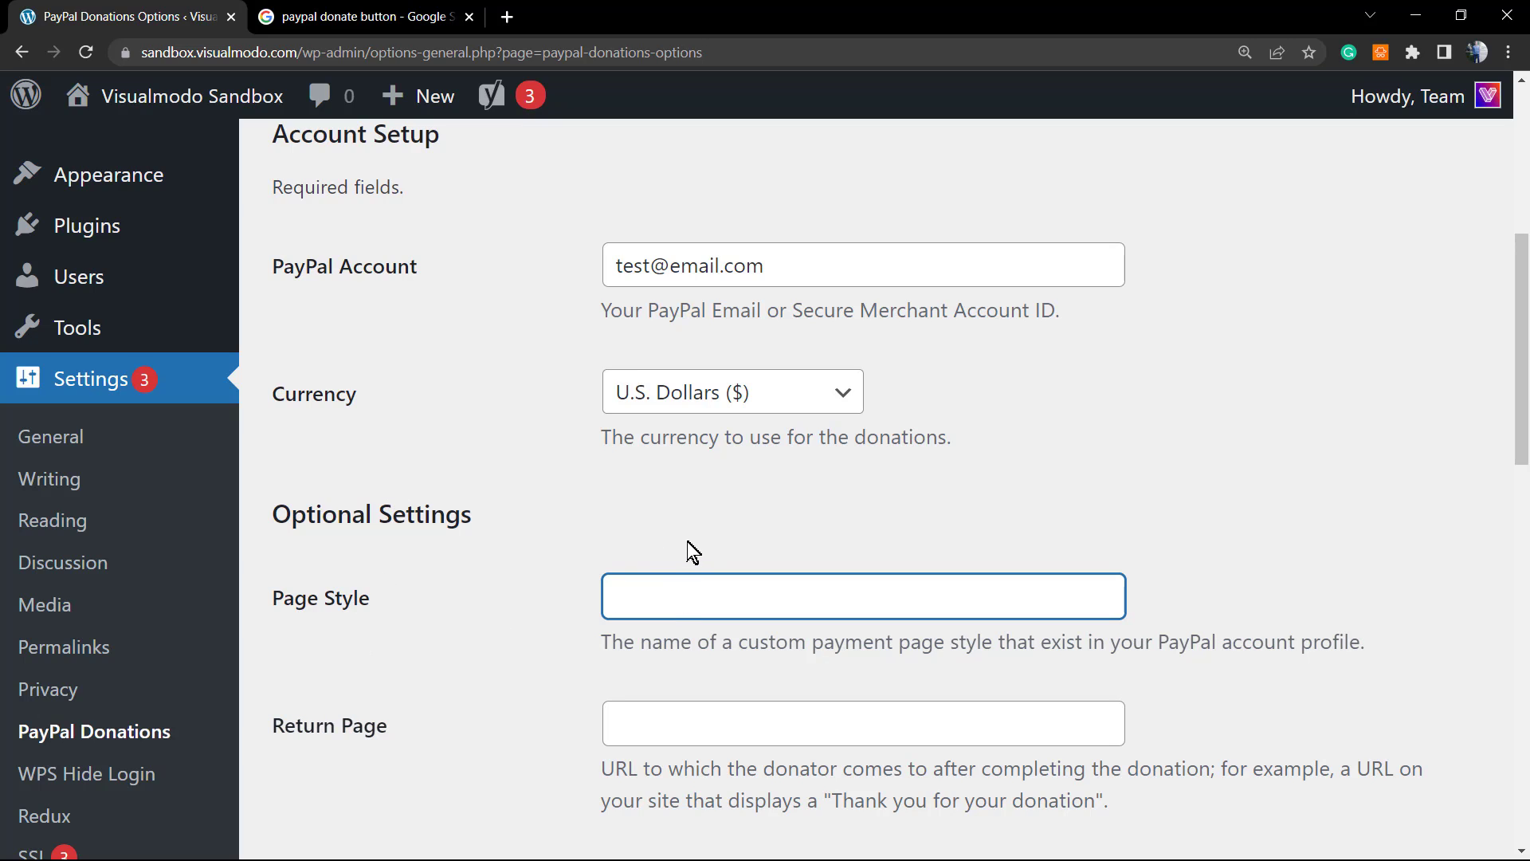
click(863, 595)
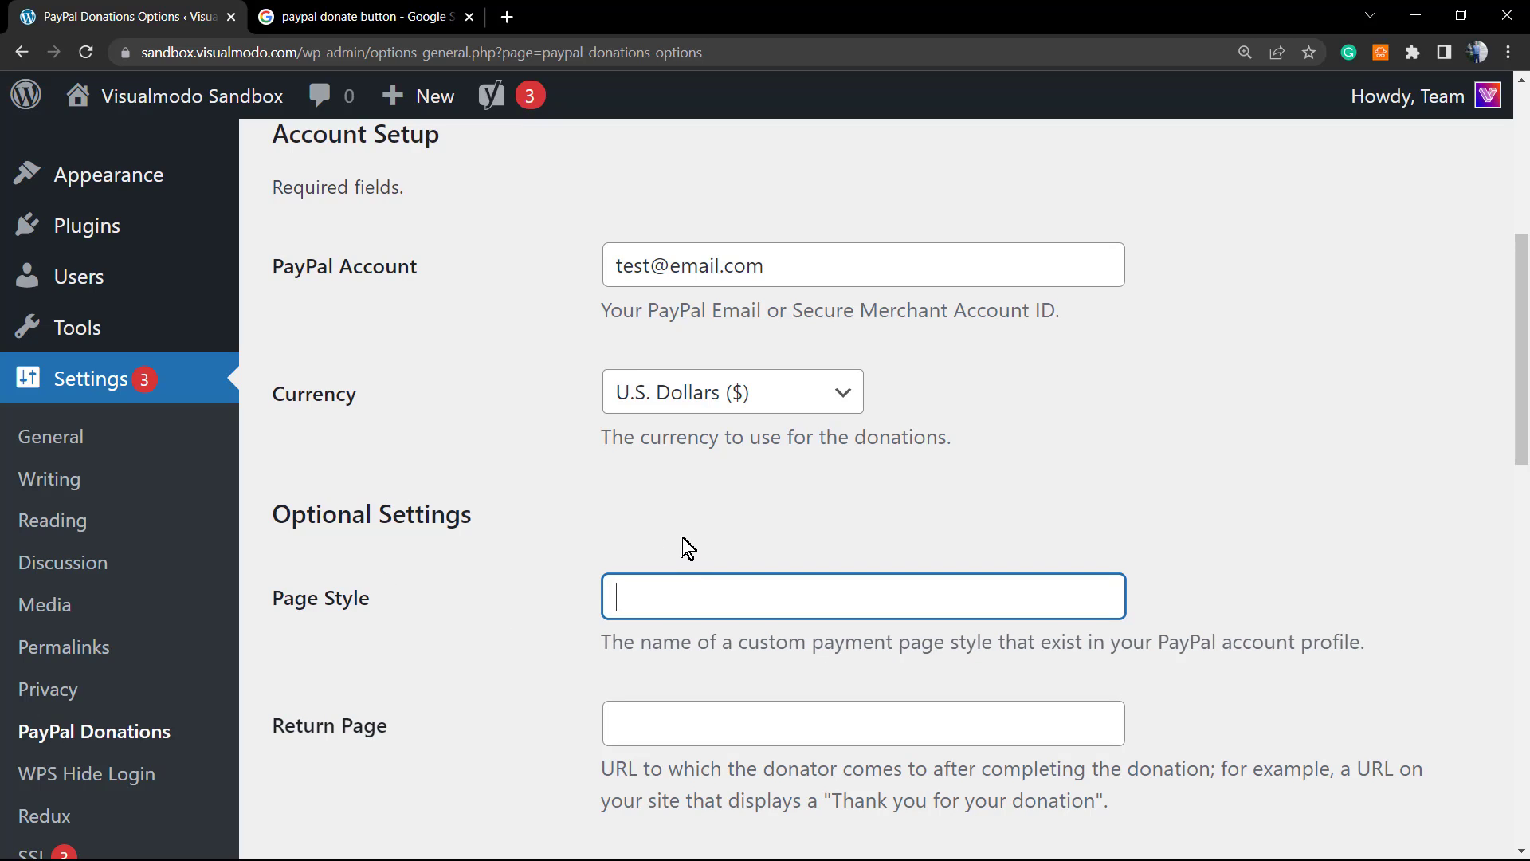
mouse_move(698, 564)
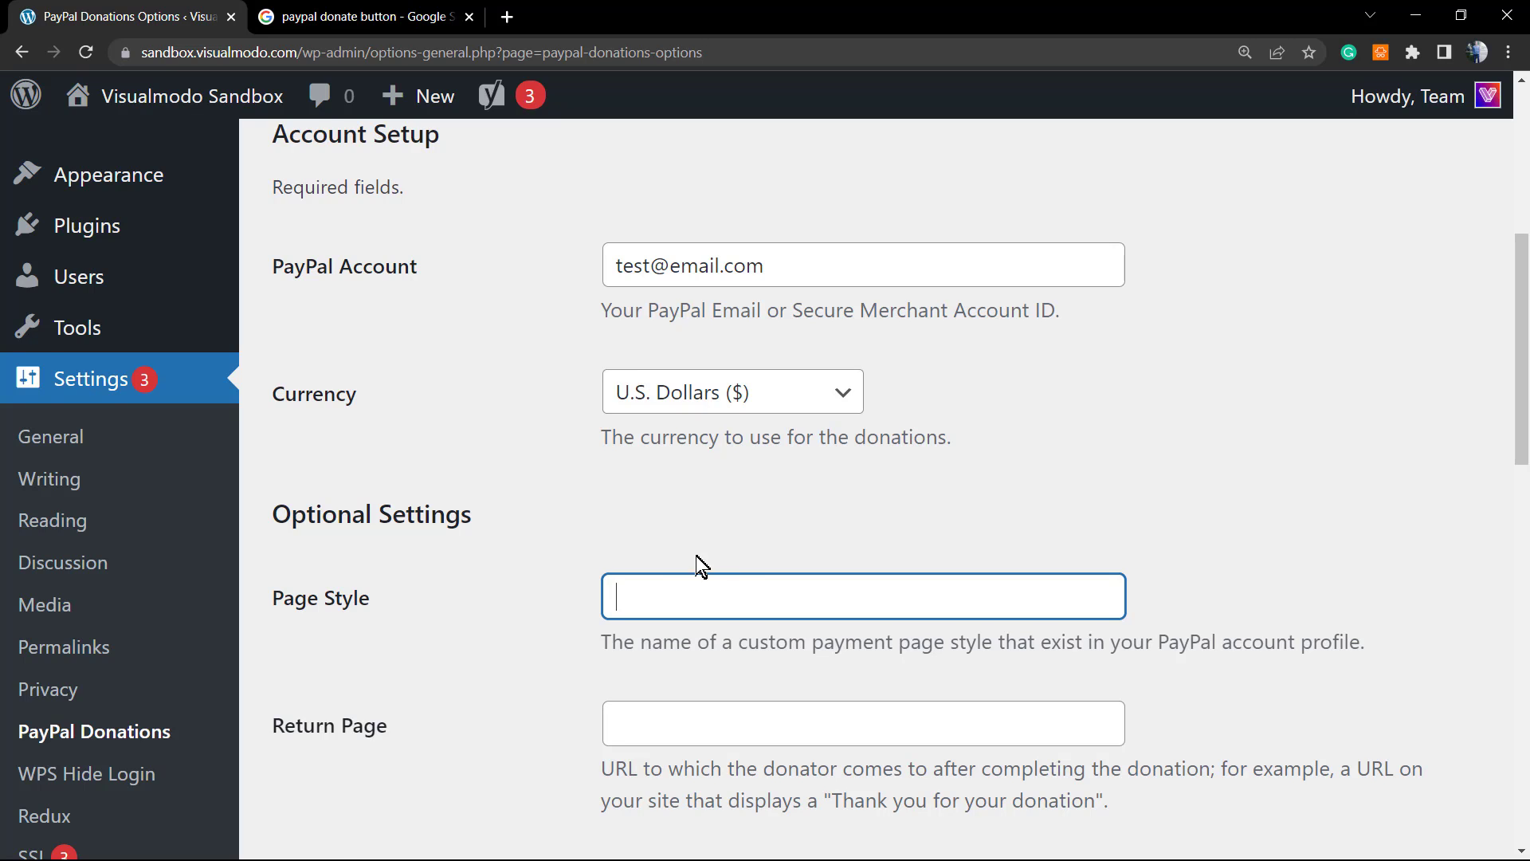
scroll(down, 3)
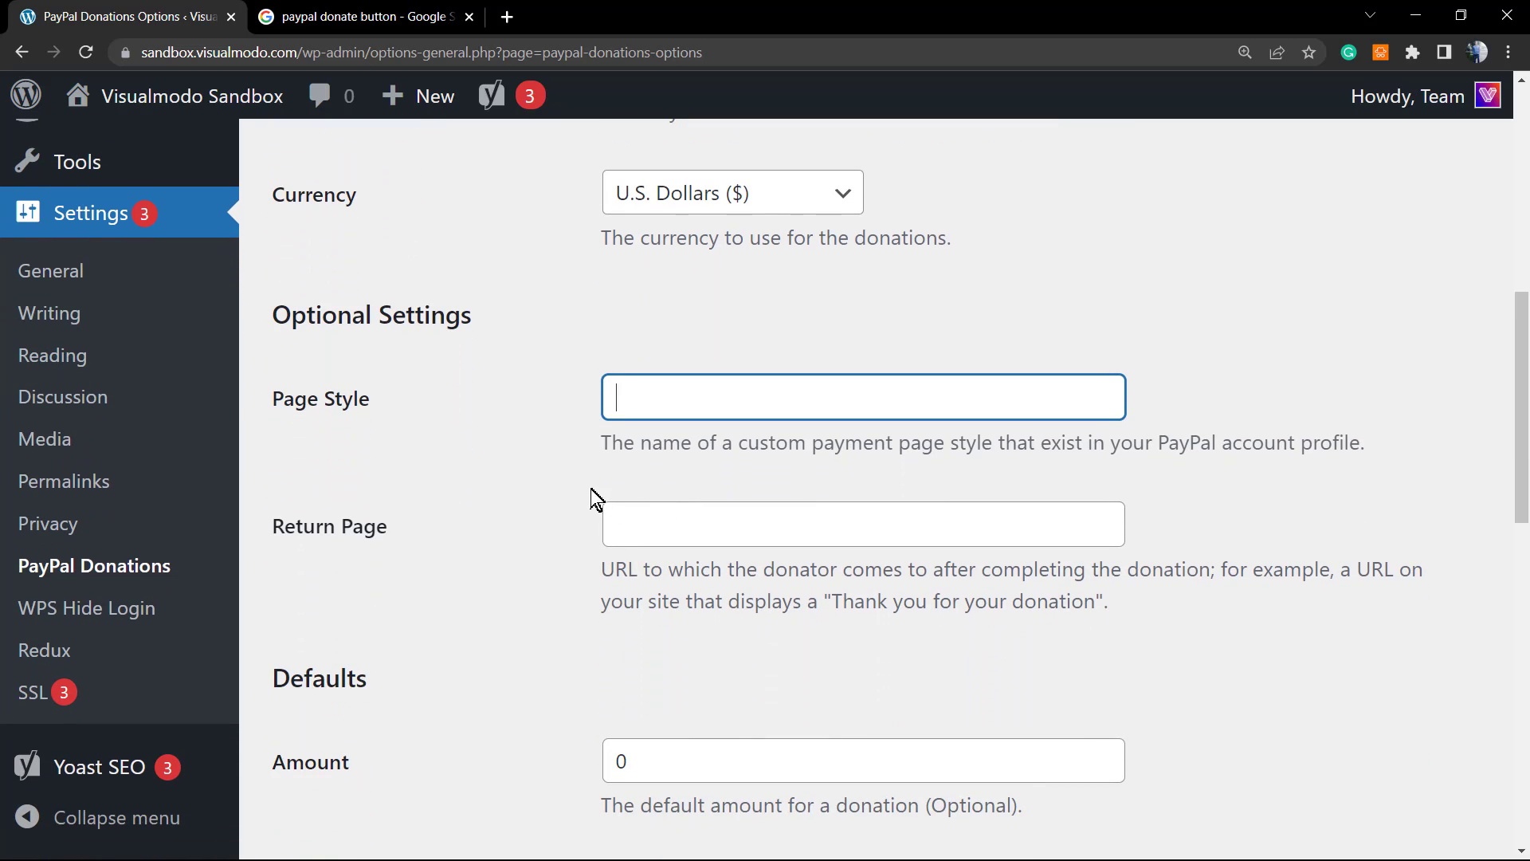
scroll(up, 3)
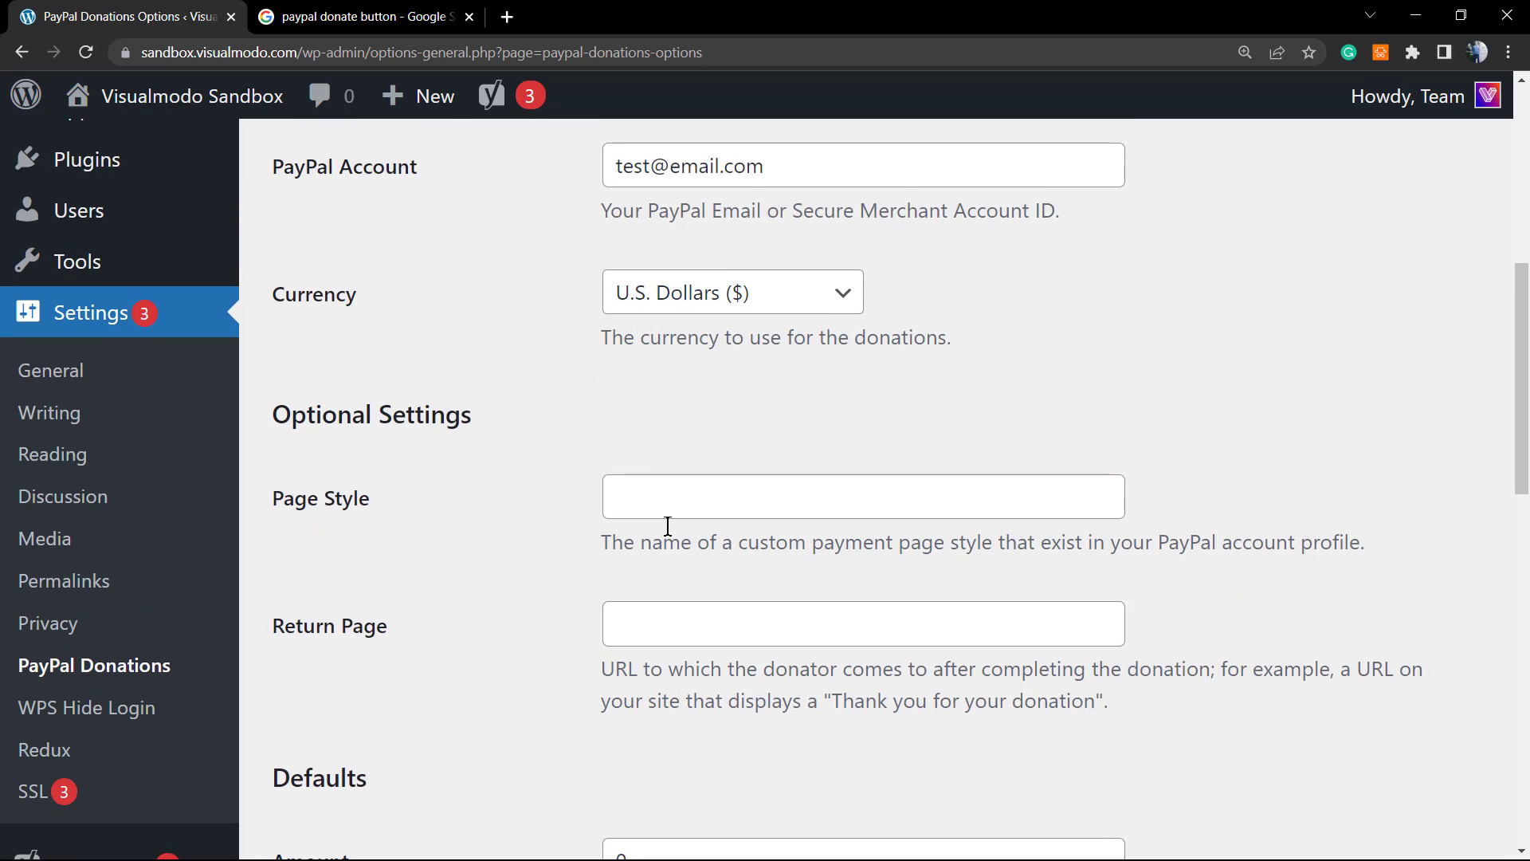
scroll(down, 3)
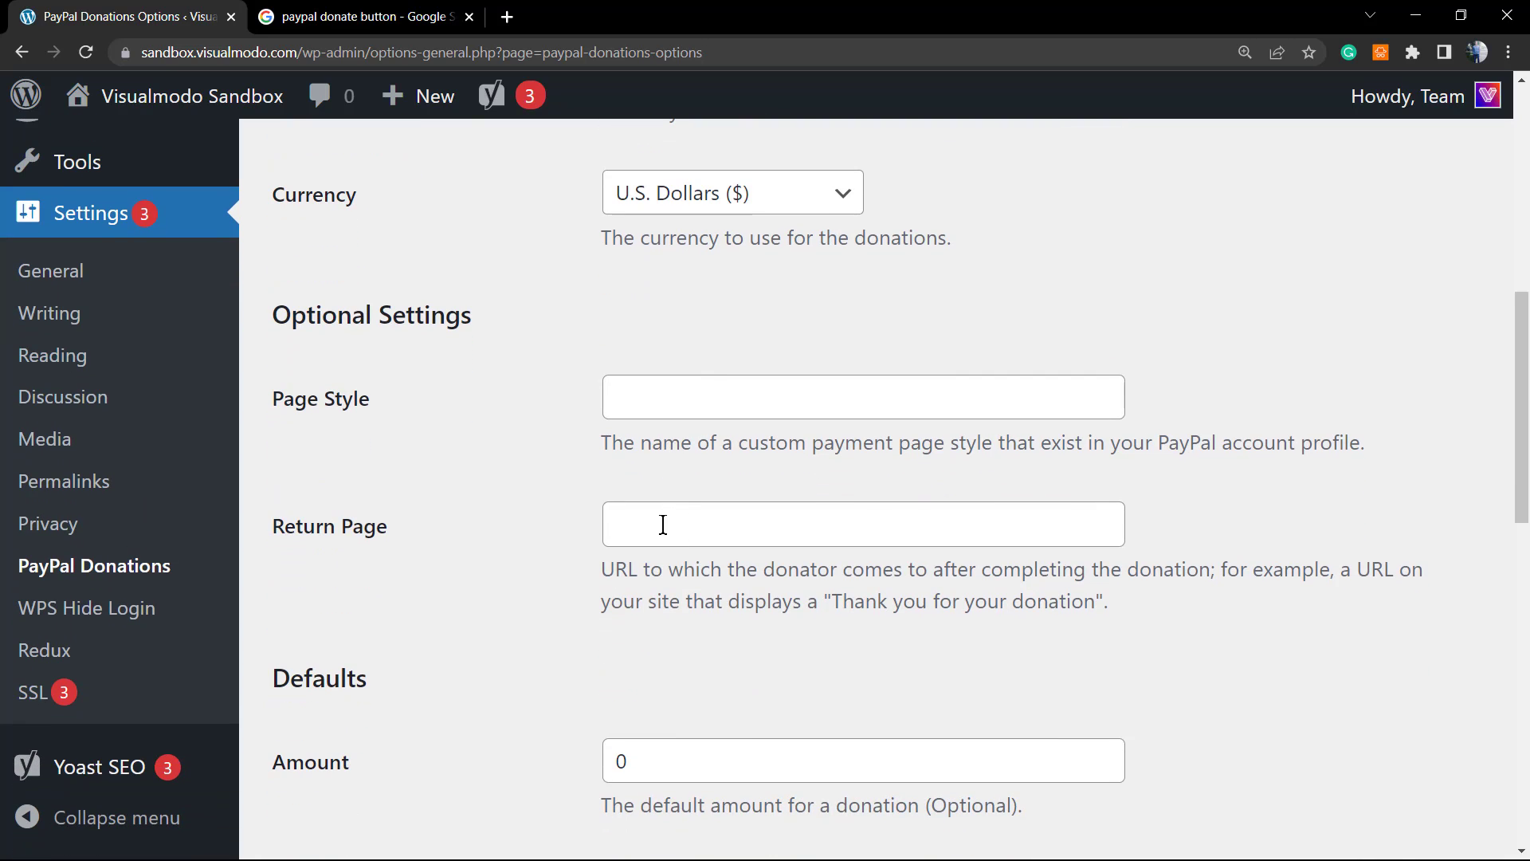
mouse_move(191, 95)
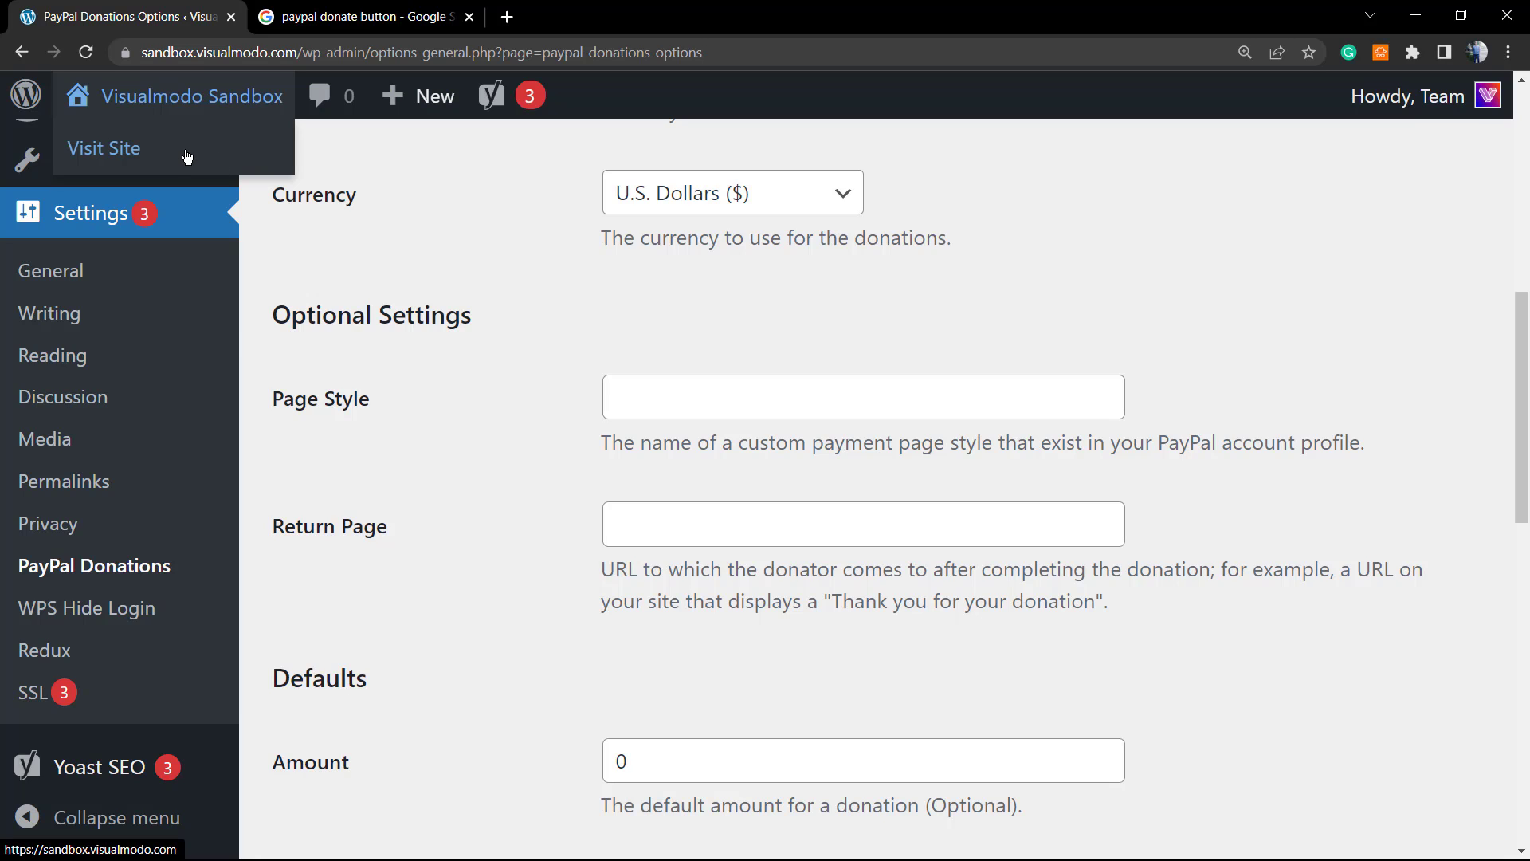
Open the Visualmodo Sandbox homepage via Visit Site in a new tab and scroll through it.
click(103, 148)
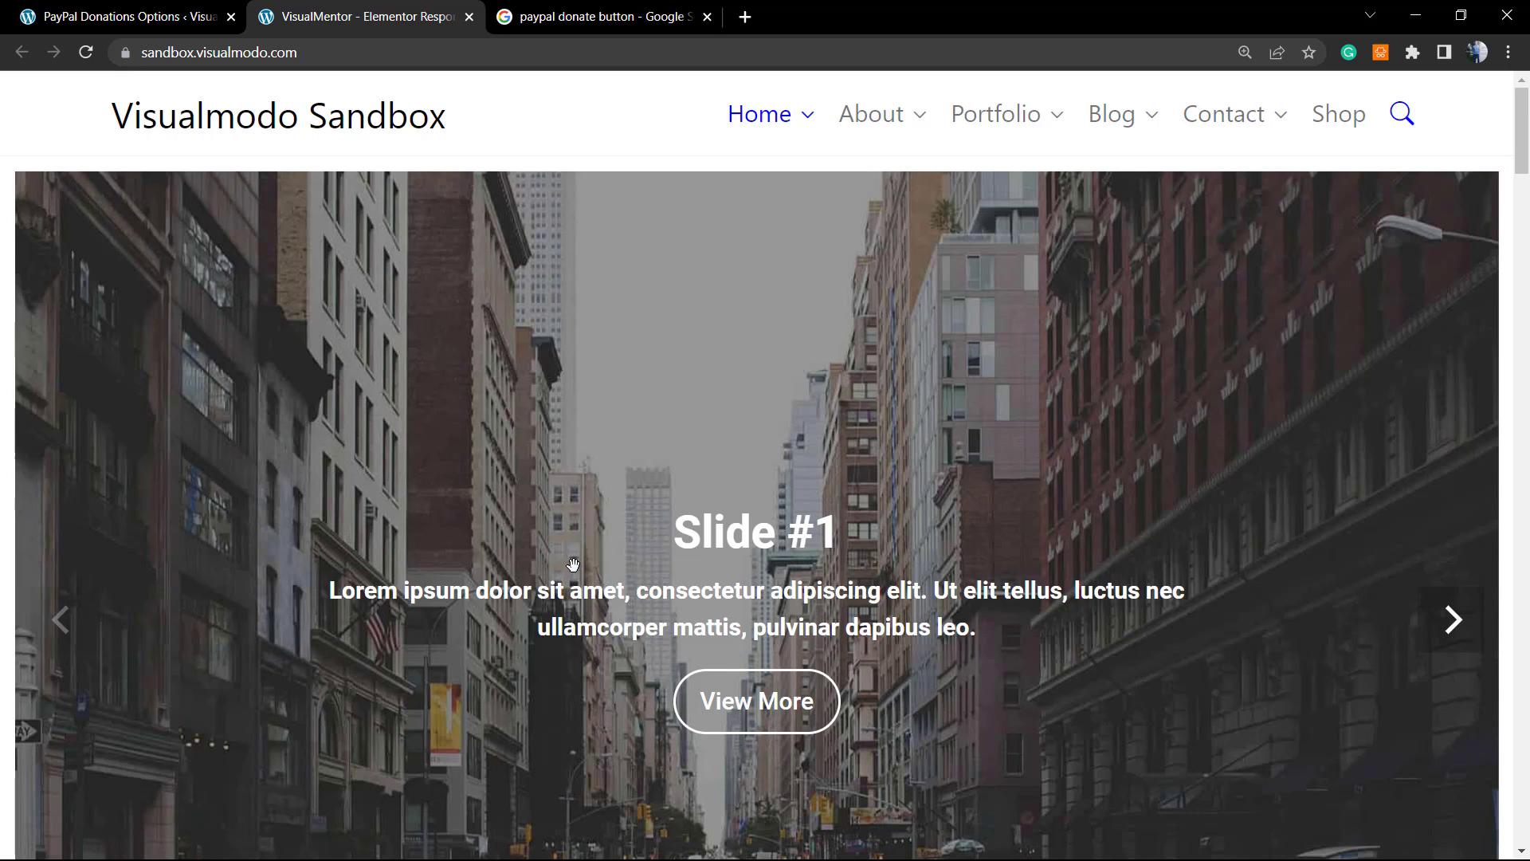
mouse_move(838, 169)
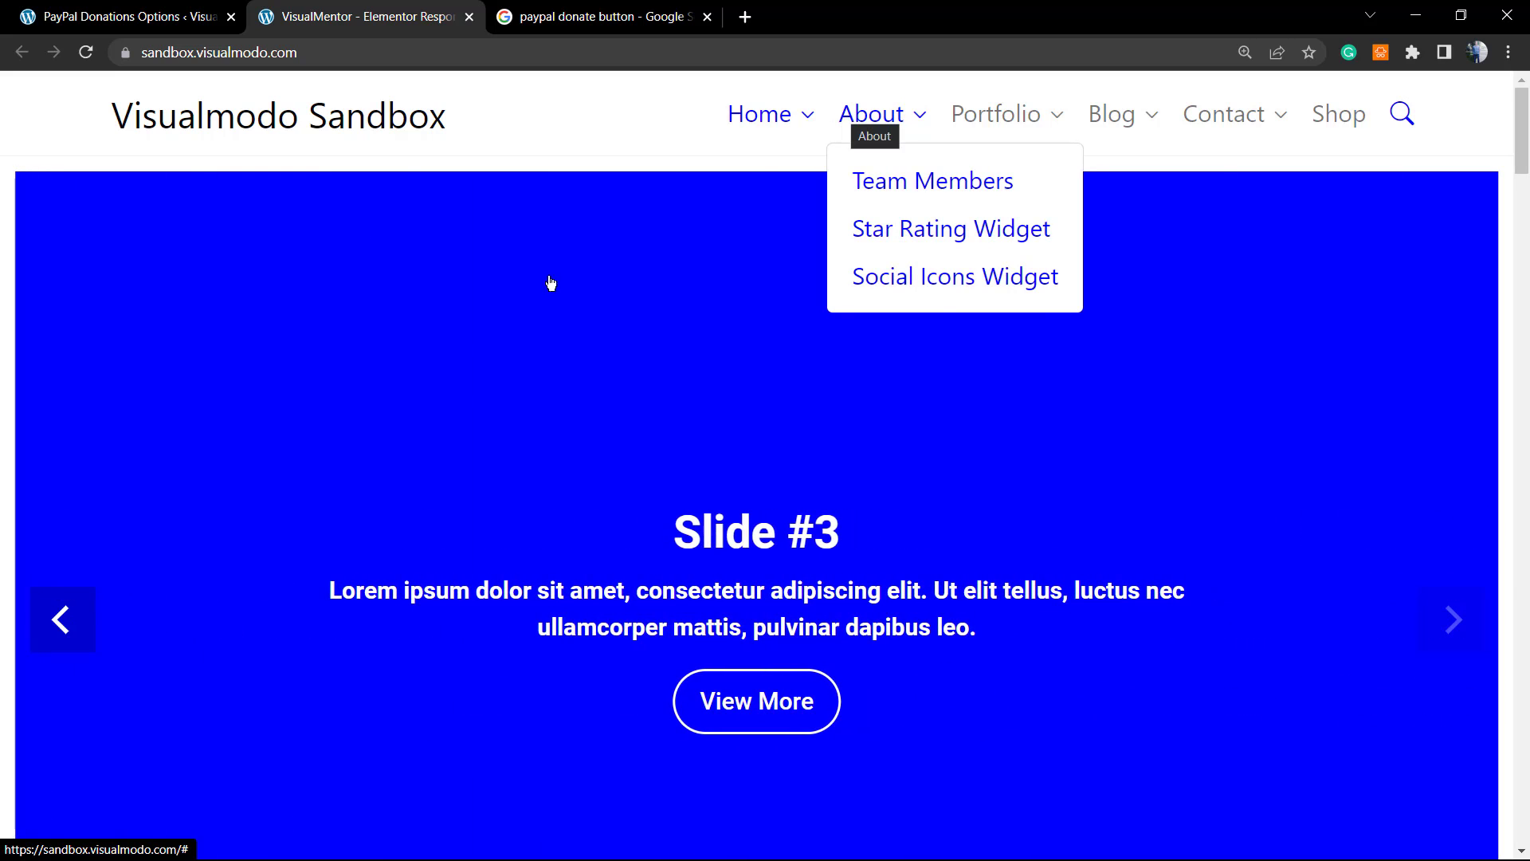
scroll(down, 3)
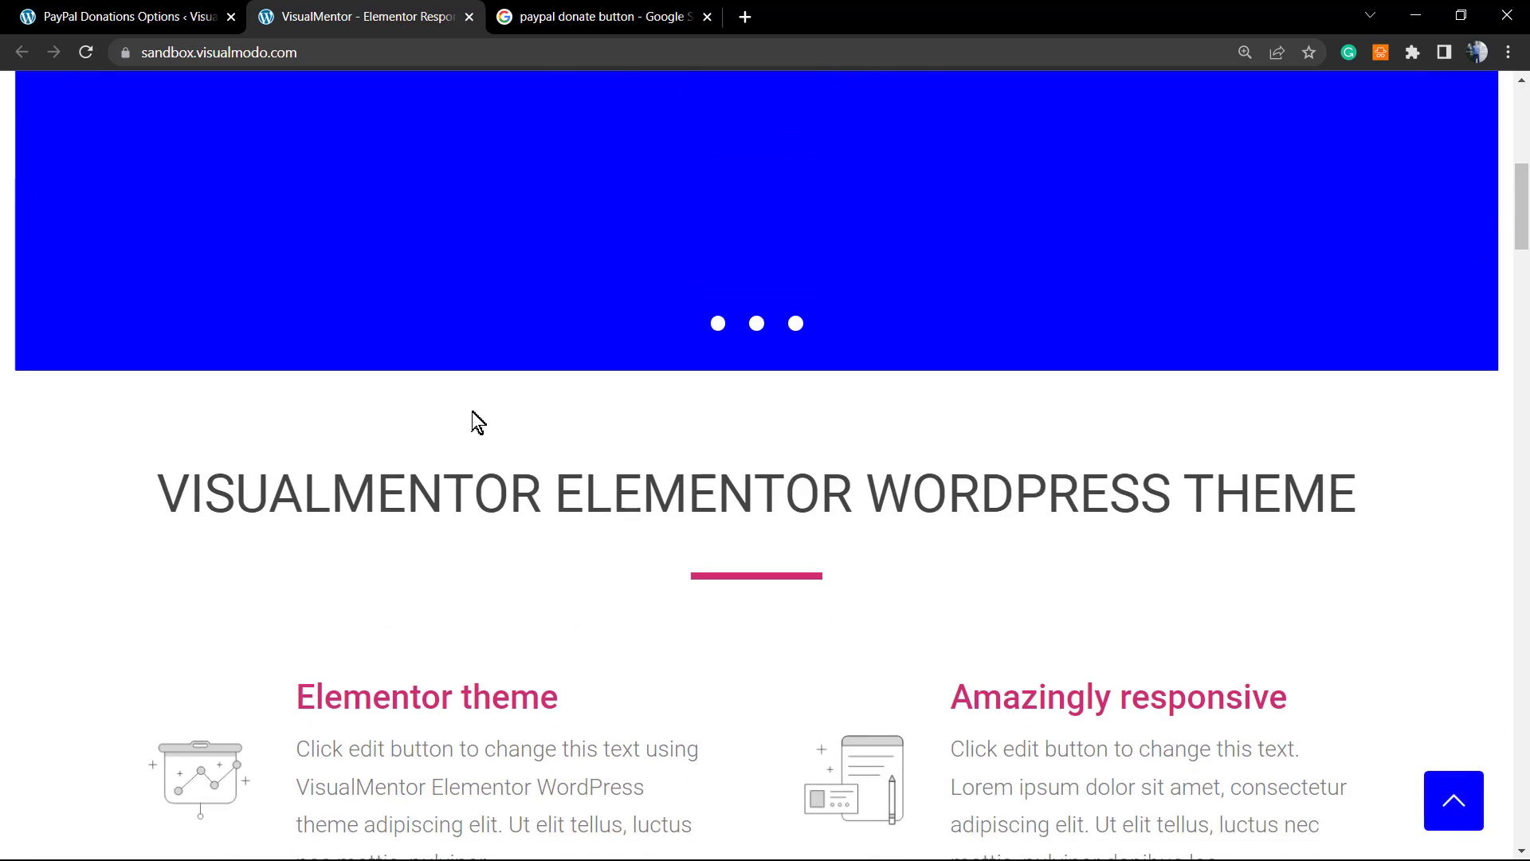
scroll(down, 3)
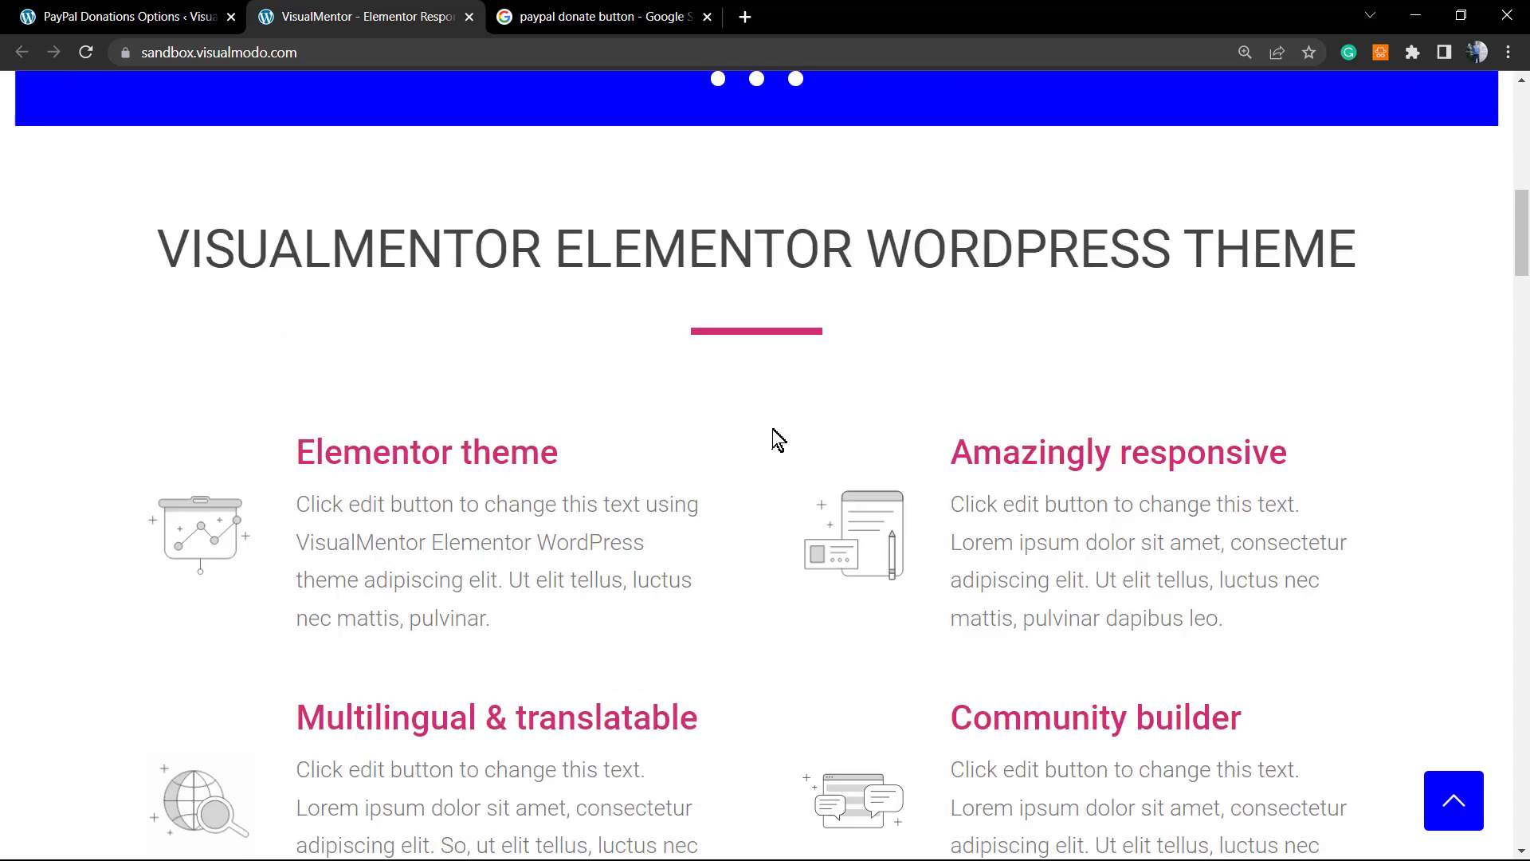
scroll(up, 3)
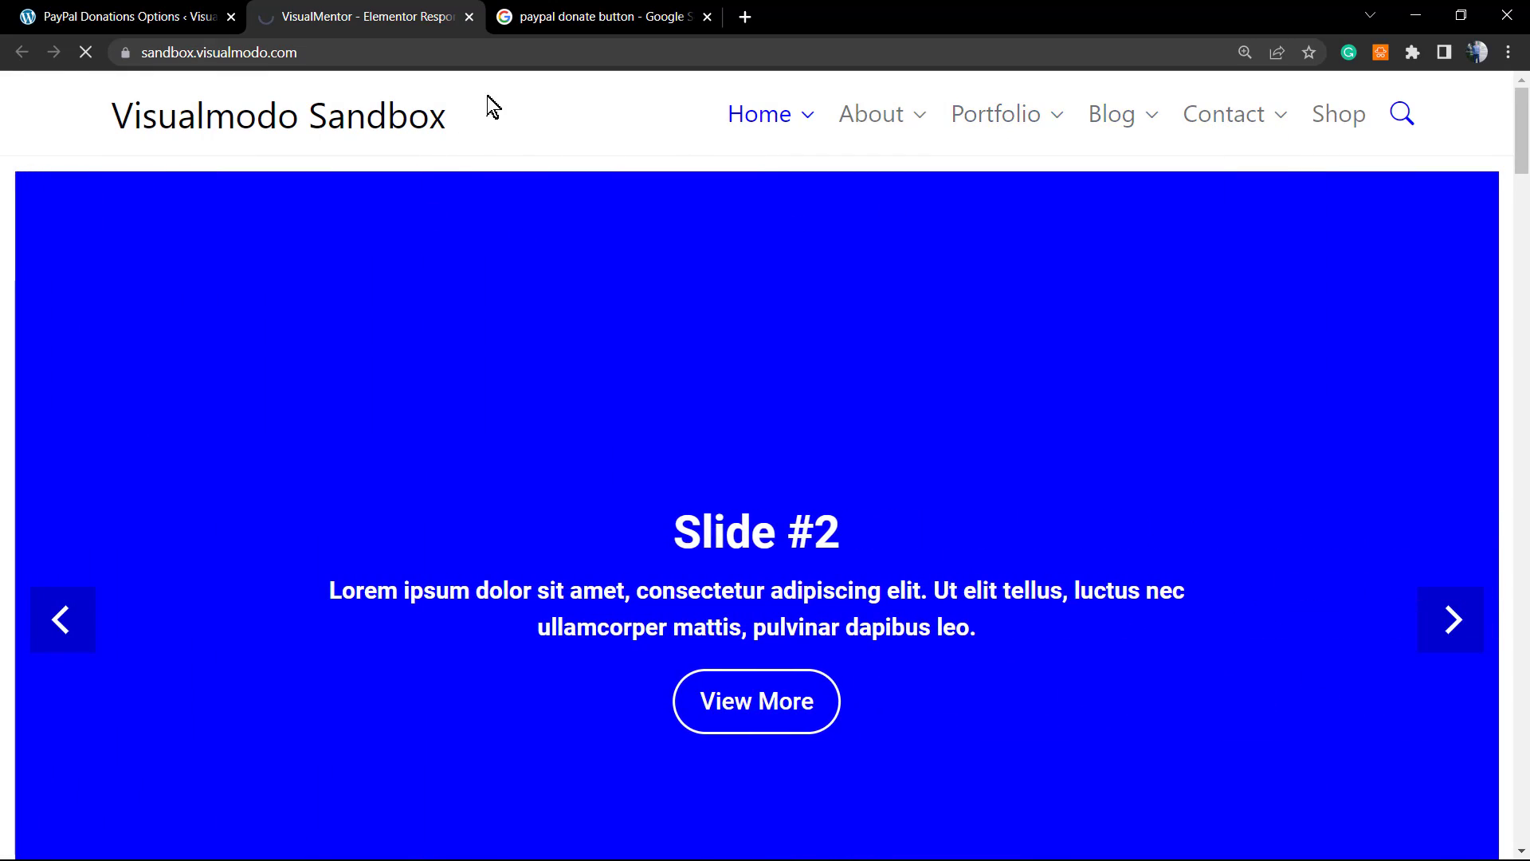
Select the Portfolio – 2 Columns page URL and switch back to the PayPal Donations tab.
click(995, 114)
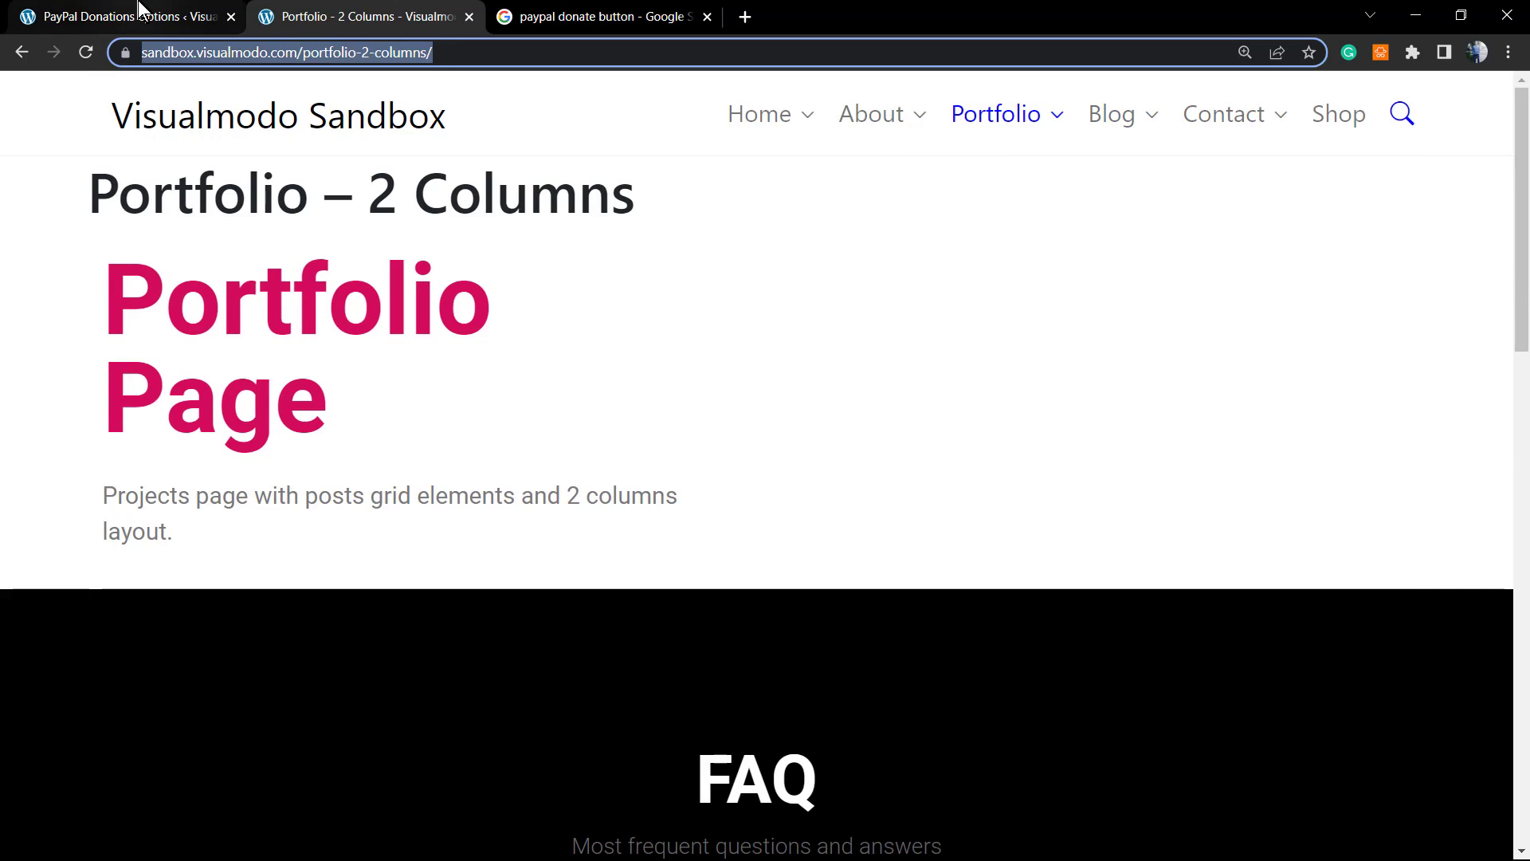
click(107, 16)
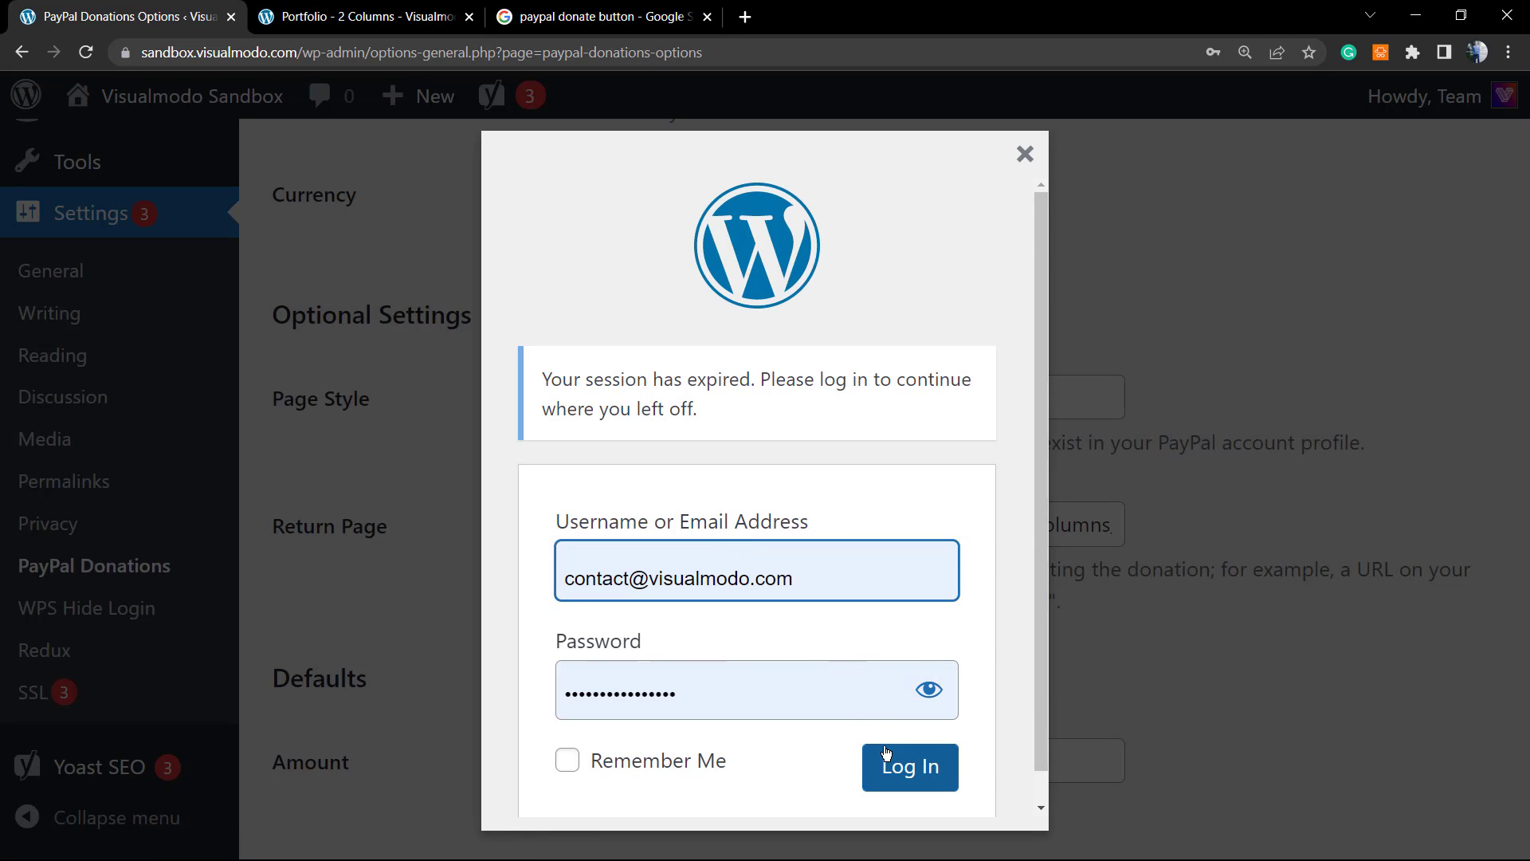
Log back in, scroll to Defaults, and set the donation Amount to 1.
click(907, 766)
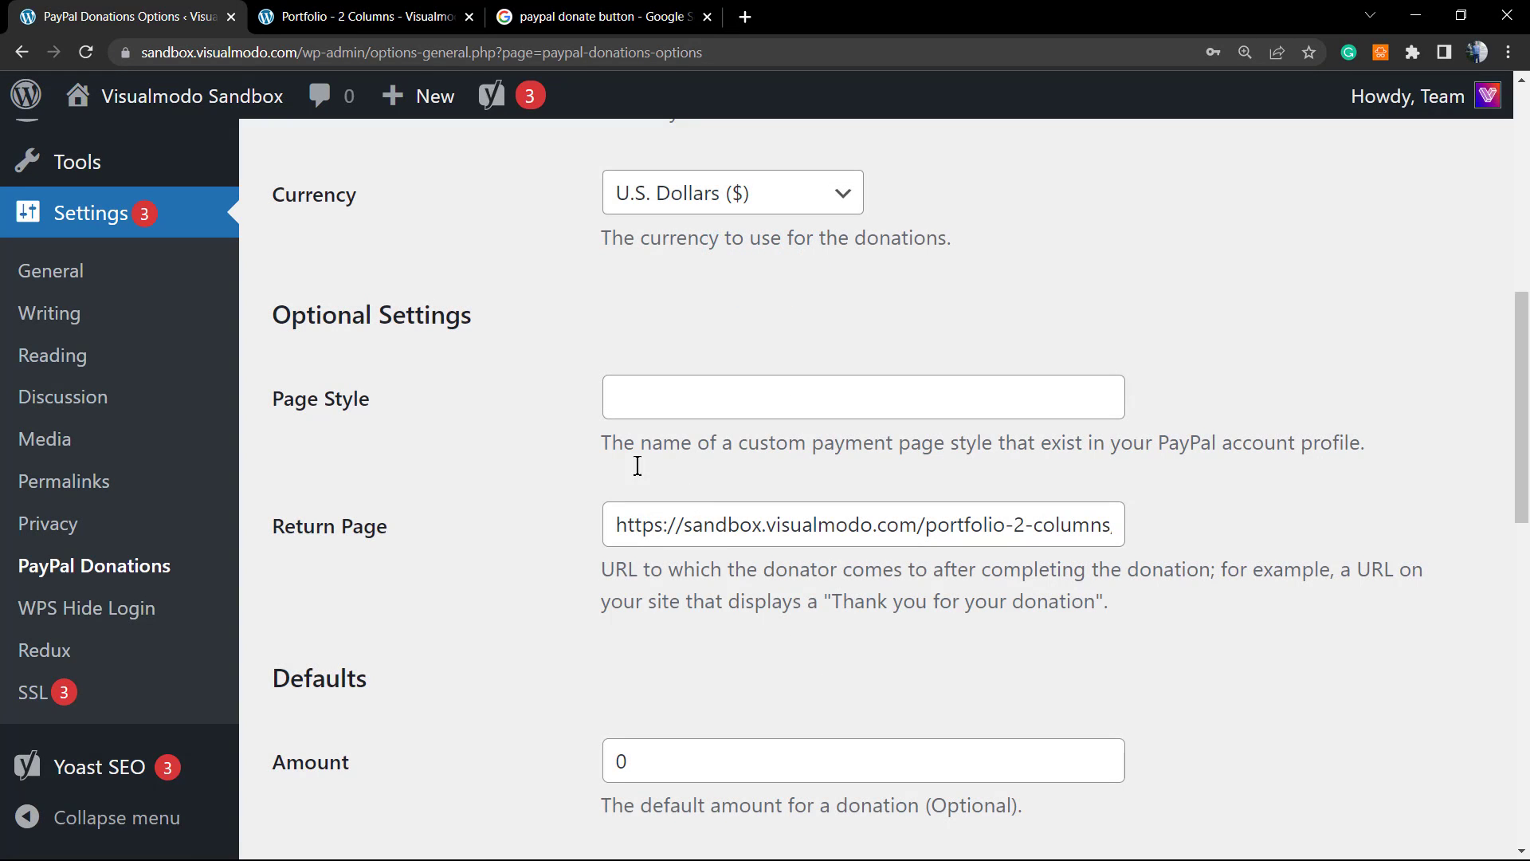
mouse_move(603, 516)
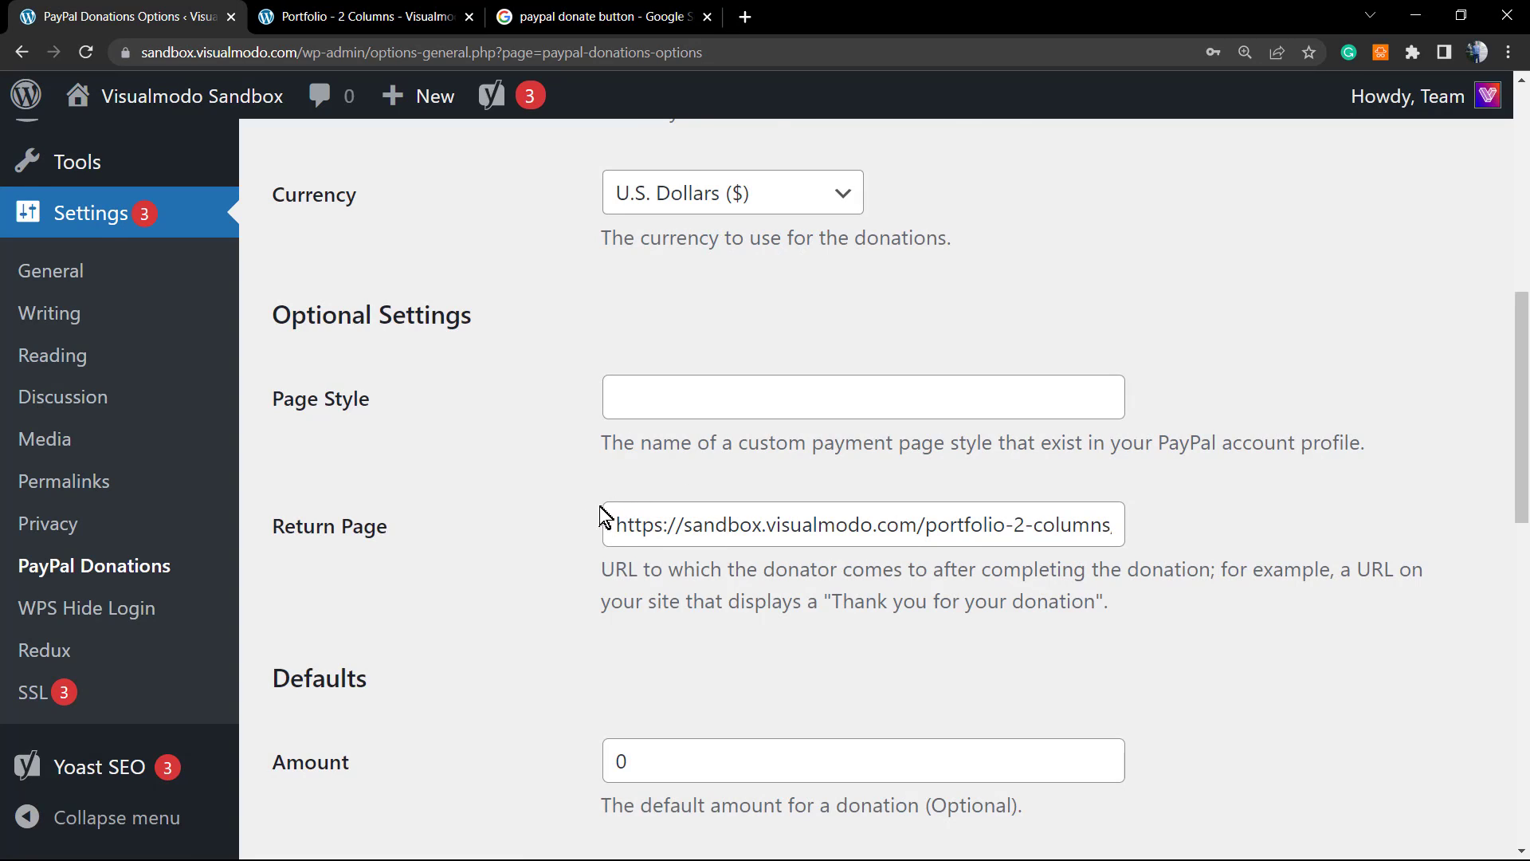
scroll(down, 3)
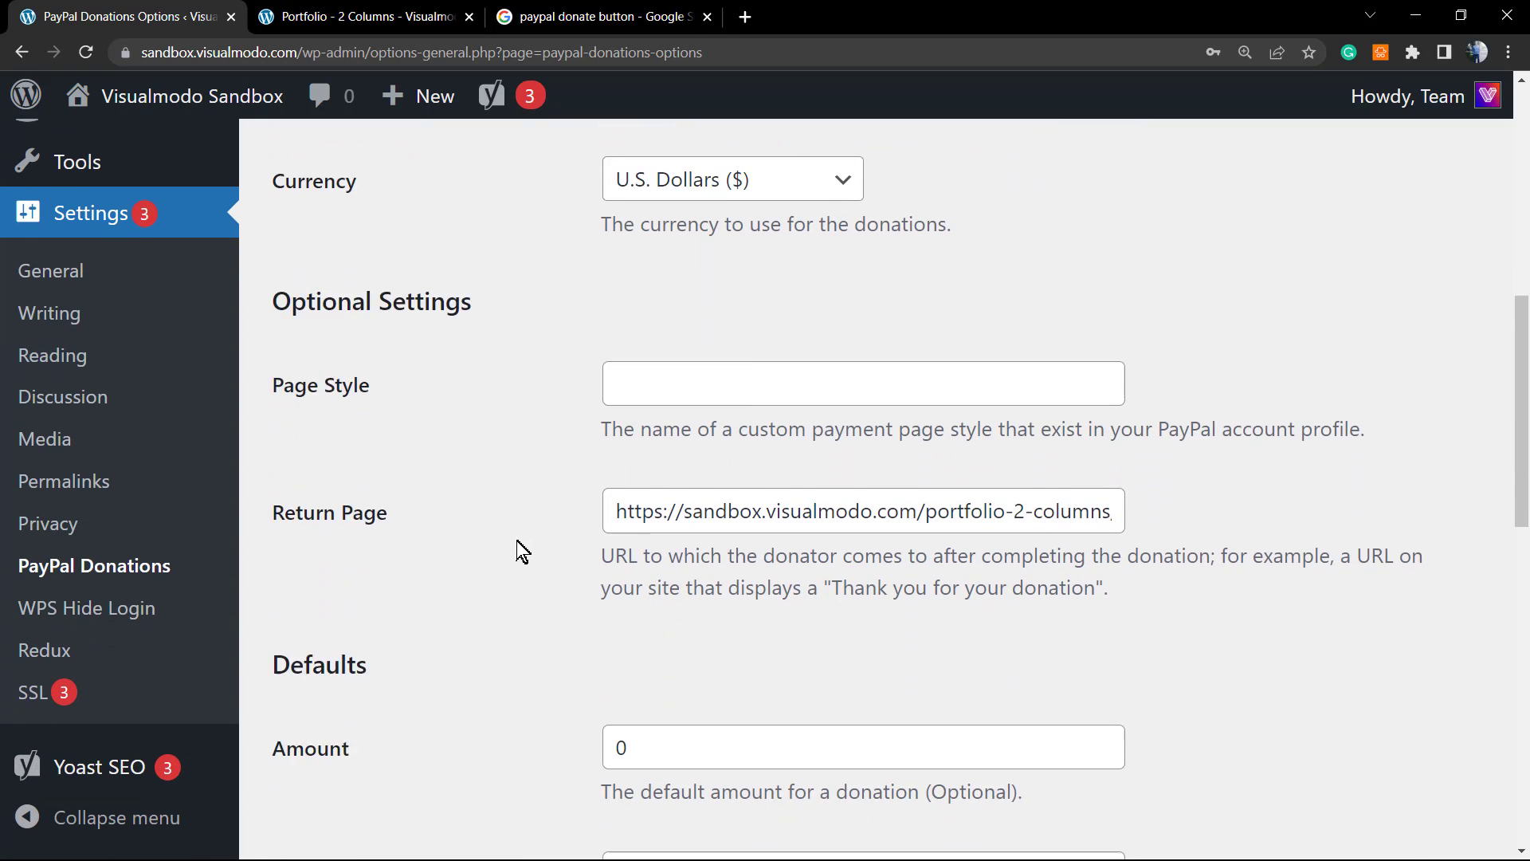
scroll(down, 3)
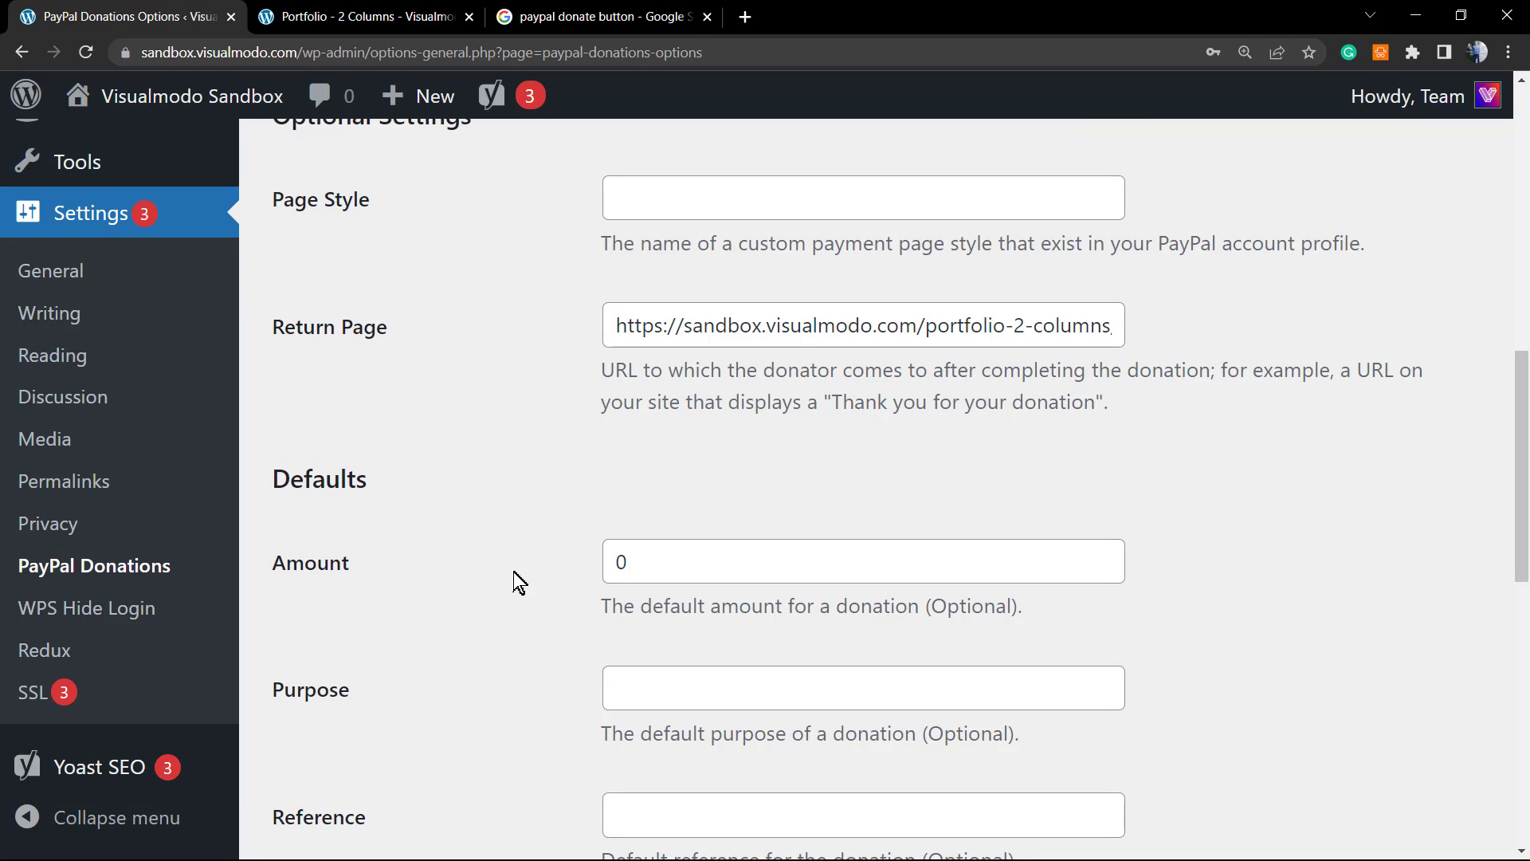
scroll(down, 3)
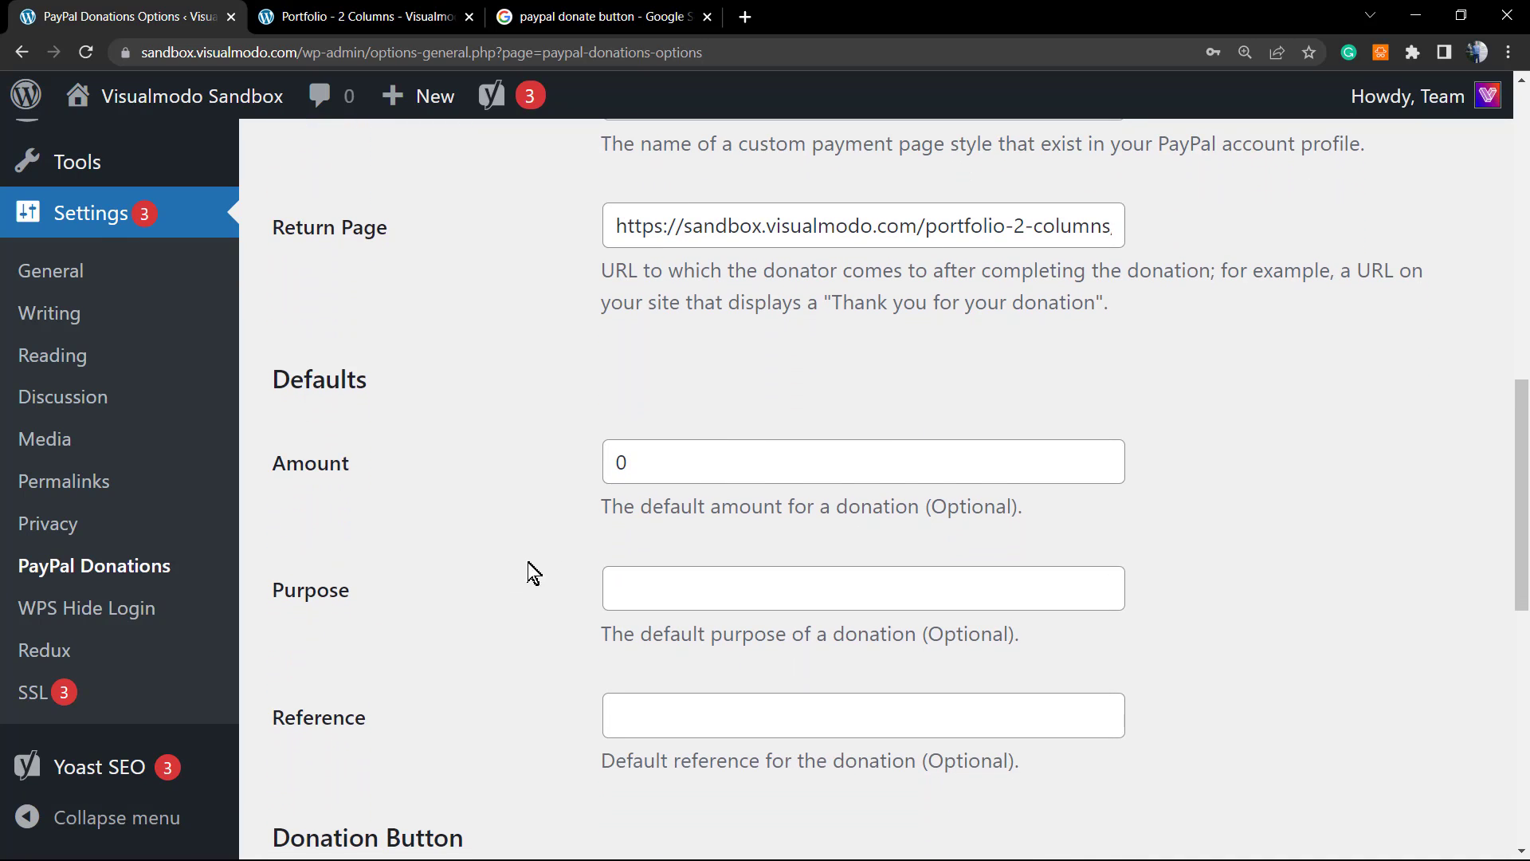
click(863, 462)
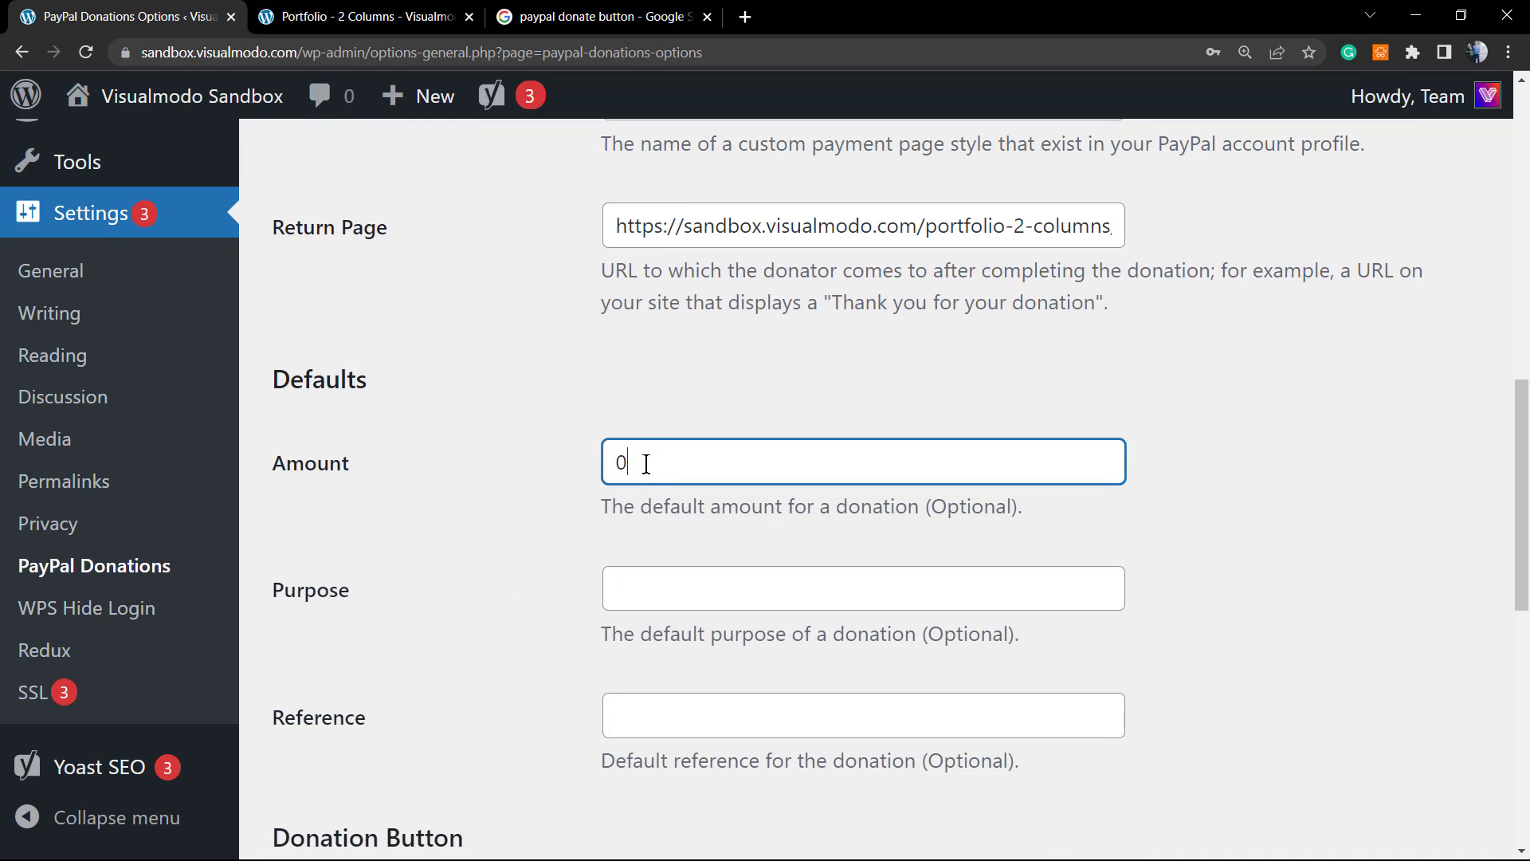
text(1)
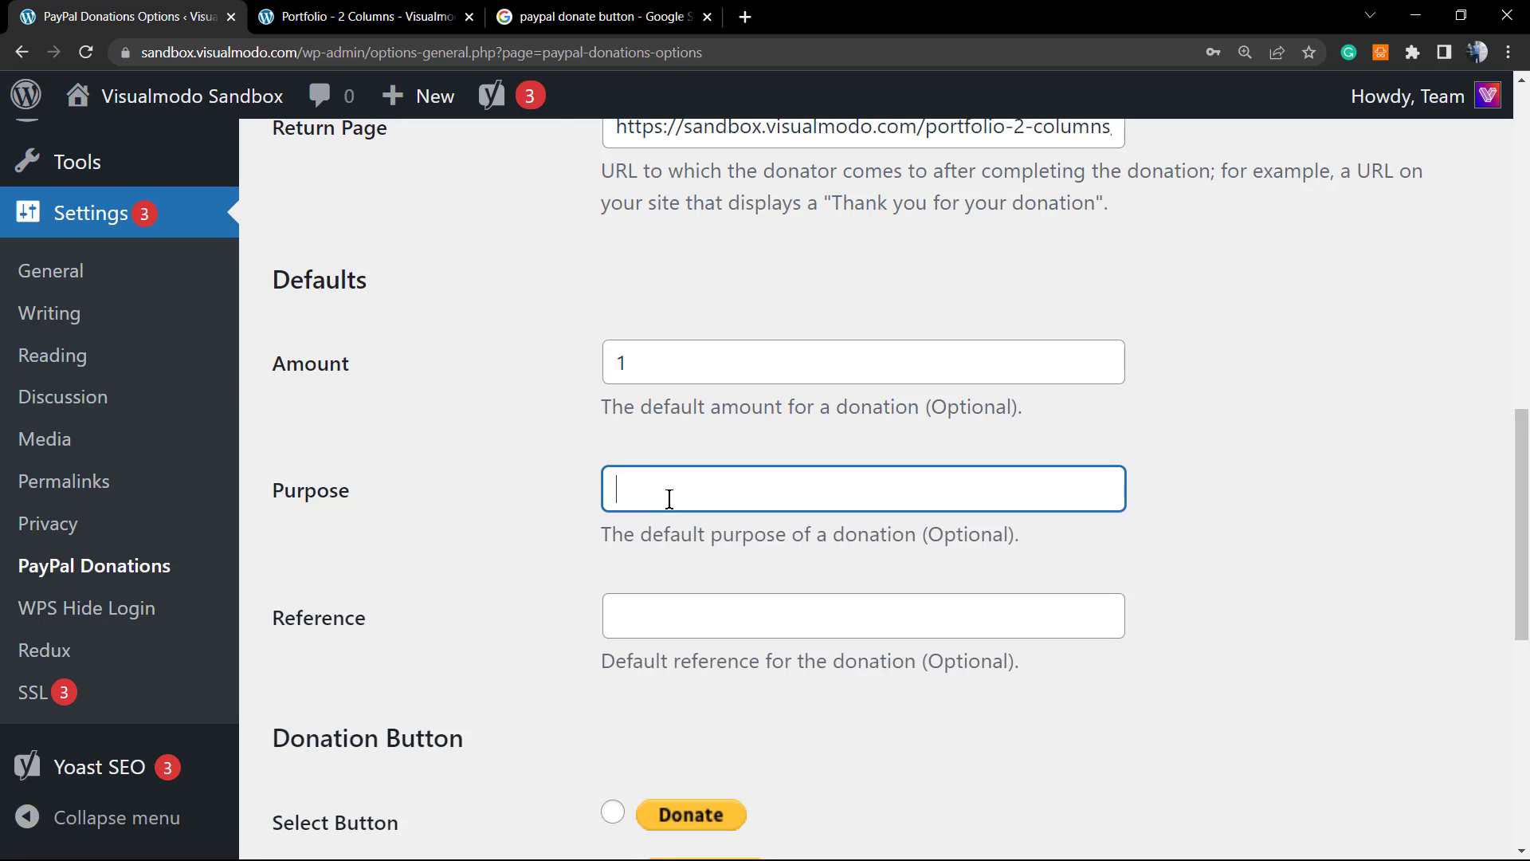
mouse_move(631, 615)
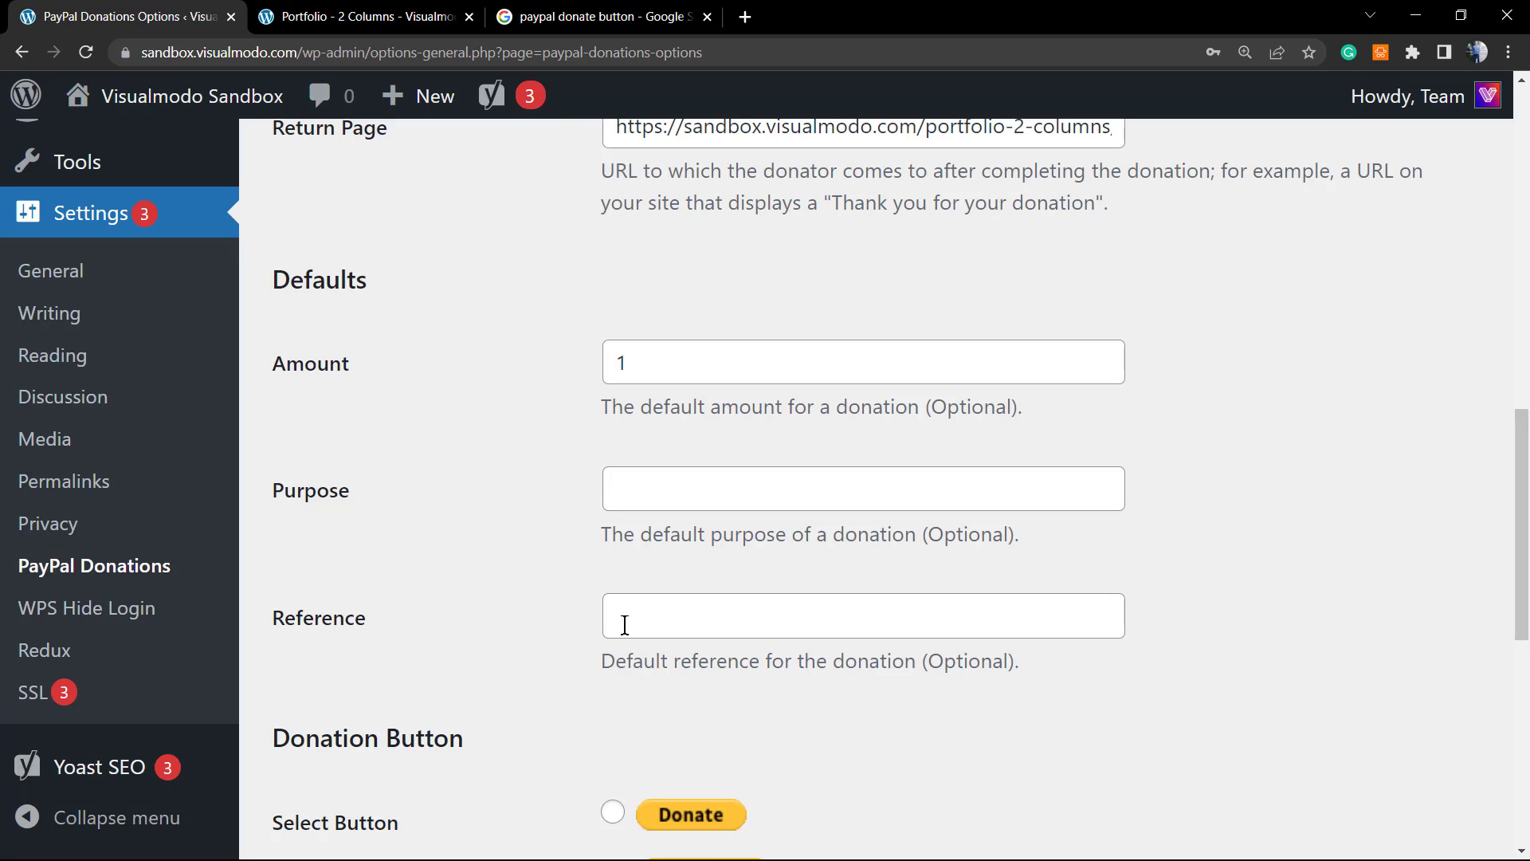
mouse_move(684, 611)
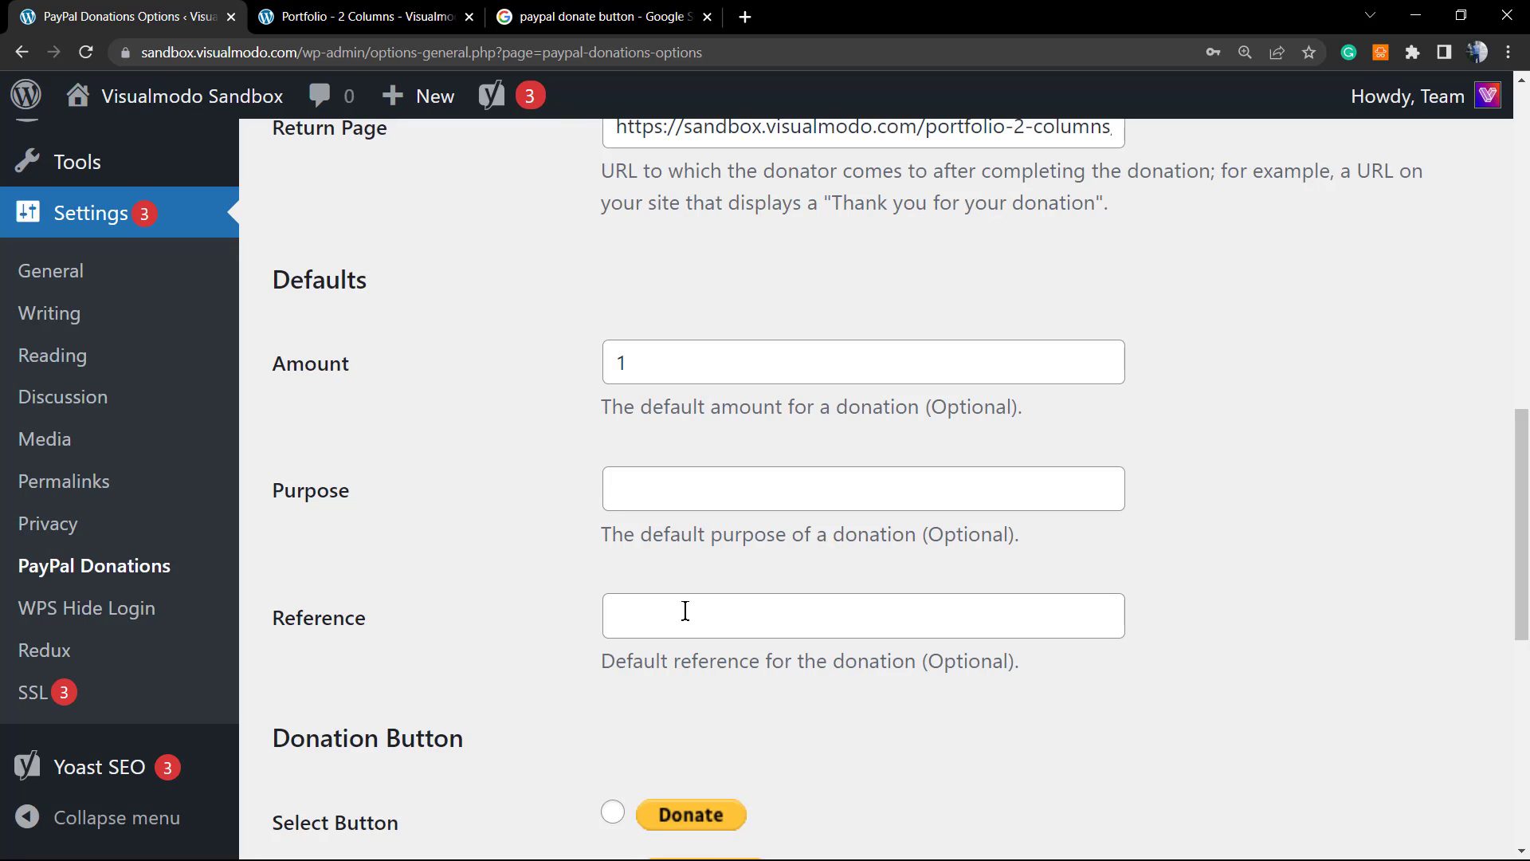
Enter 'visualmodo test site' as the default donation Reference.
scroll(up, 3)
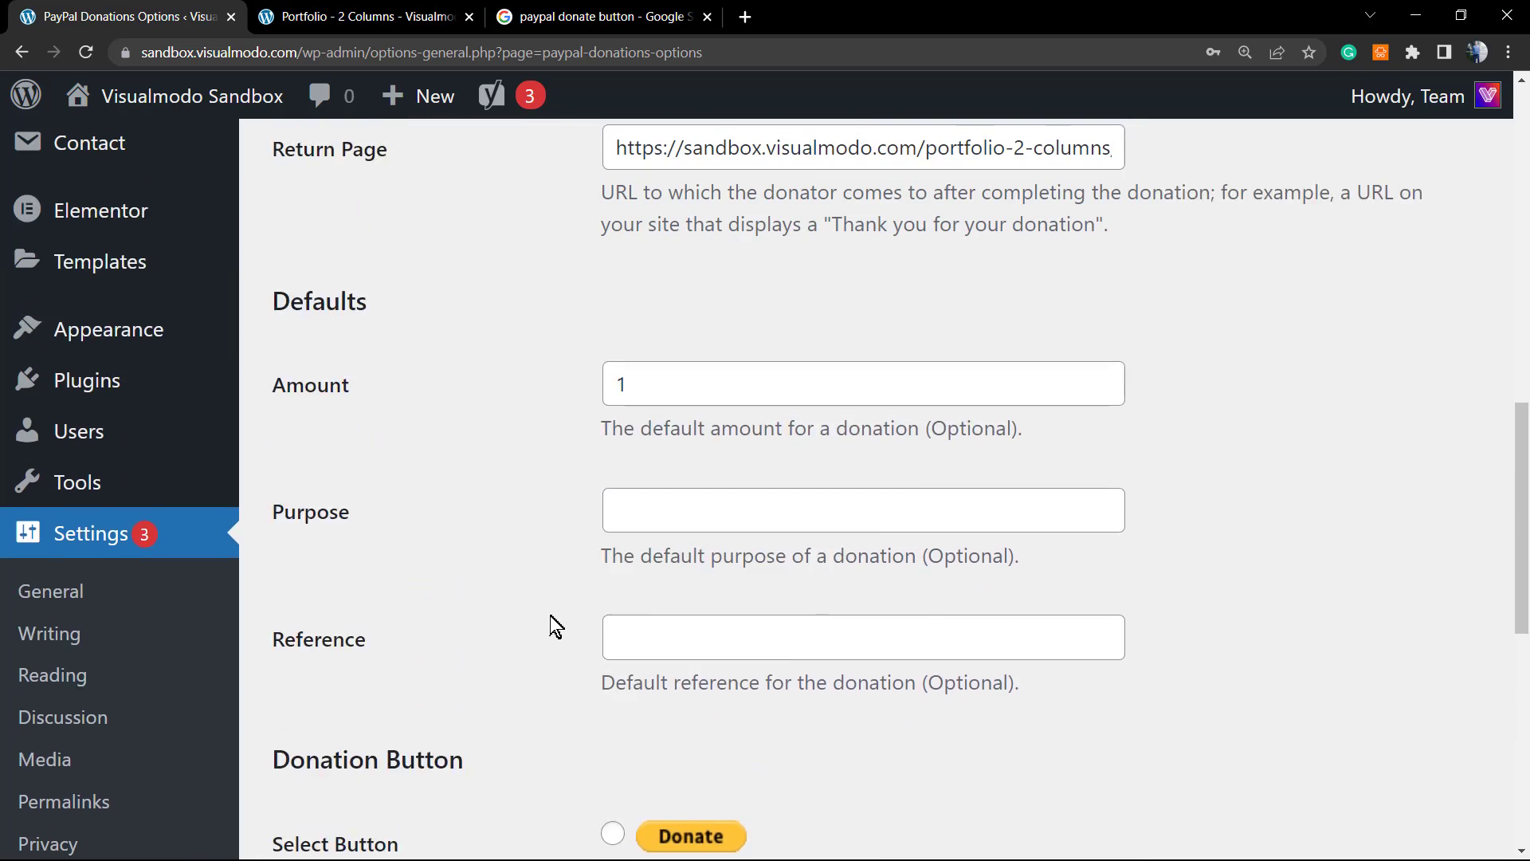
scroll(up, 3)
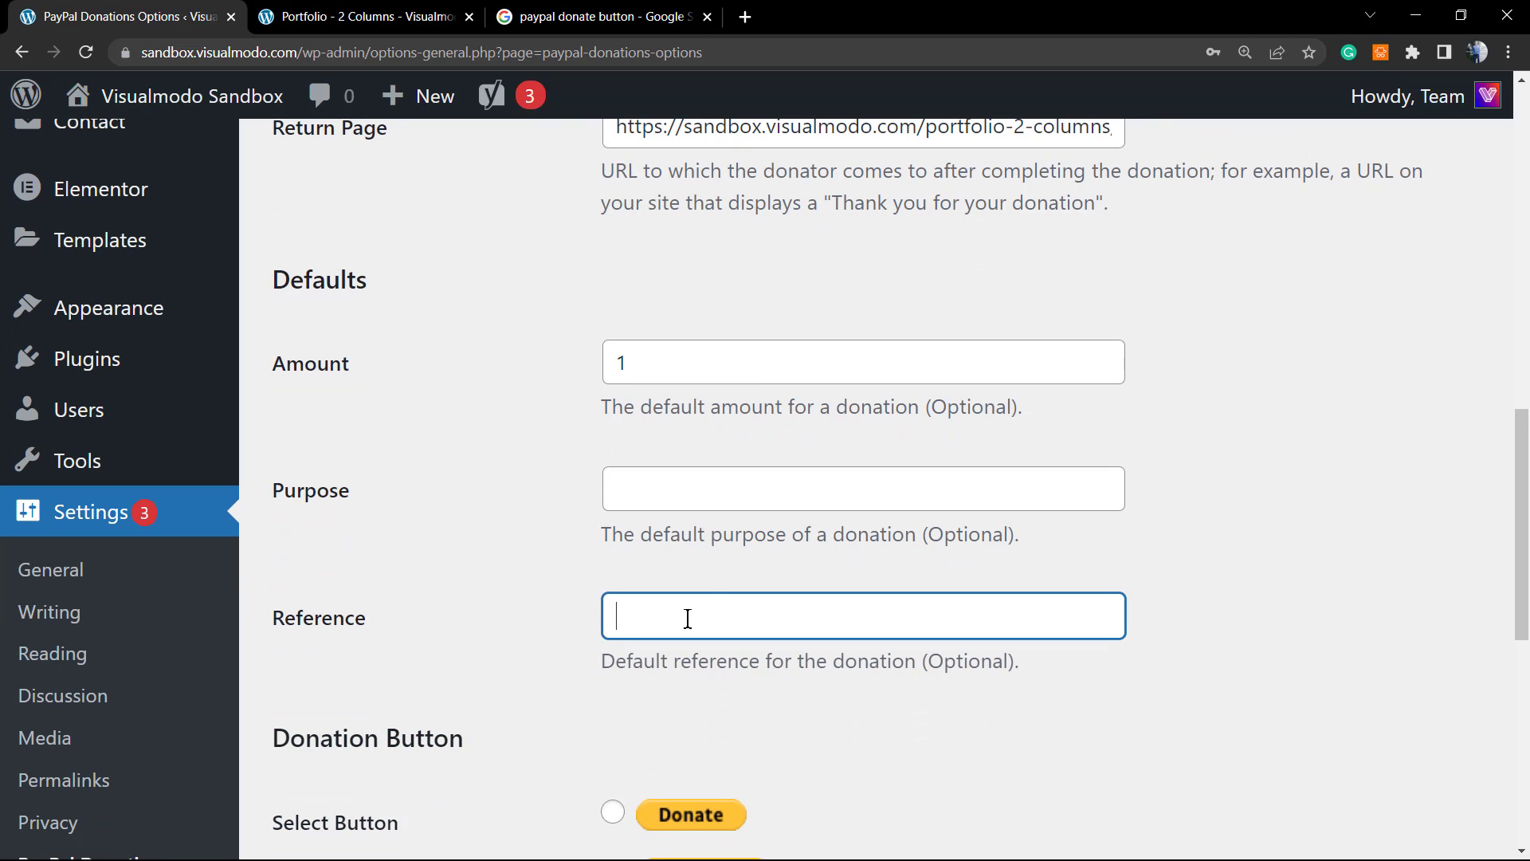
text(vi)
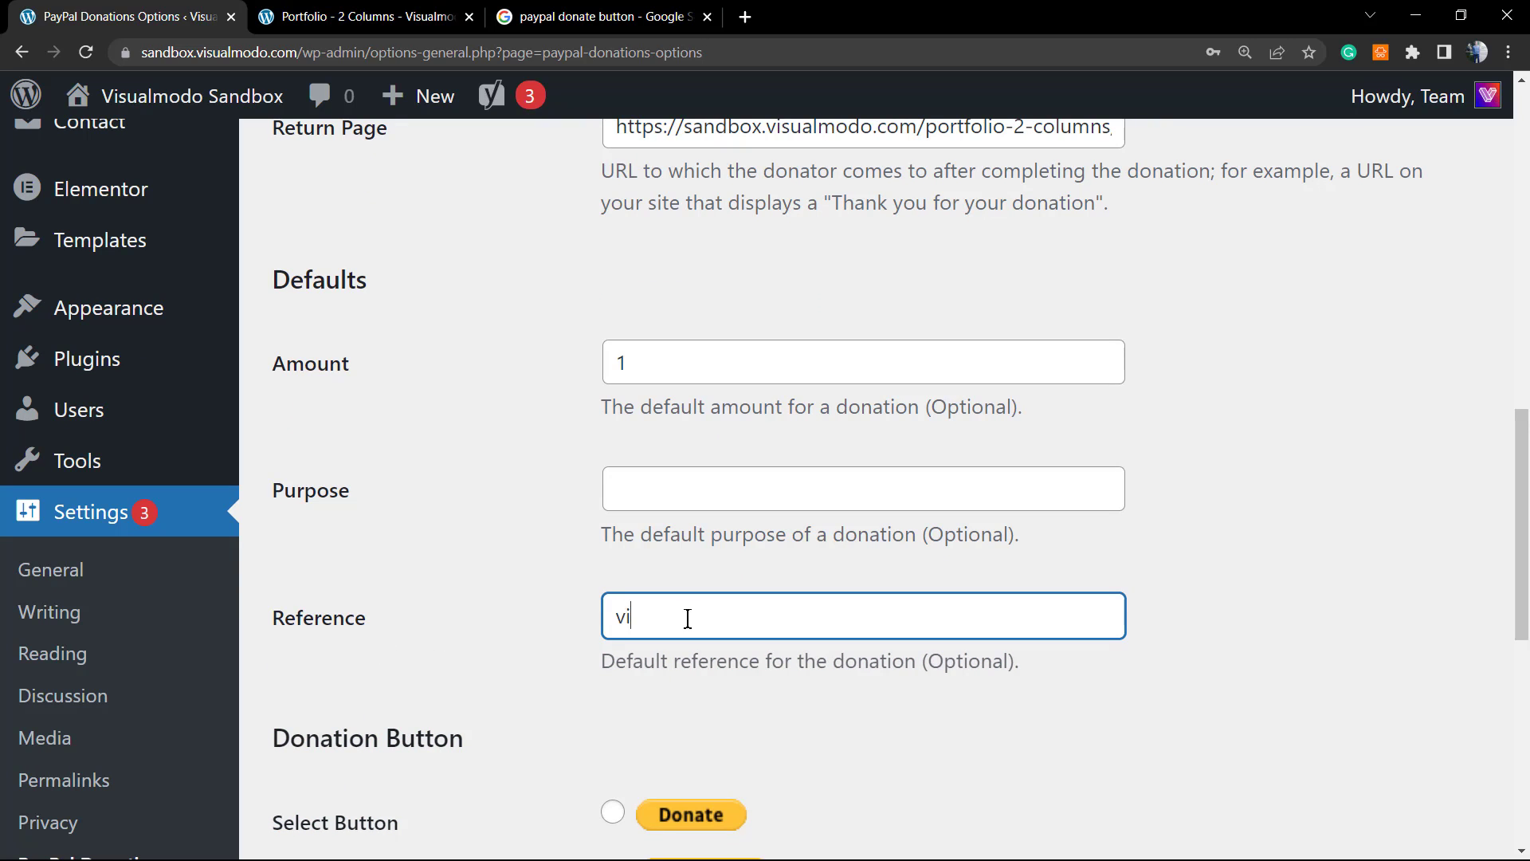
text(sualm)
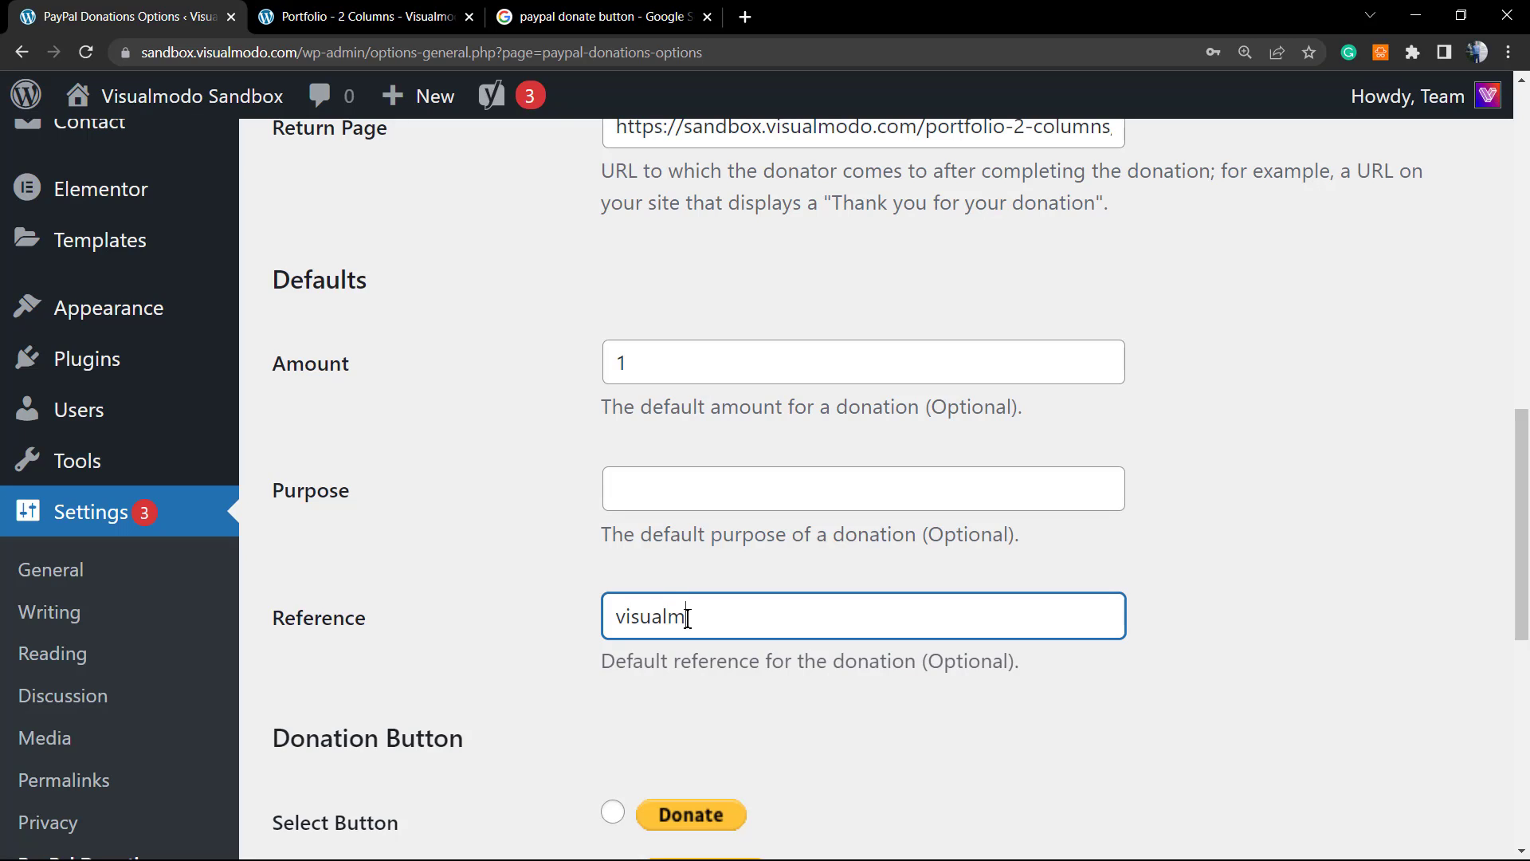
text(odo test)
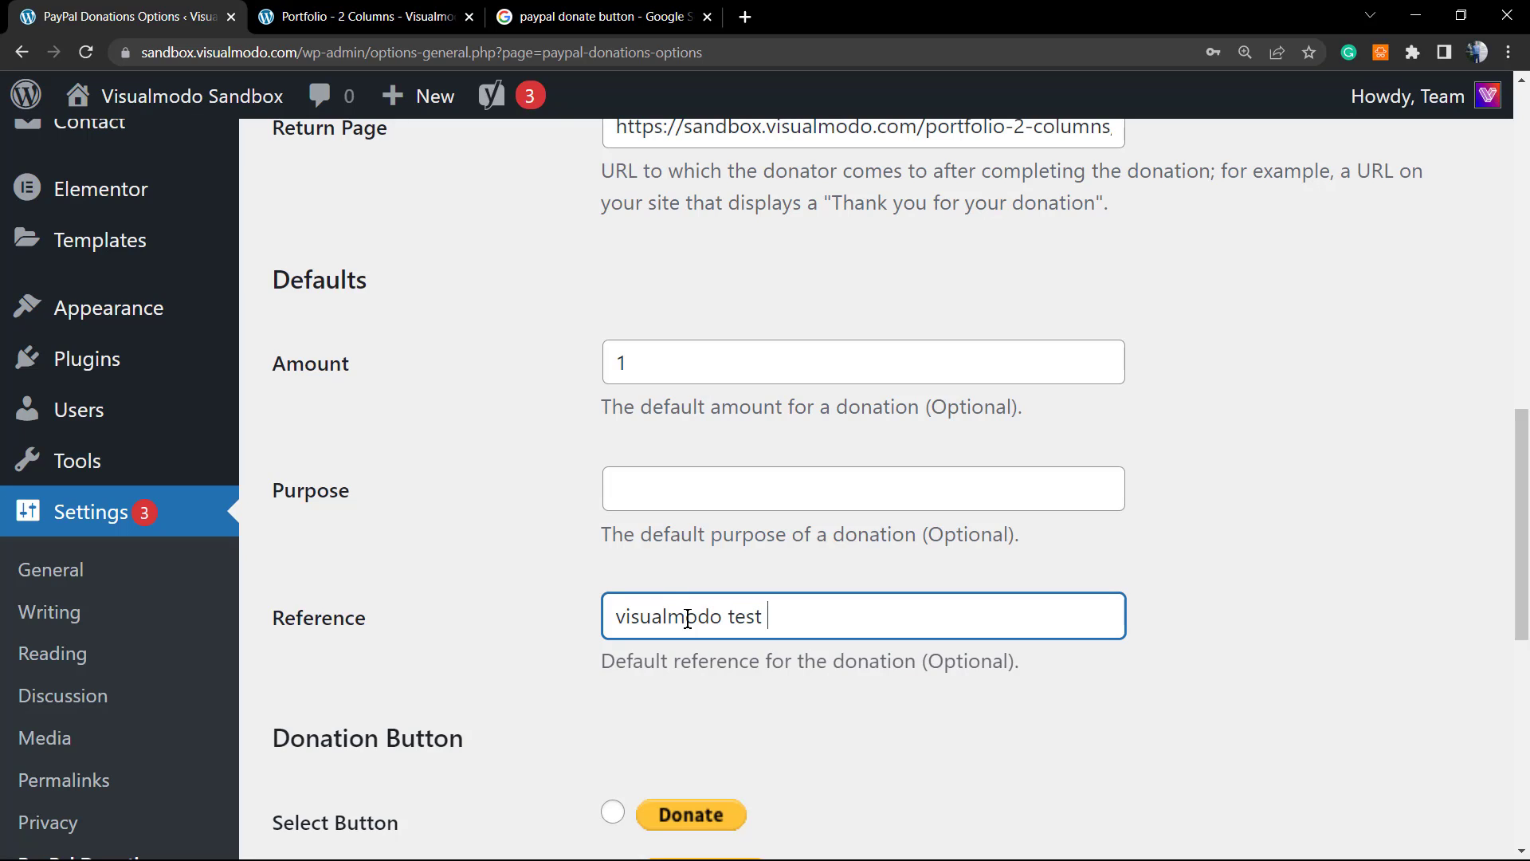
text(si)
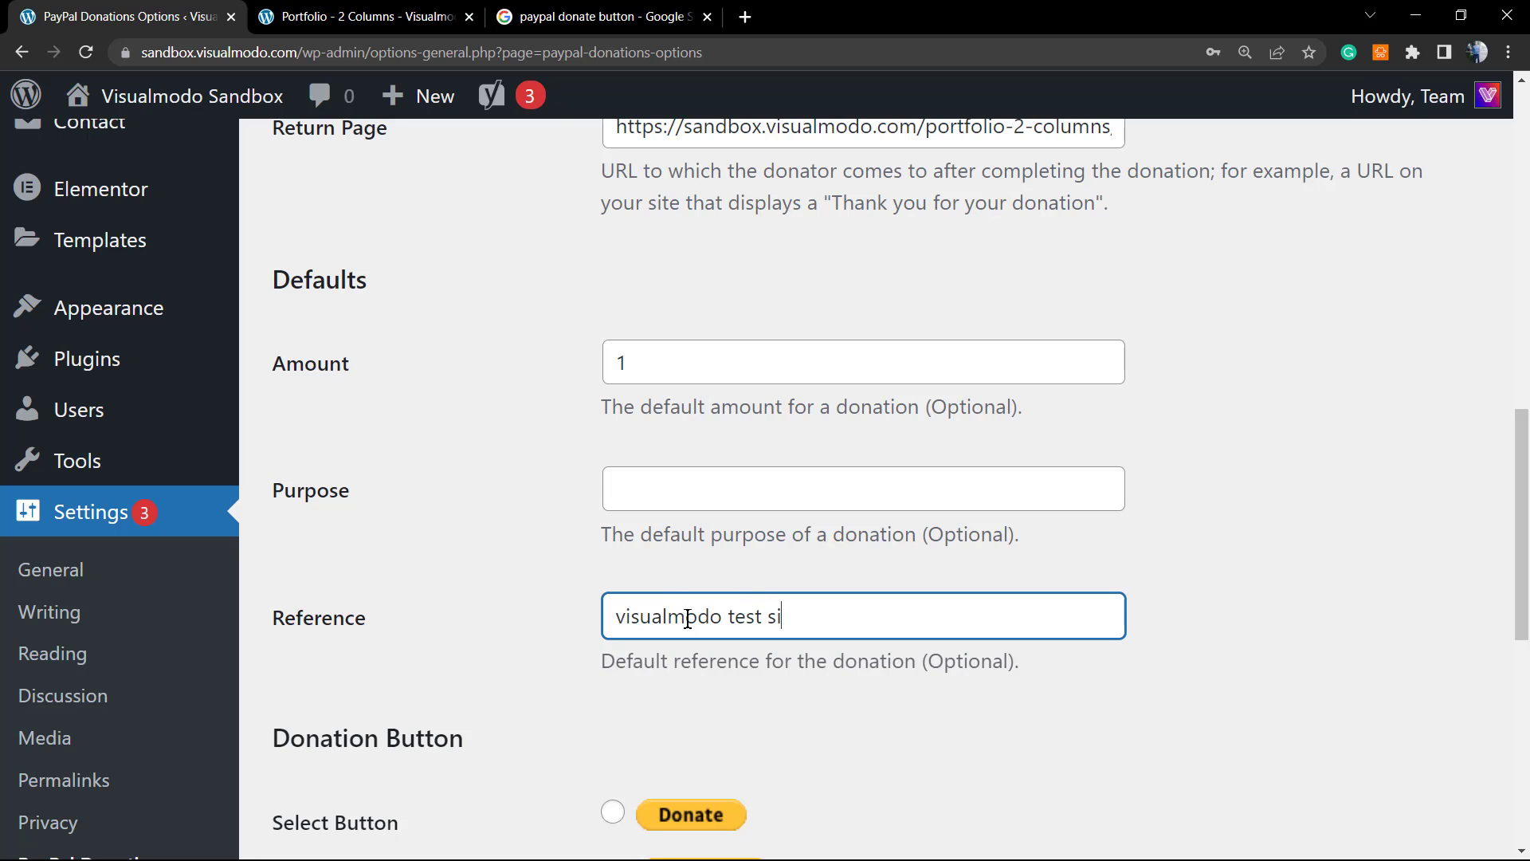
text(te)
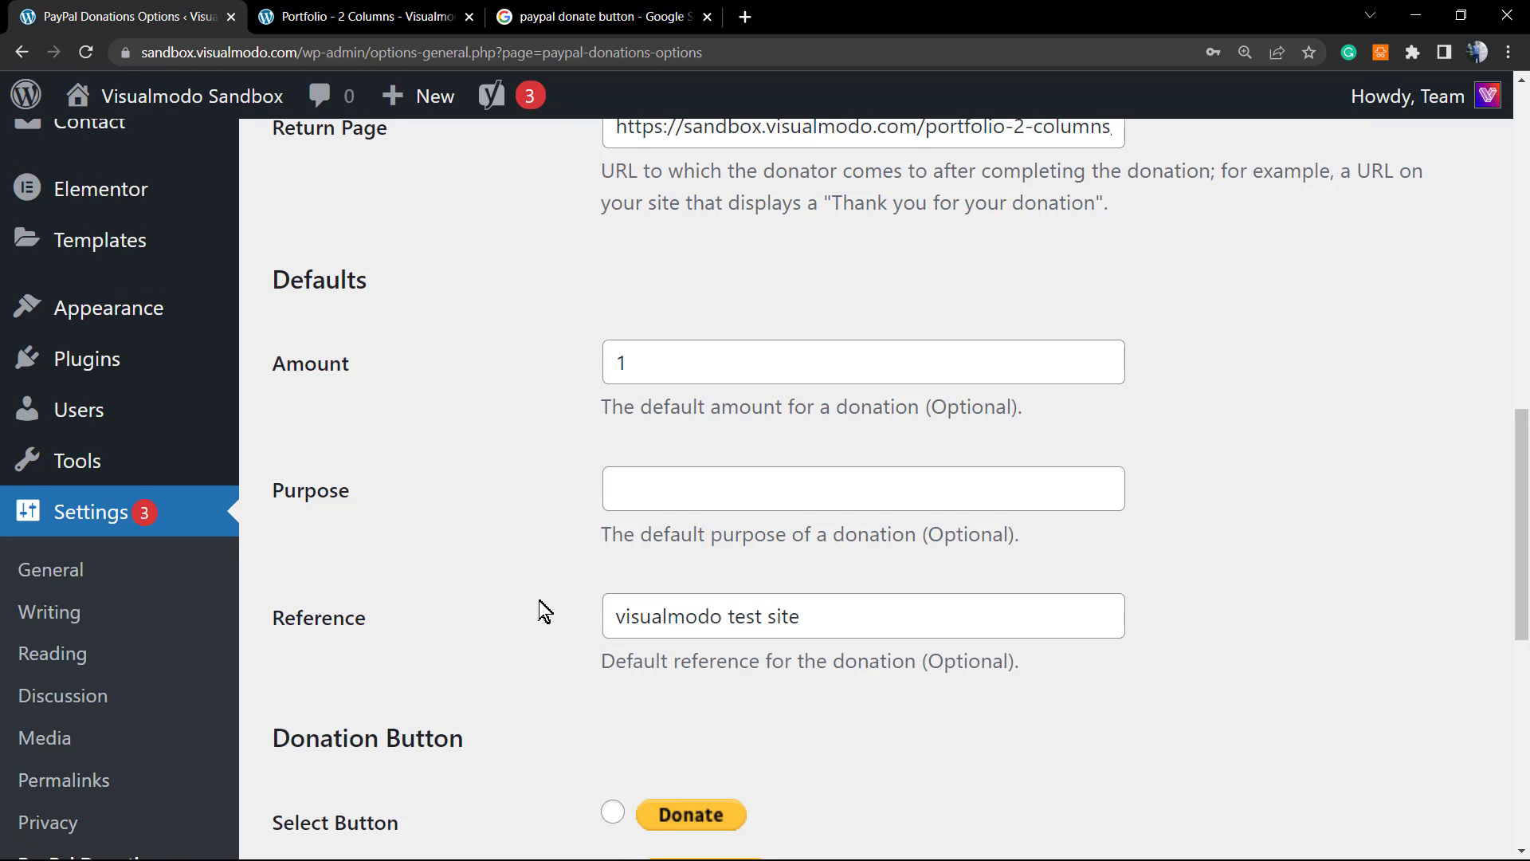
Choose the Donate button with card logos, leaving the Custom Button URL empty.
scroll(down, 3)
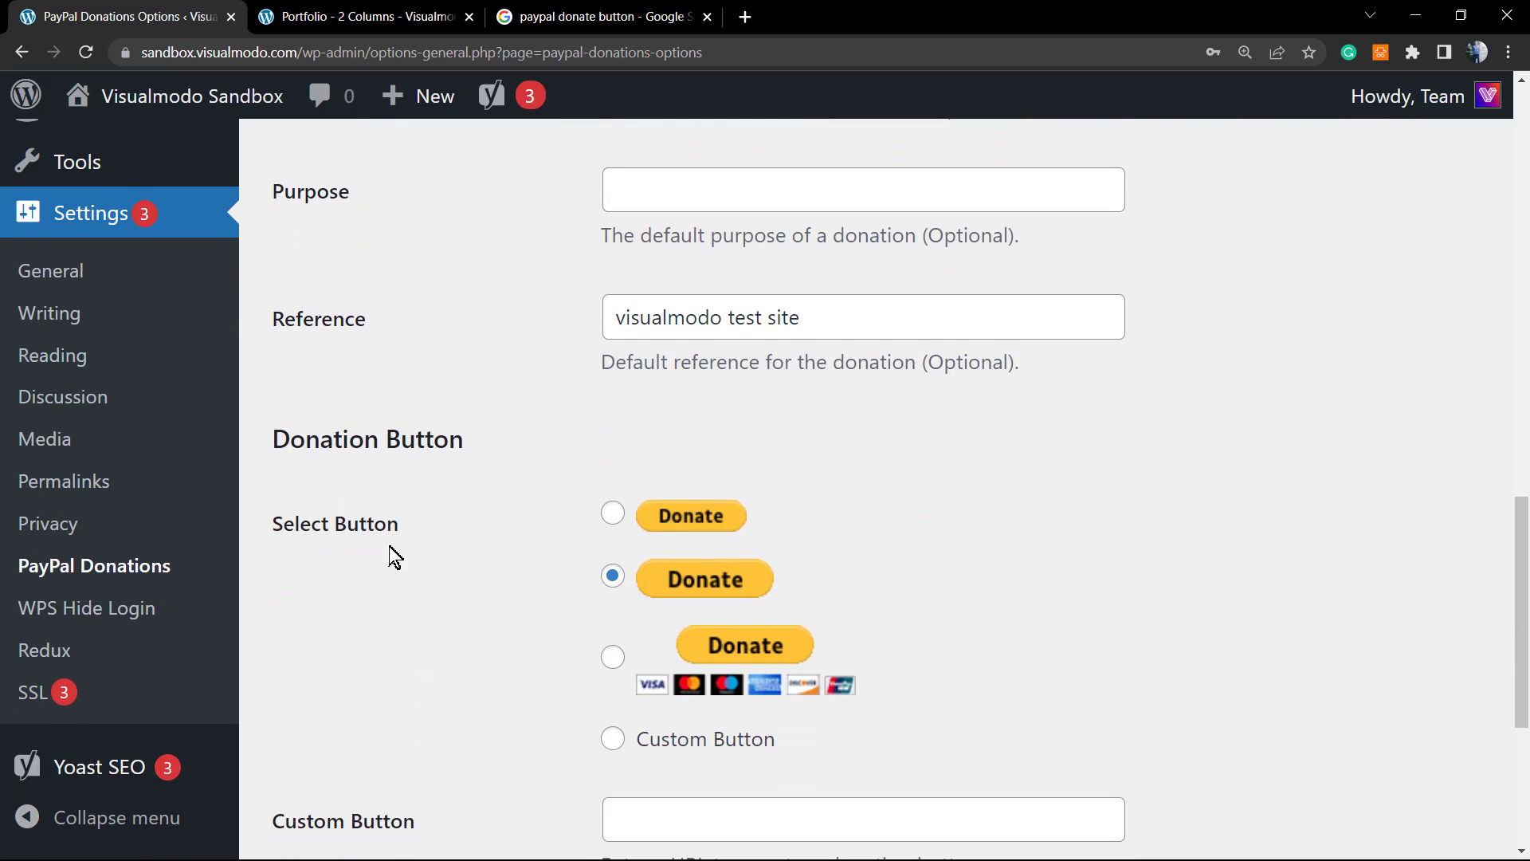
mouse_move(384, 566)
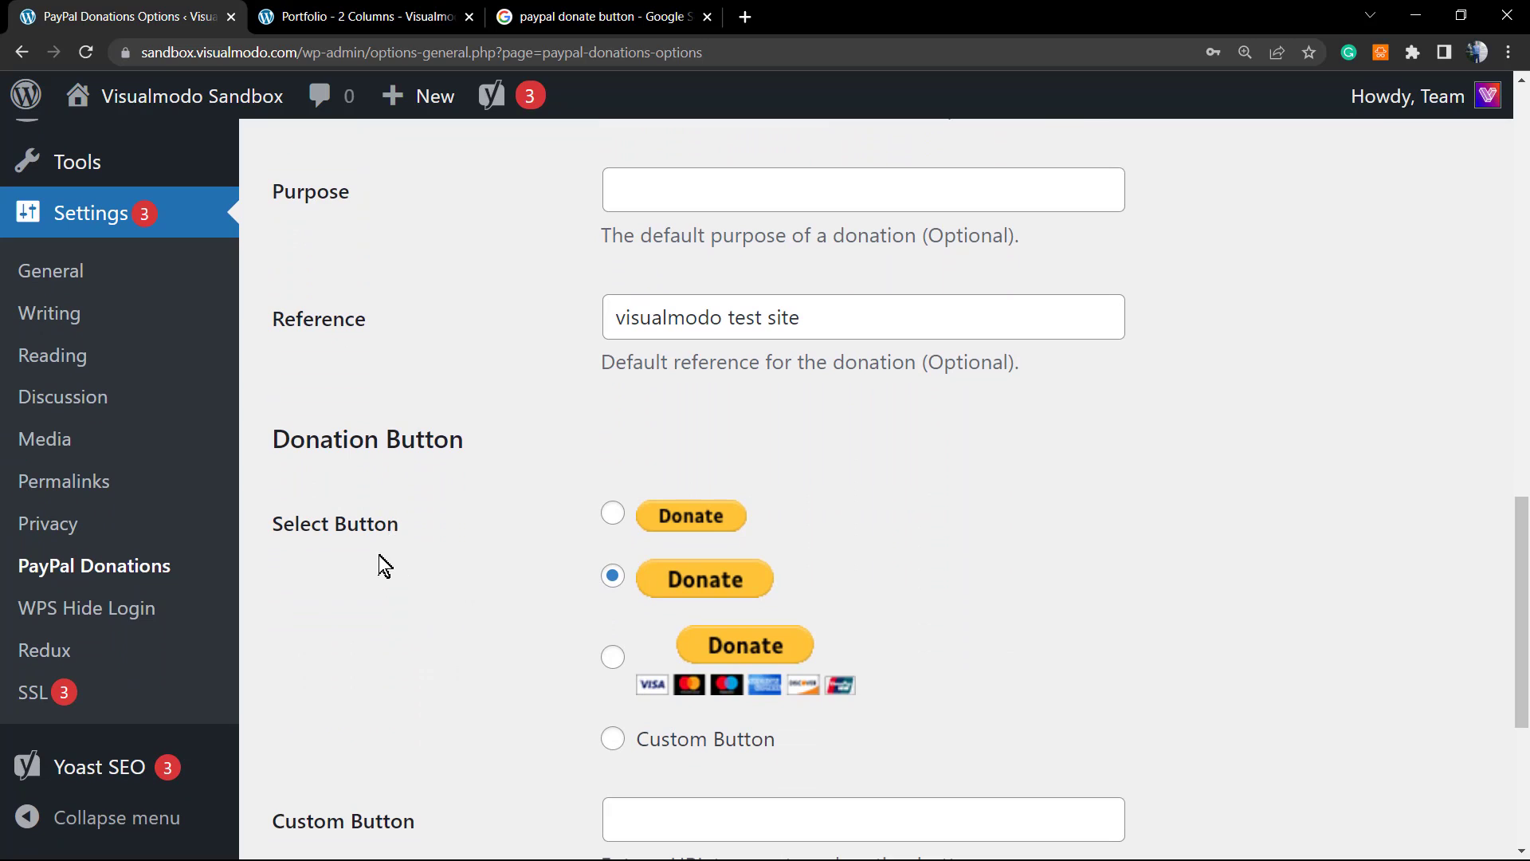
scroll(down, 3)
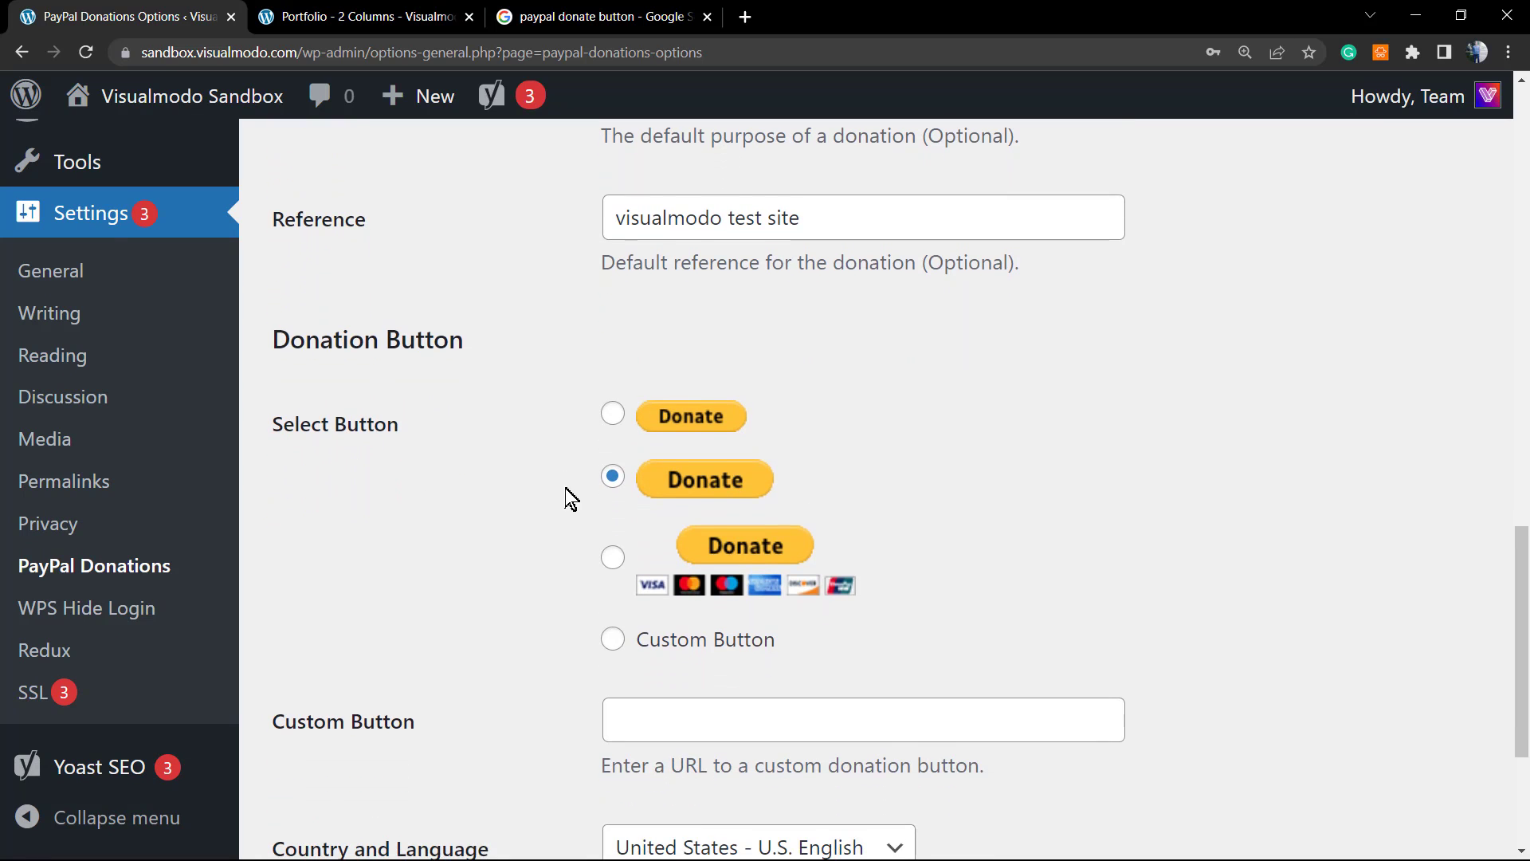
scroll(up, 3)
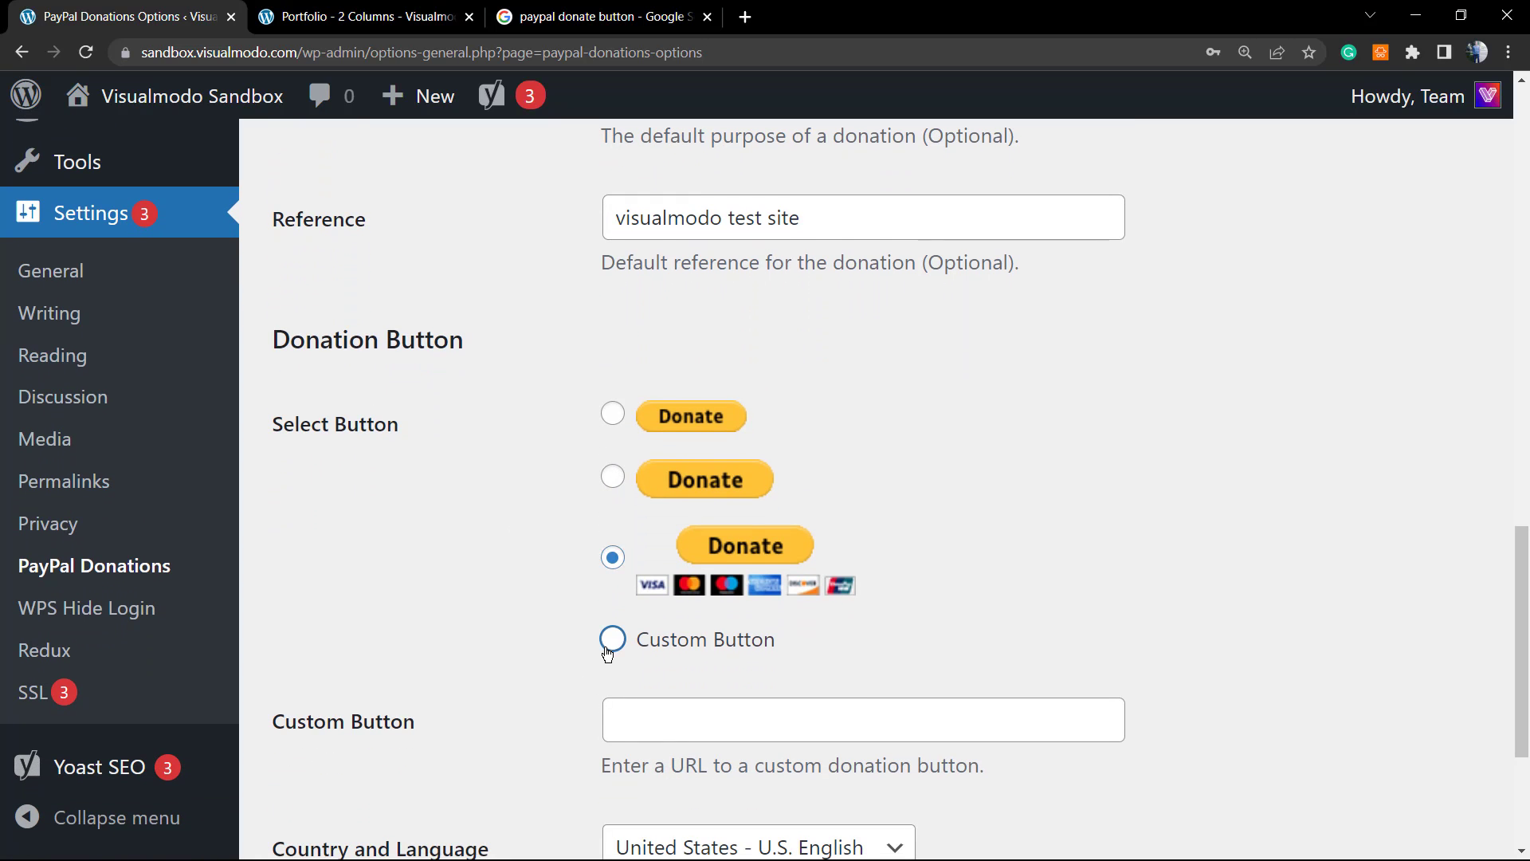
click(612, 639)
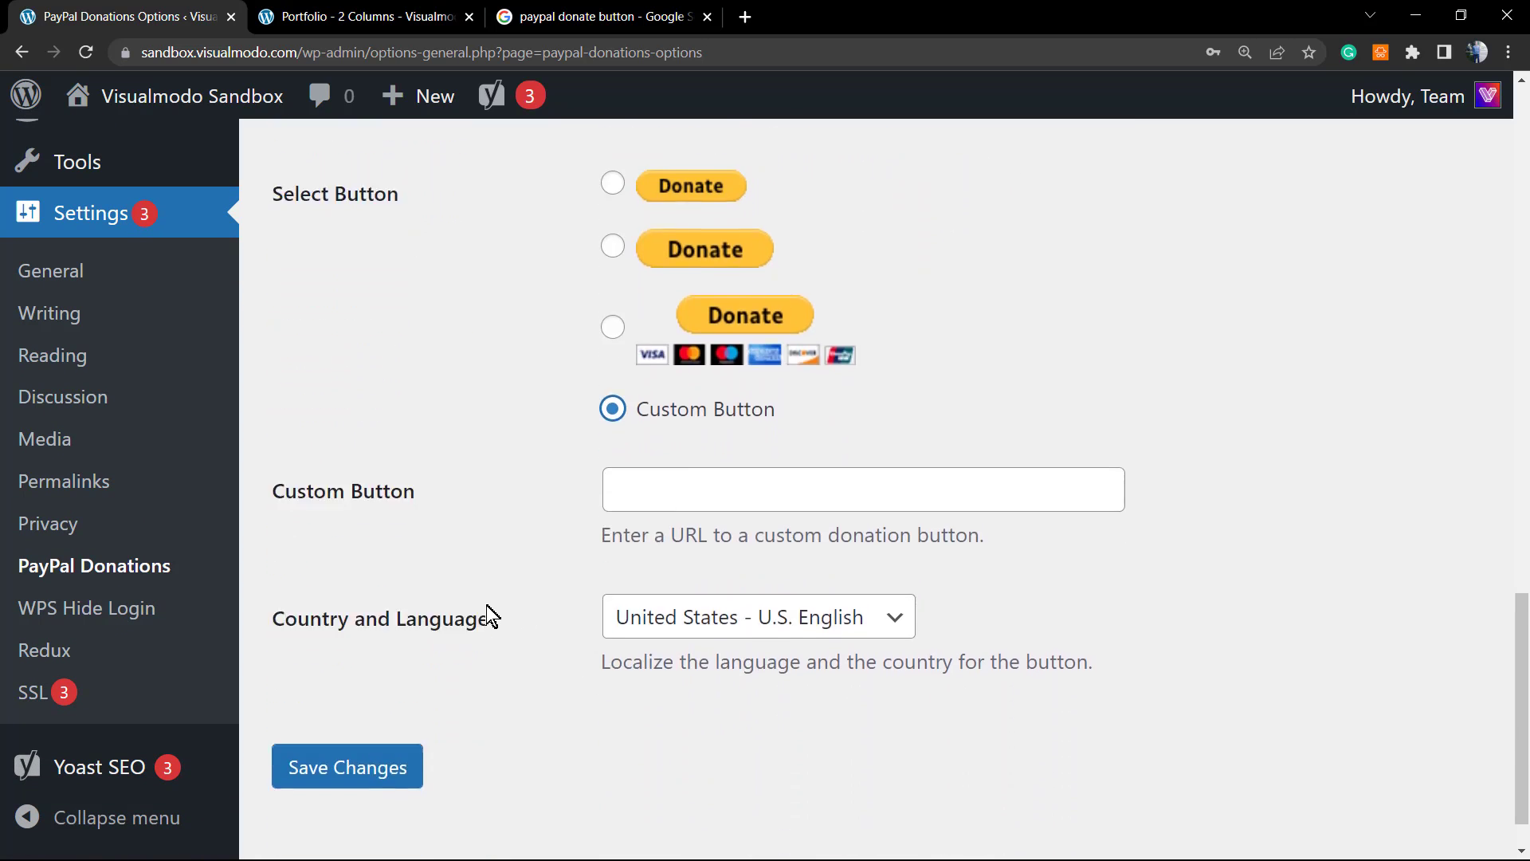
scroll(down, 3)
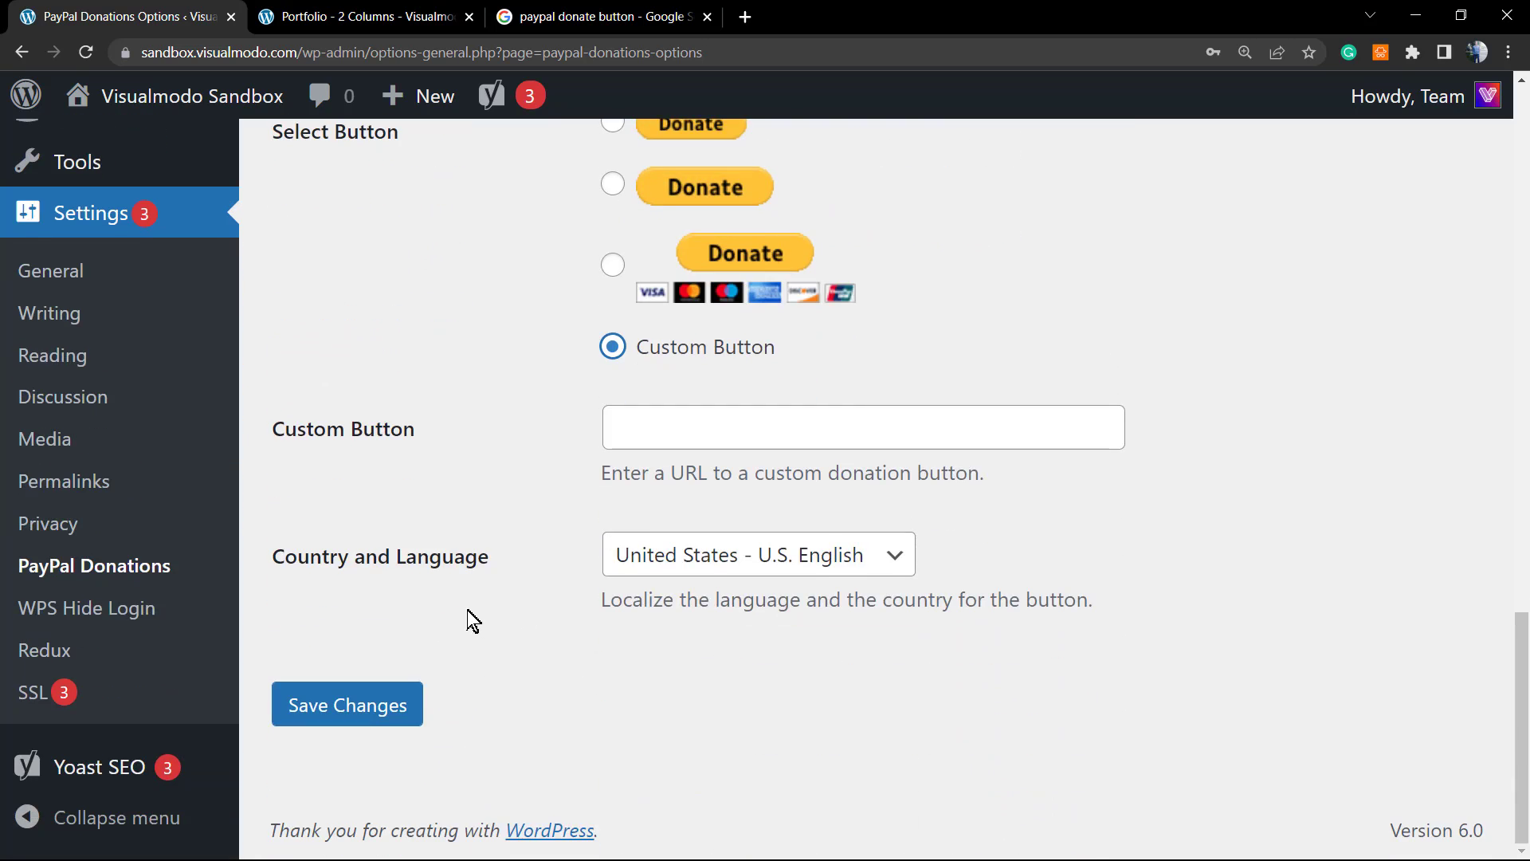
scroll(up, 3)
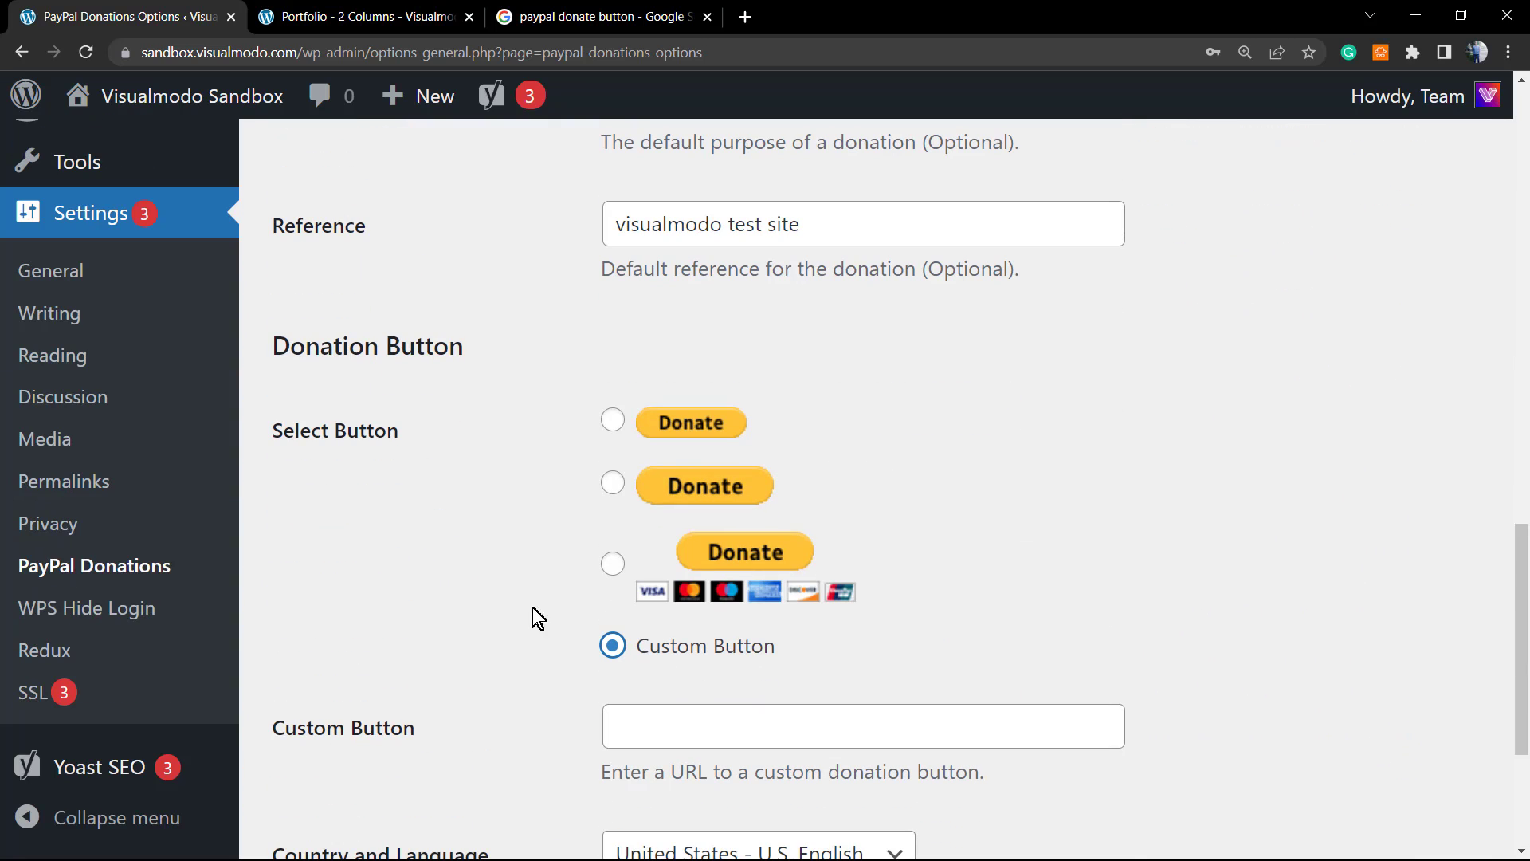
click(613, 564)
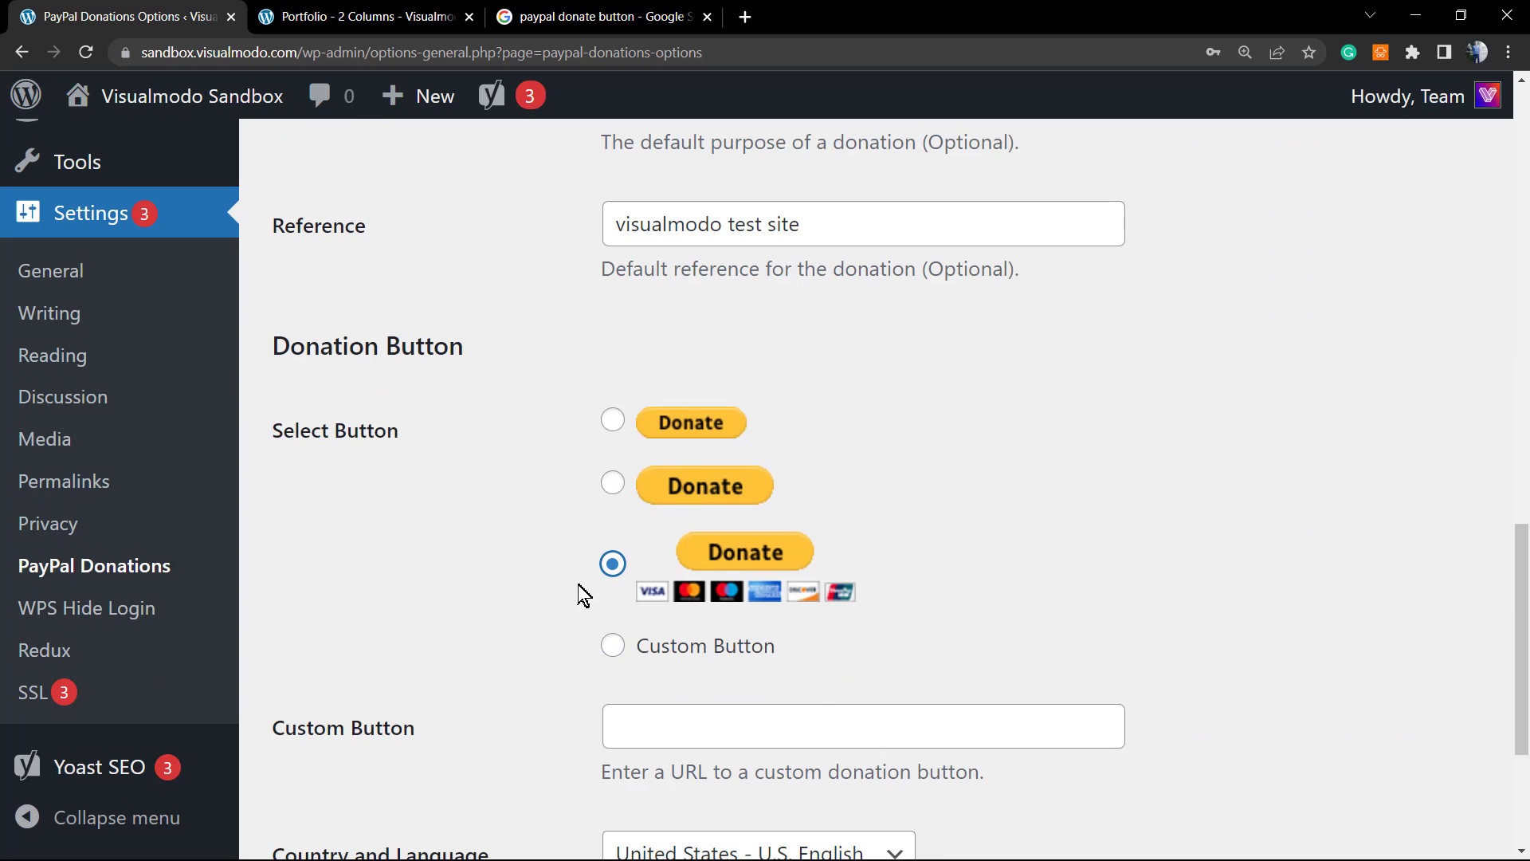
scroll(down, 3)
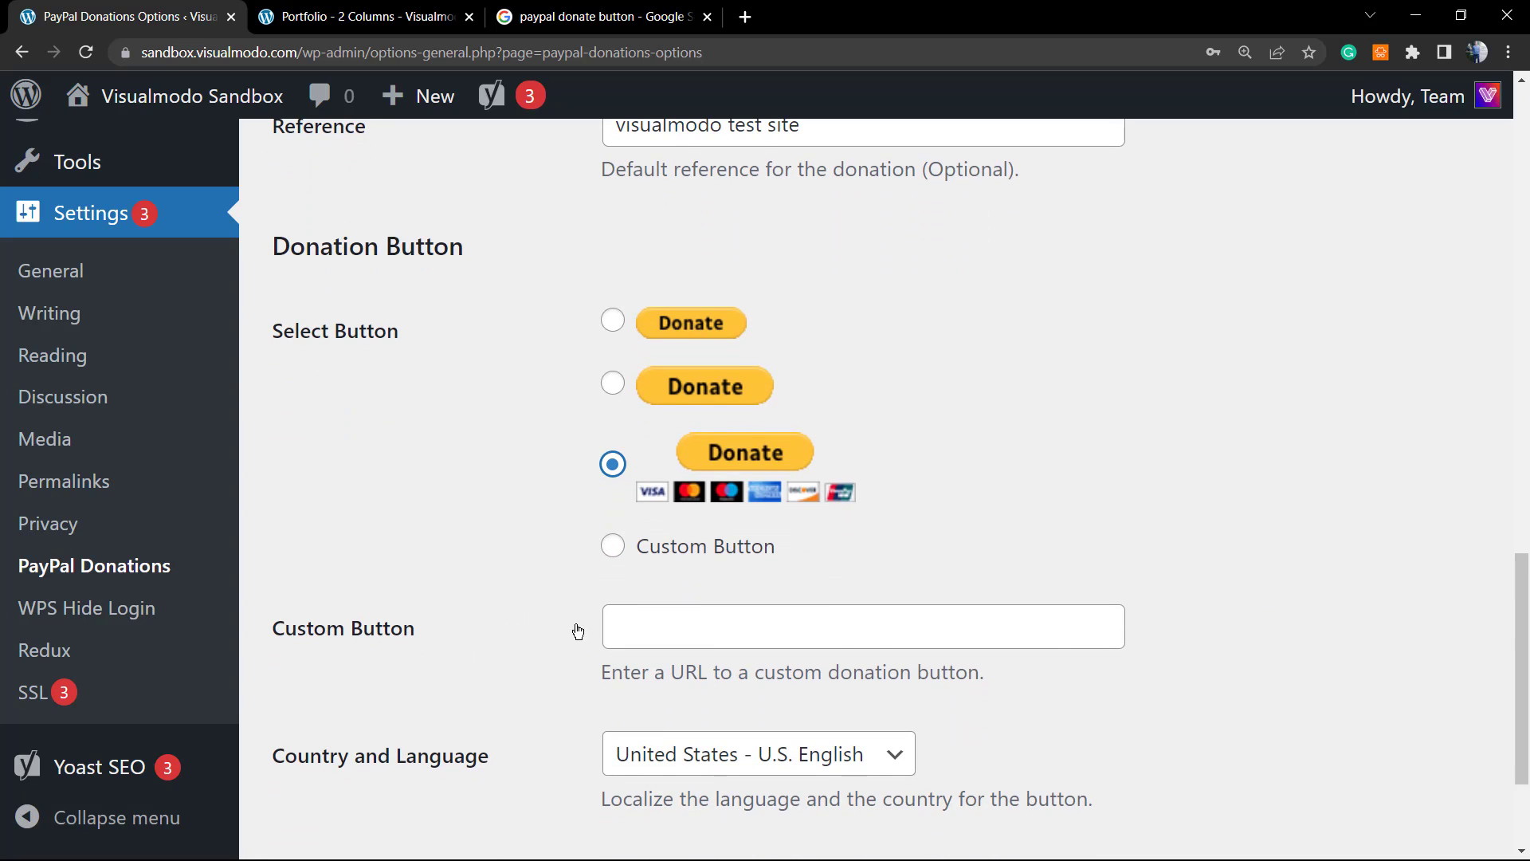
click(863, 627)
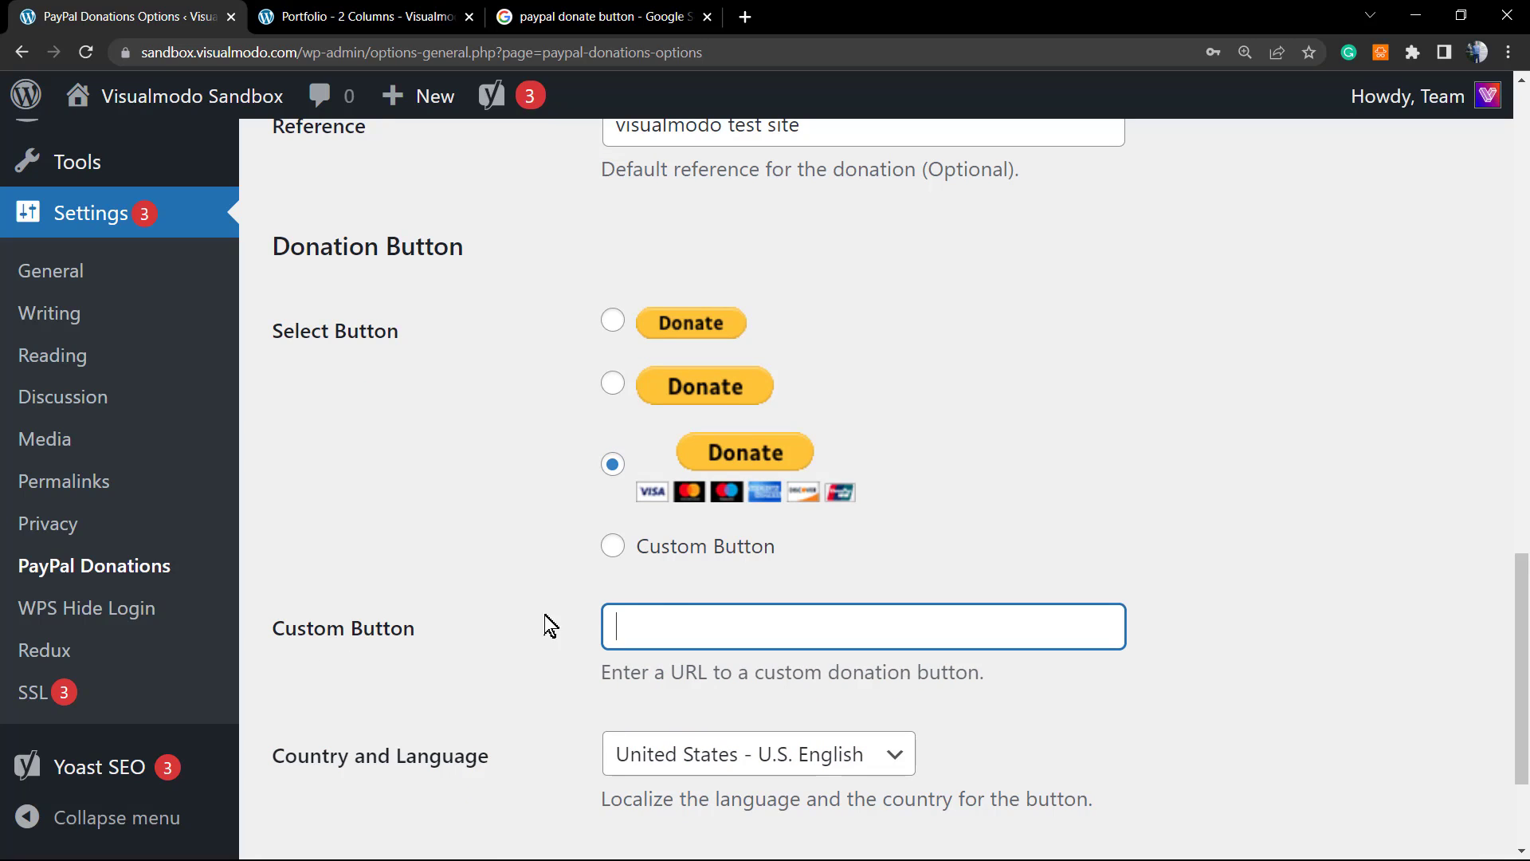
scroll(down, 3)
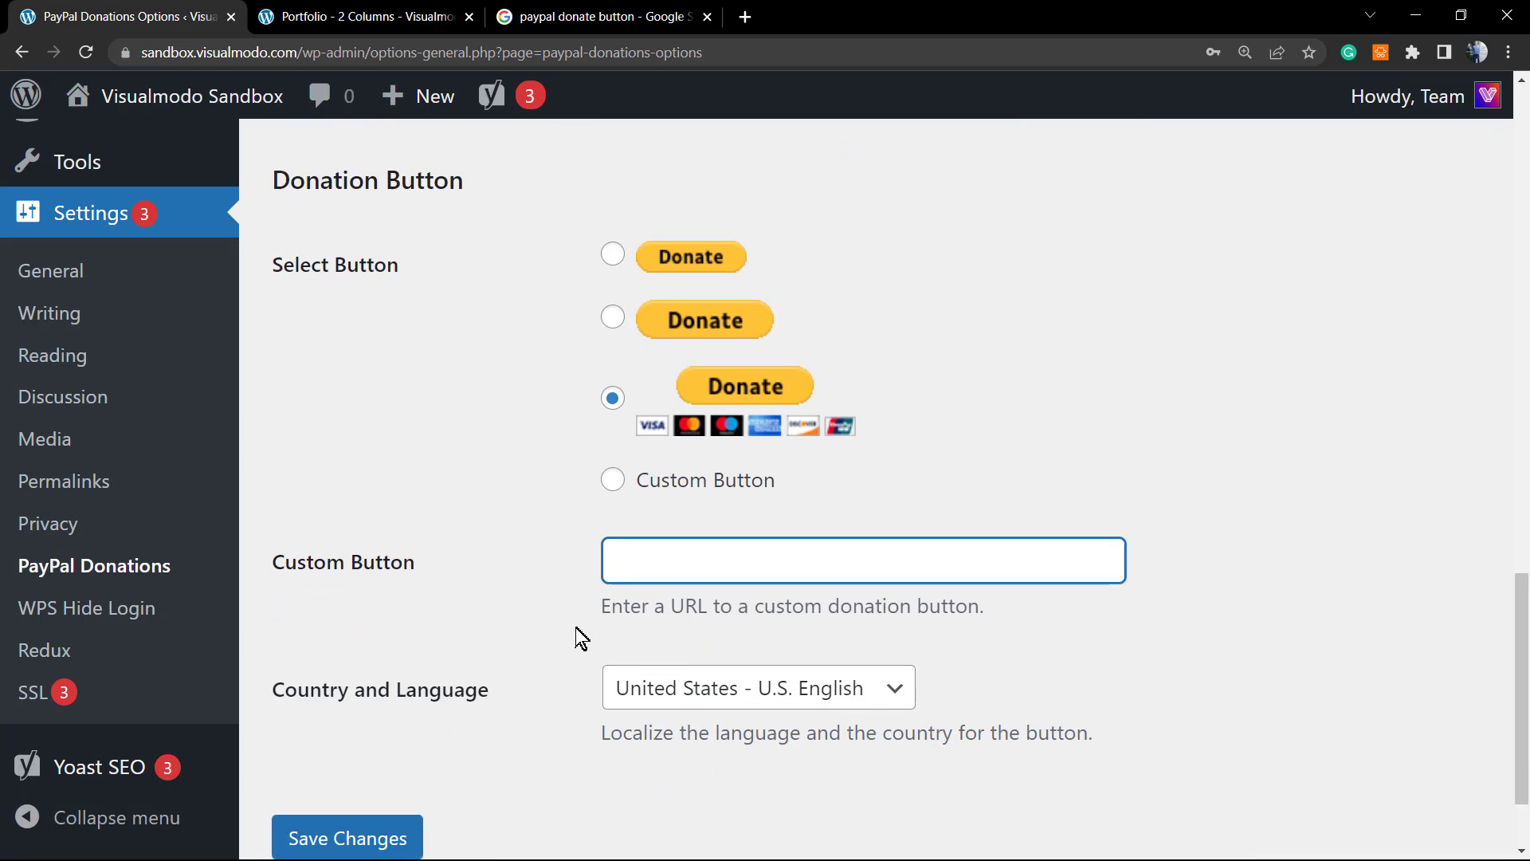
scroll(down, 3)
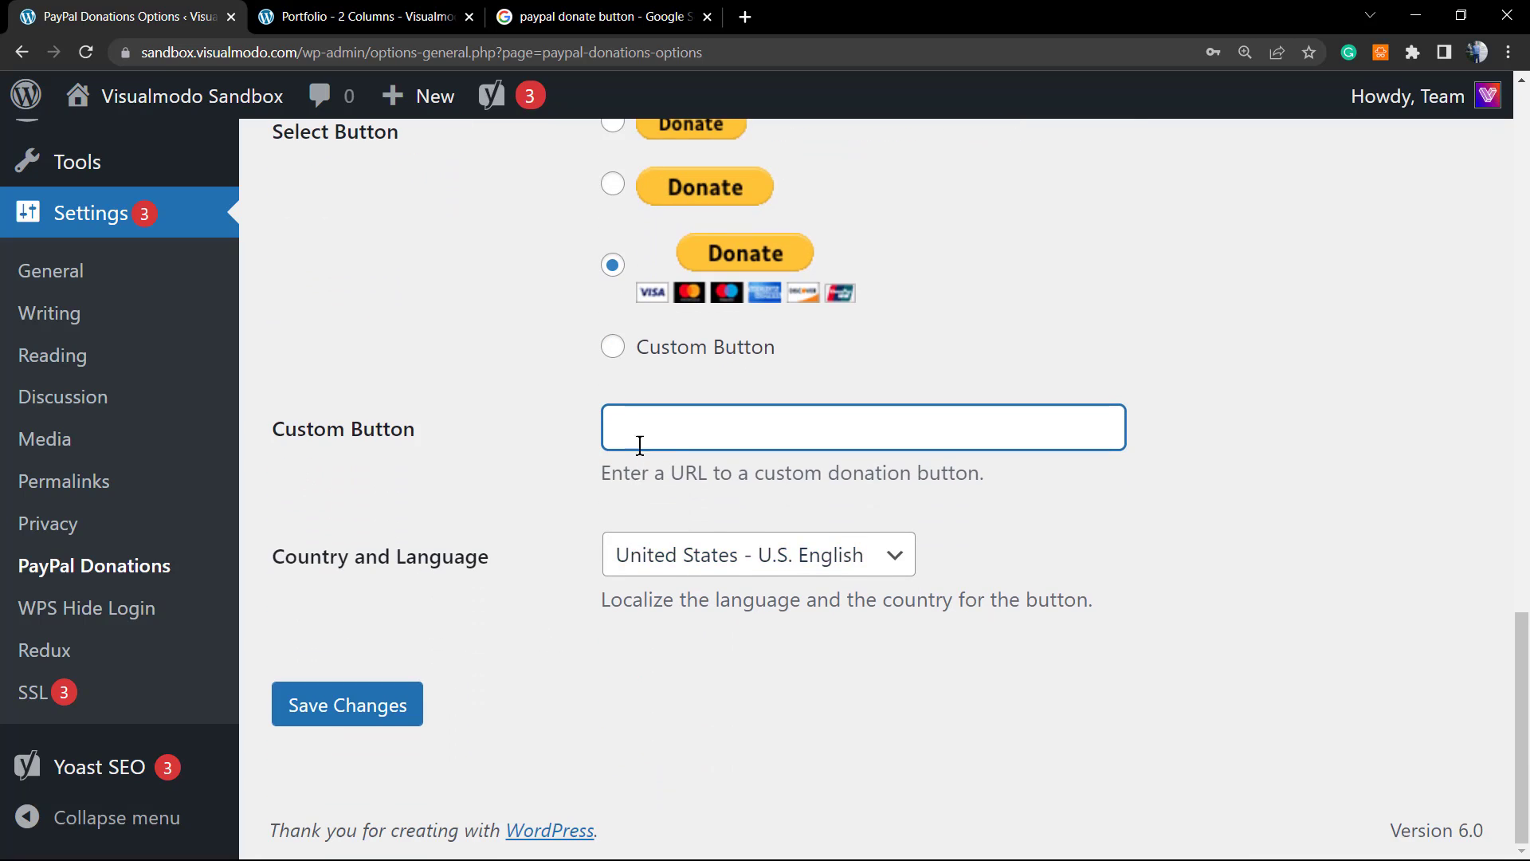
mouse_move(308, 583)
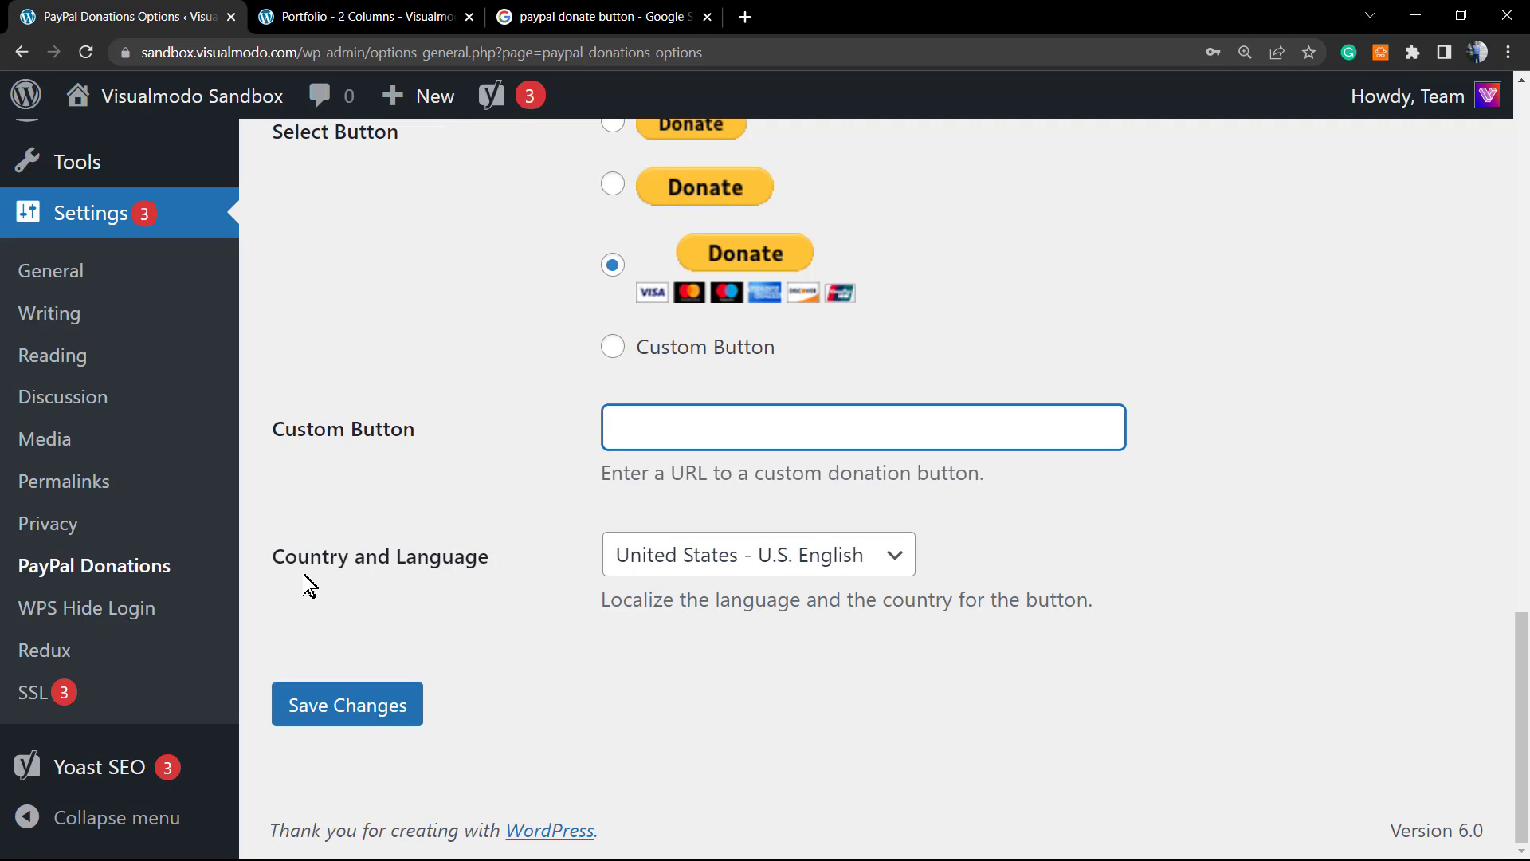
Keep United States – U.S. English as country and language and save the General settings.
click(757, 554)
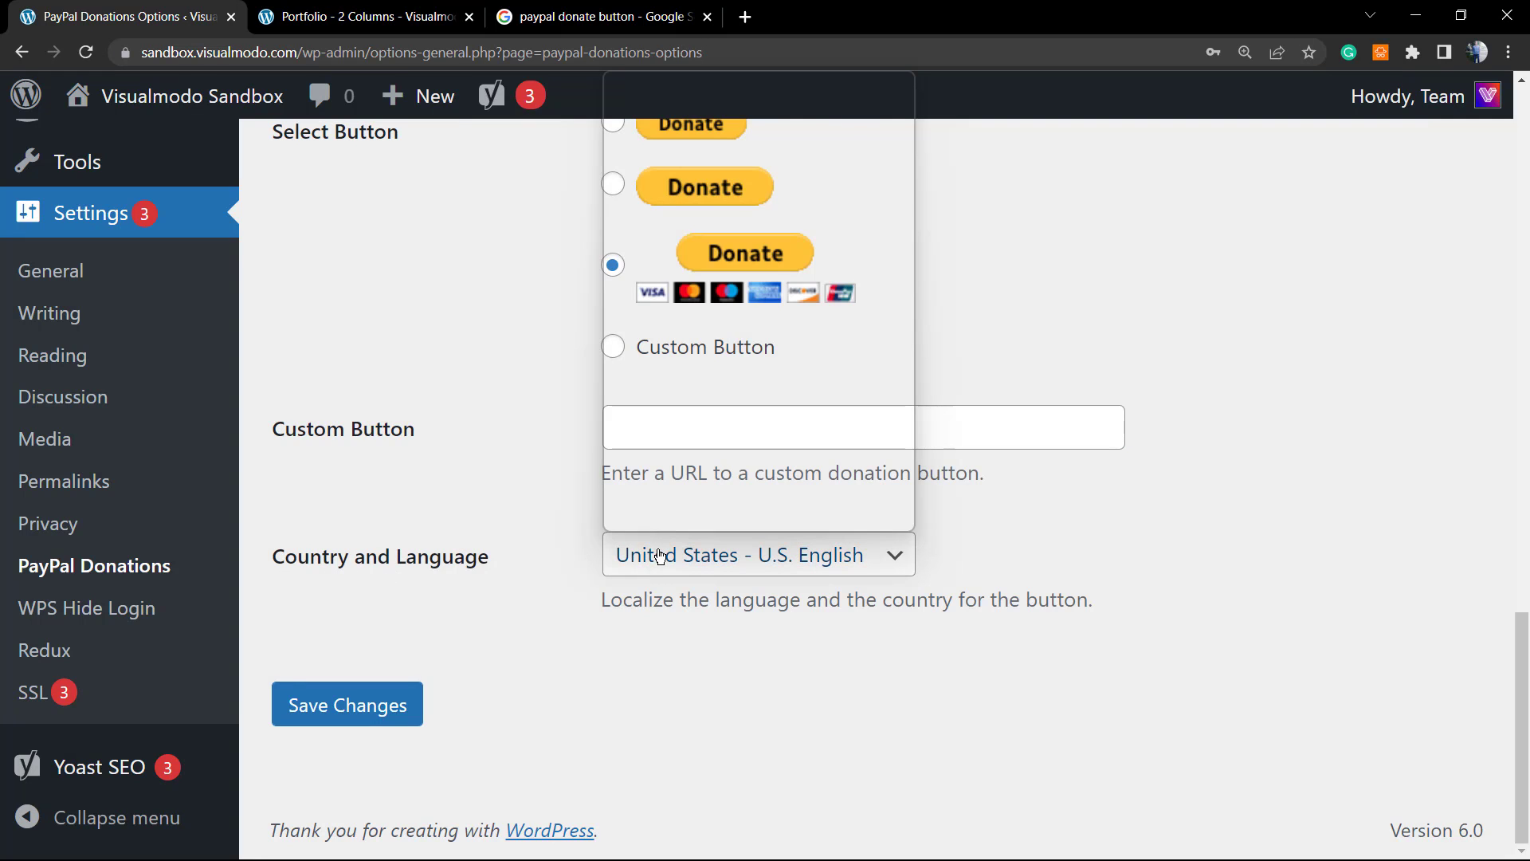
click(760, 555)
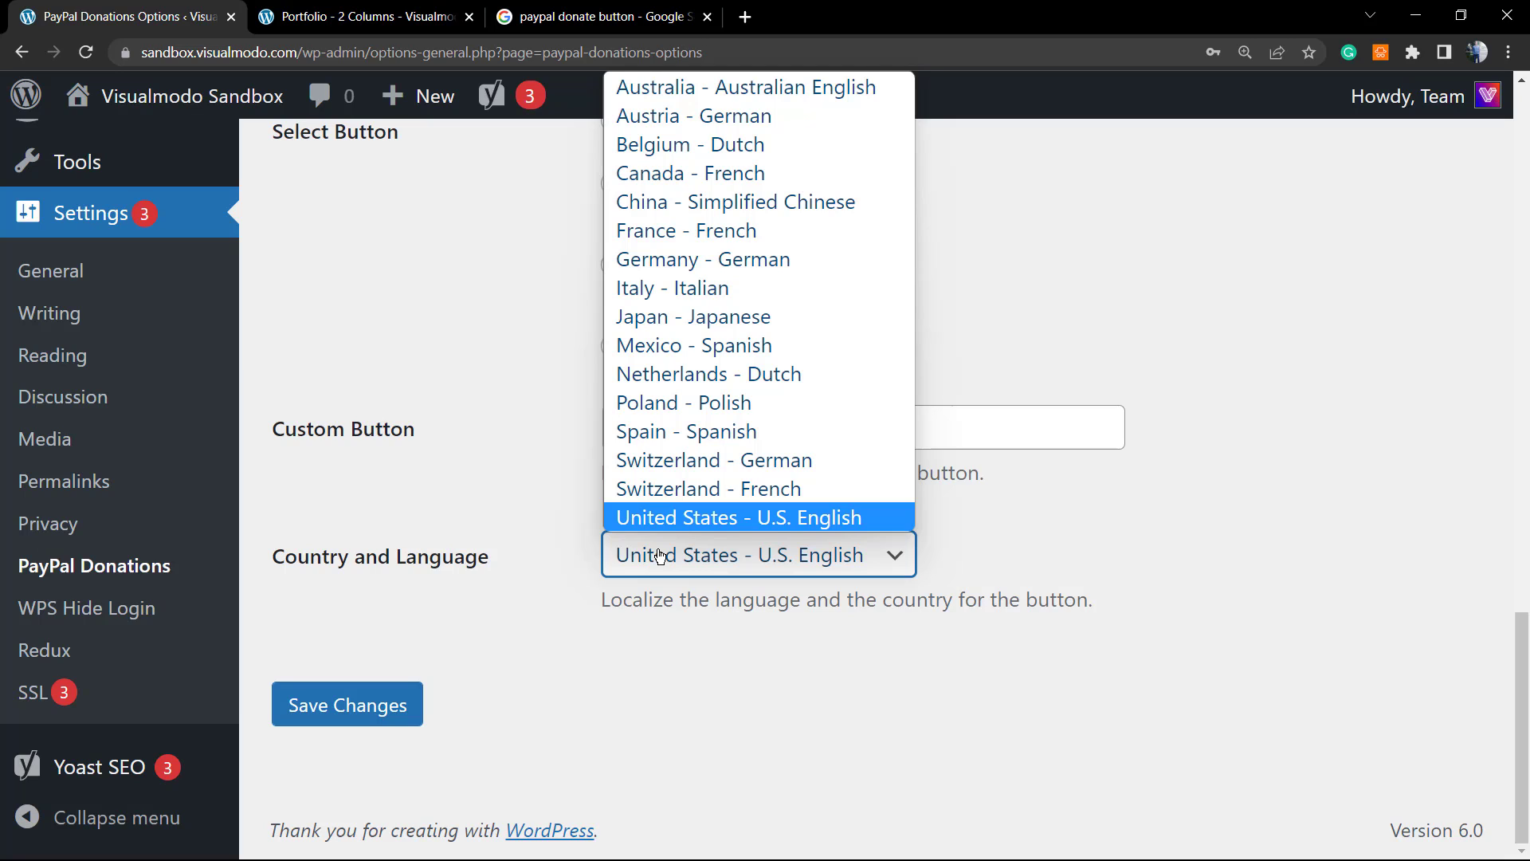
click(757, 517)
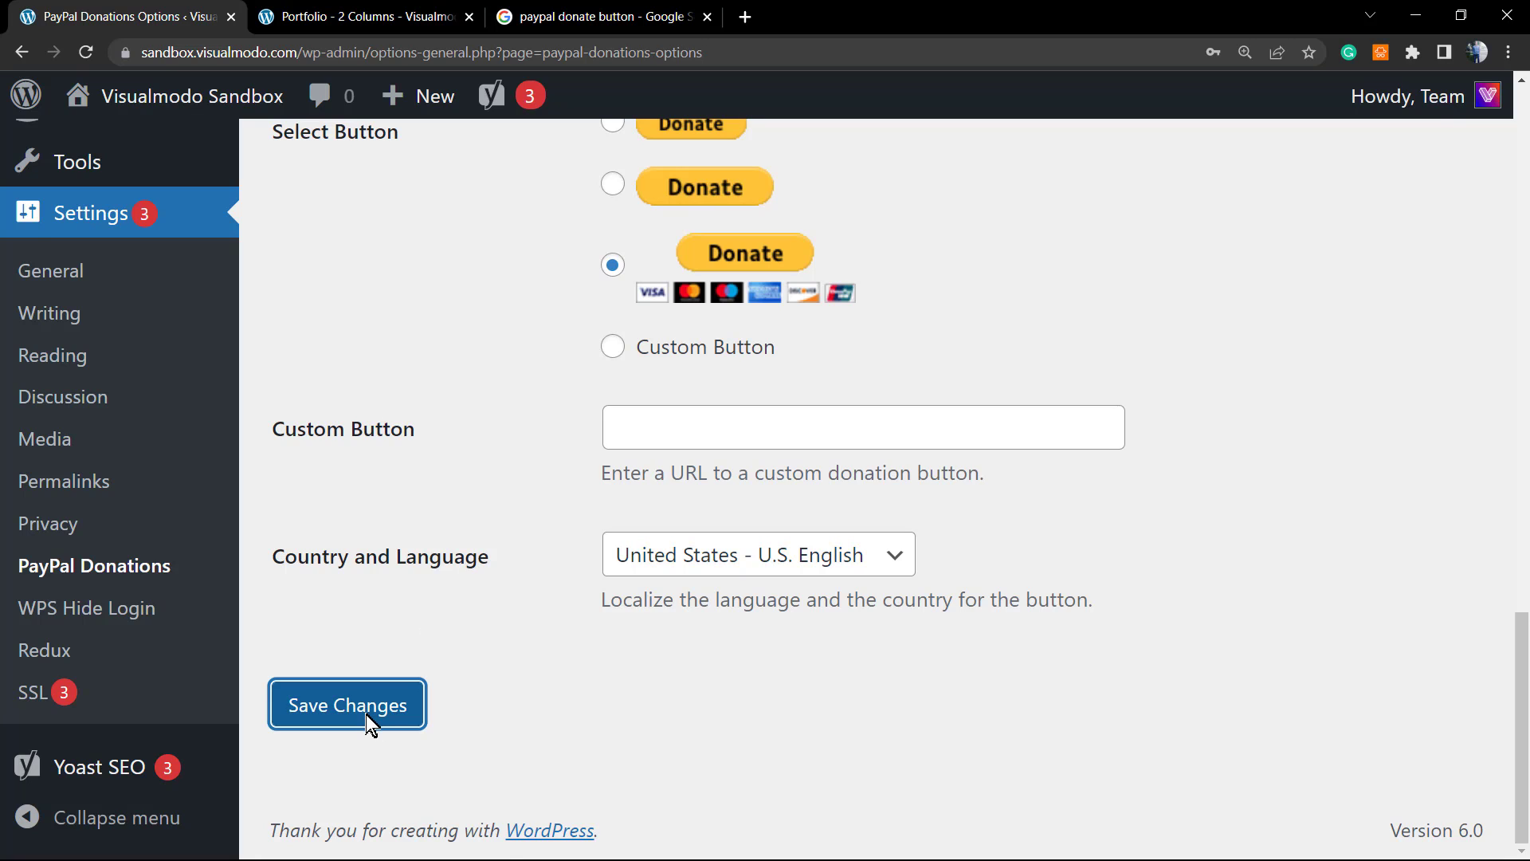
click(347, 704)
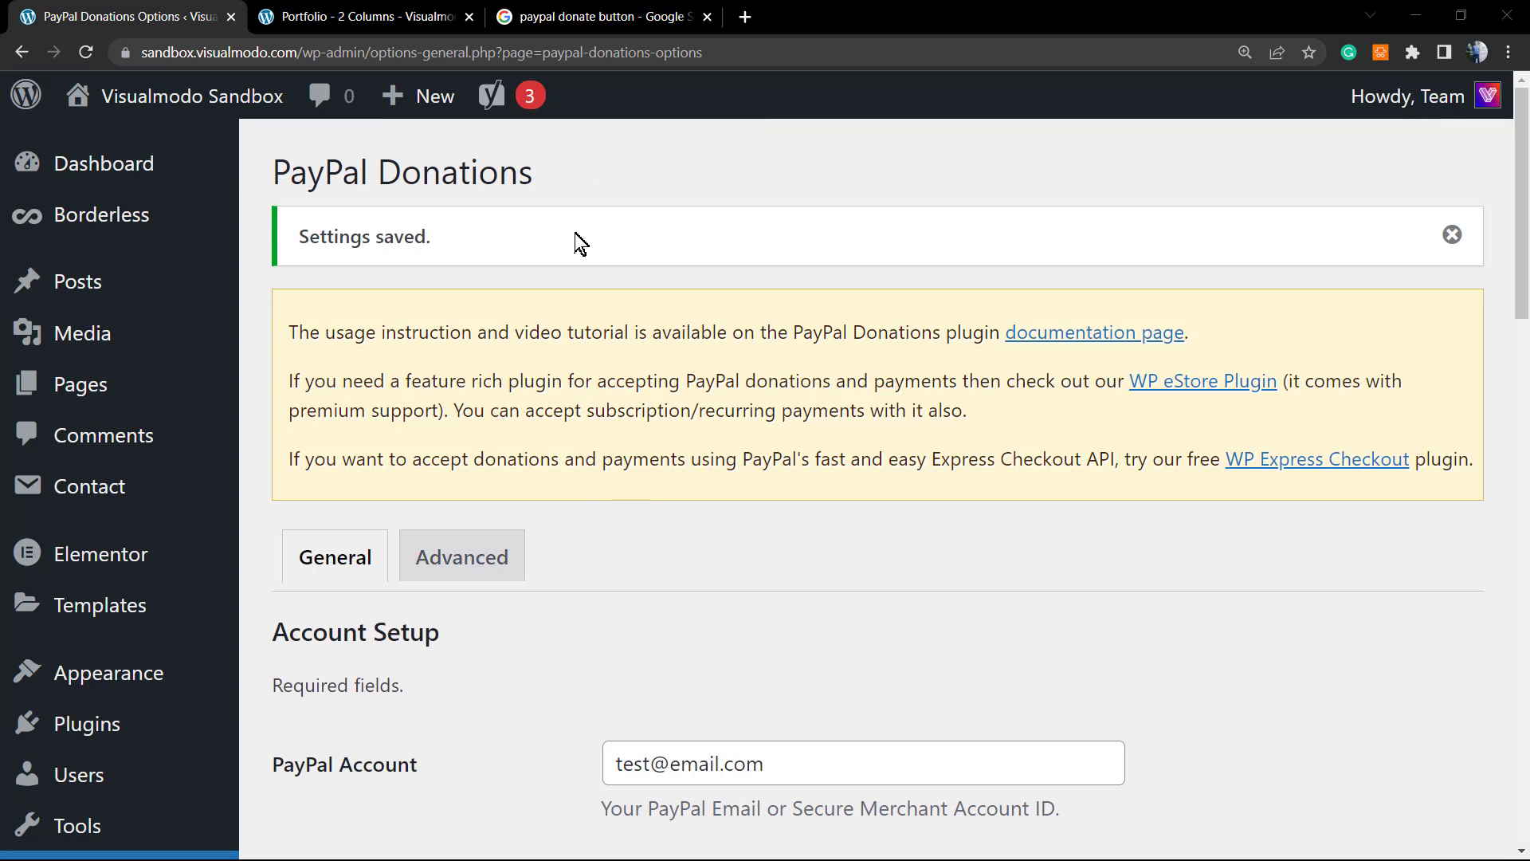
mouse_move(578, 212)
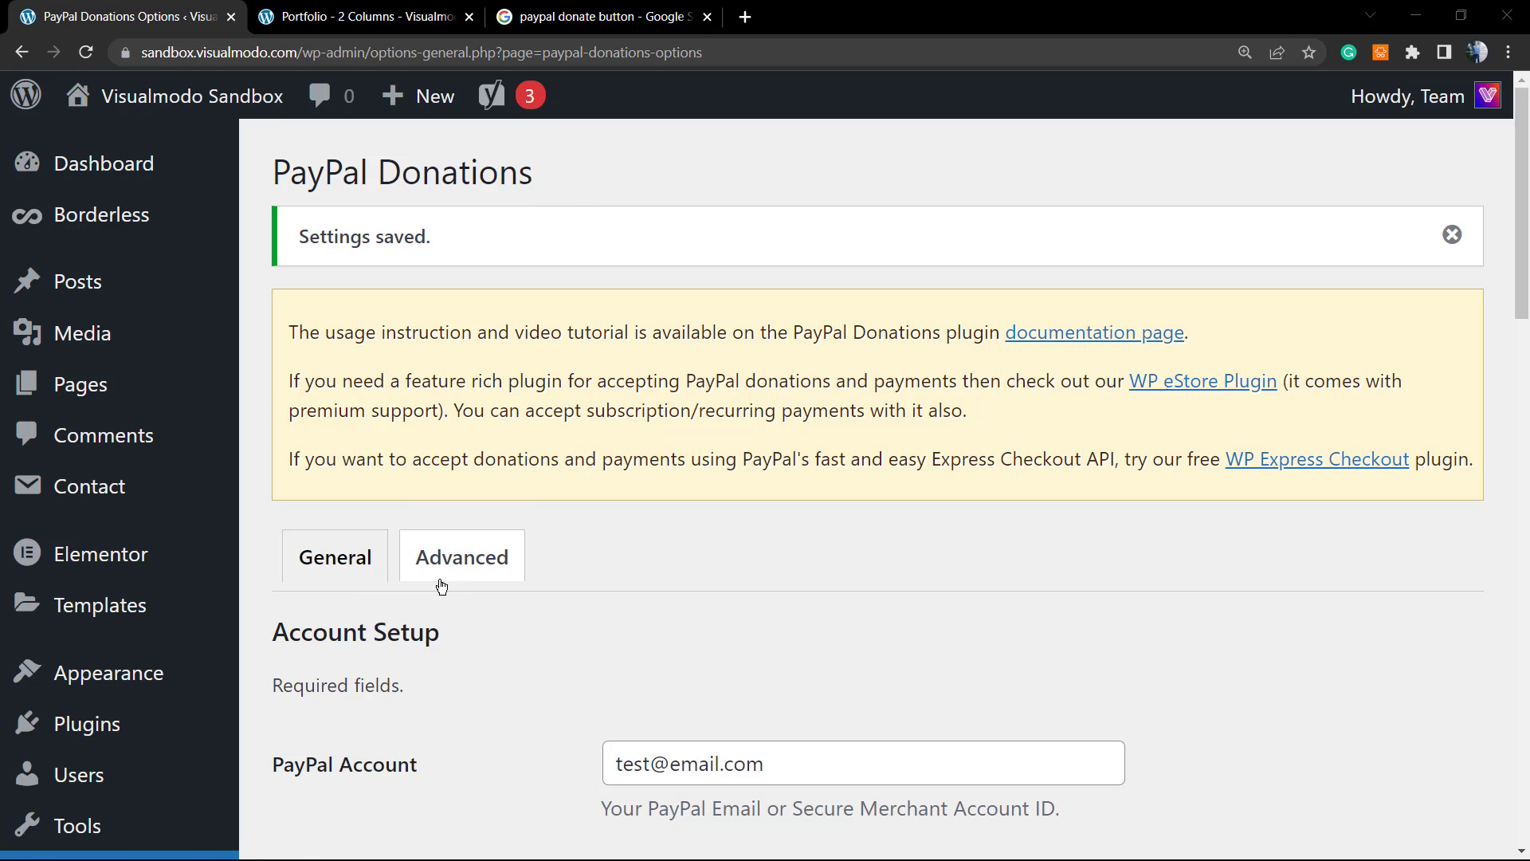
Browse the Advanced tab, leaving Extras unchecked, Checkout Language None and Return Method GET.
click(460, 556)
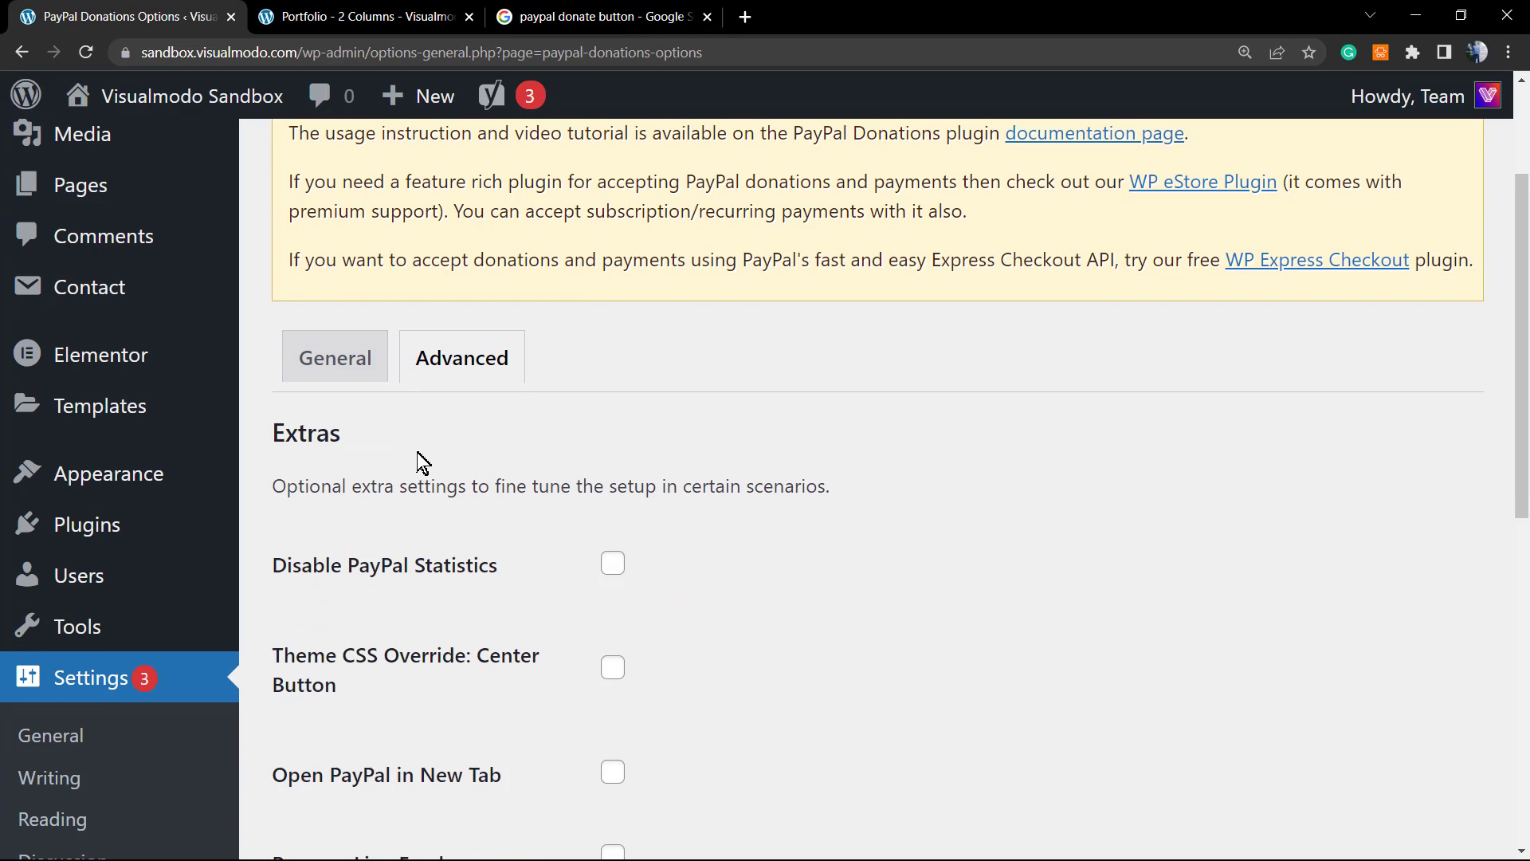
scroll(down, 3)
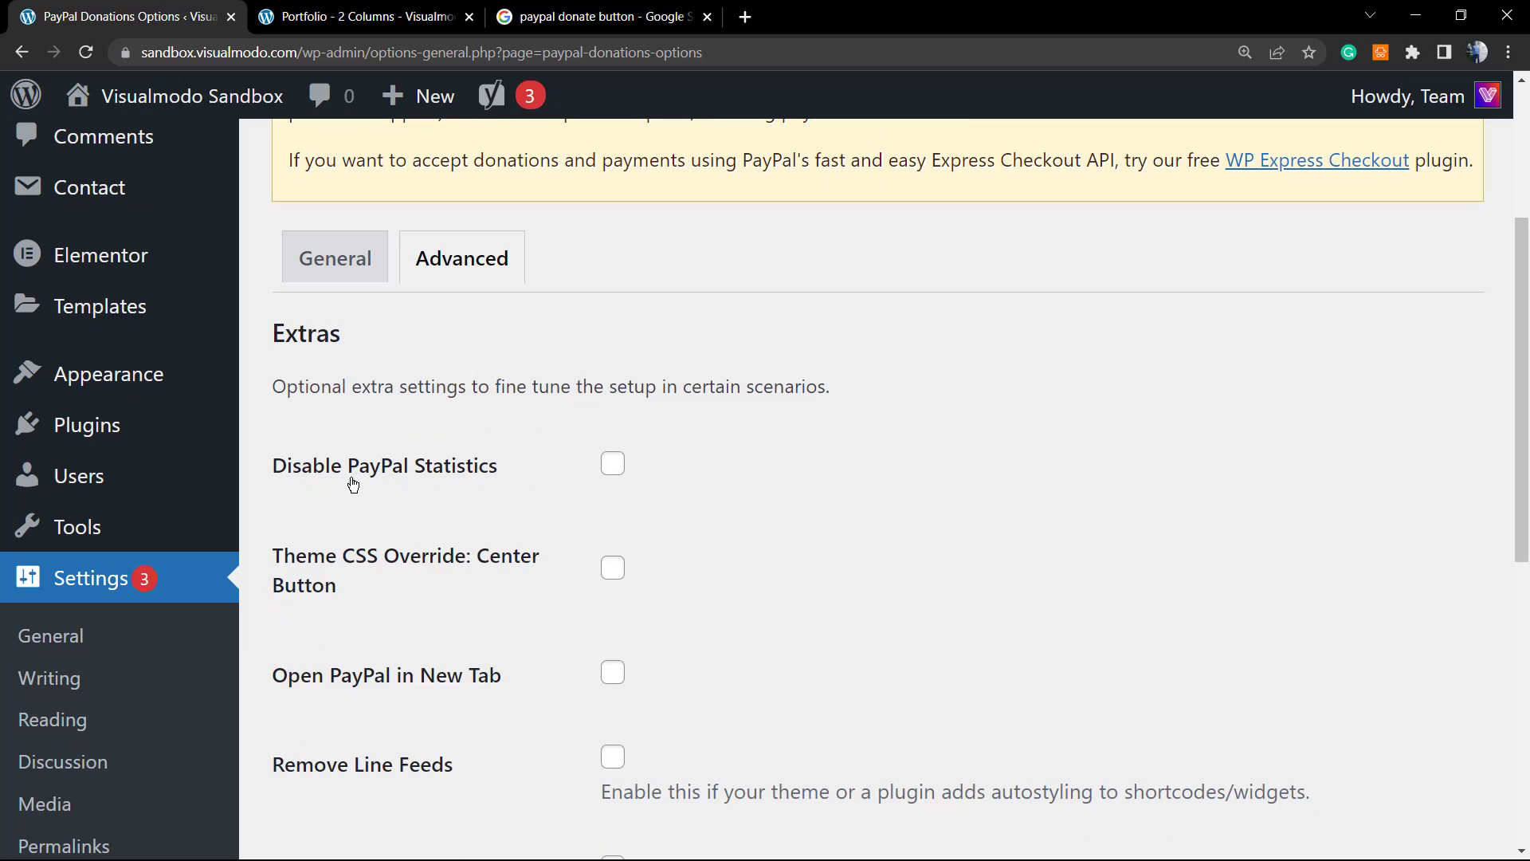
mouse_move(375, 592)
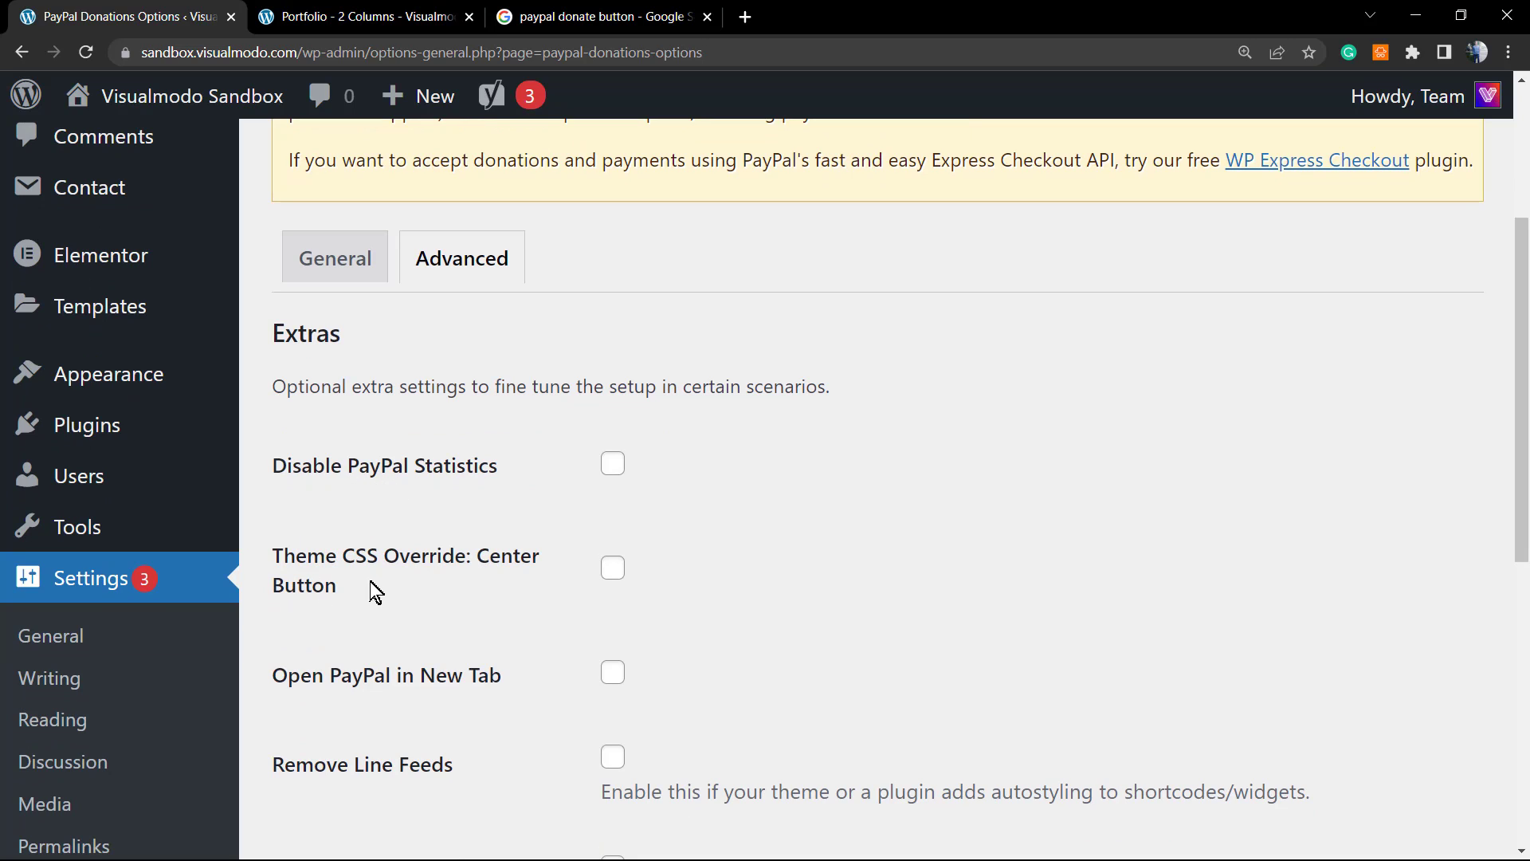
mouse_move(528, 568)
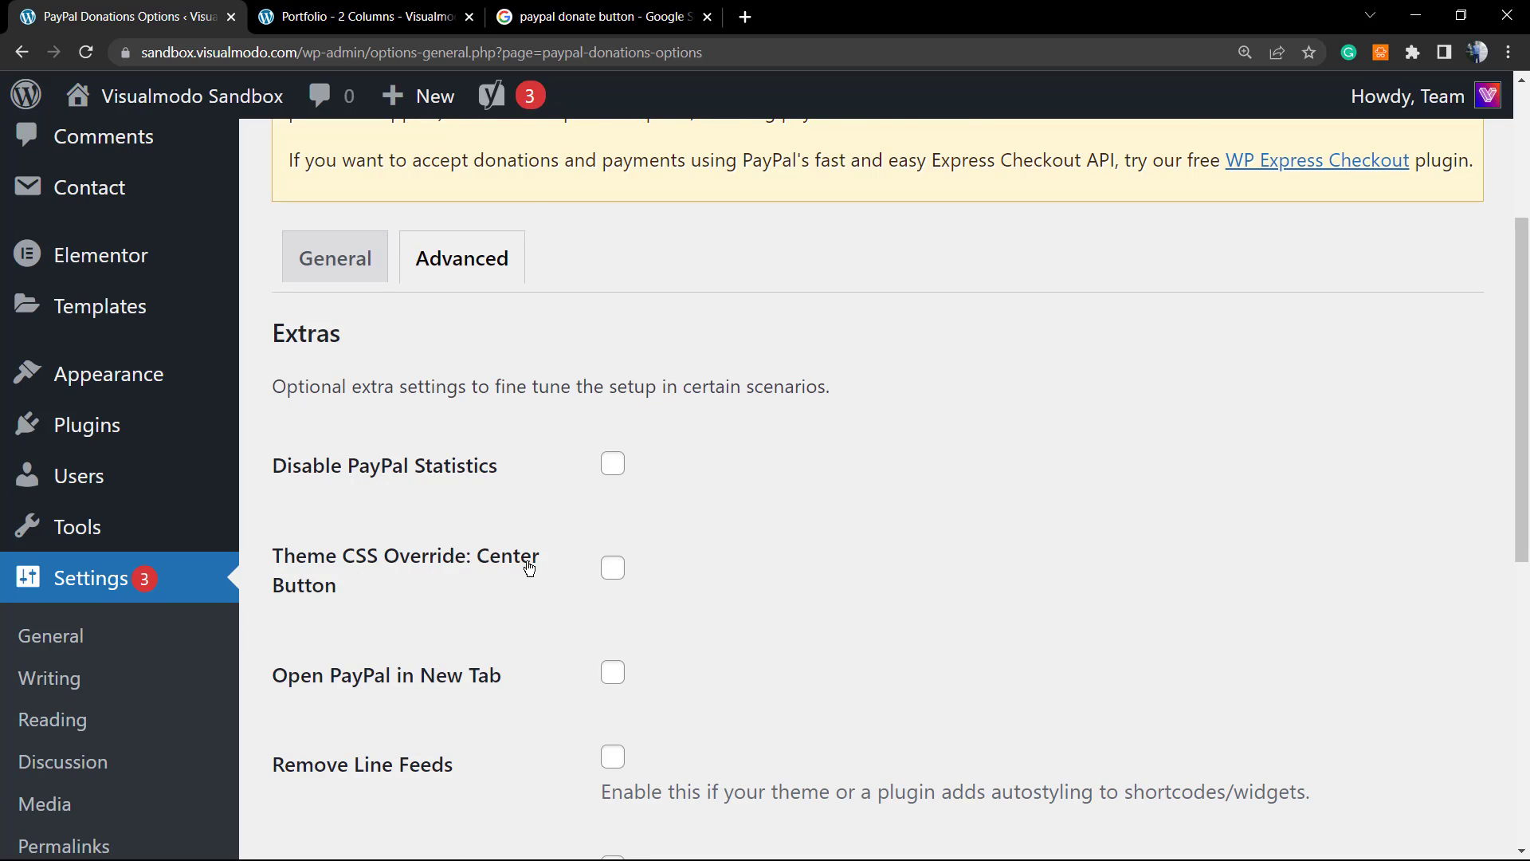
scroll(down, 3)
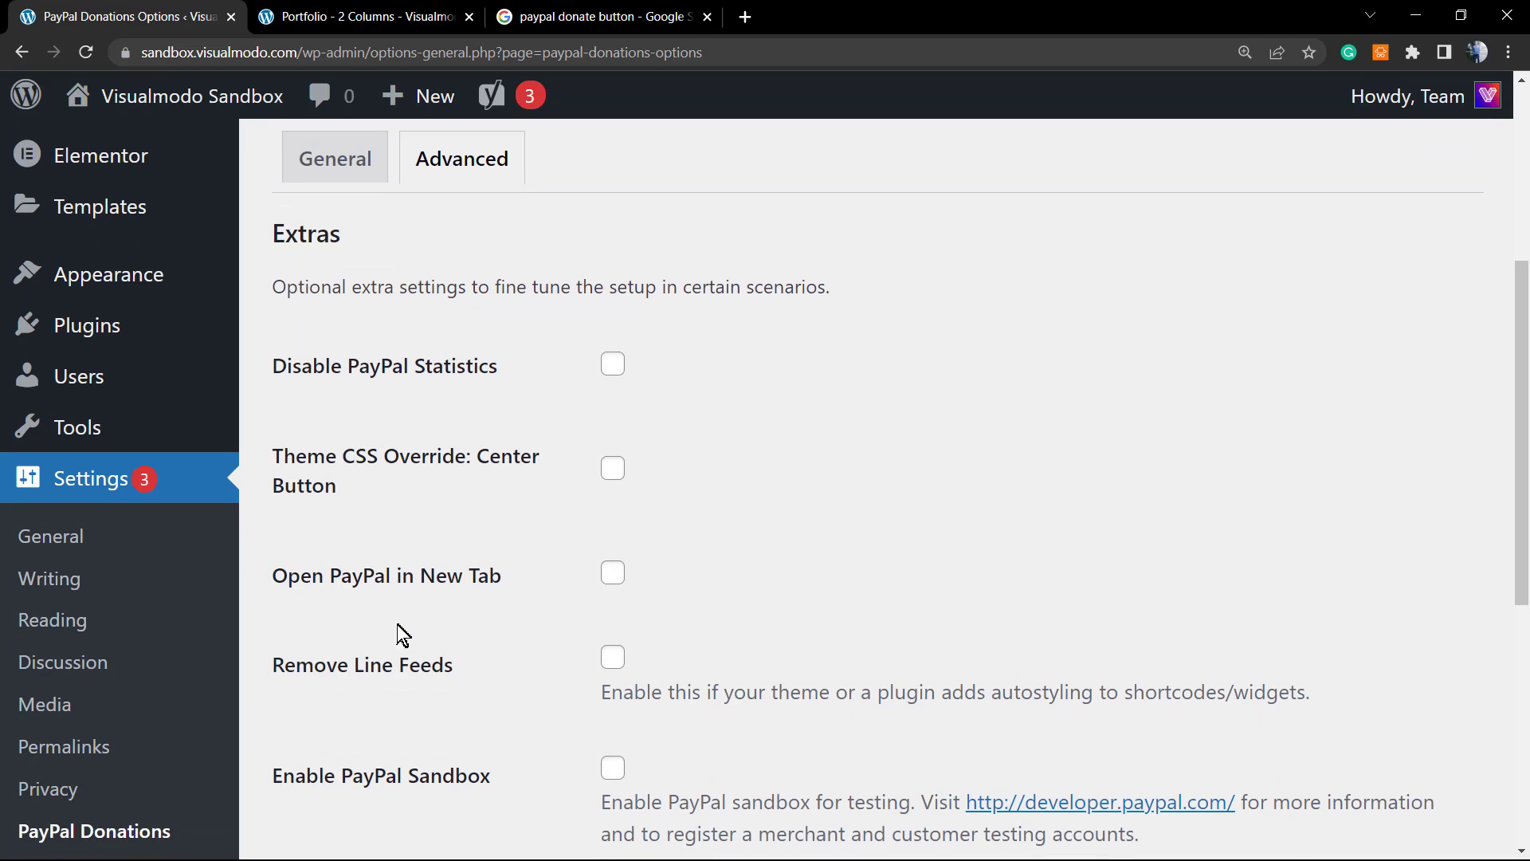
mouse_move(393, 592)
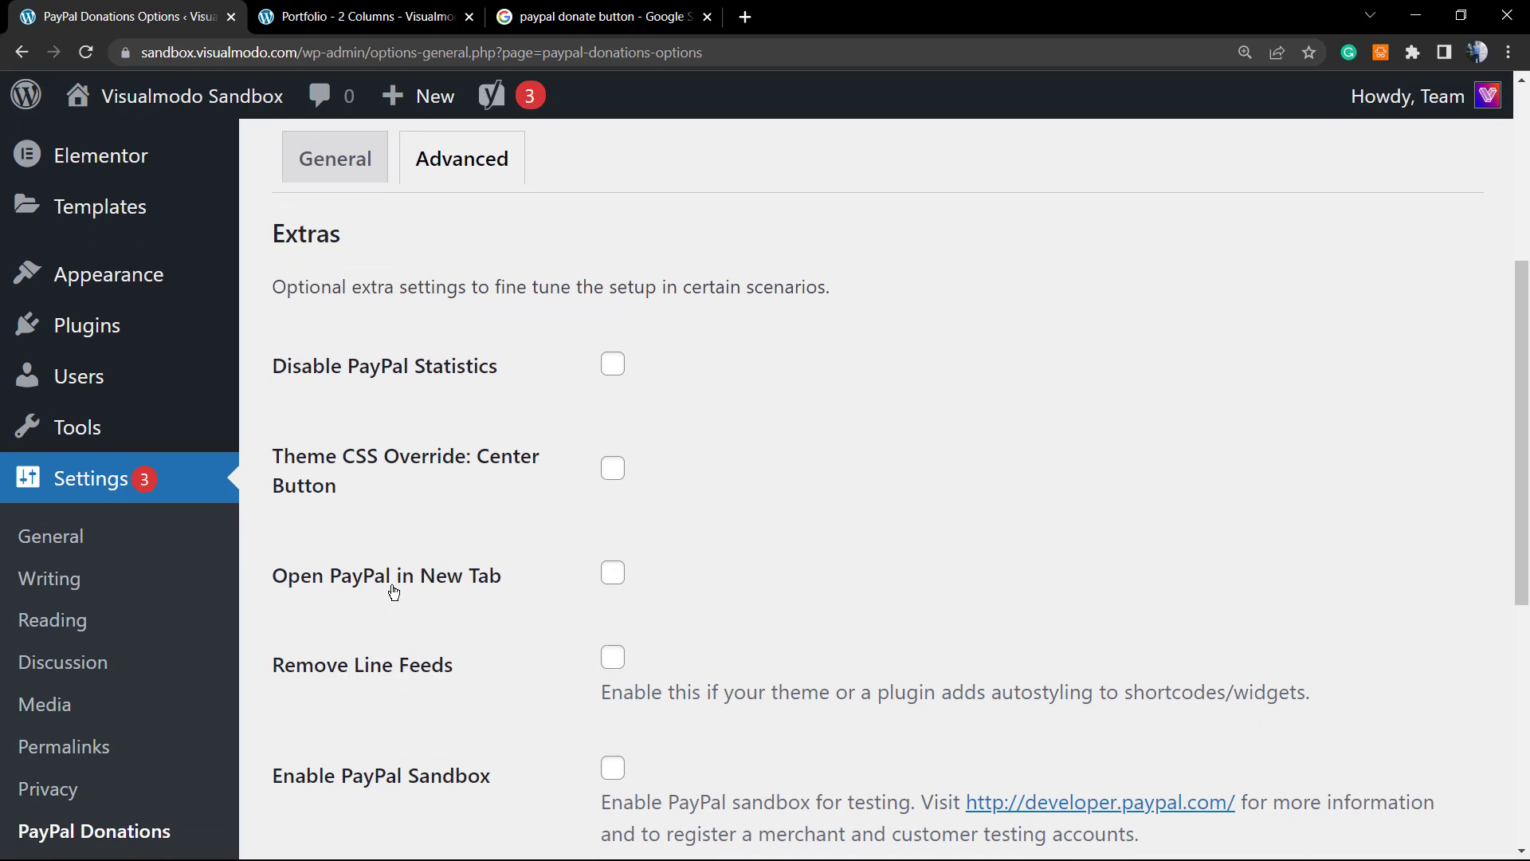
scroll(down, 3)
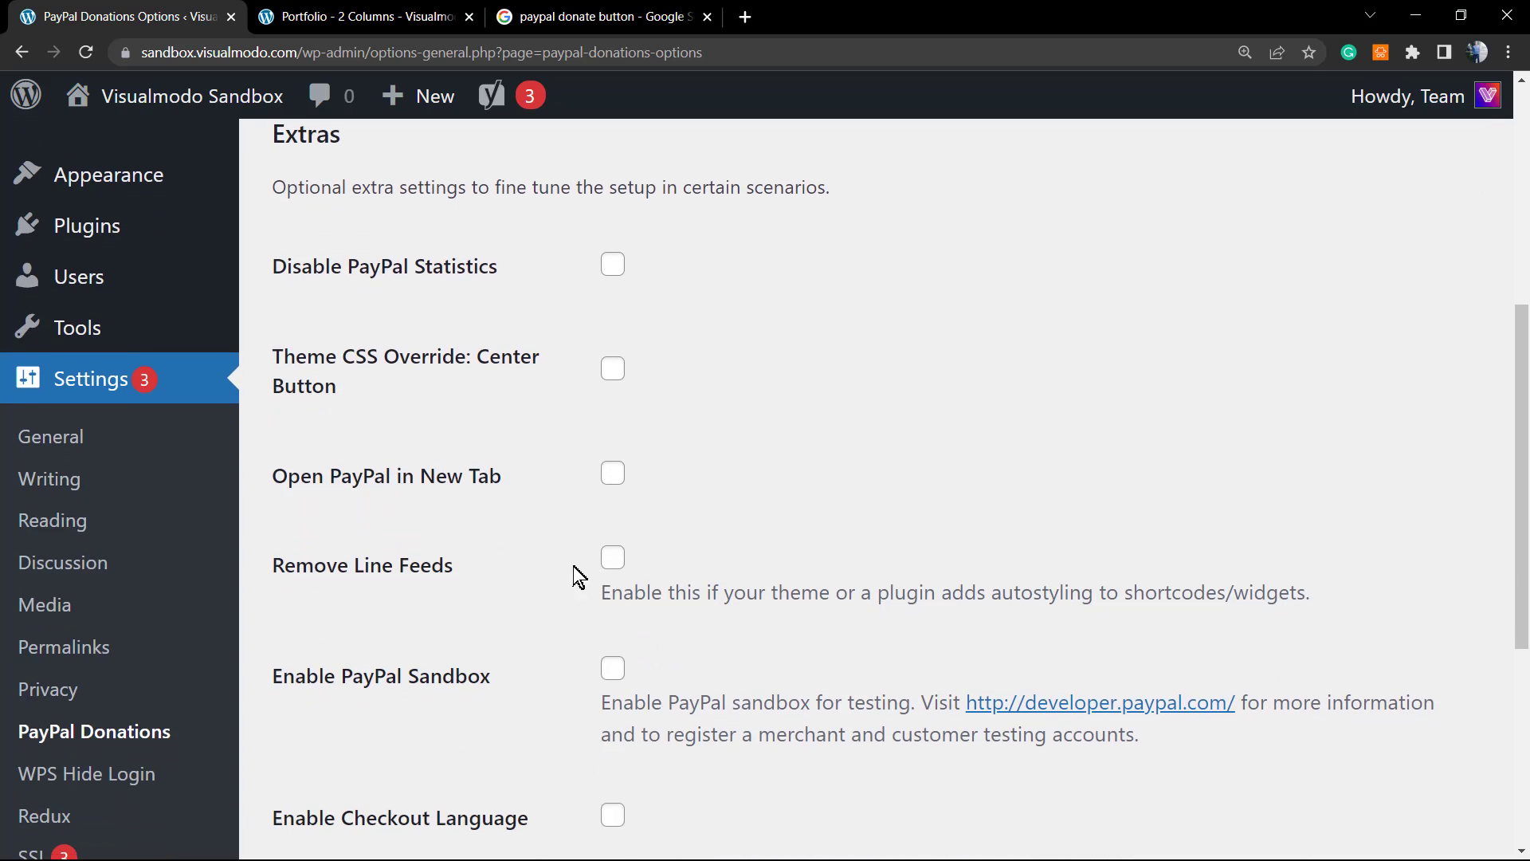
mouse_move(317, 584)
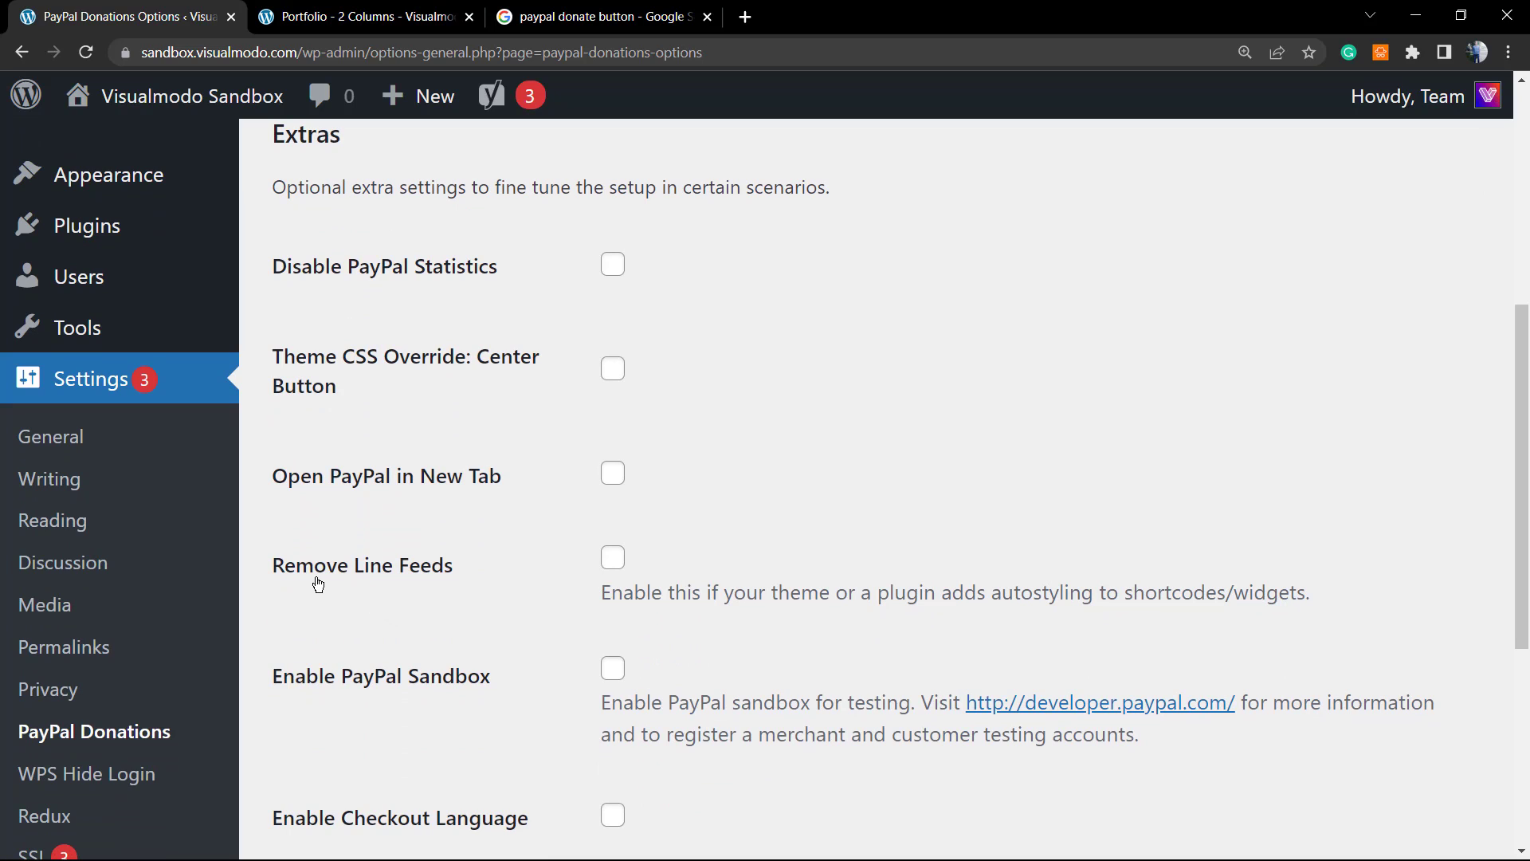
mouse_move(549, 600)
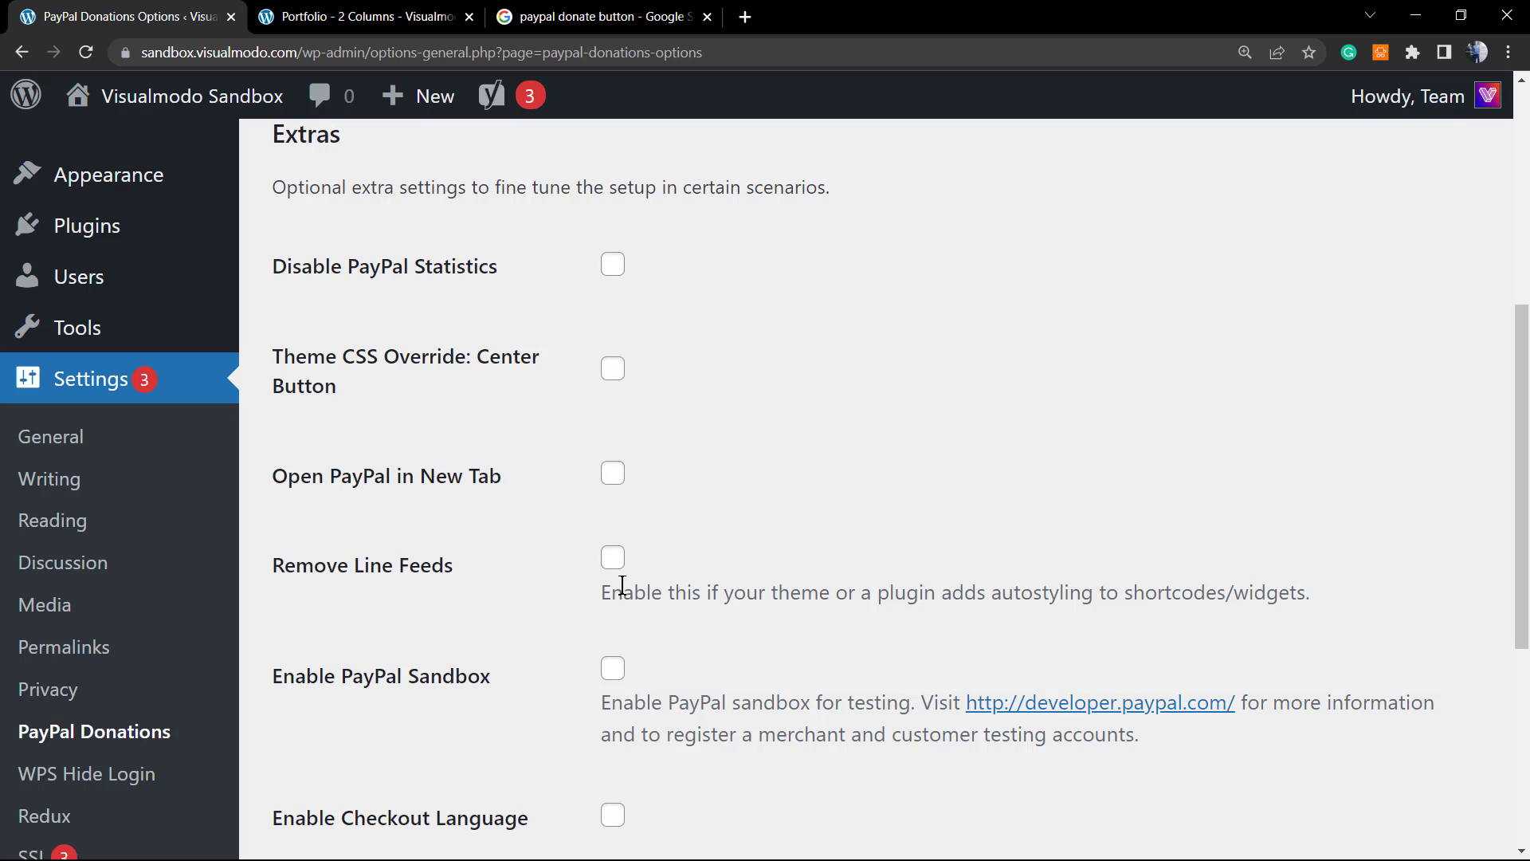
scroll(down, 3)
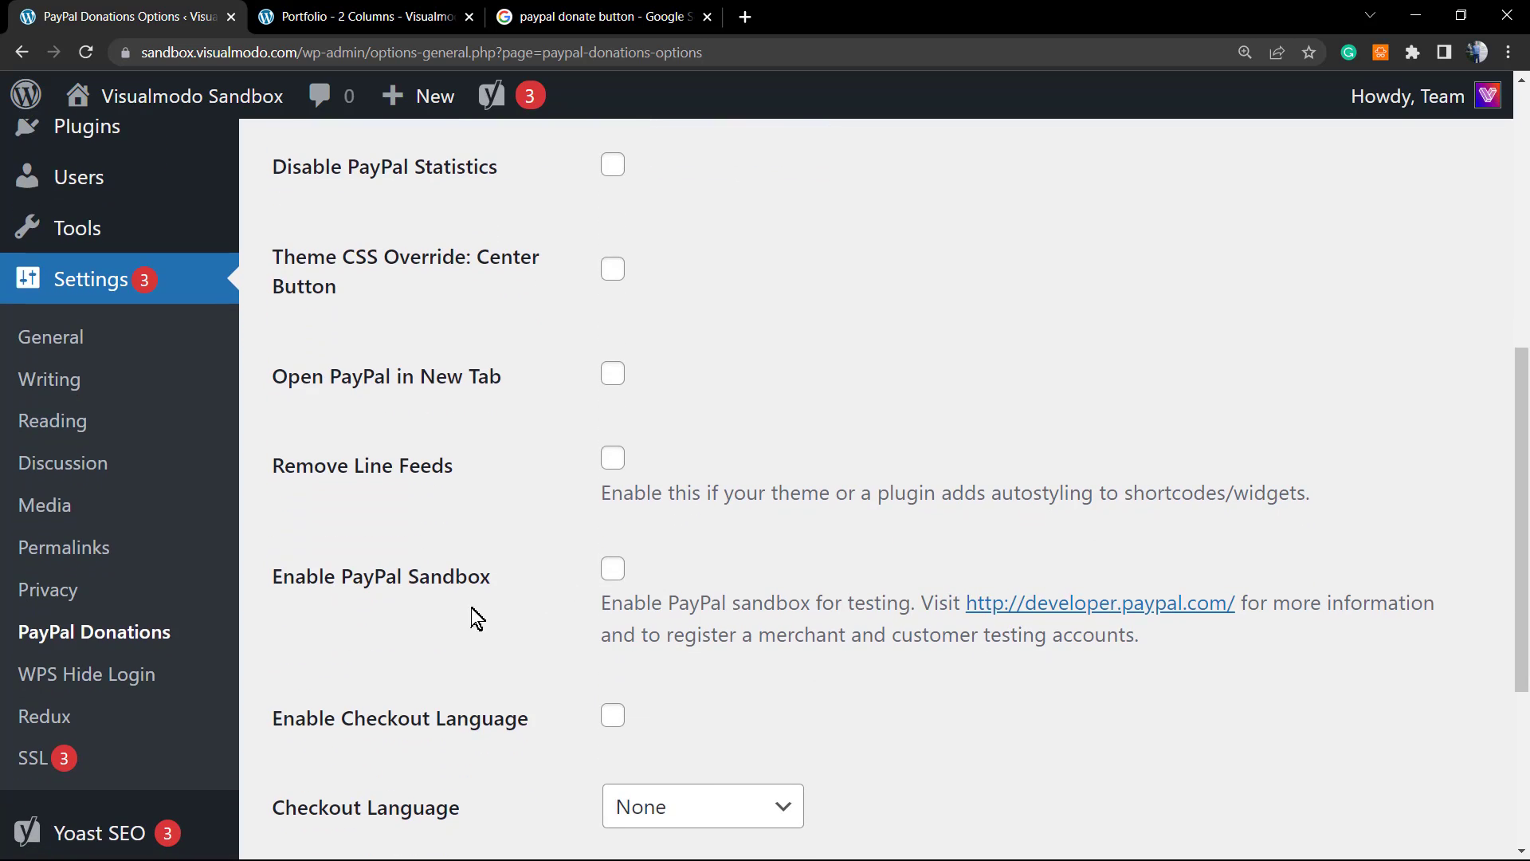
mouse_move(408, 617)
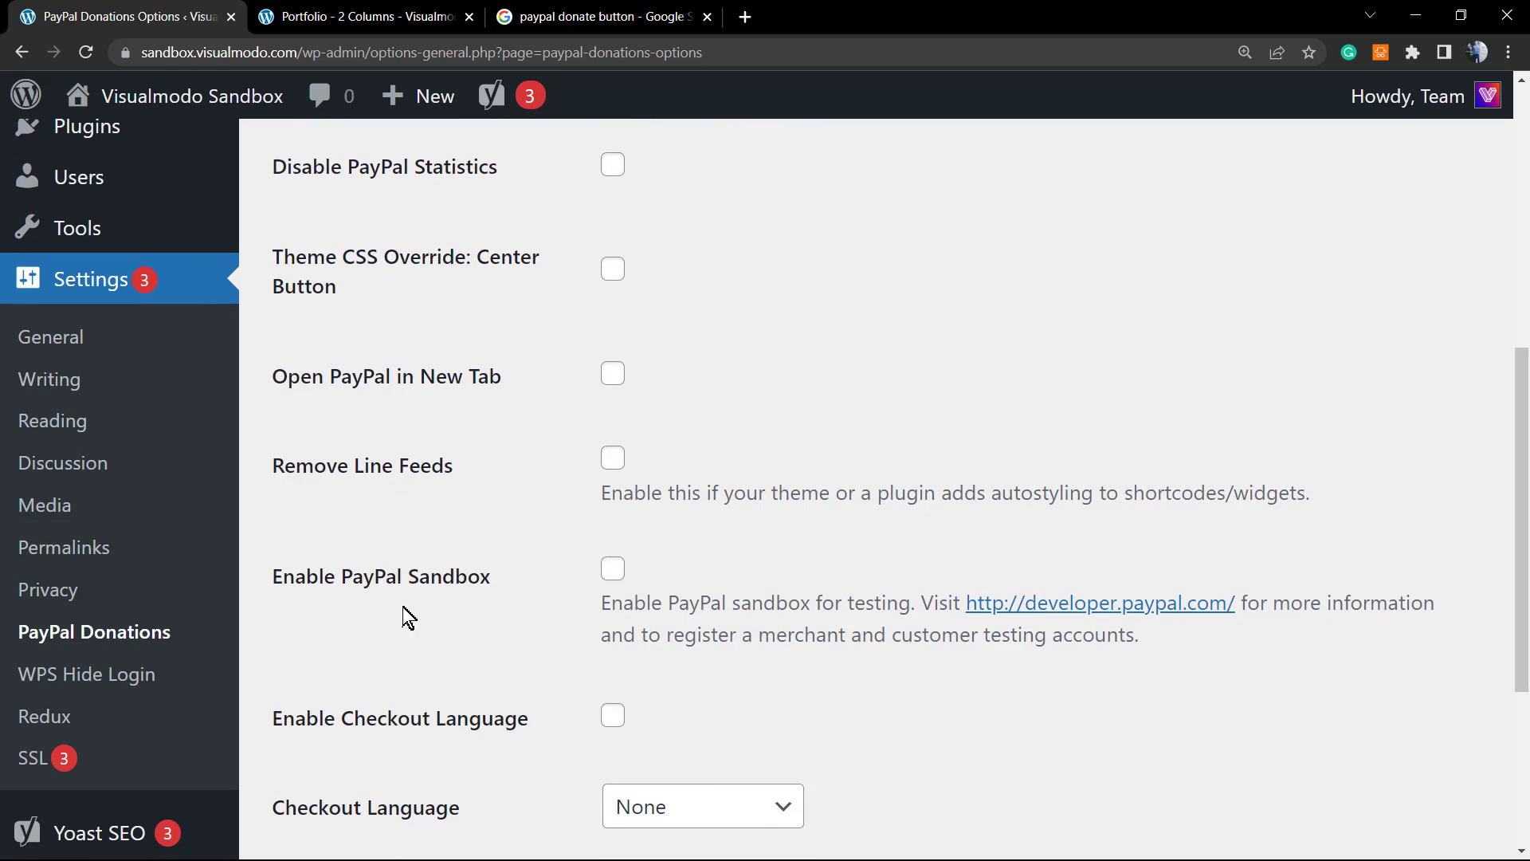
mouse_move(609, 591)
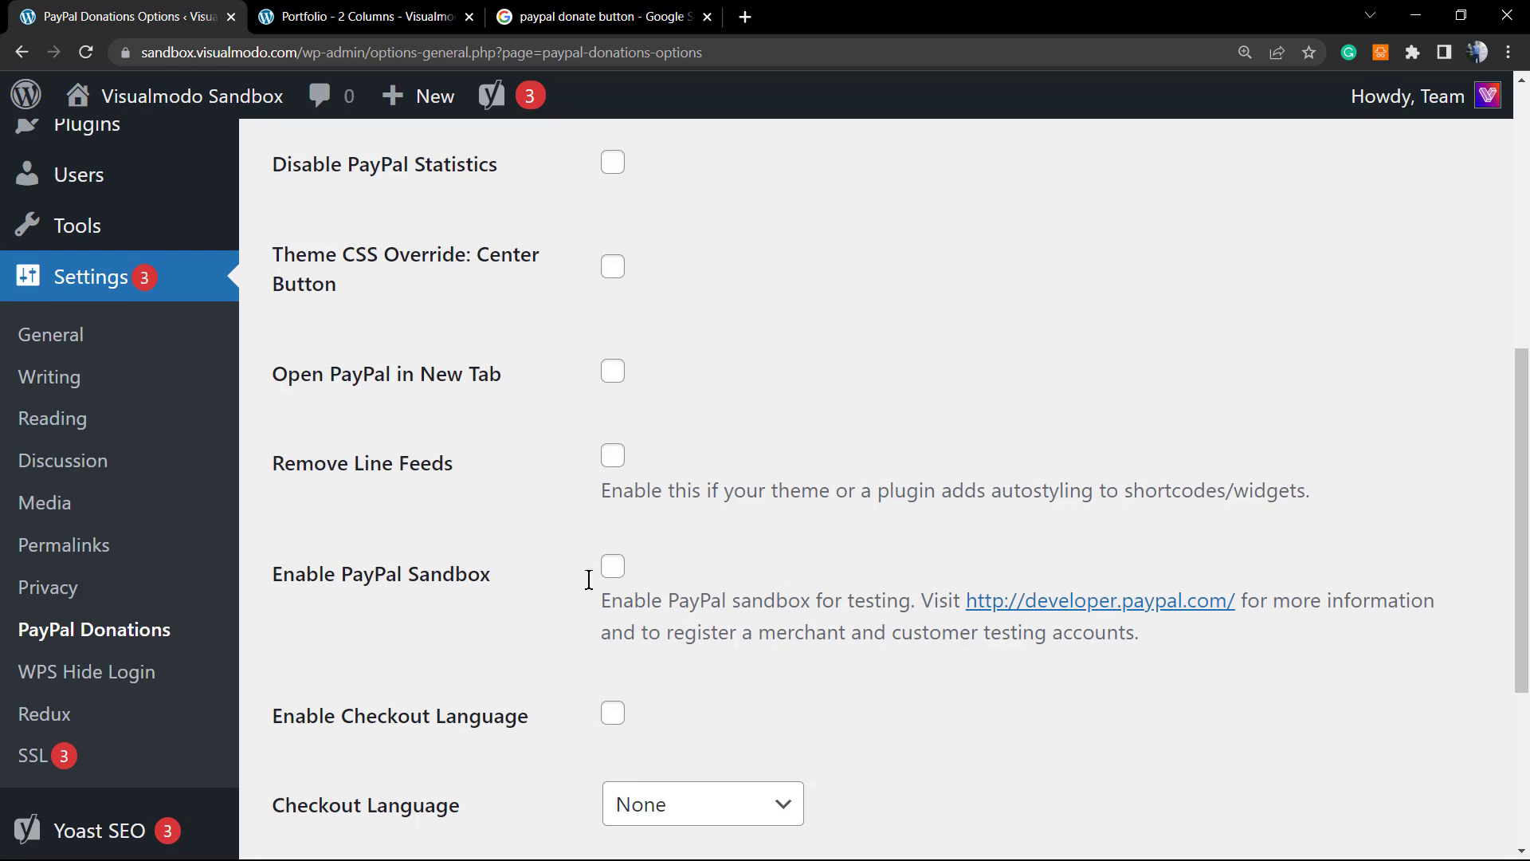
scroll(down, 3)
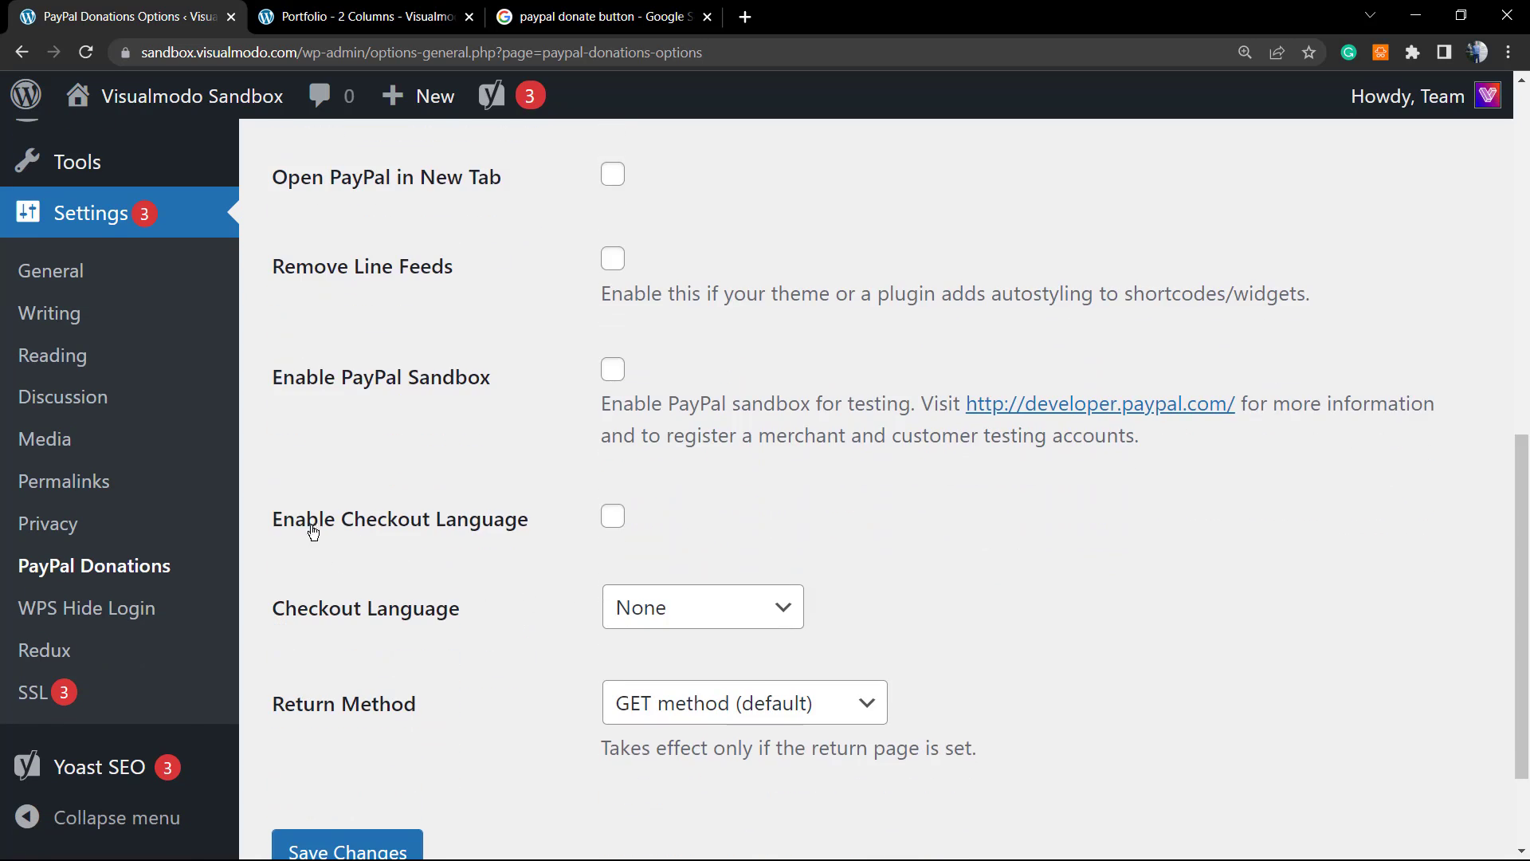
mouse_move(613, 525)
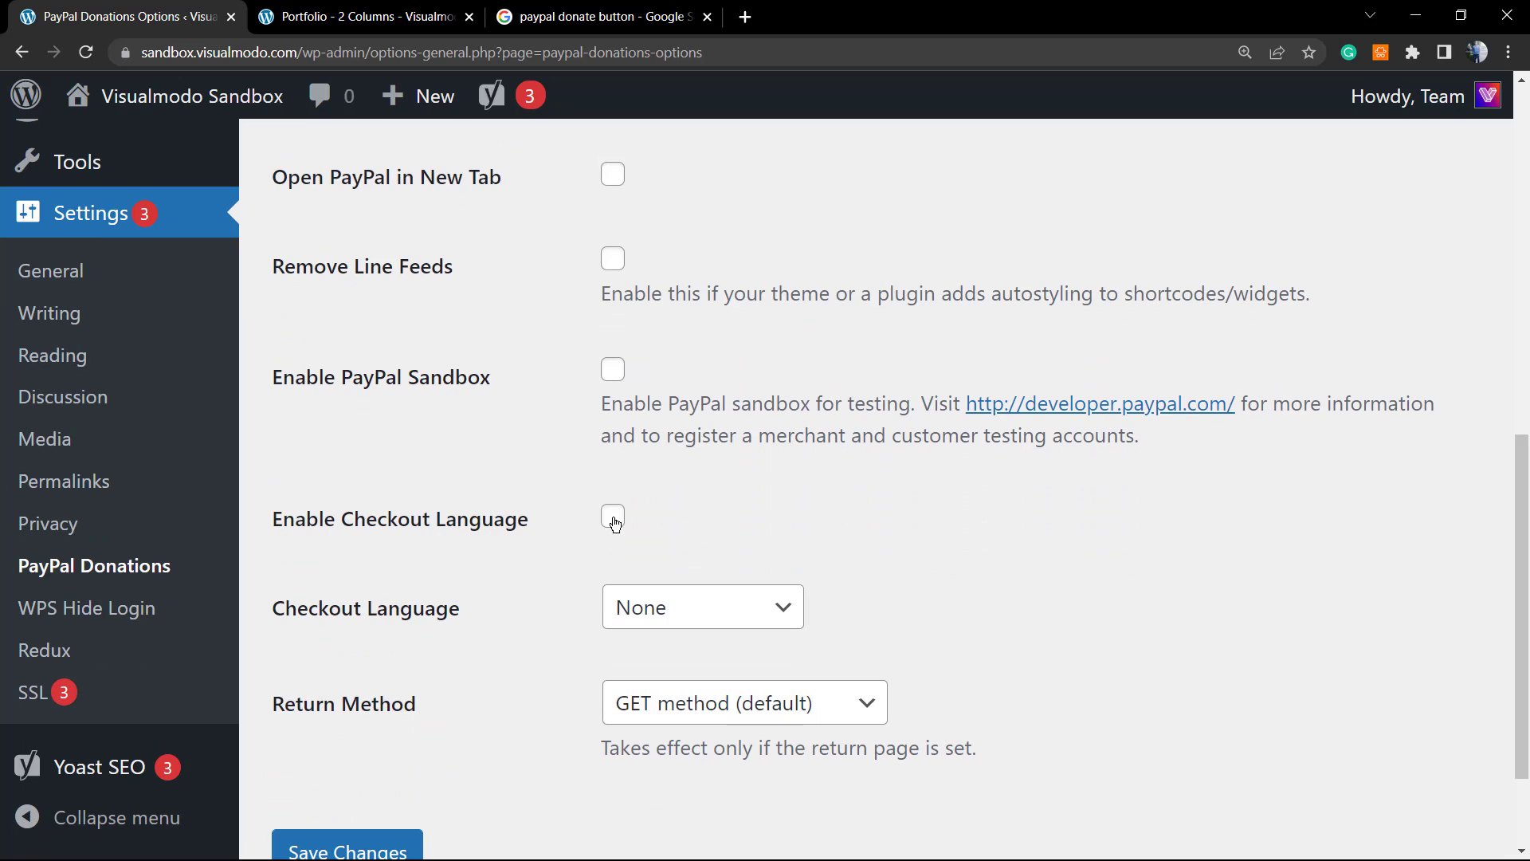
mouse_move(349, 635)
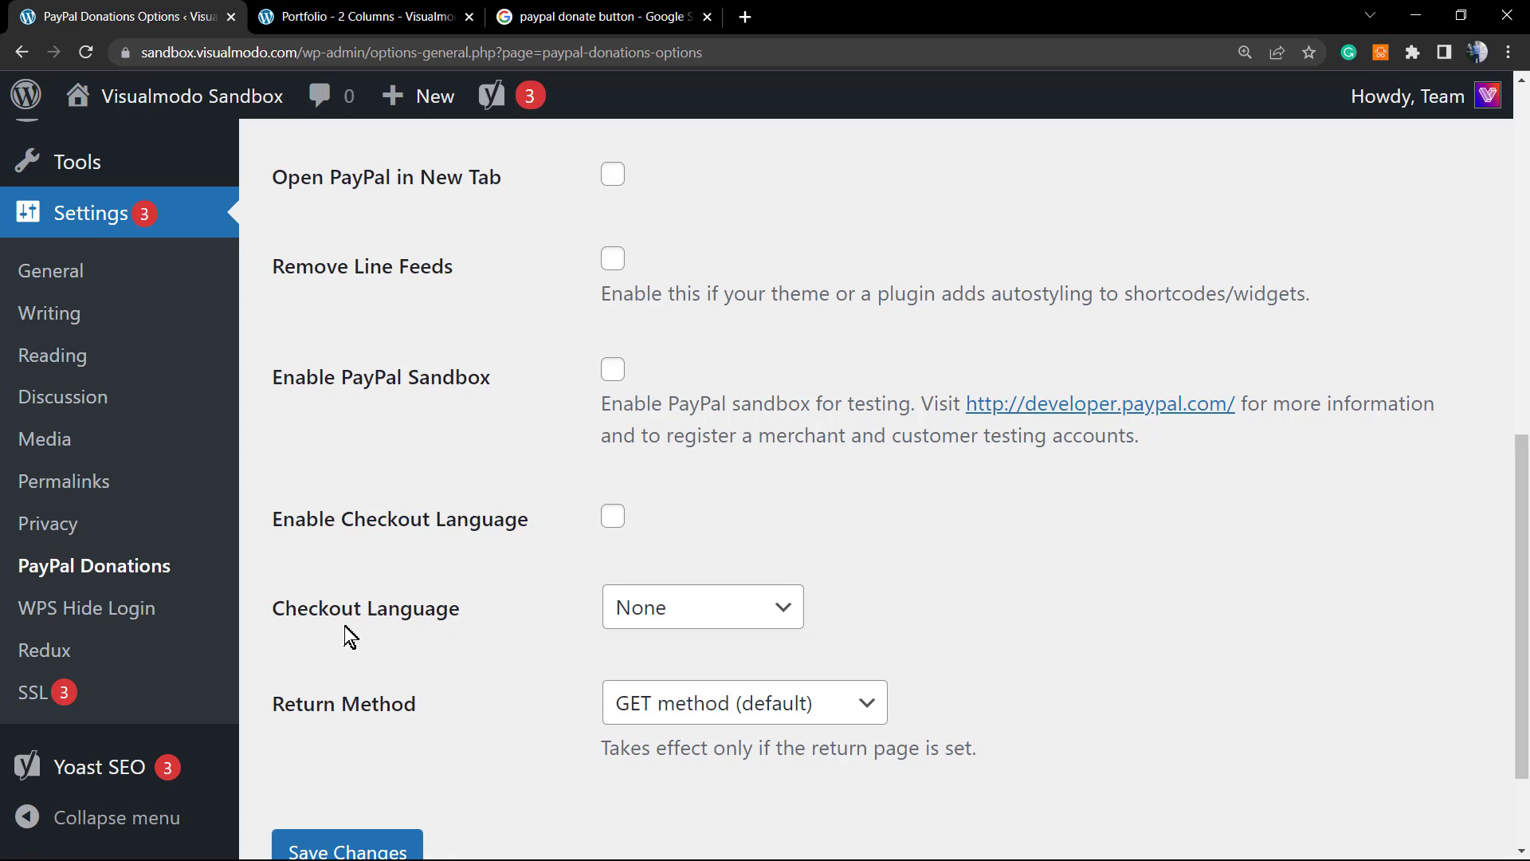
click(701, 606)
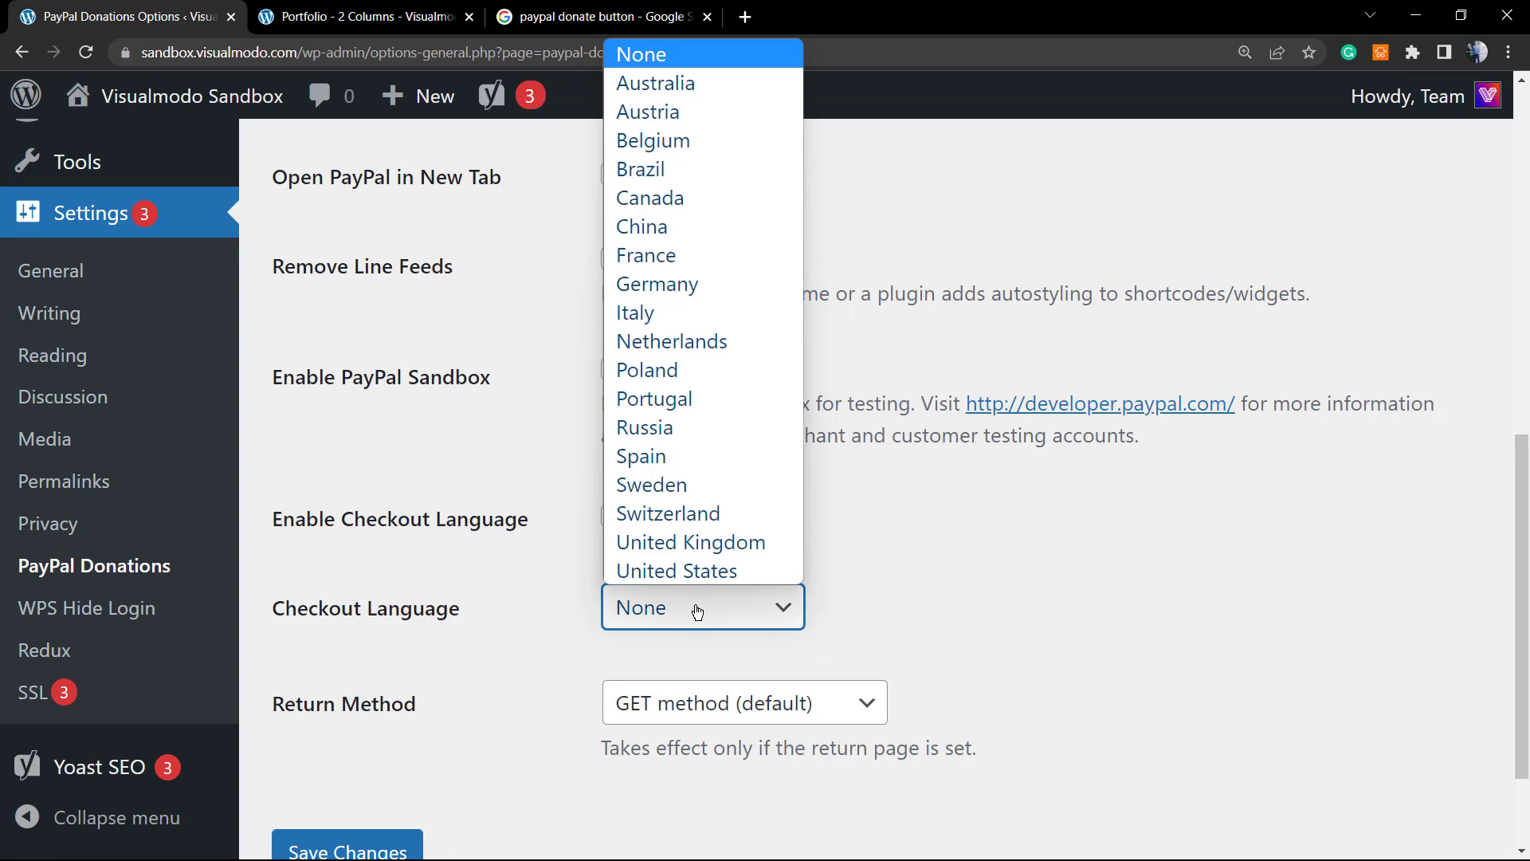
click(640, 52)
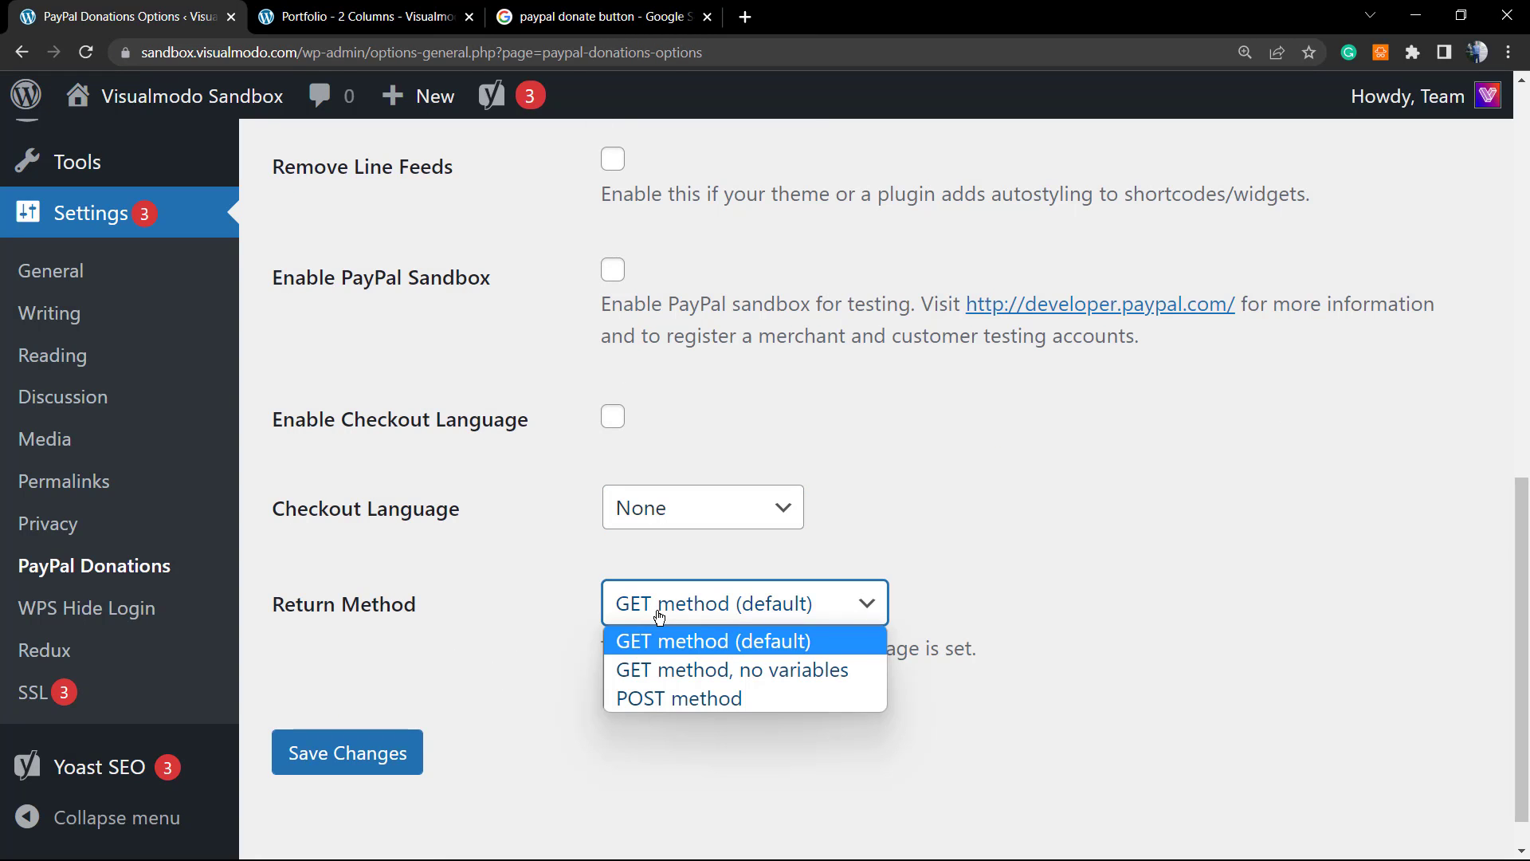
mouse_move(679, 669)
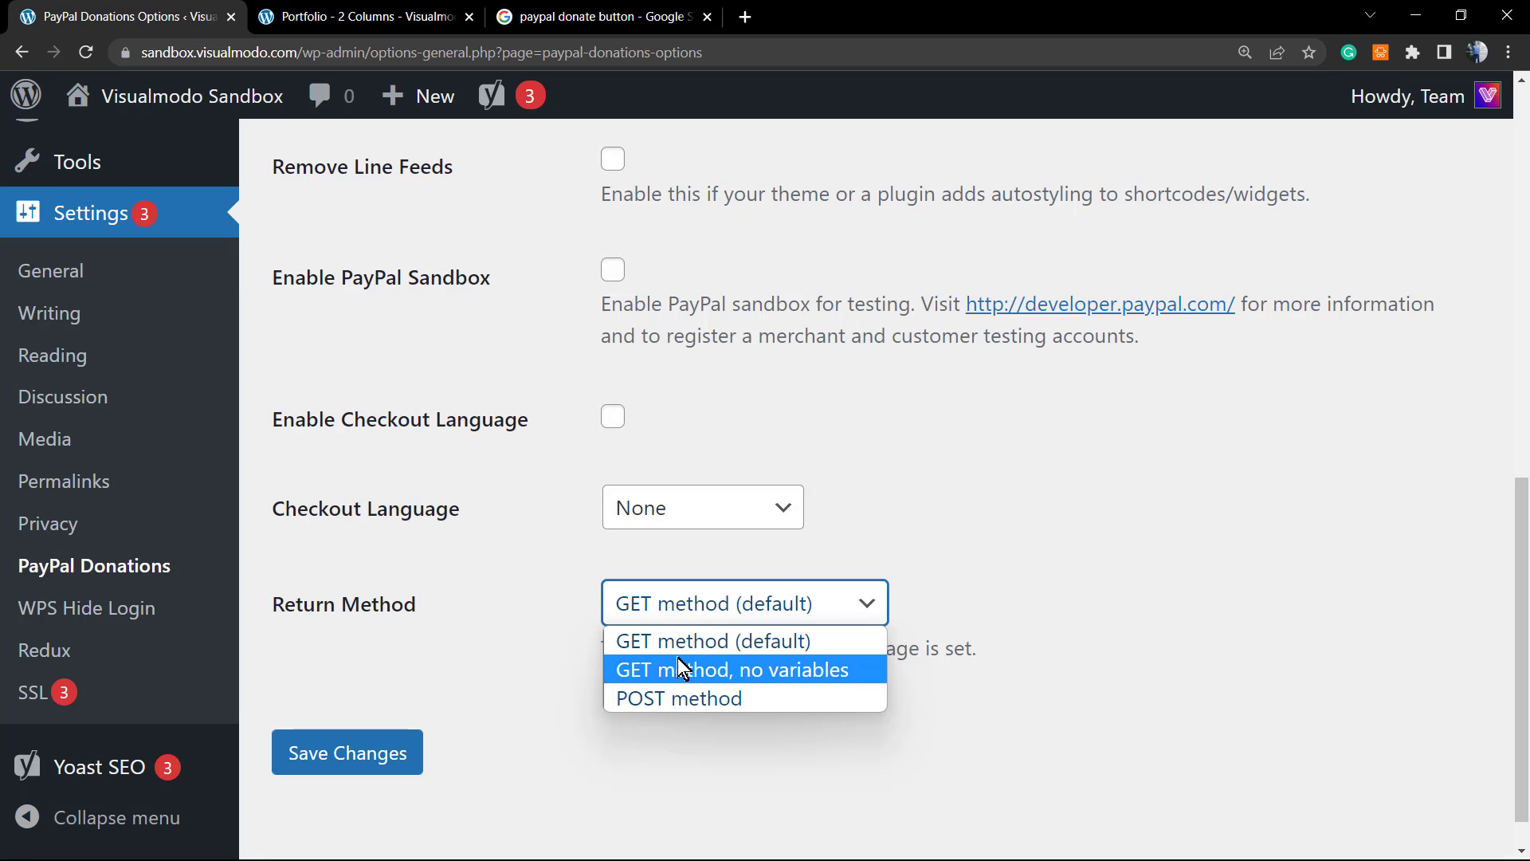
click(713, 640)
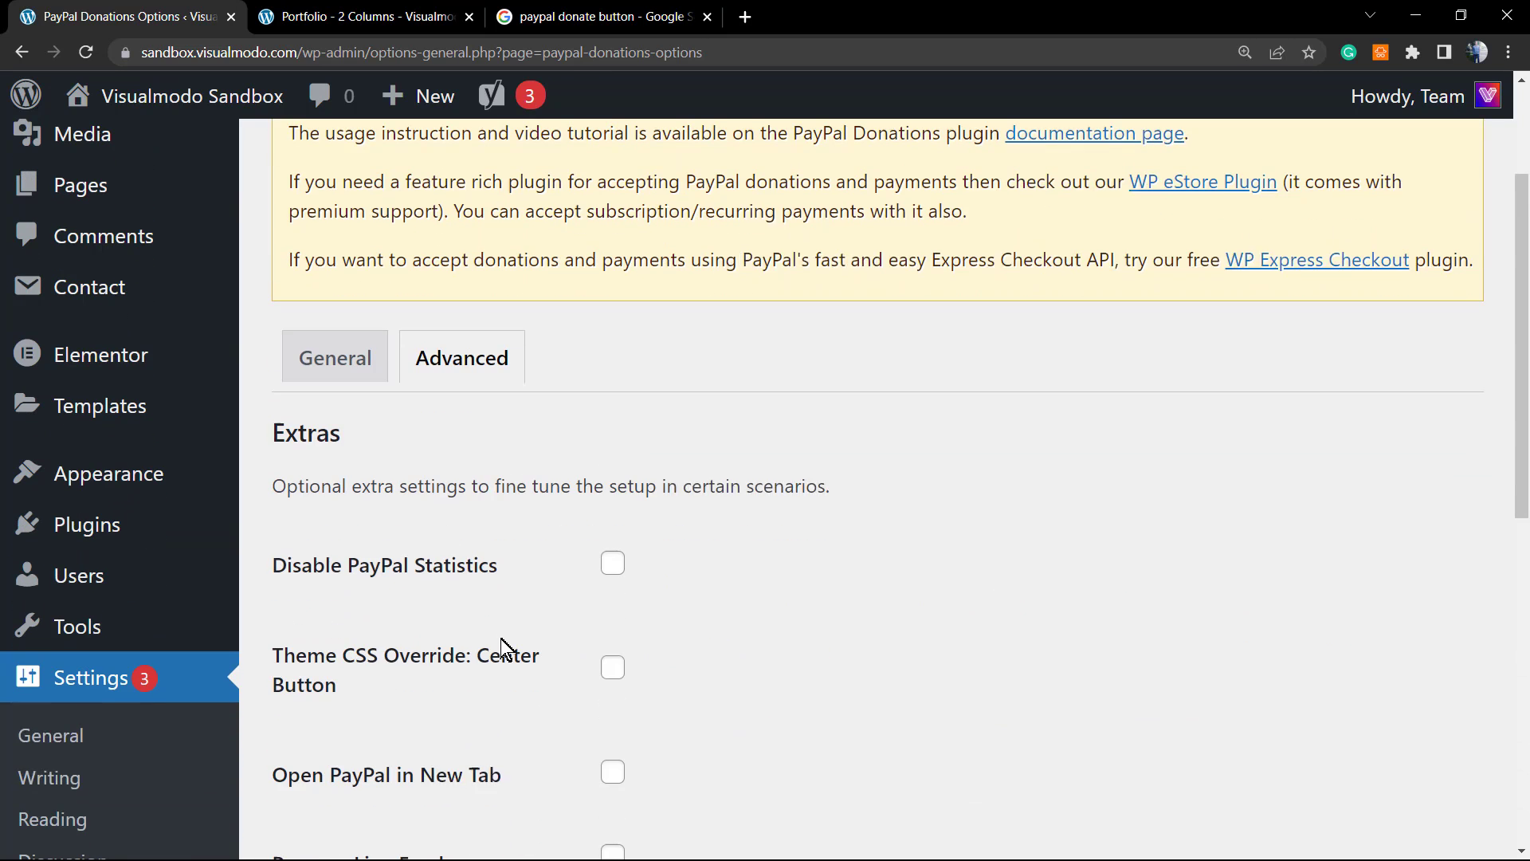
mouse_move(634, 600)
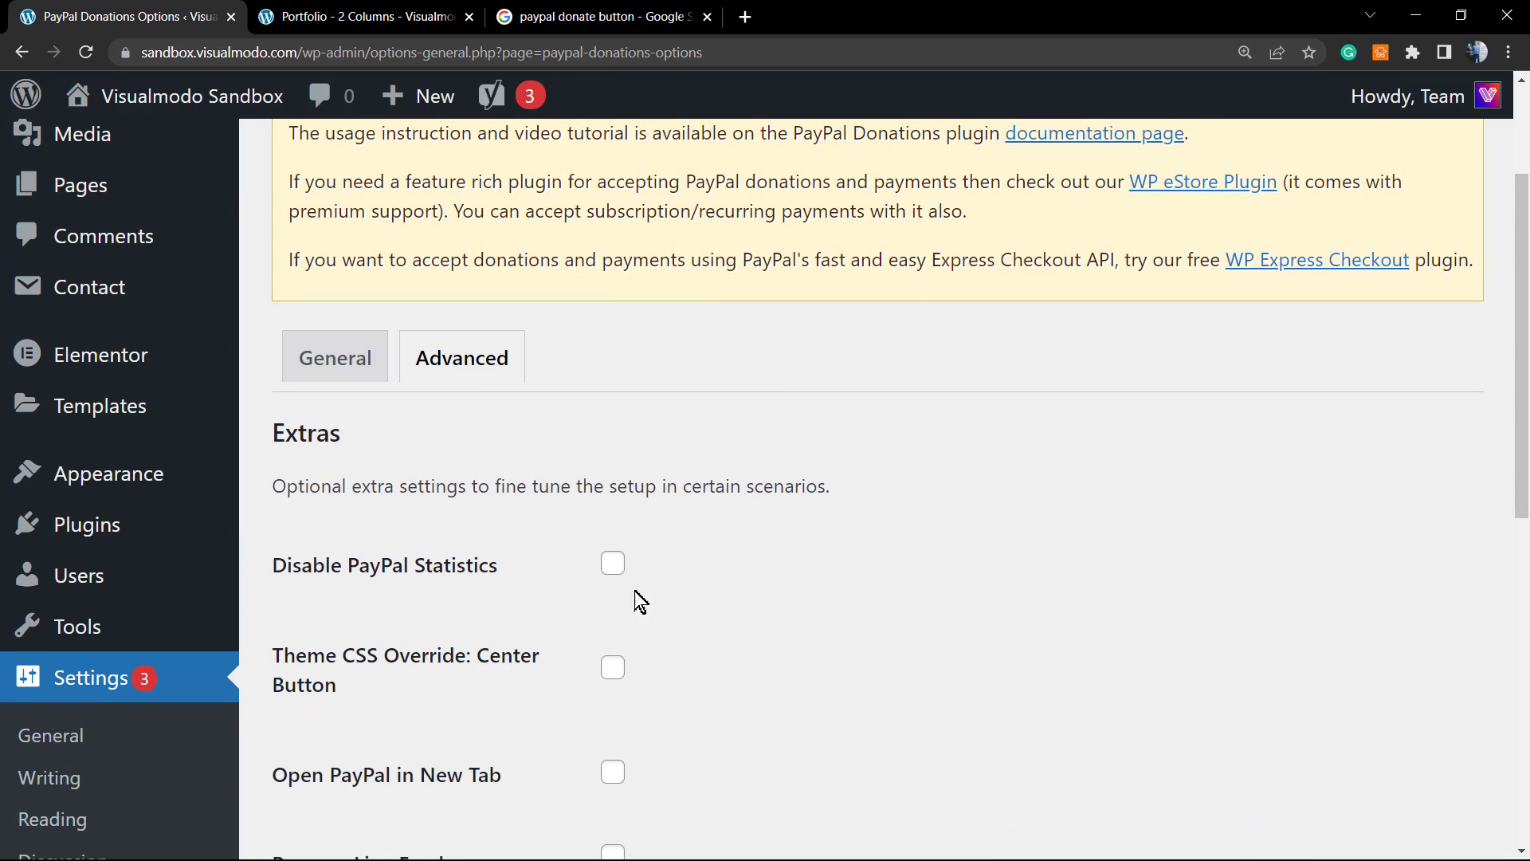
Enable Disable PayPal Statistics and save the advanced settings.
click(612, 563)
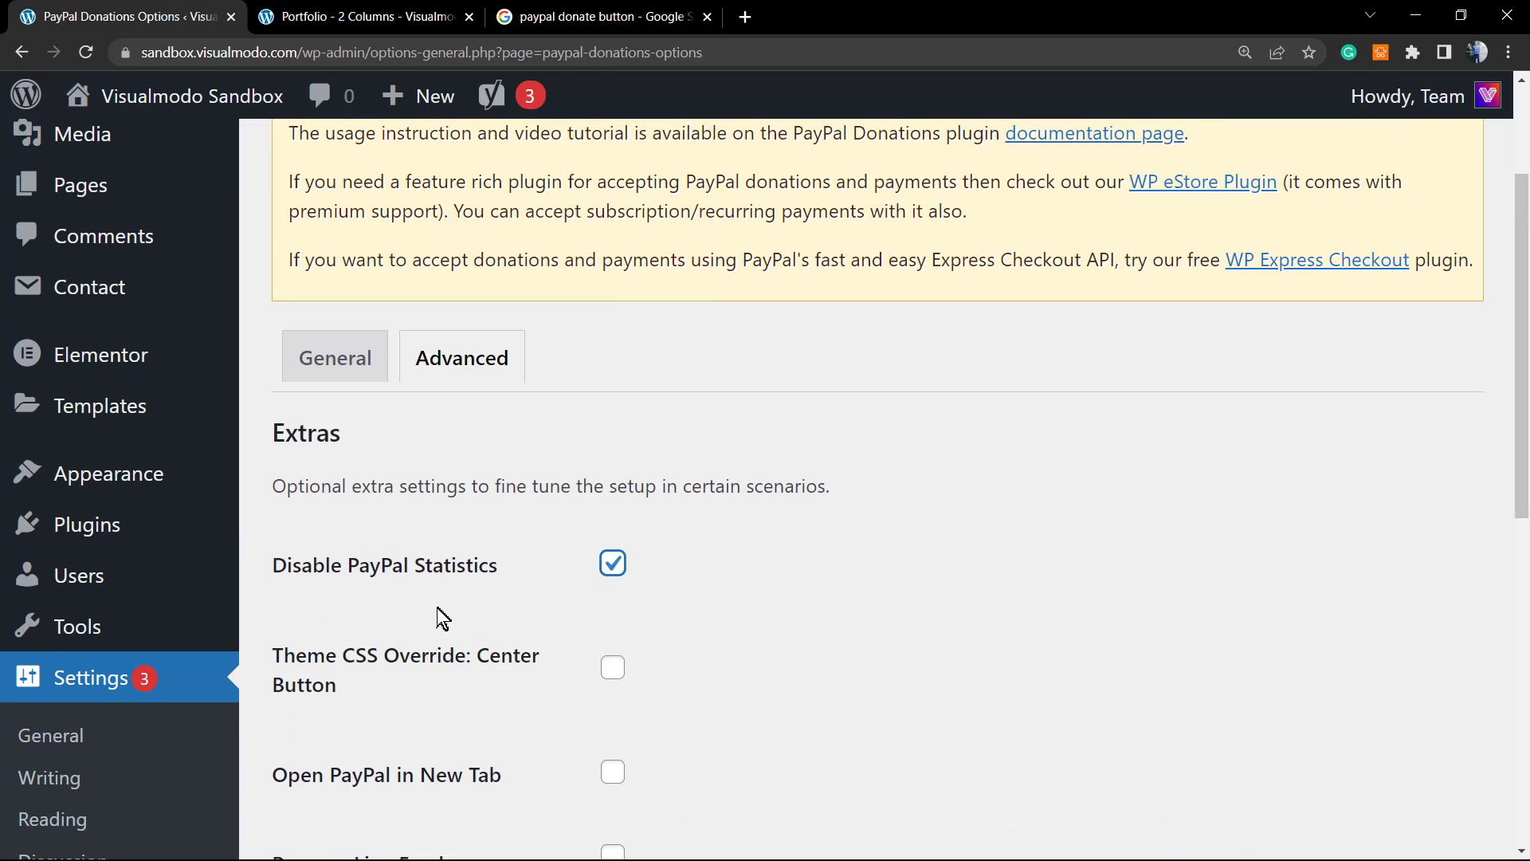
scroll(down, 3)
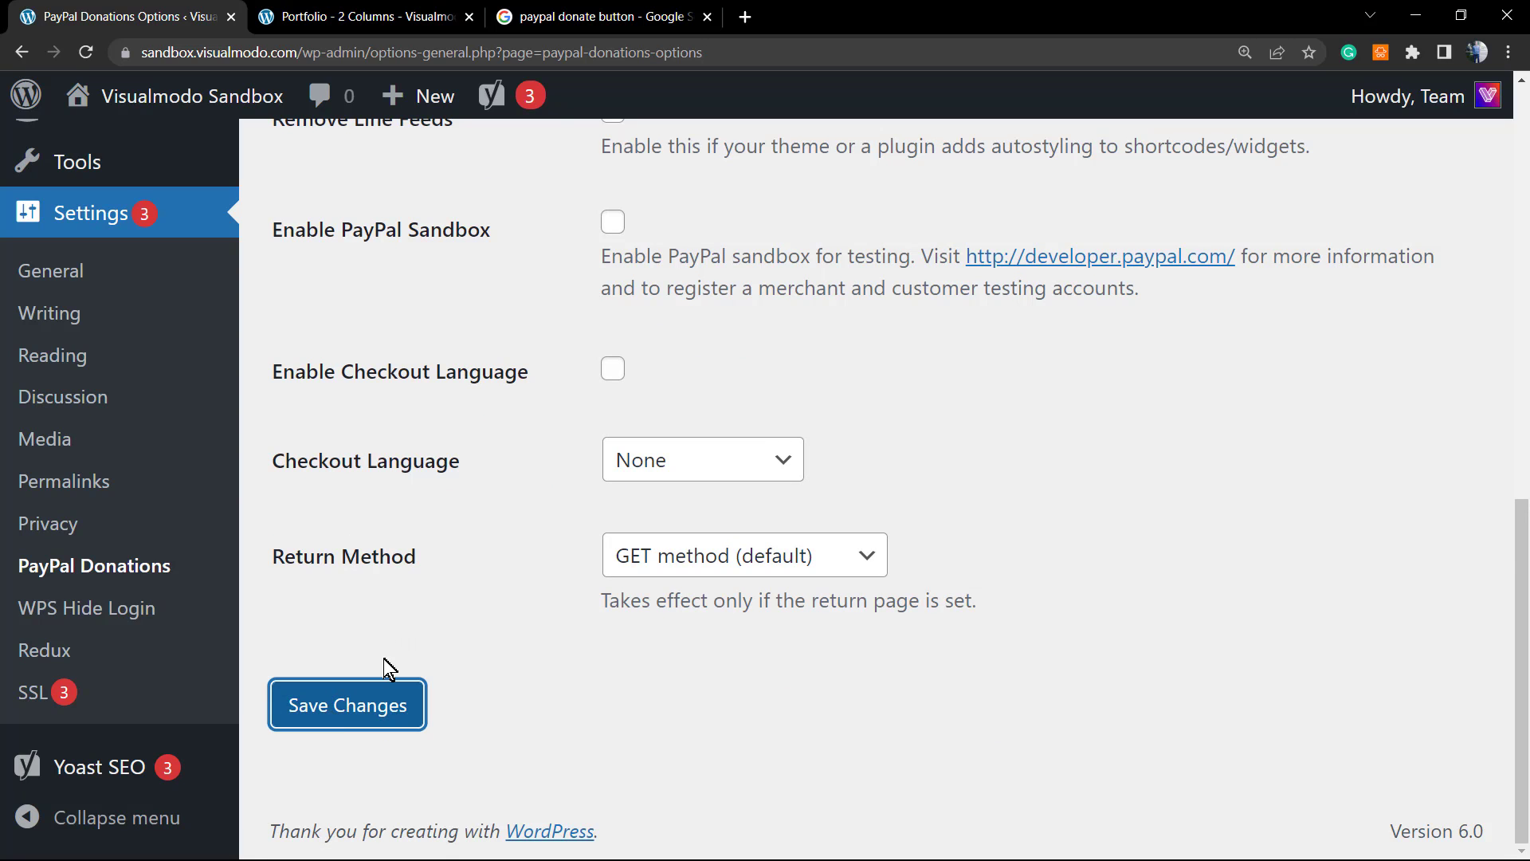
click(347, 704)
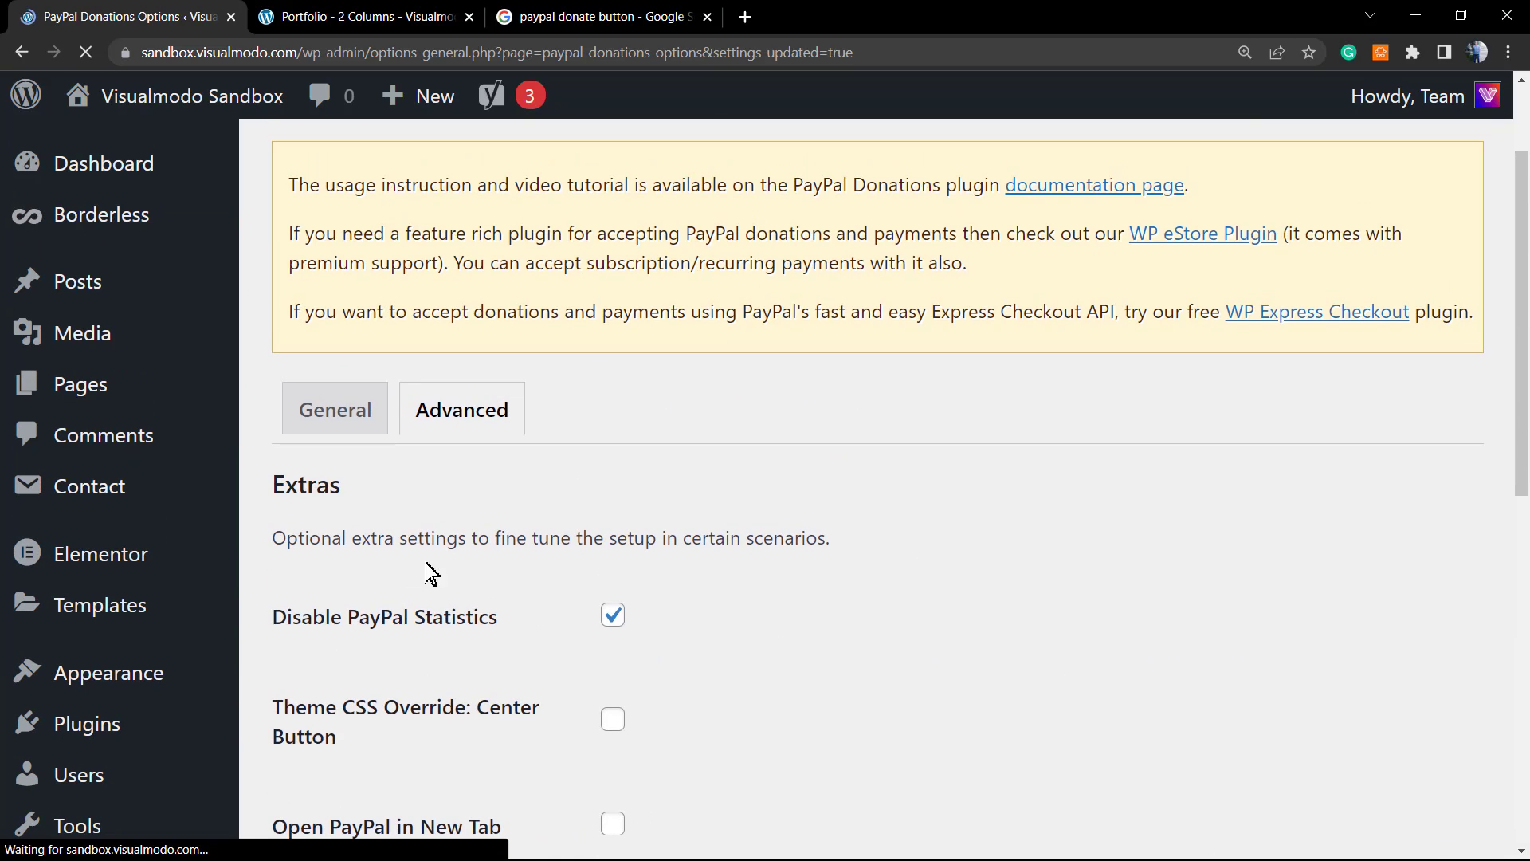
Return to the General tab and review it down to the button settings.
click(335, 408)
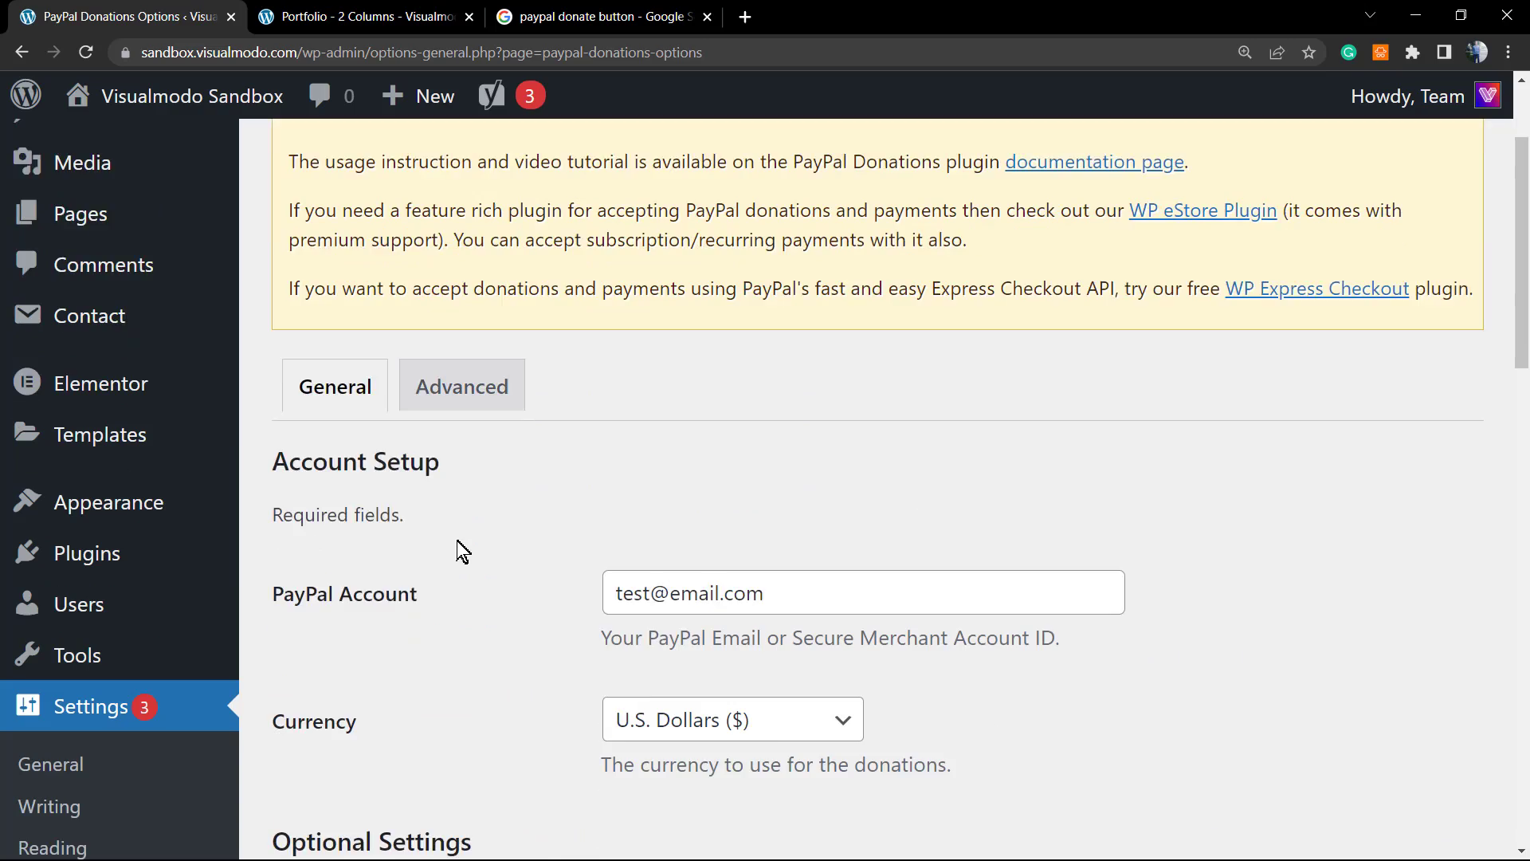
scroll(up, 3)
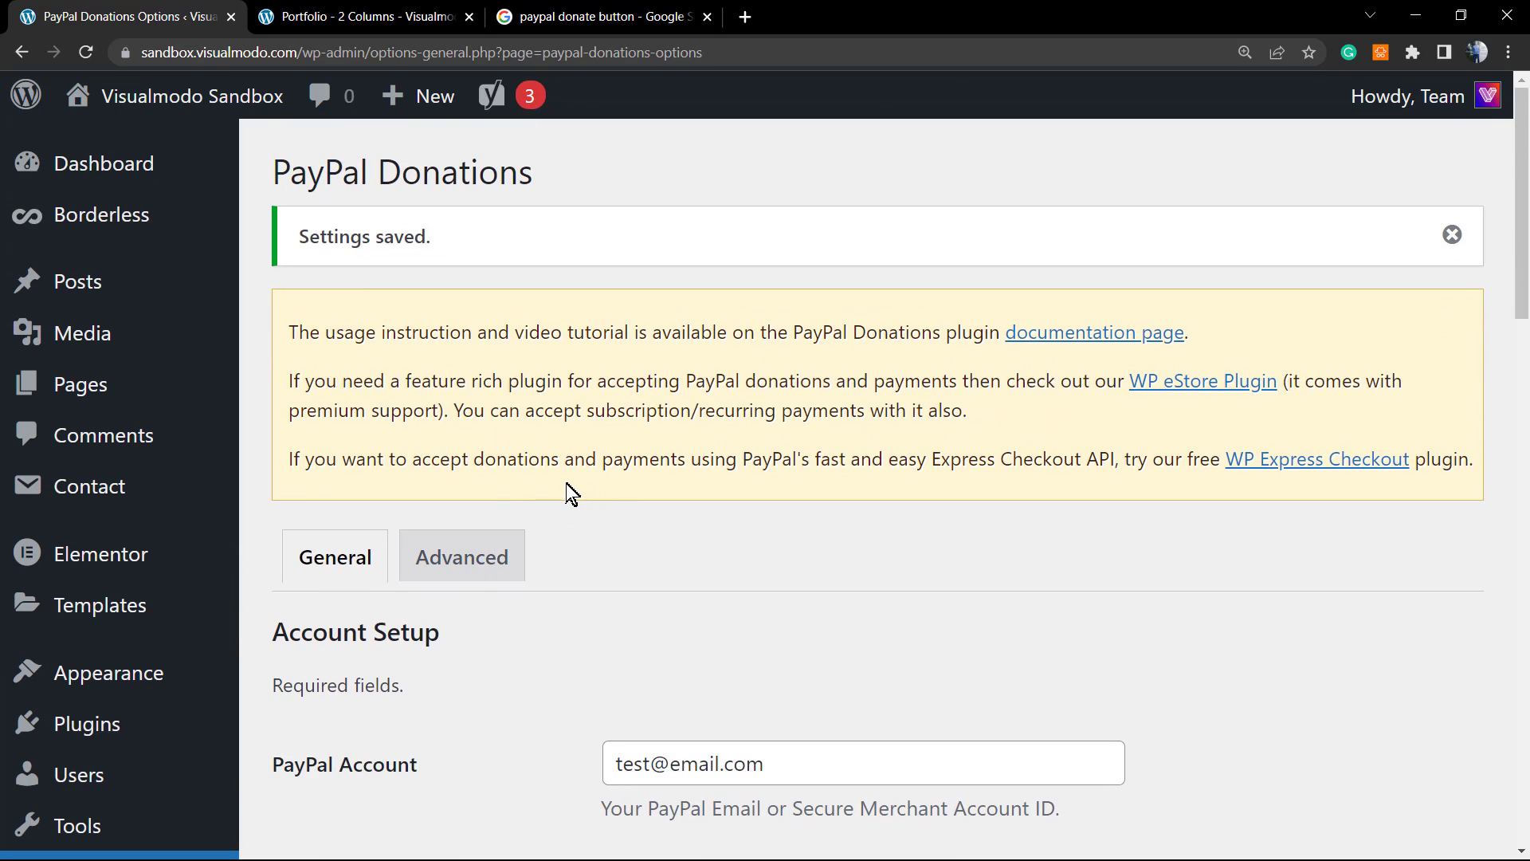
scroll(down, 3)
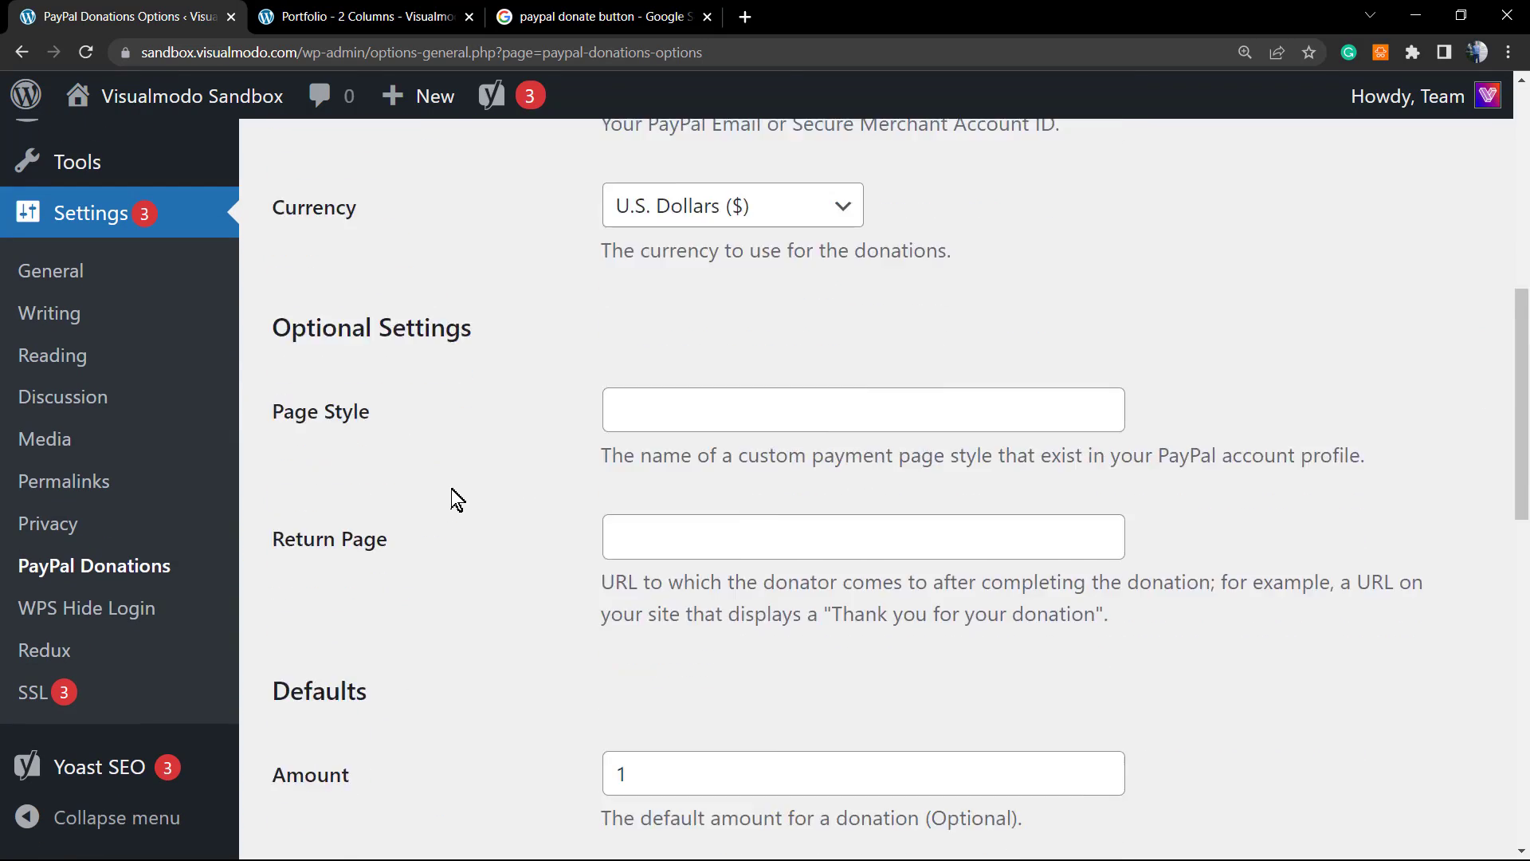
scroll(down, 3)
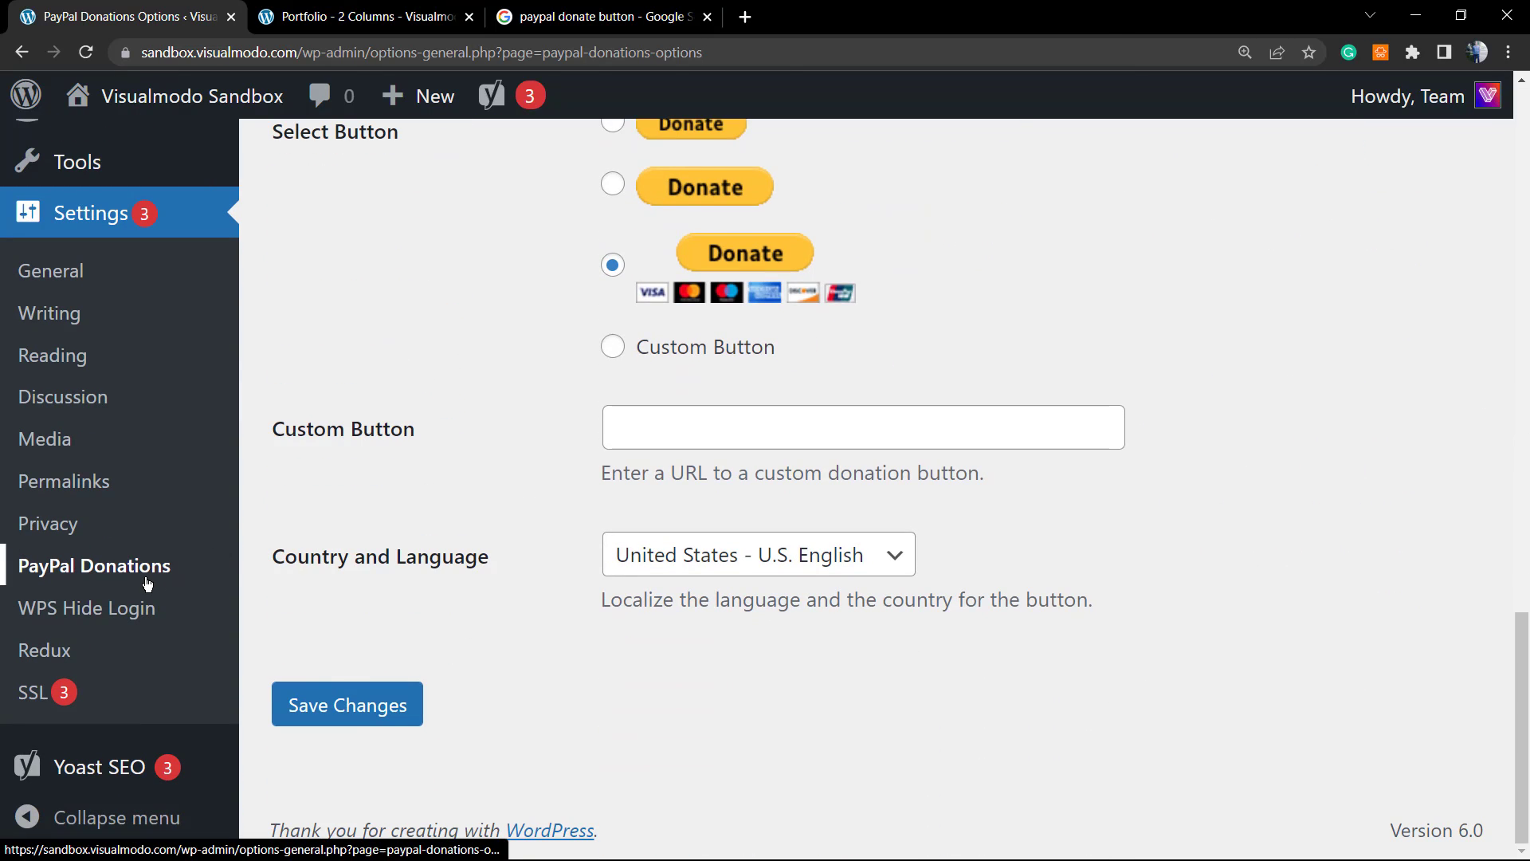
Navigate through Appearance to the Widgets editor showing the Right Sidebar blocks.
scroll(up, 3)
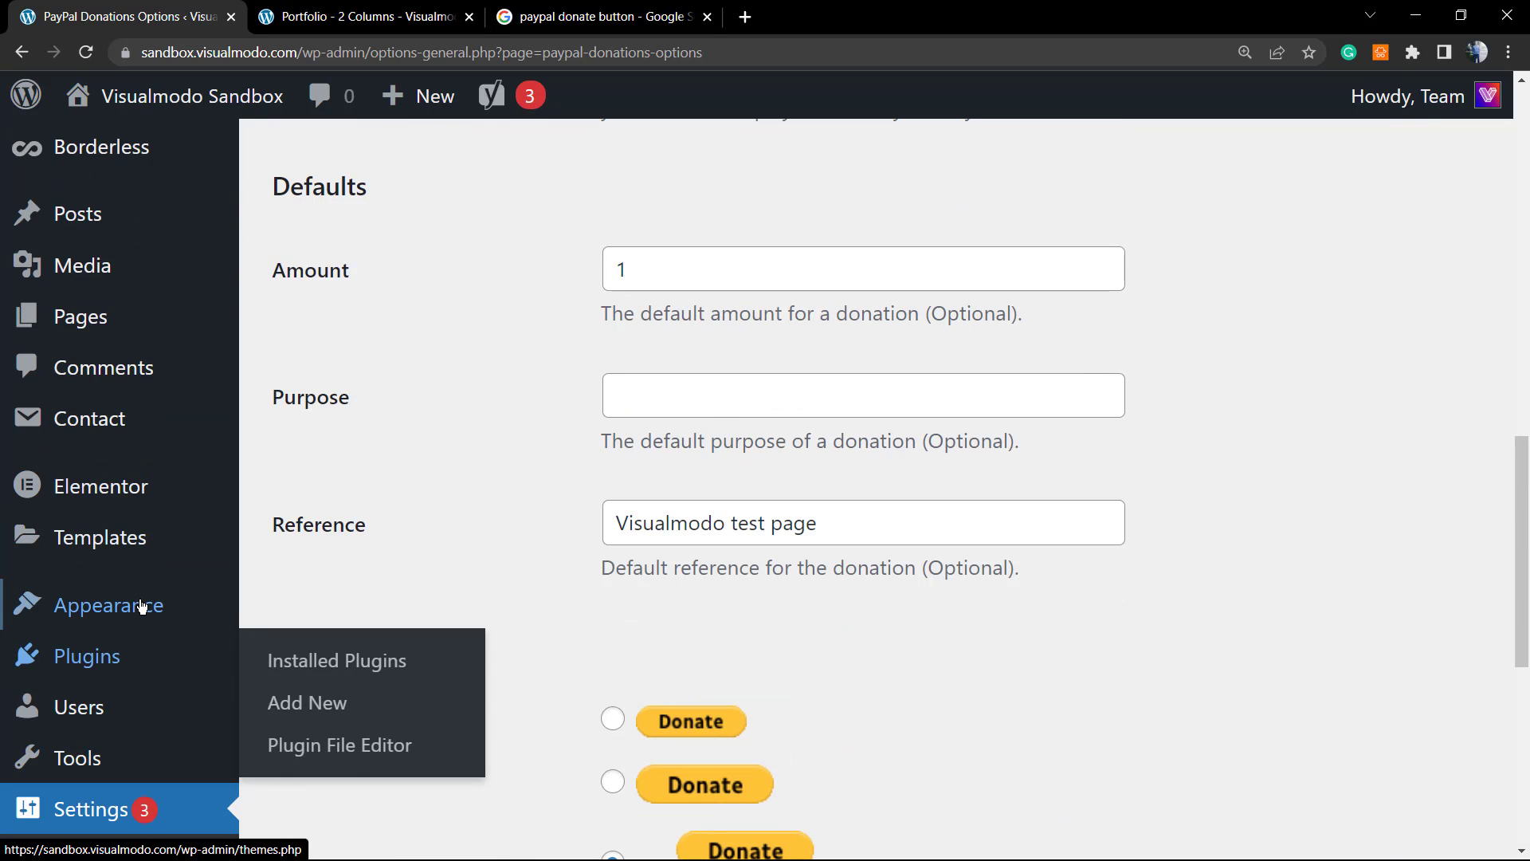
click(110, 604)
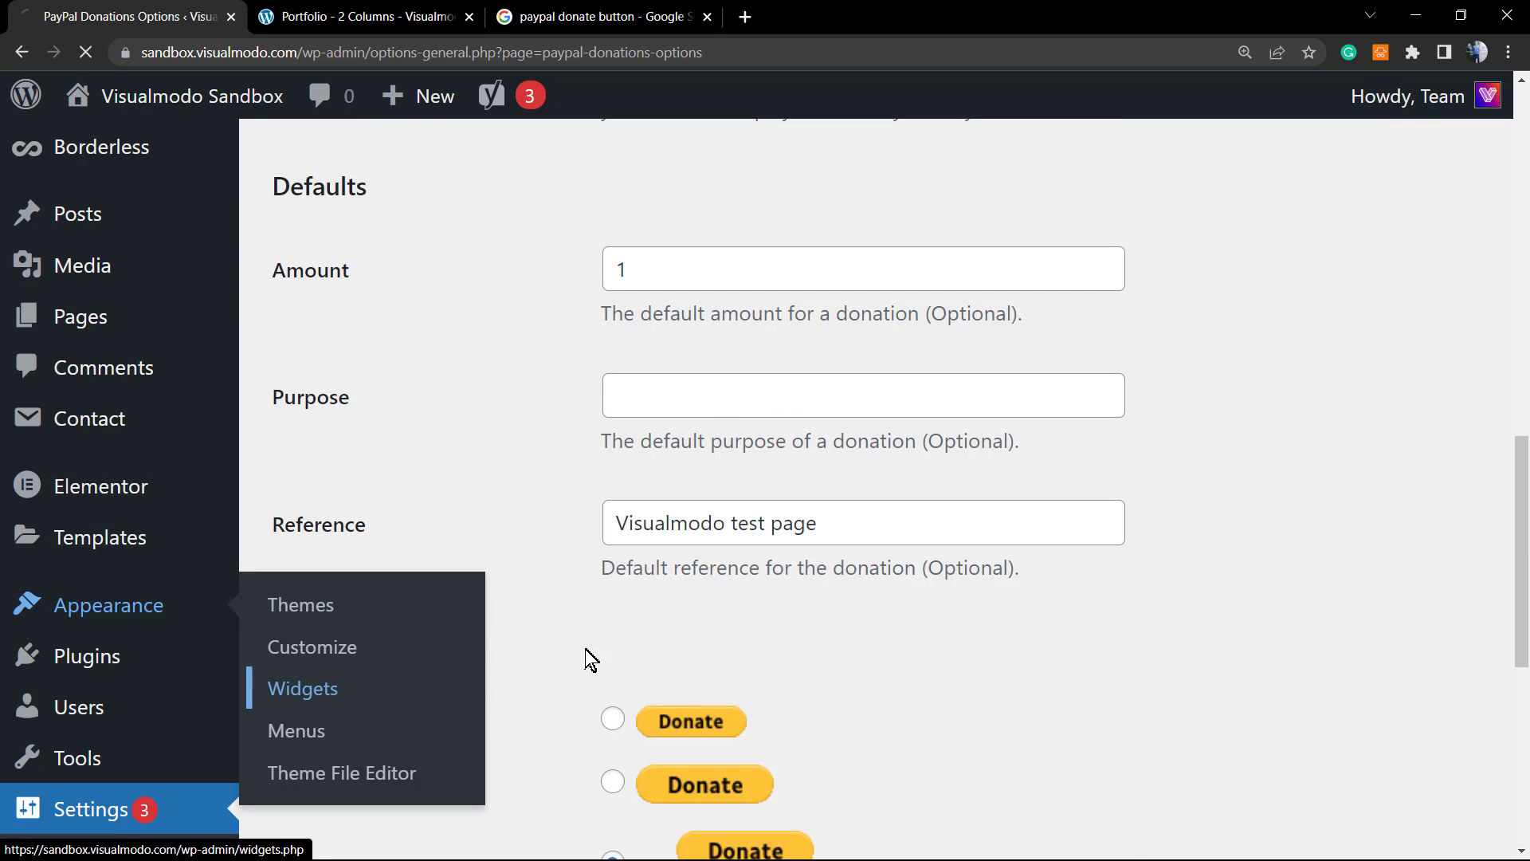
click(303, 688)
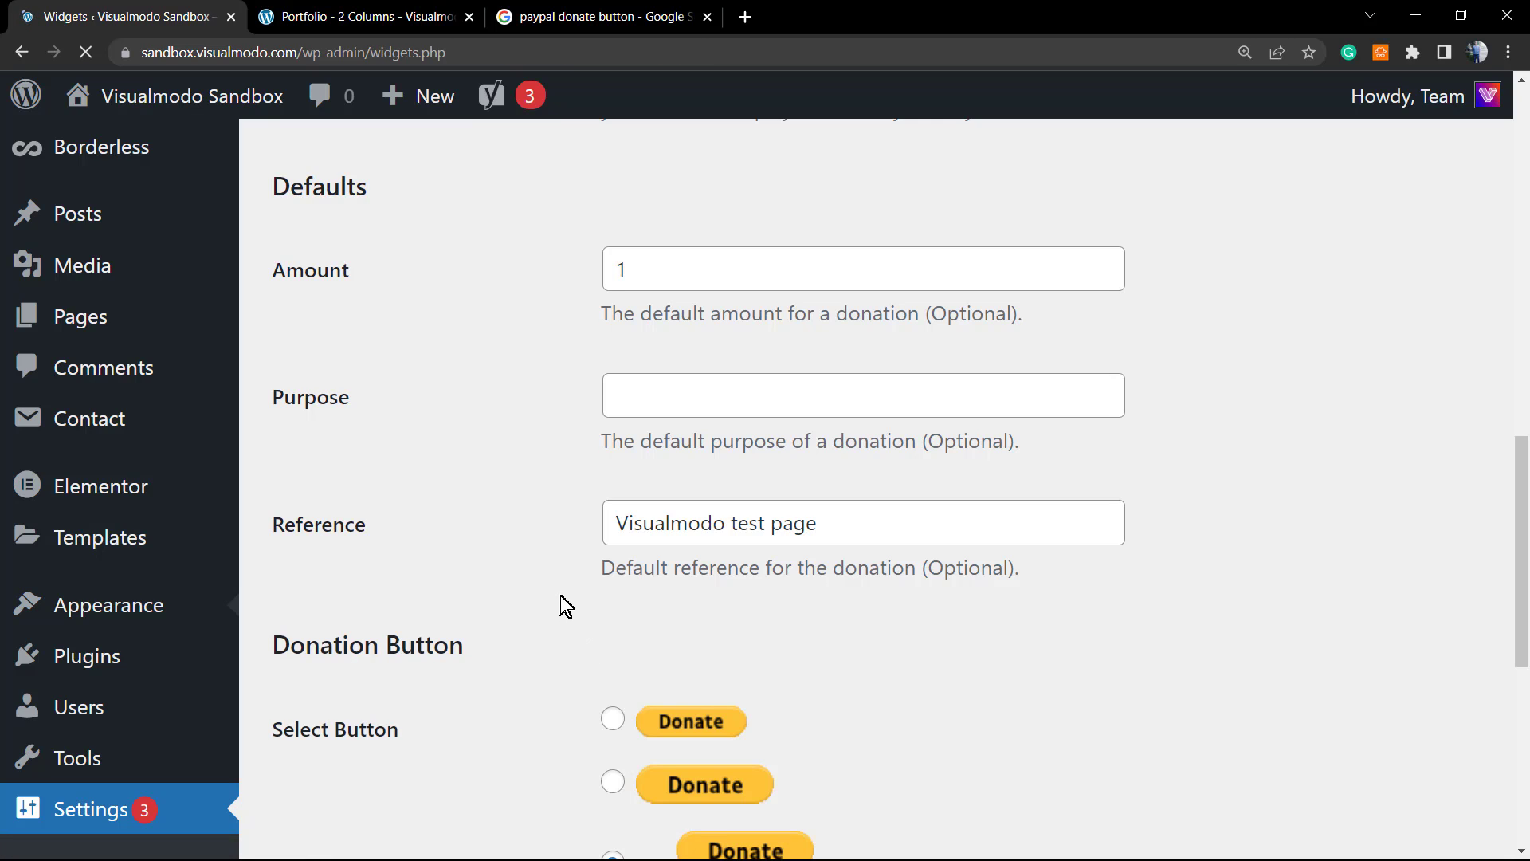
click(112, 604)
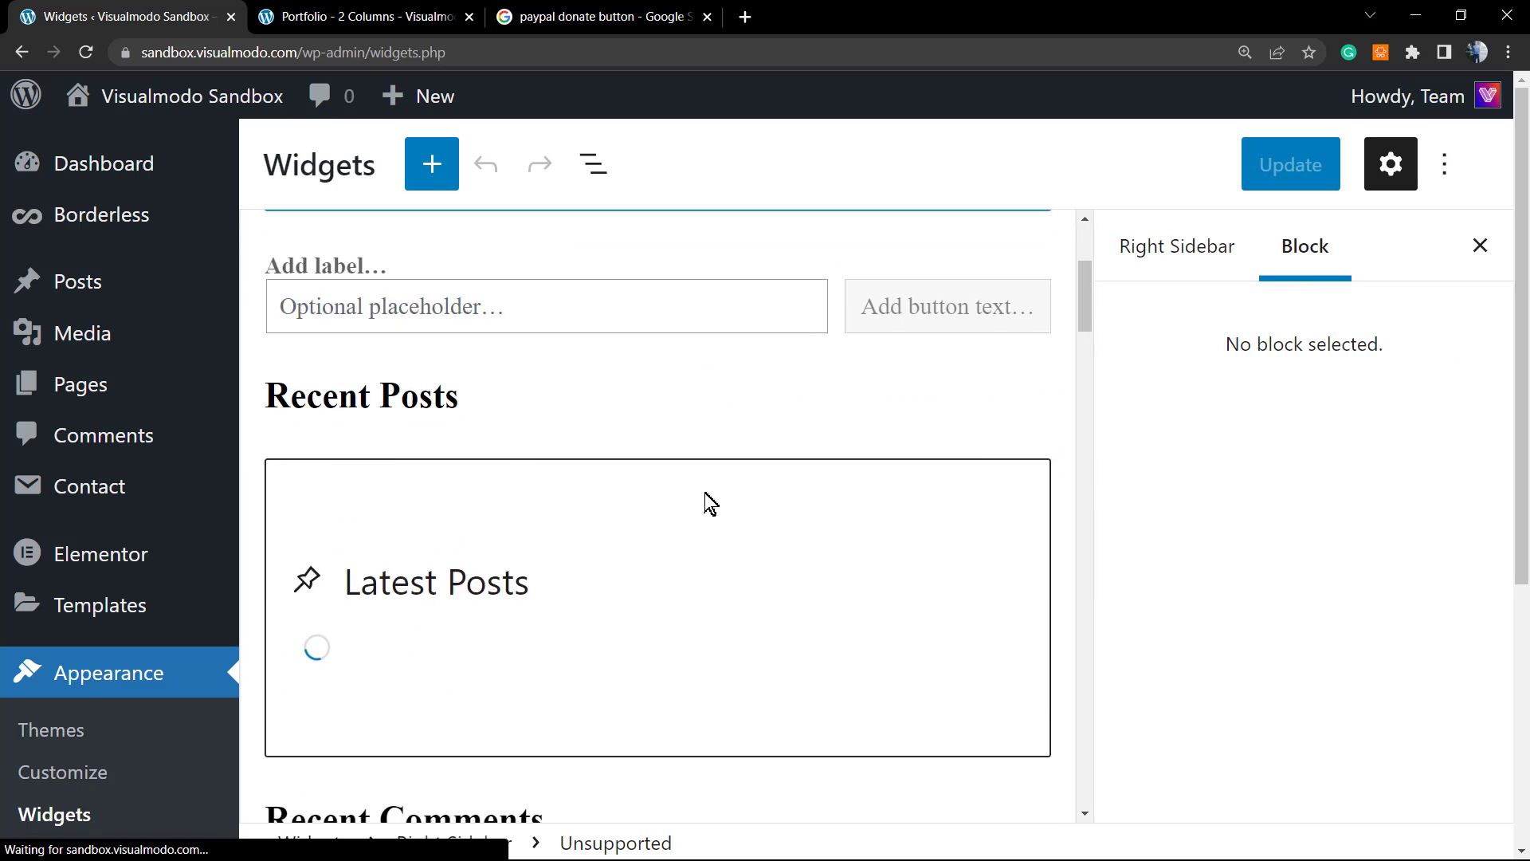
Search blocks for 'do' in the Right Sidebar, adding an empty paragraph block.
scroll(down, 3)
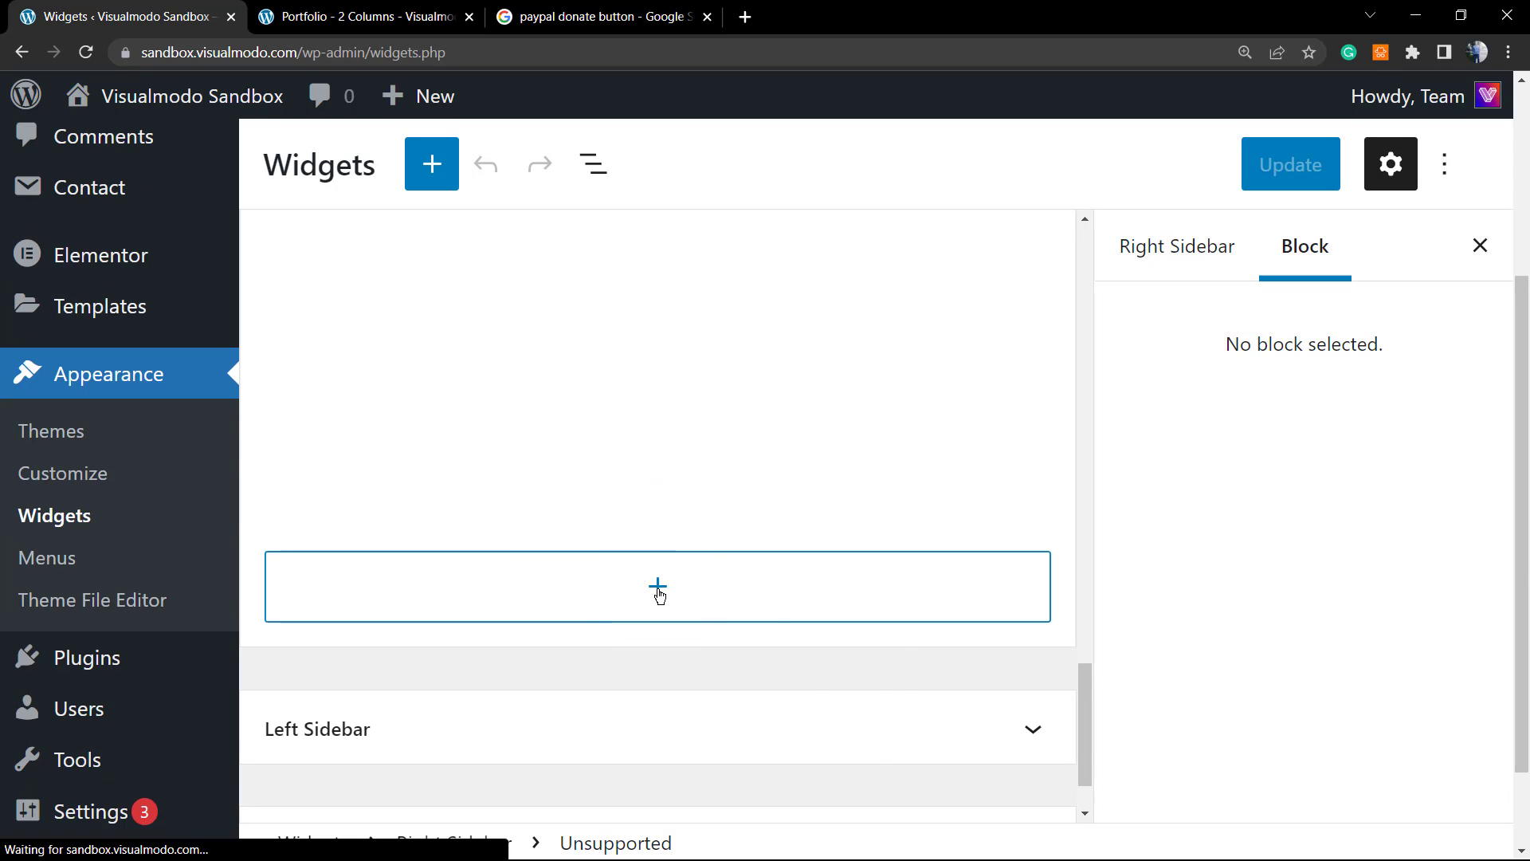
click(657, 586)
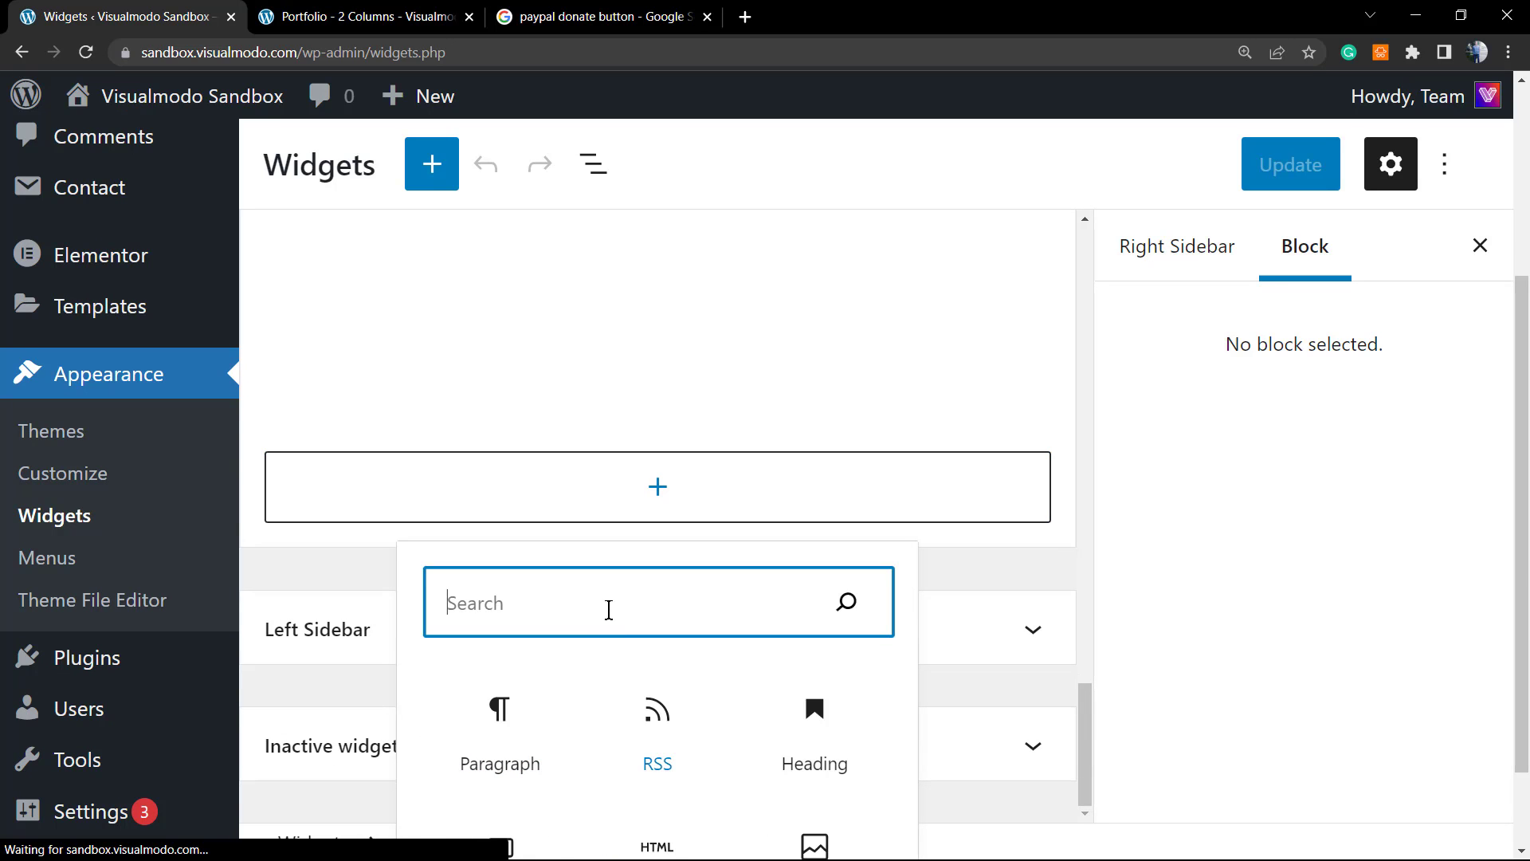
text(d)
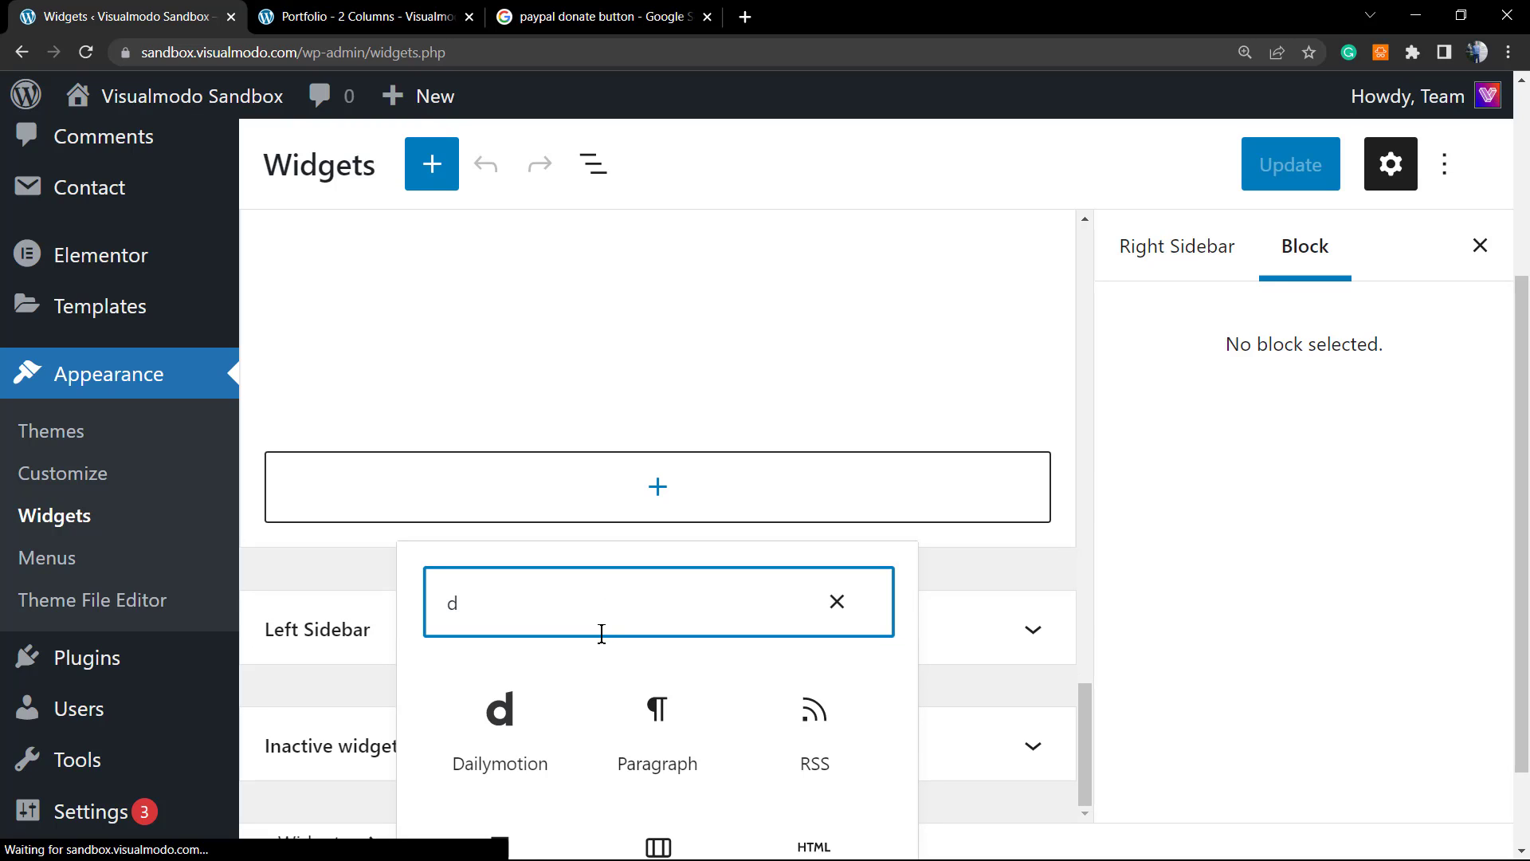
text(o)
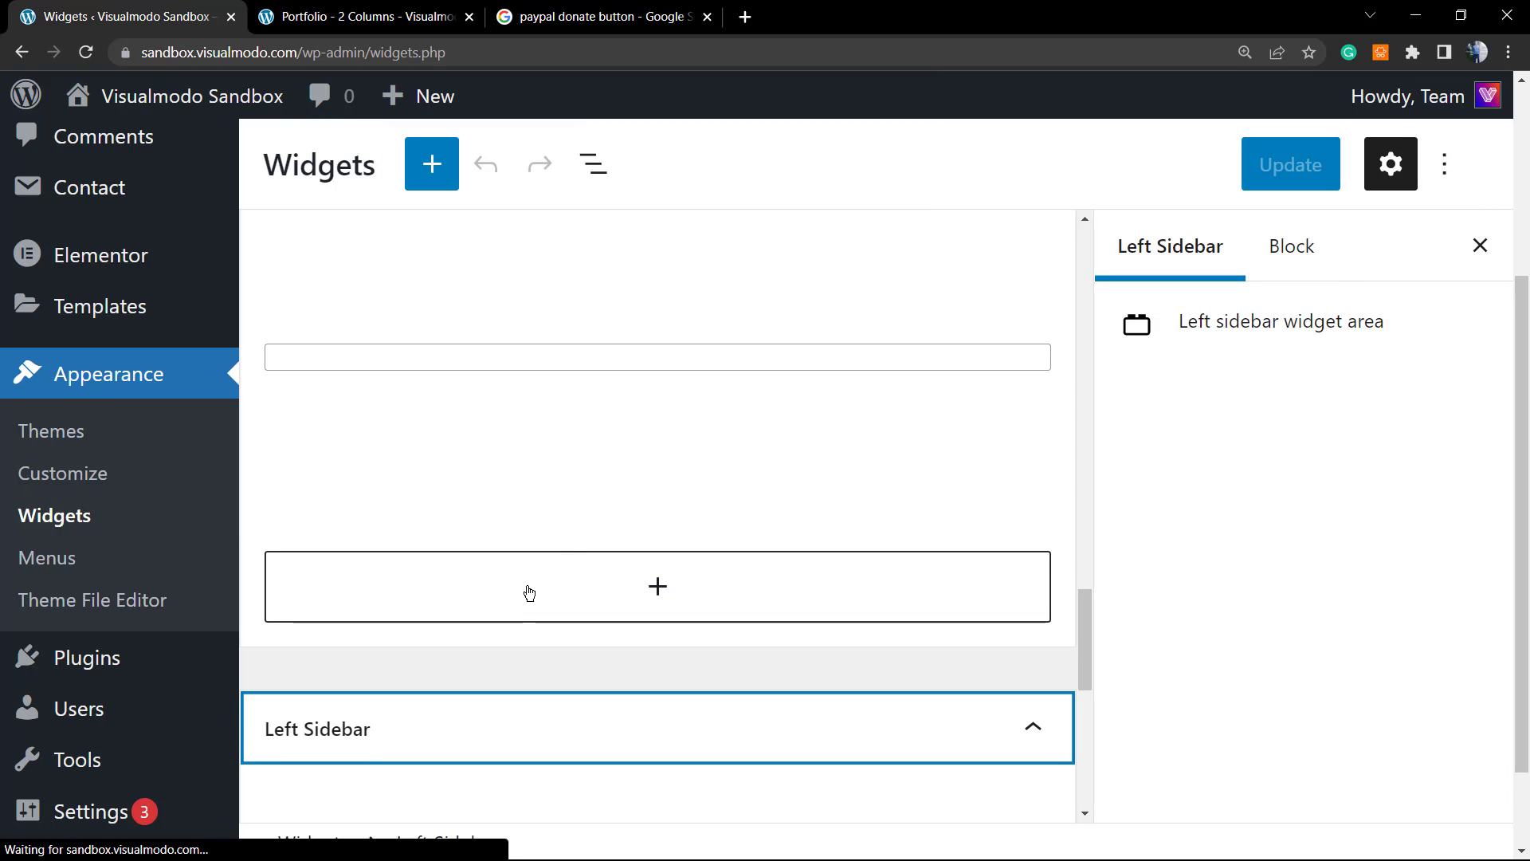
click(656, 586)
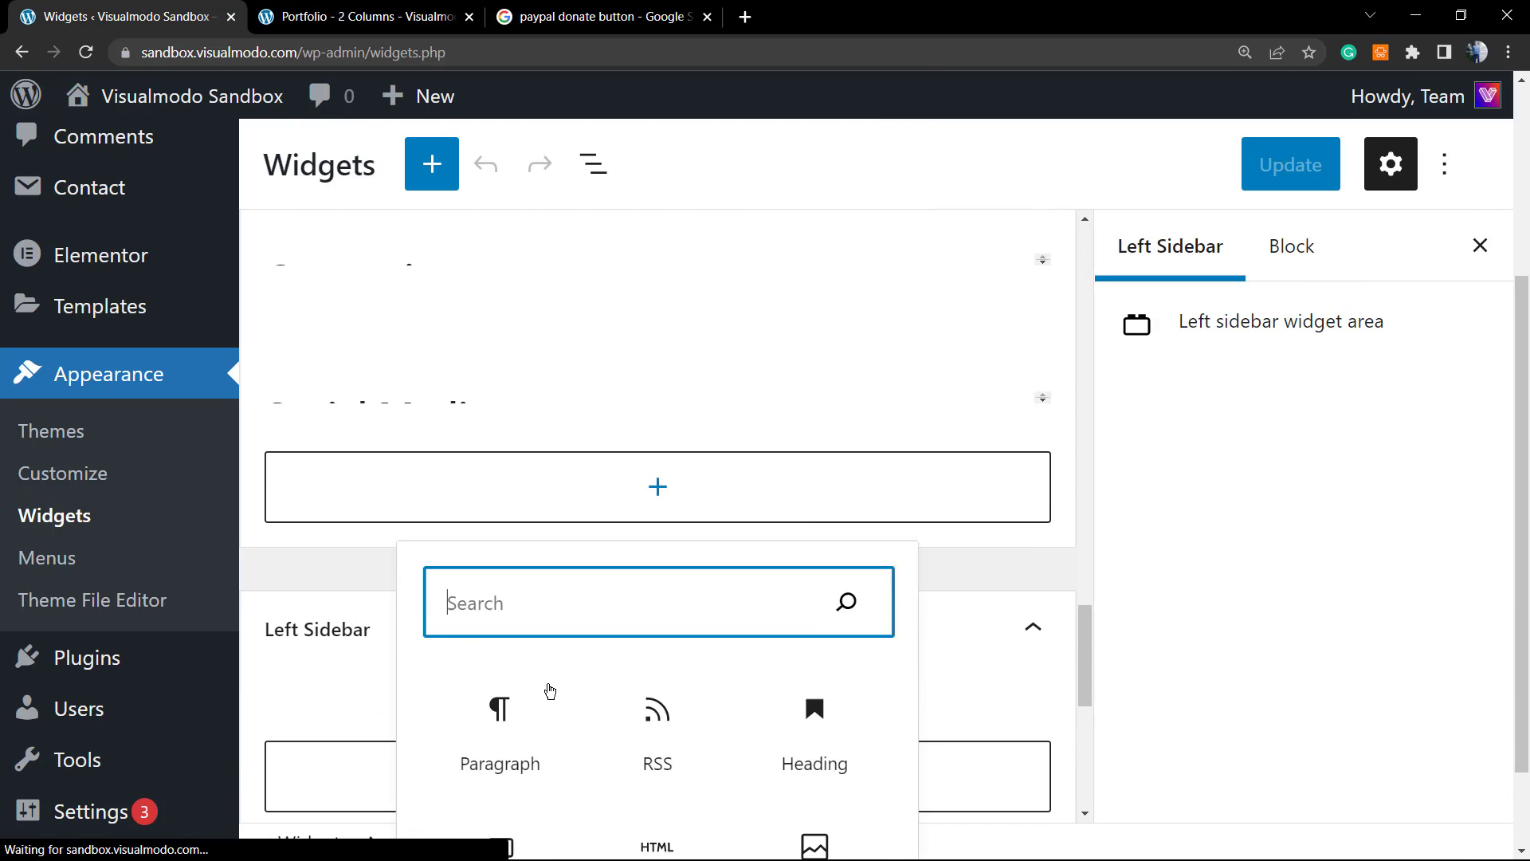
click(499, 732)
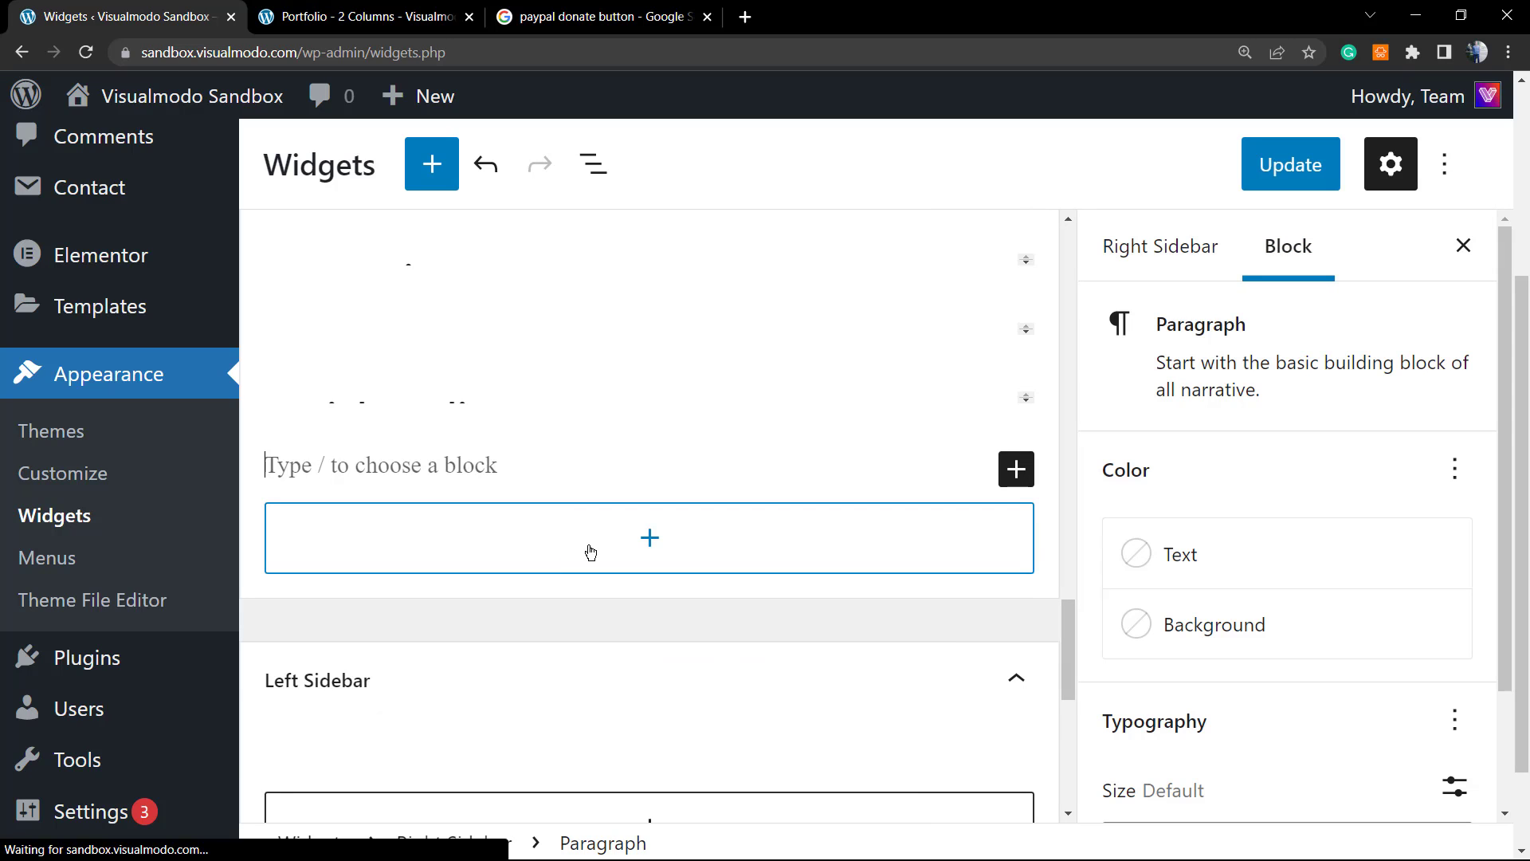
mouse_move(613, 632)
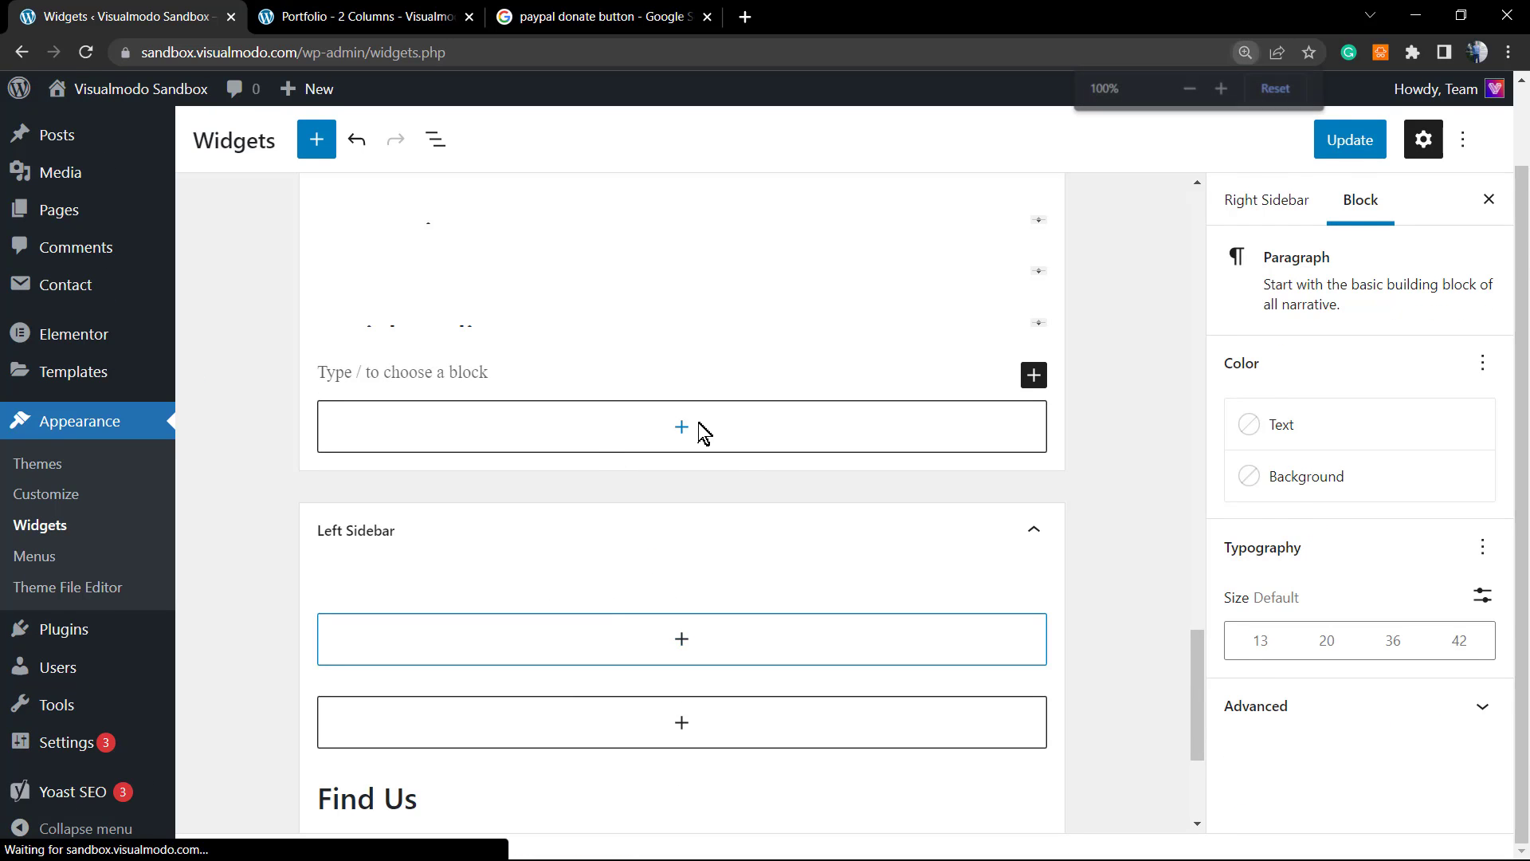
Search 'paypal' and insert the PayPal Donations widget under Social Media.
click(682, 426)
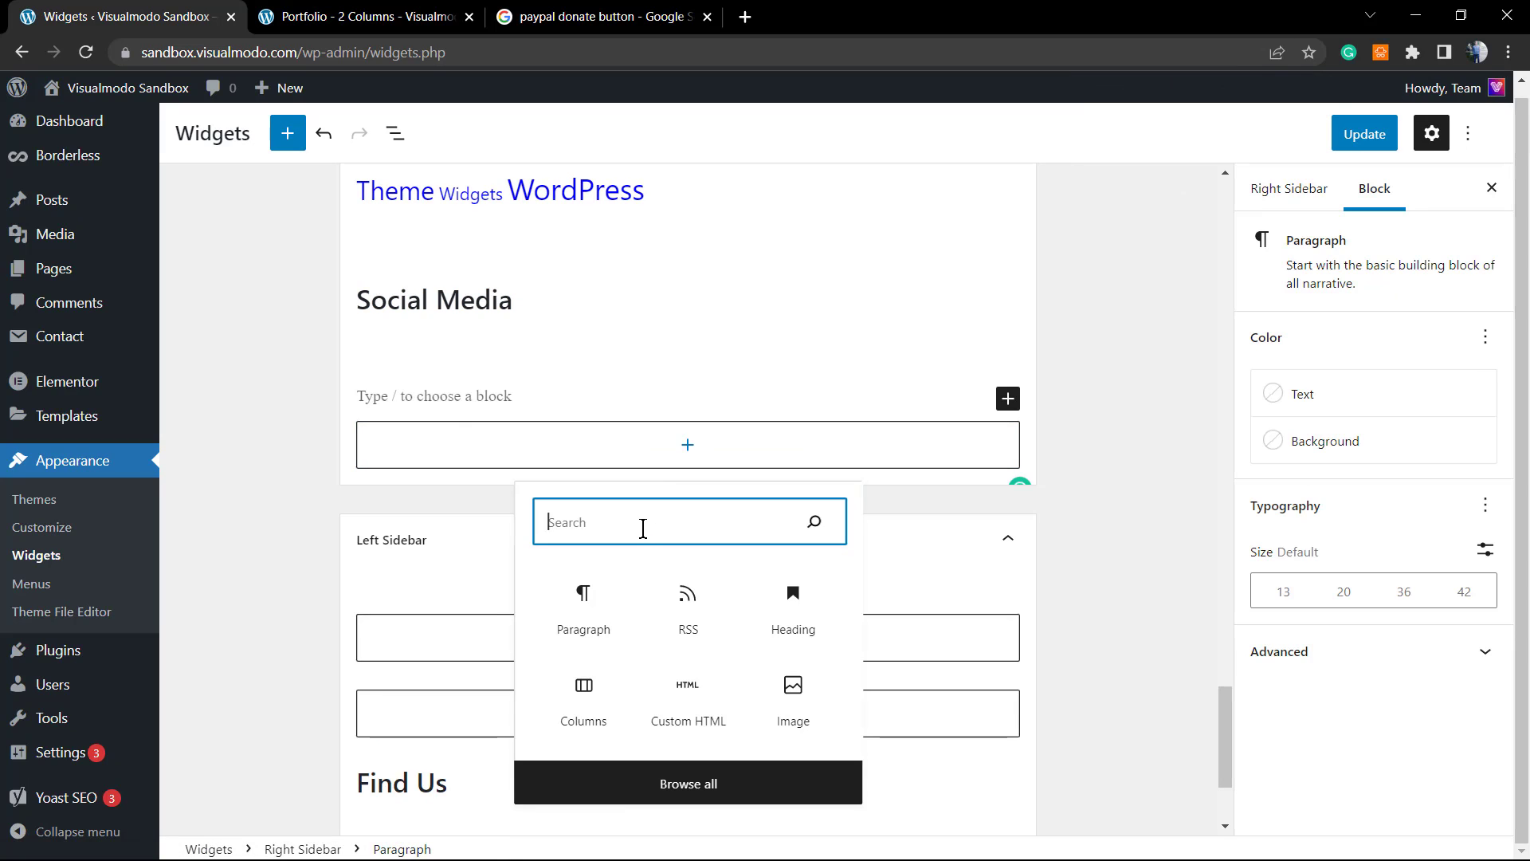
text(p)
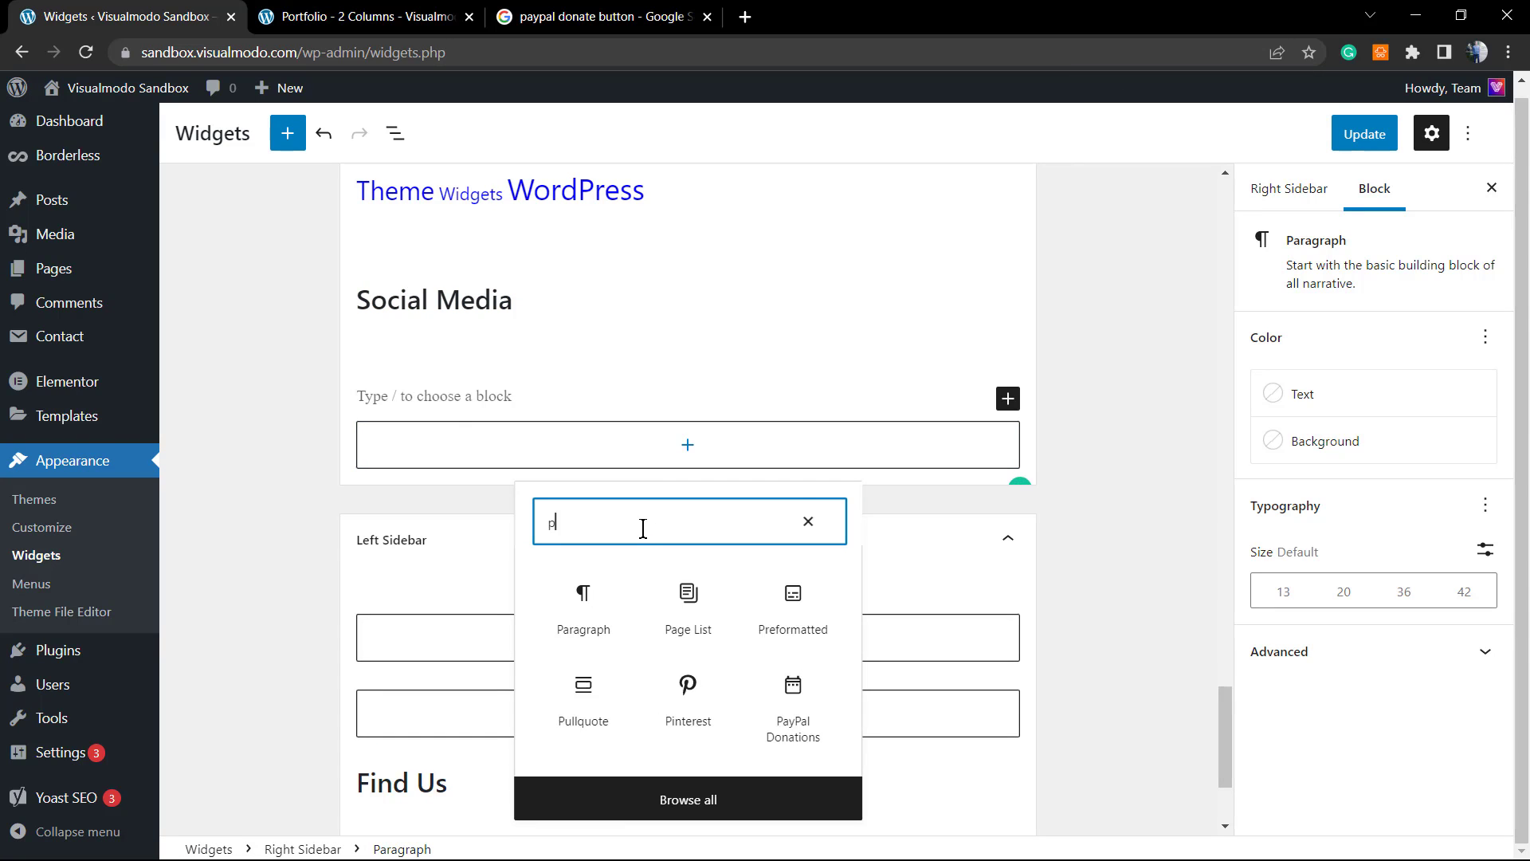
text(aypa)
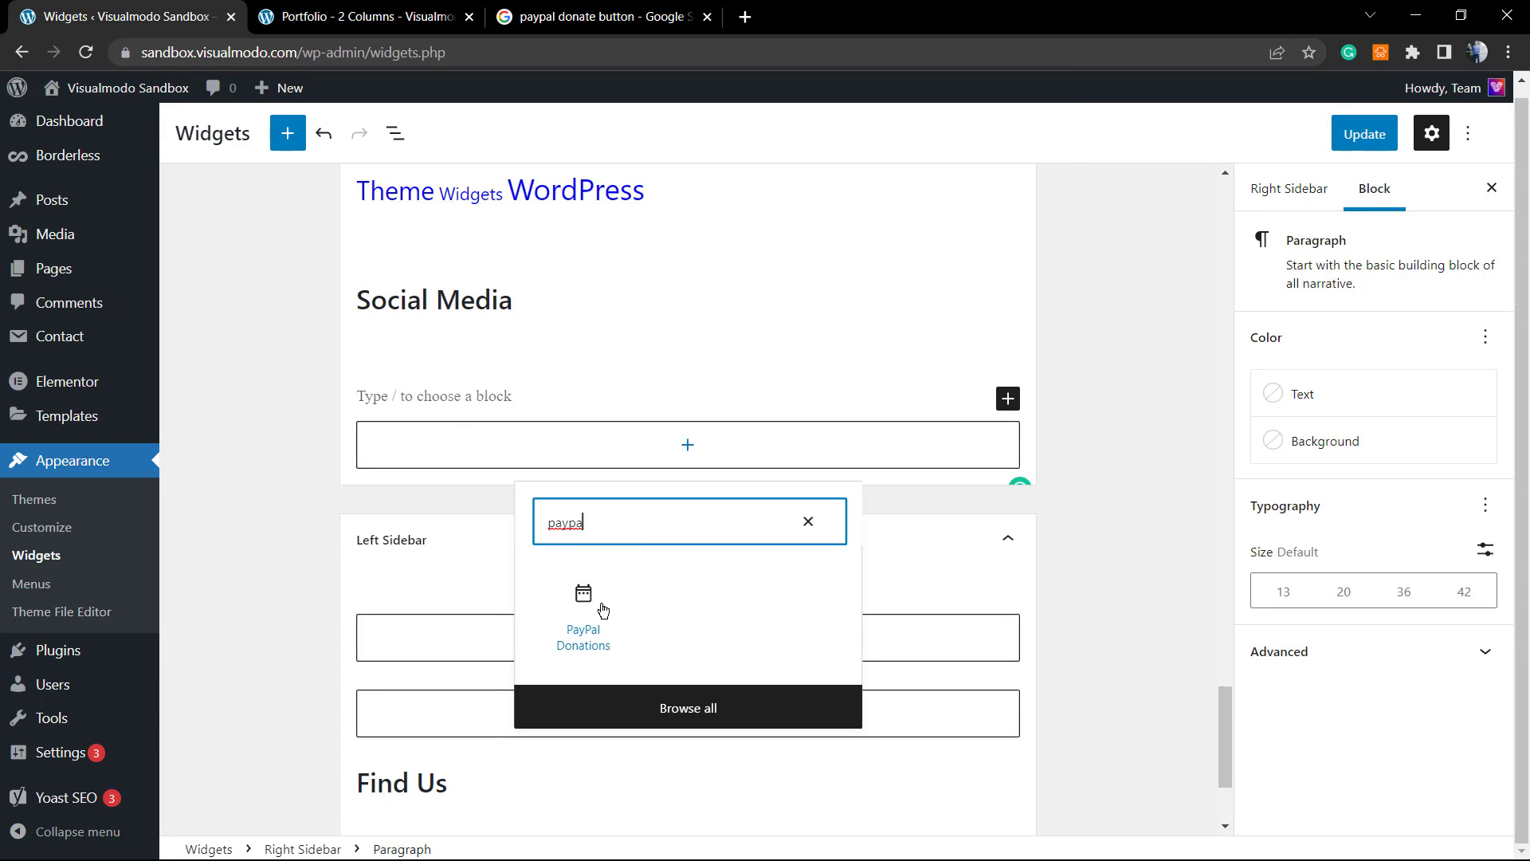
click(583, 610)
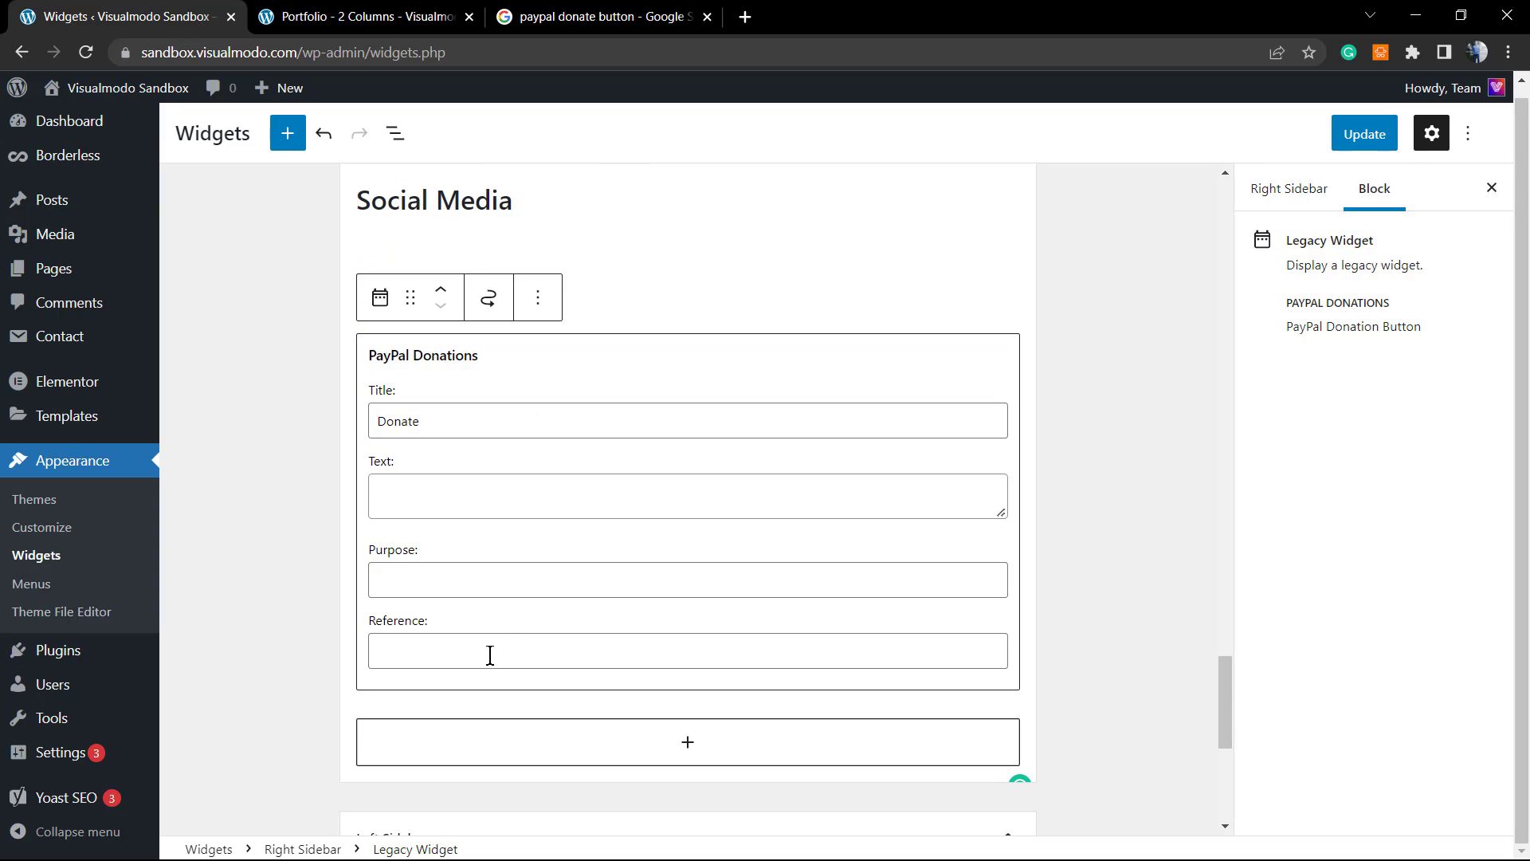
mouse_move(477, 428)
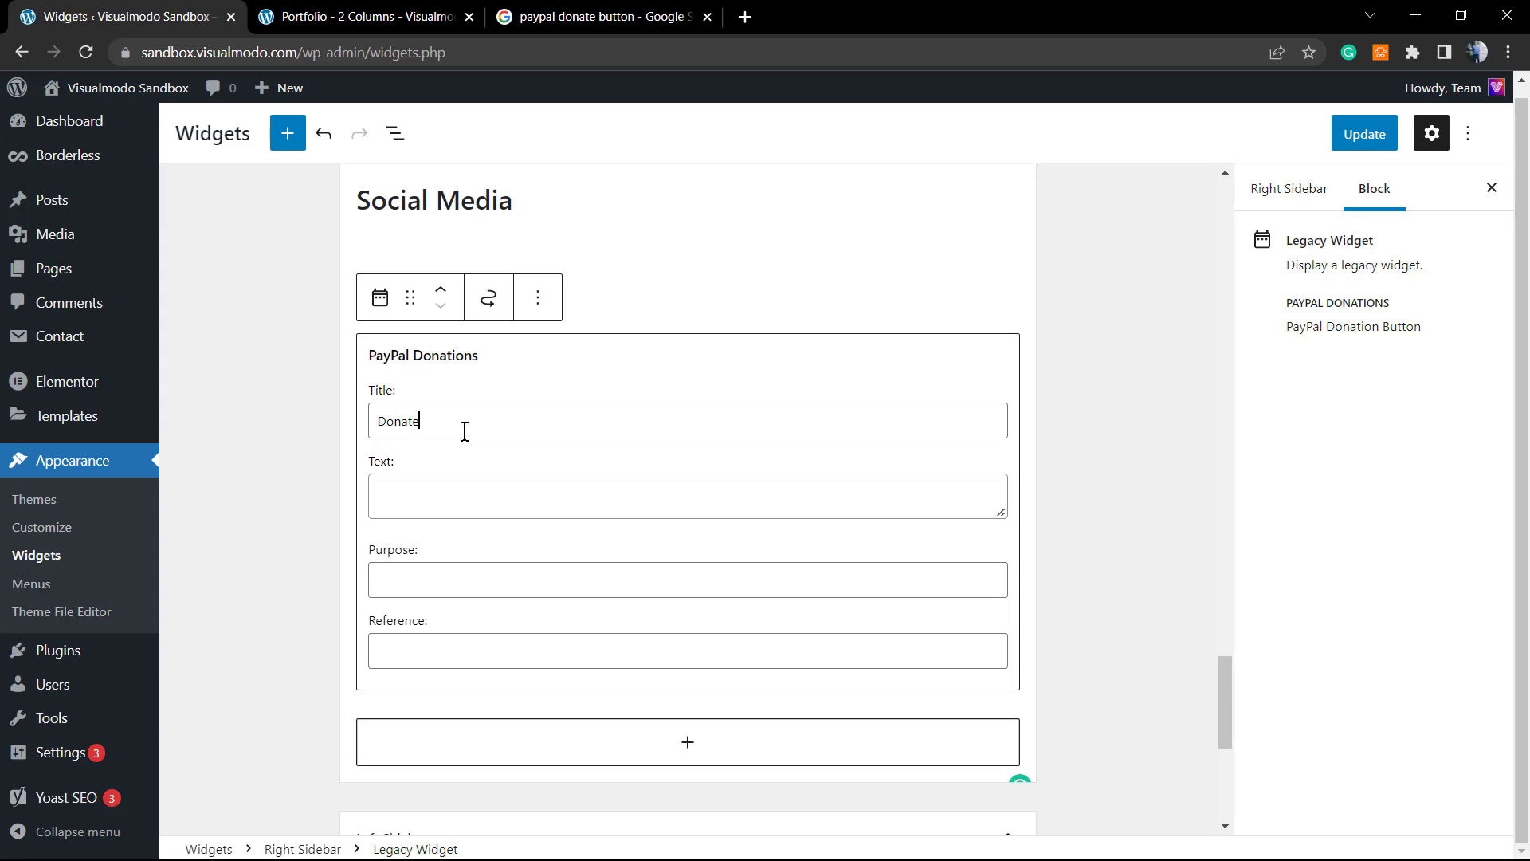
mouse_move(479, 453)
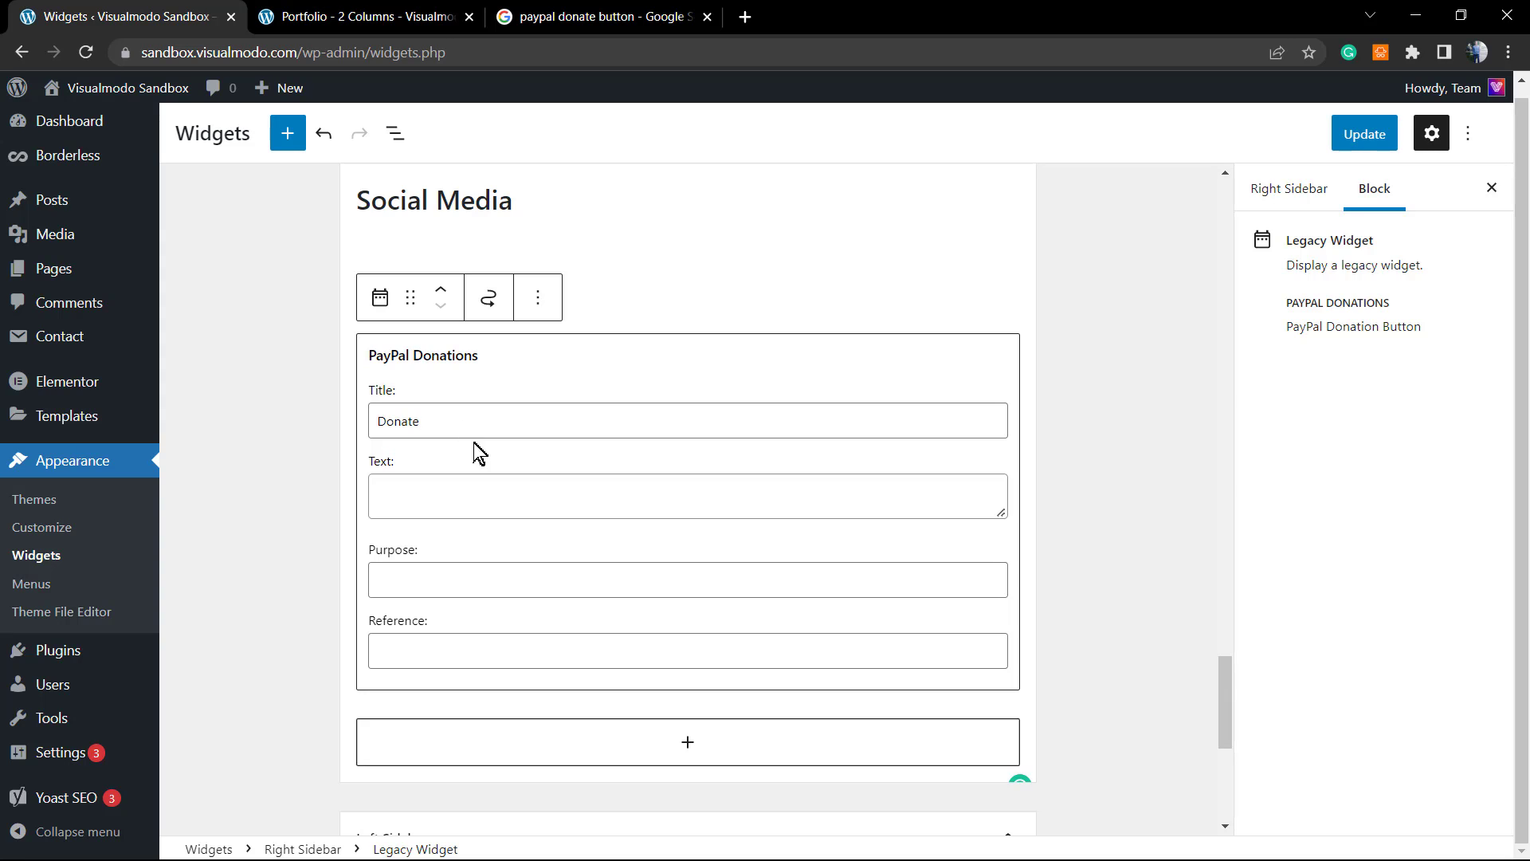
Check the PayPal Donations widget title reads Donate and save the widgets with Update.
click(687, 651)
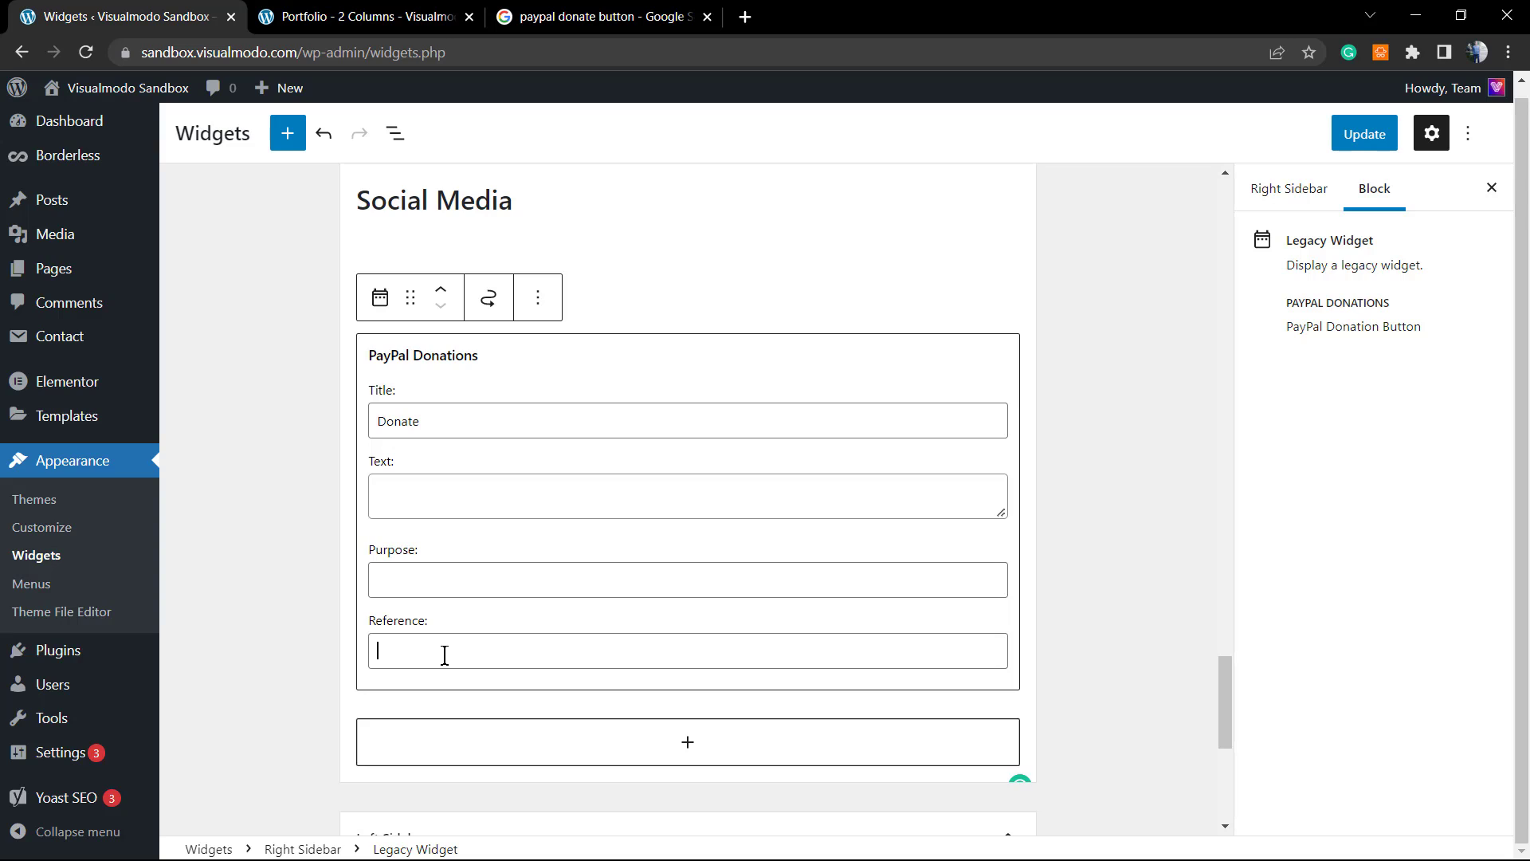
mouse_move(449, 655)
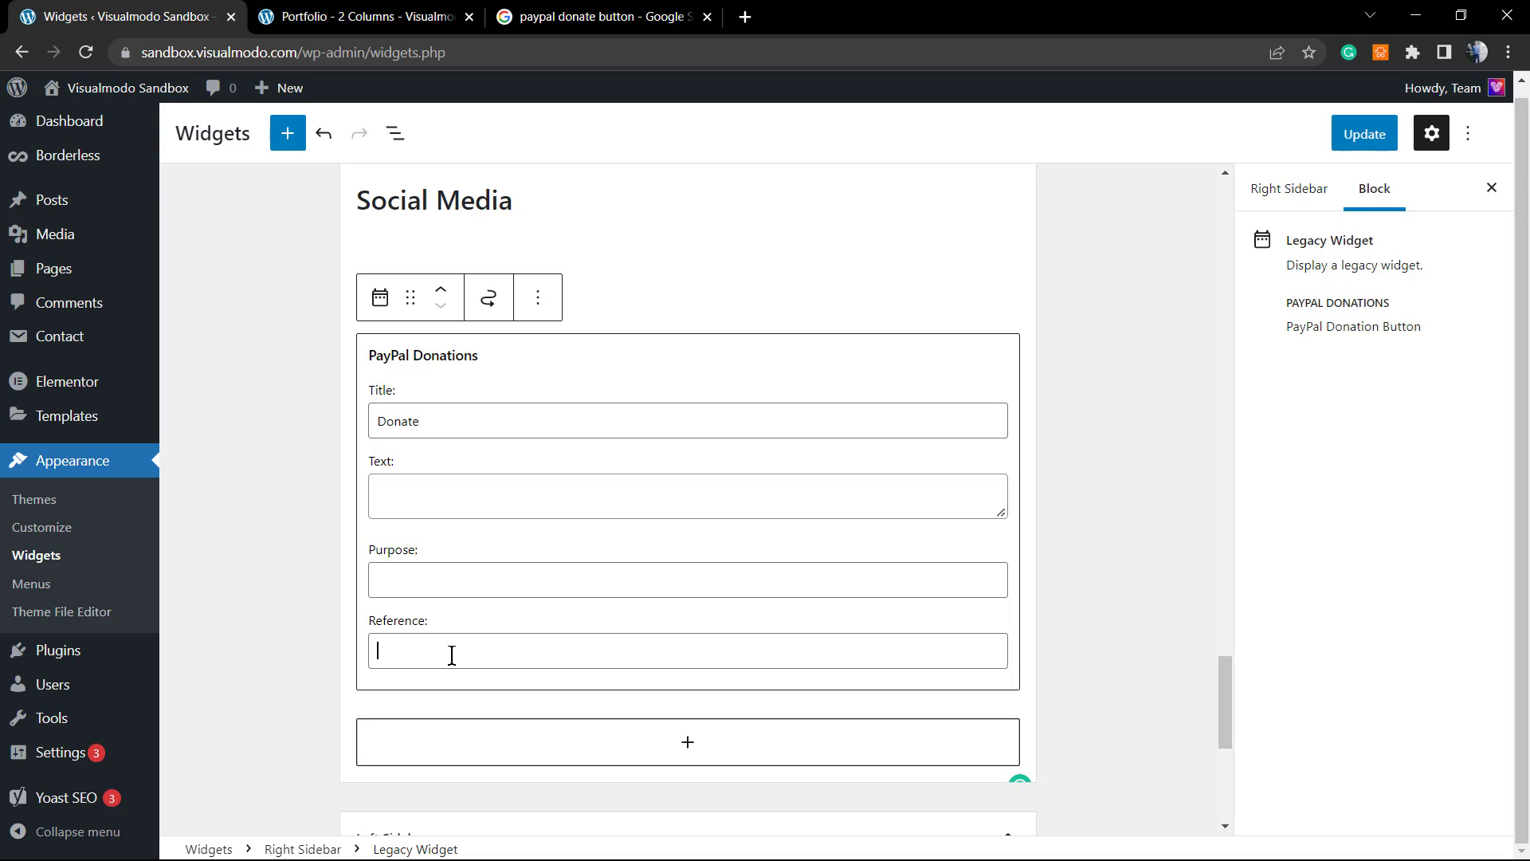
mouse_move(471, 420)
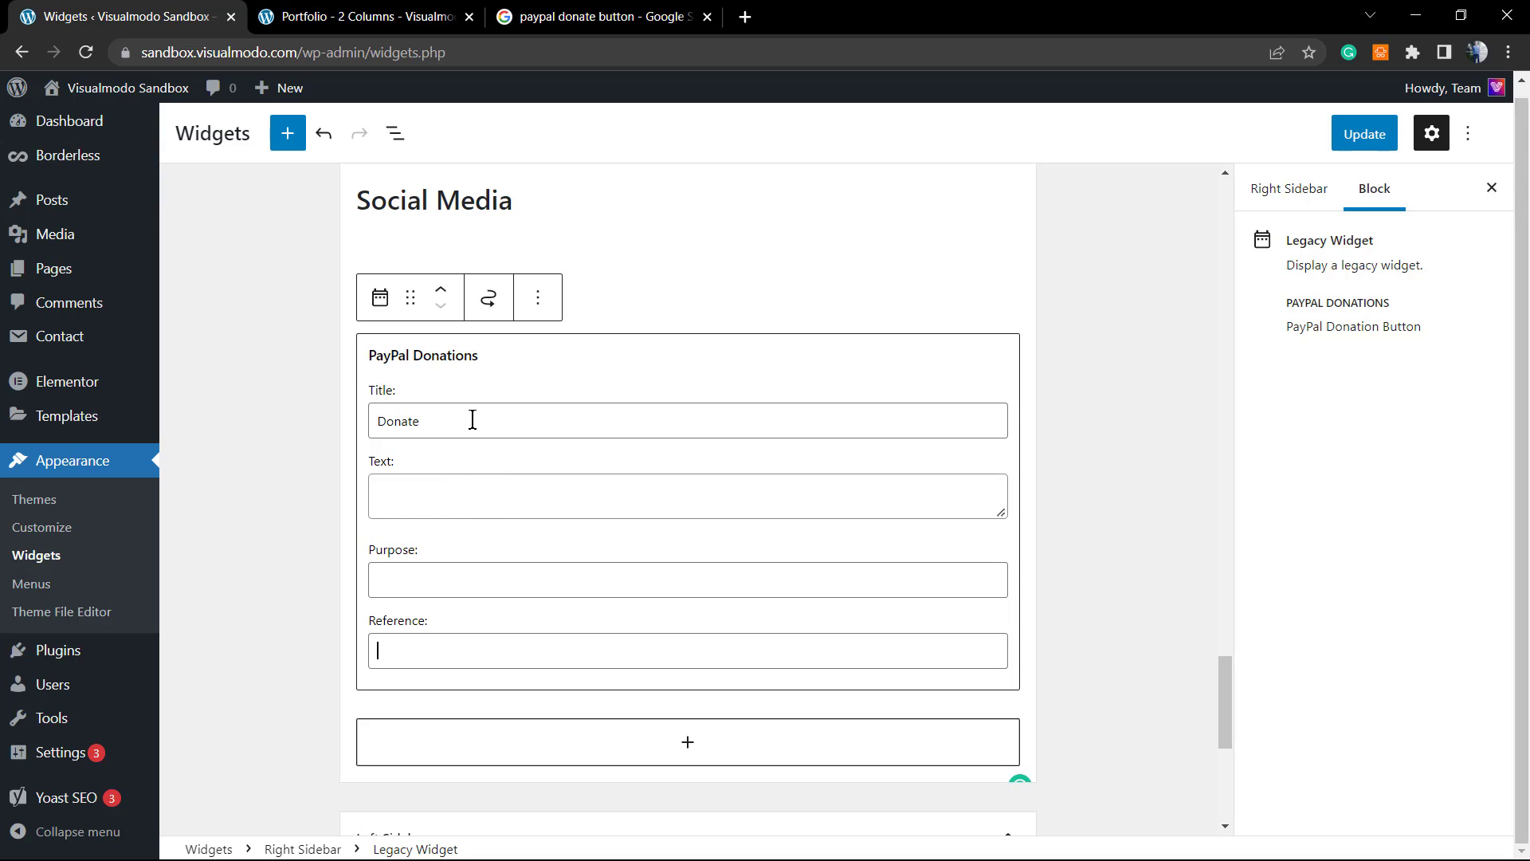
click(687, 496)
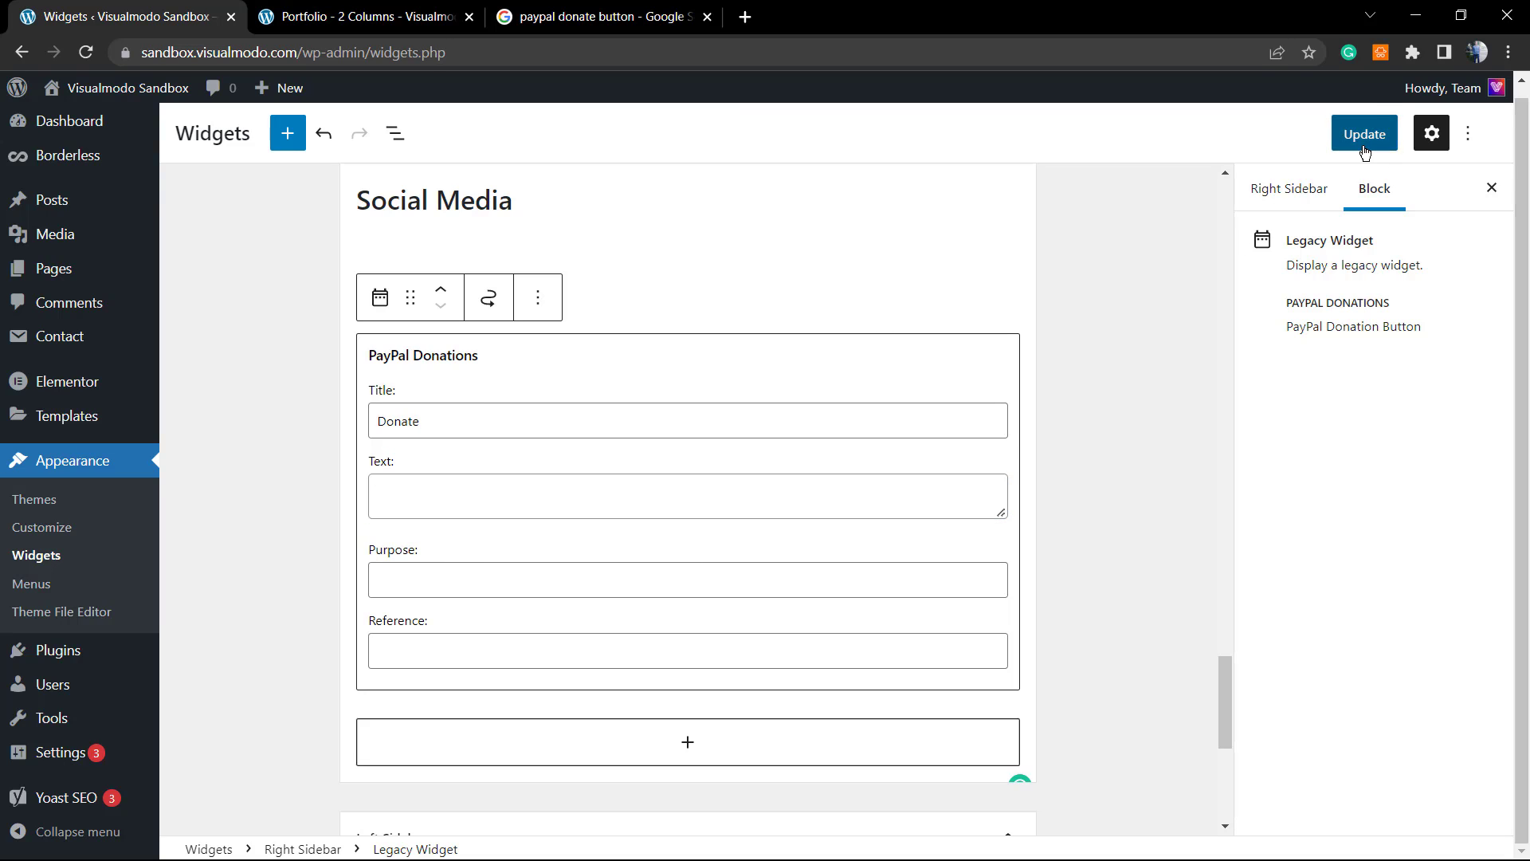
click(1364, 133)
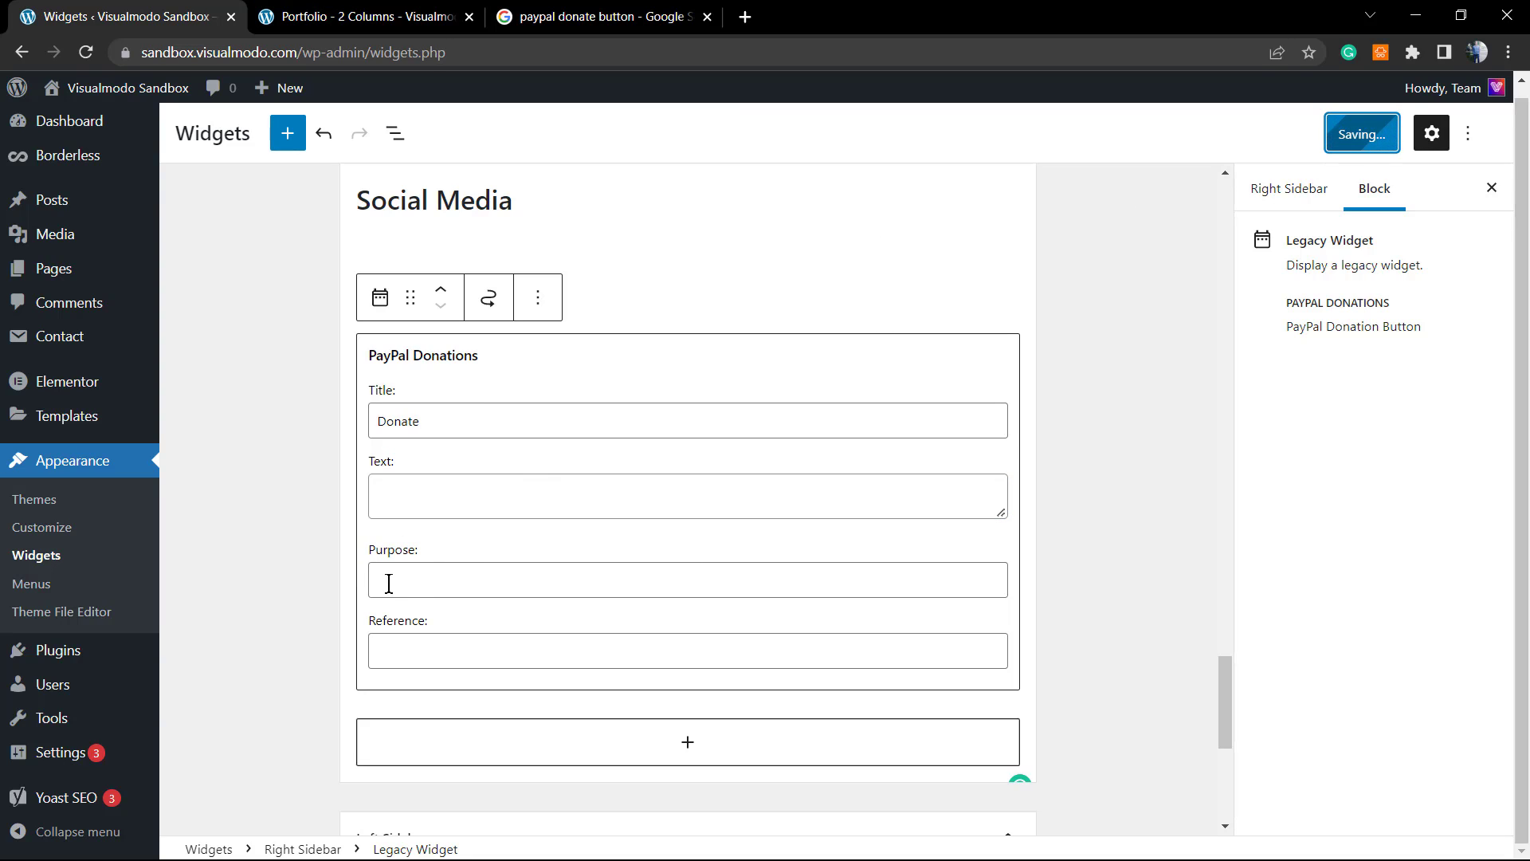
click(1362, 133)
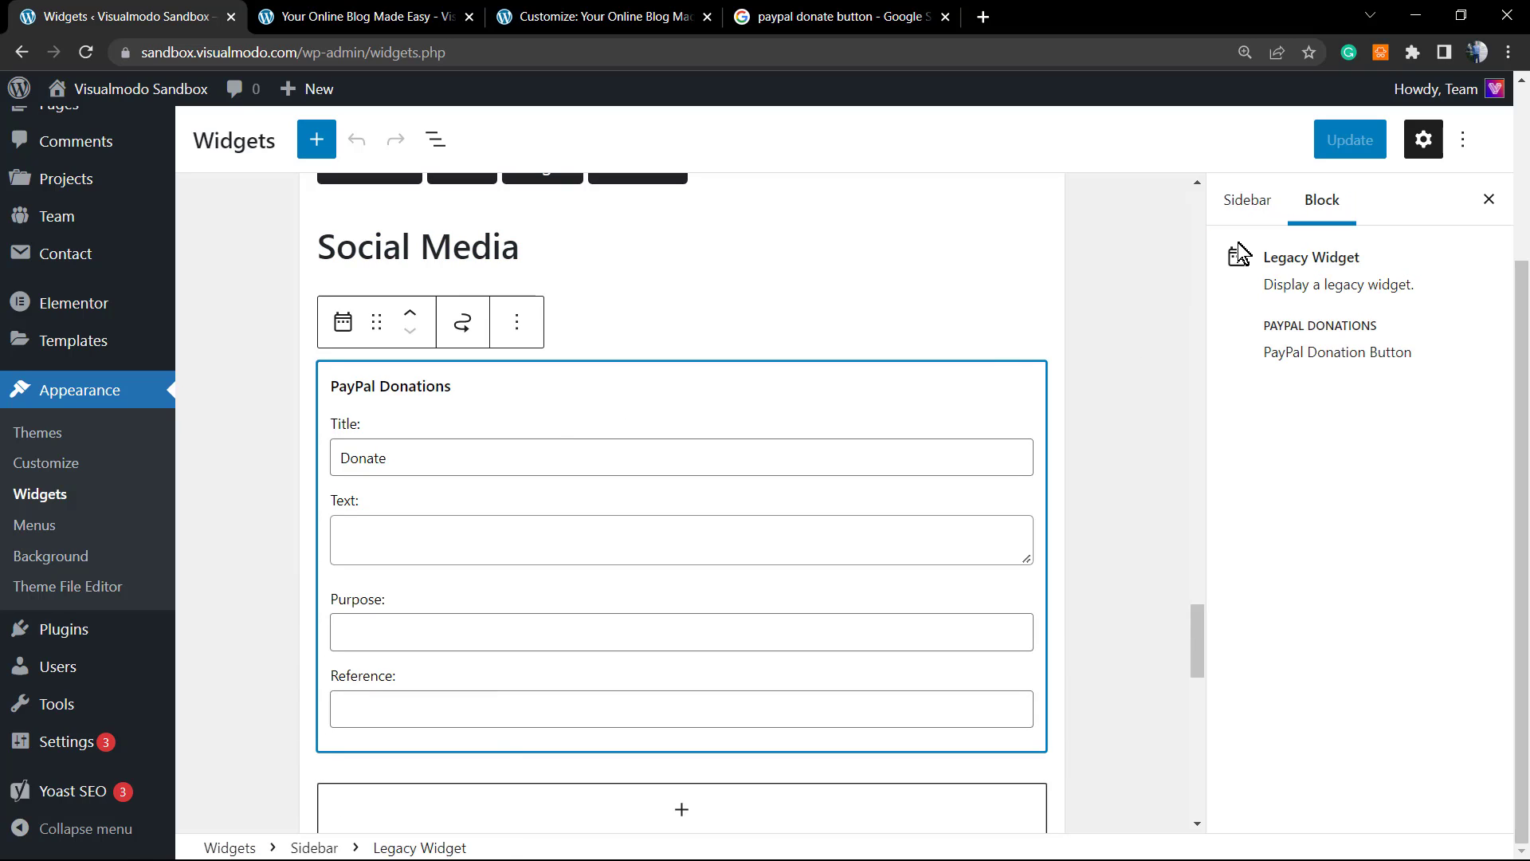
mouse_move(1305, 283)
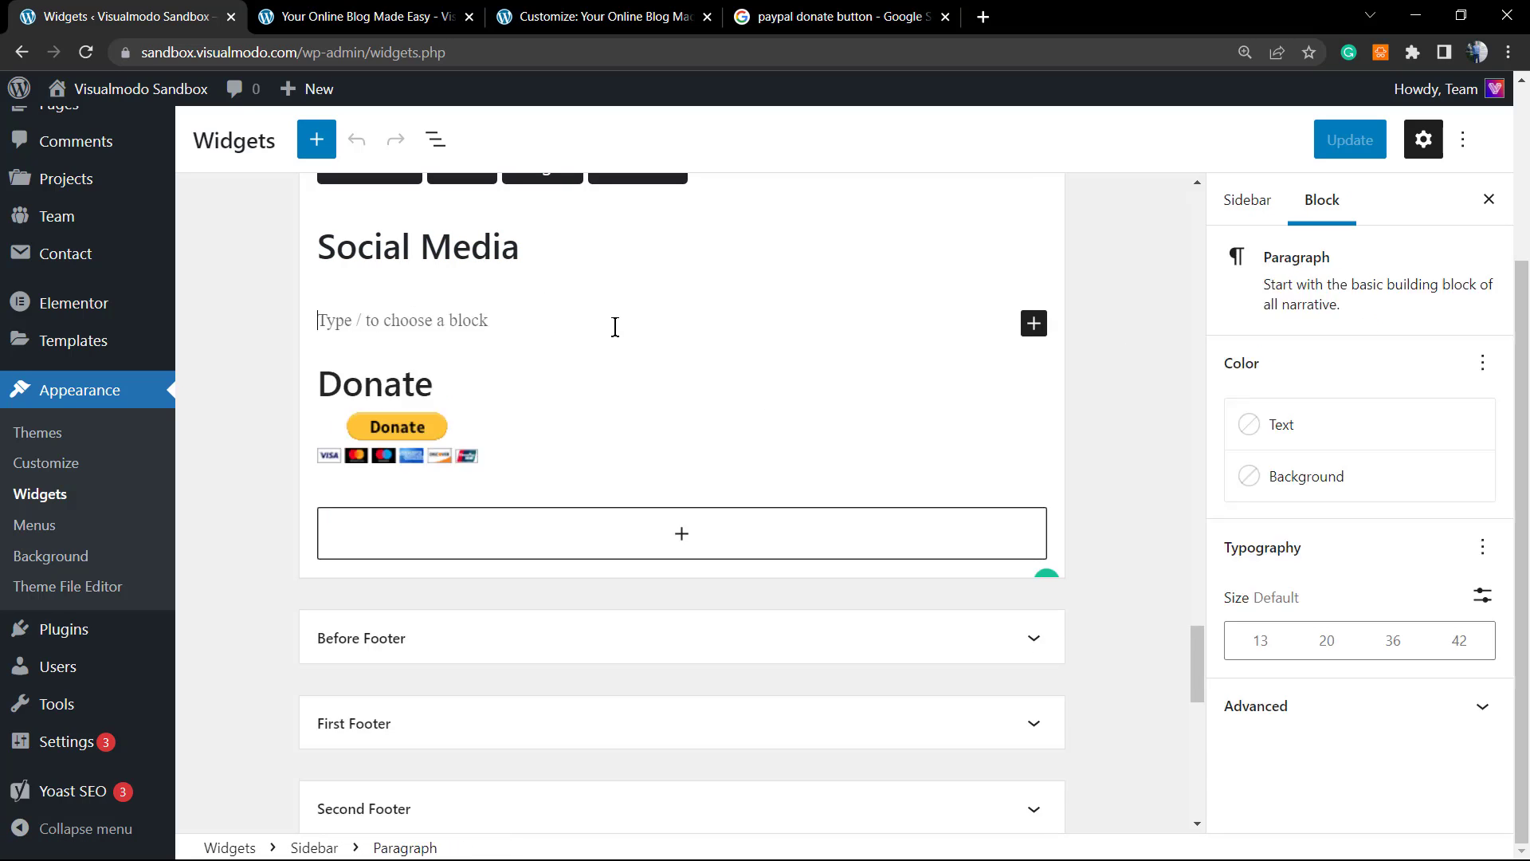
Select the PayPal Donations widget and scroll up through the sidebar.
click(361, 17)
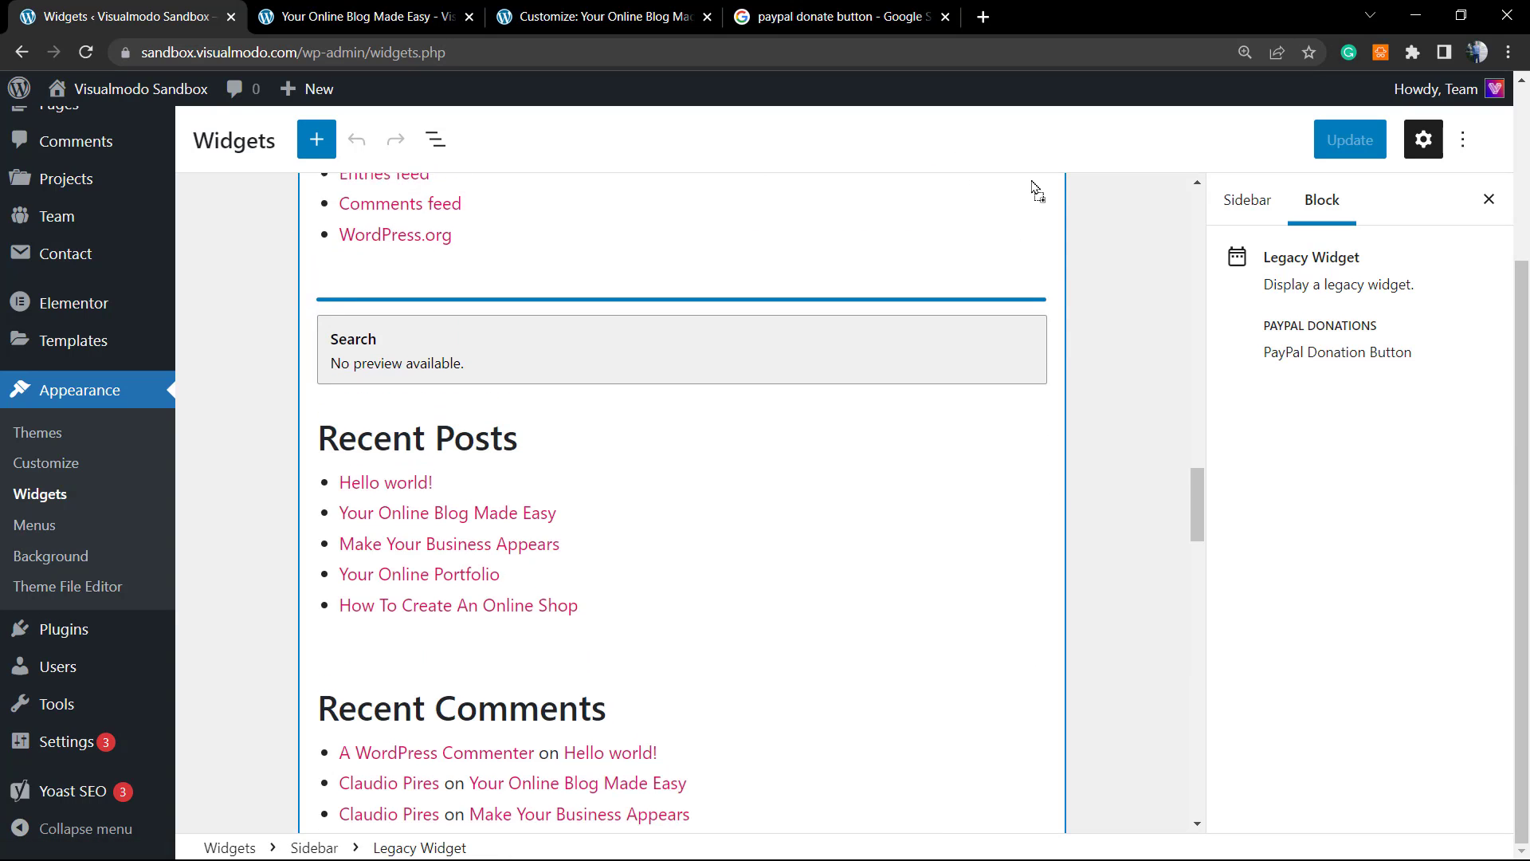
scroll(up, 3)
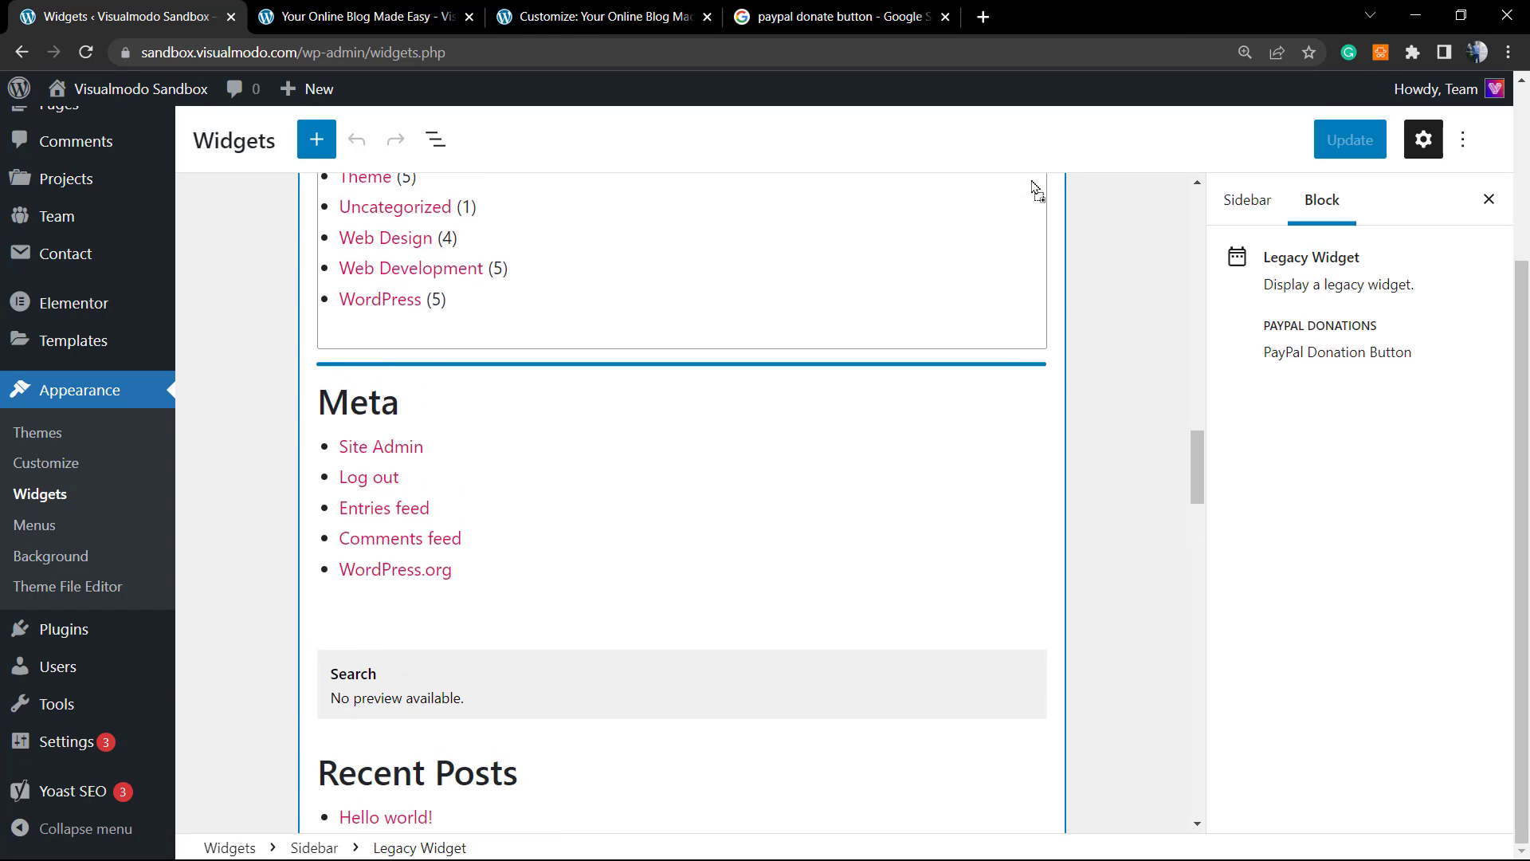
scroll(up, 3)
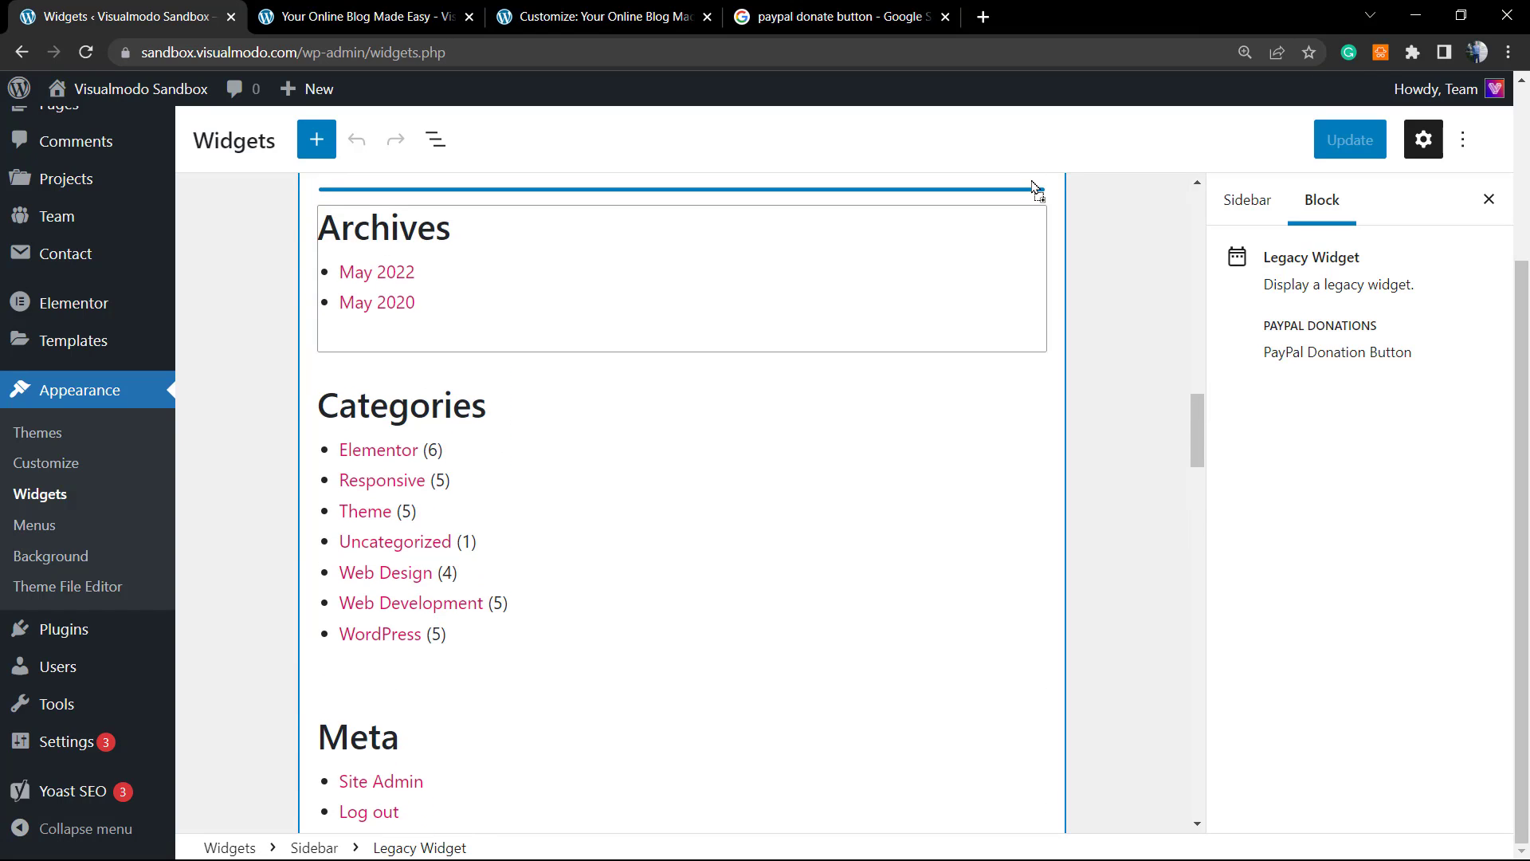
scroll(up, 3)
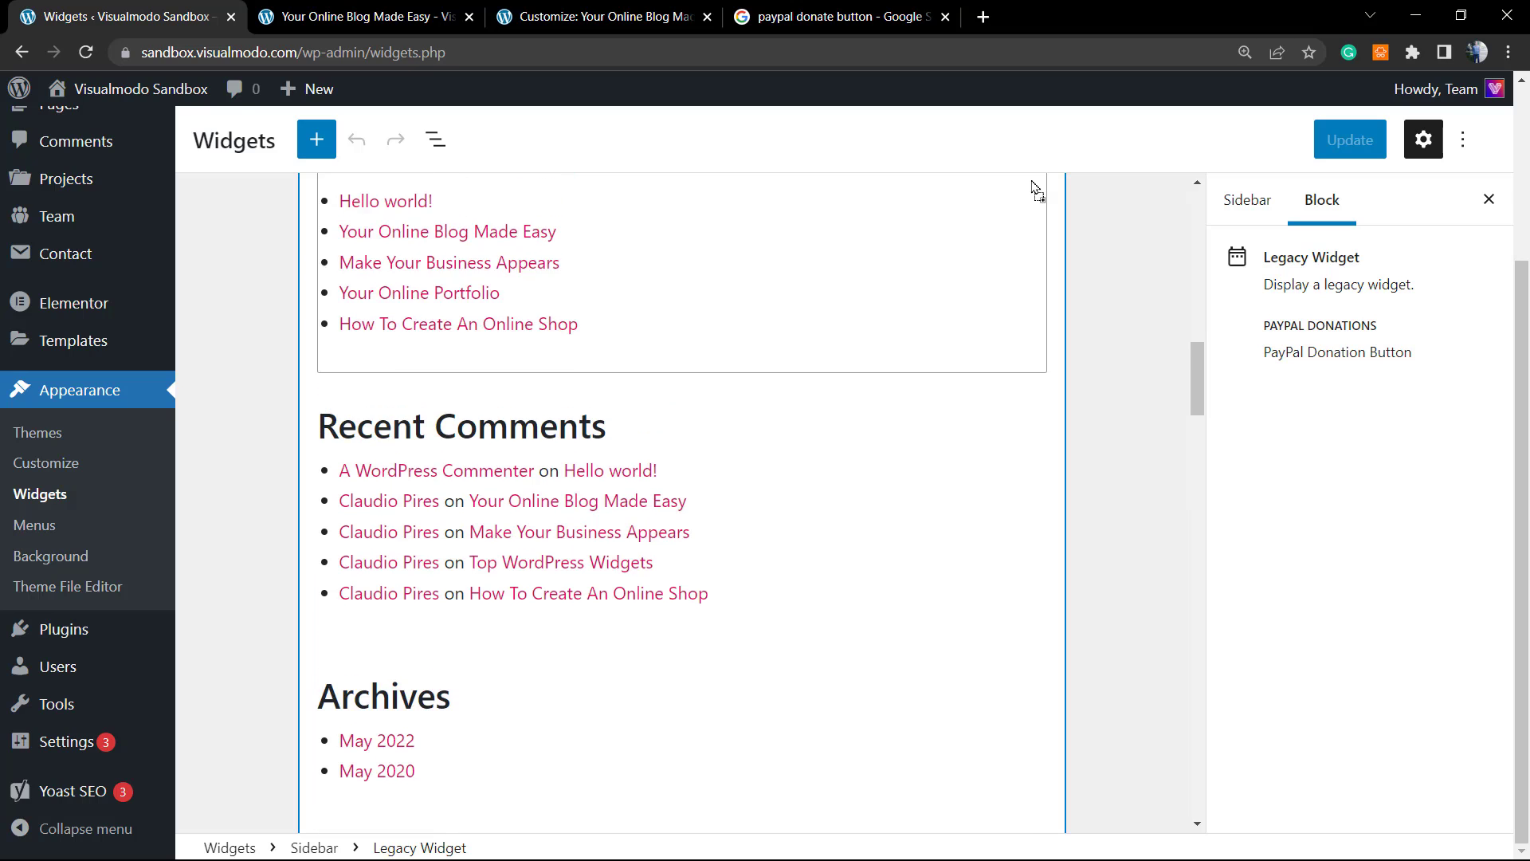
scroll(down, 3)
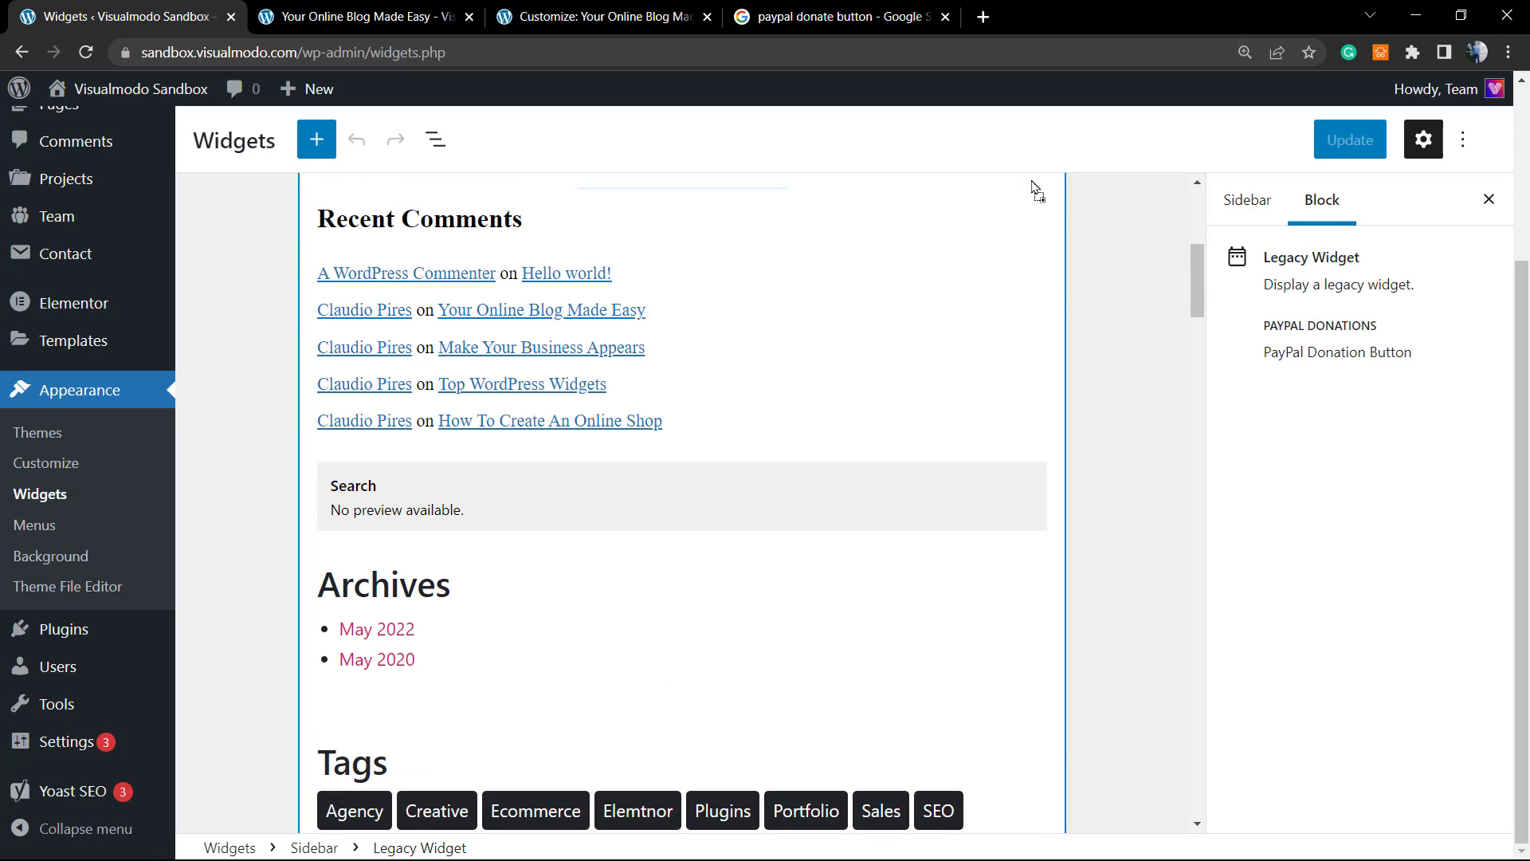
scroll(up, 3)
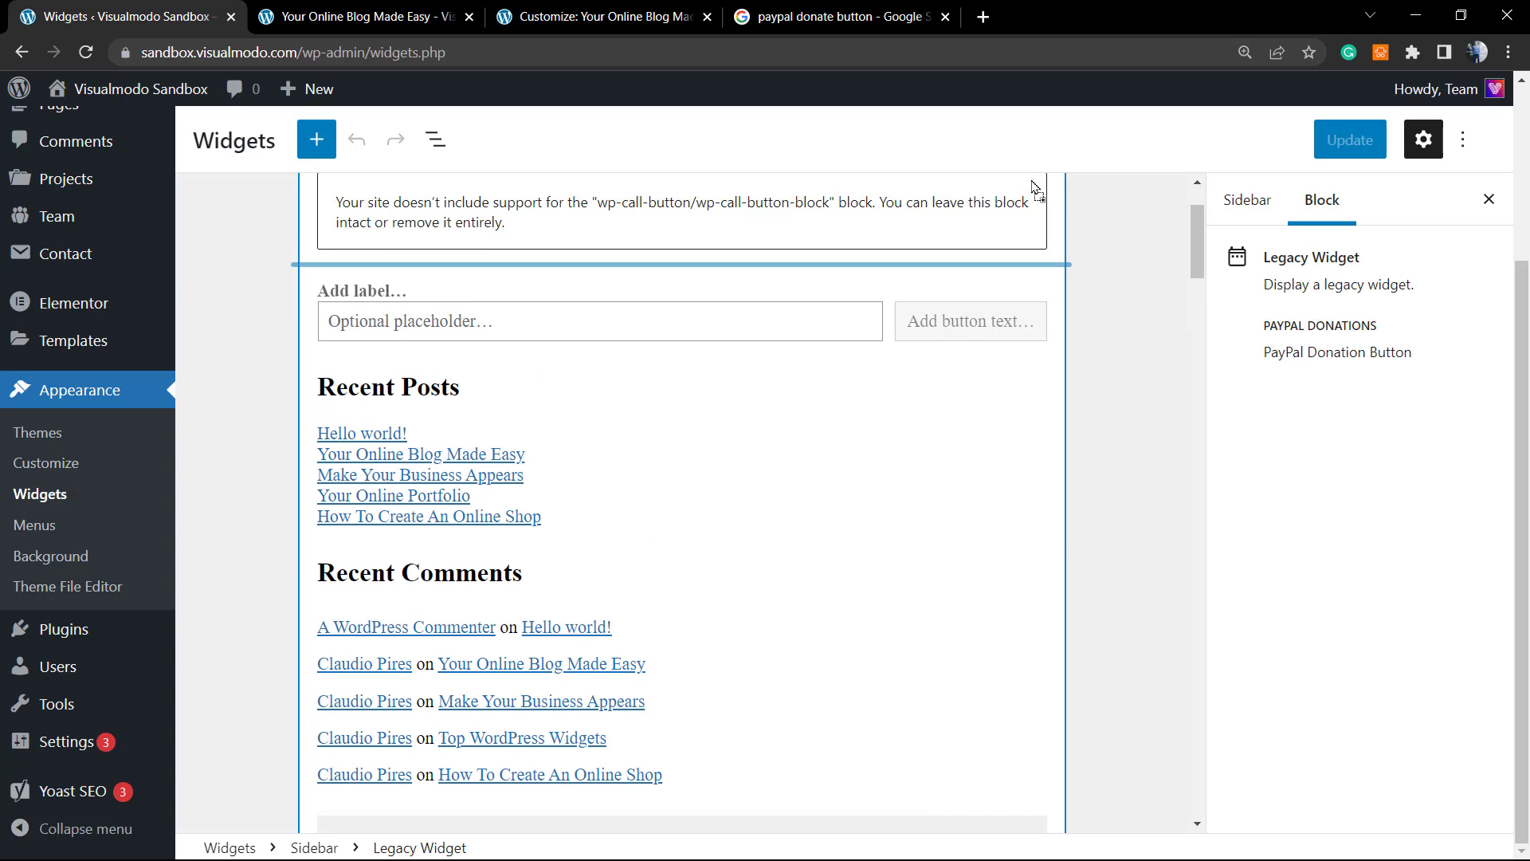
scroll(up, 3)
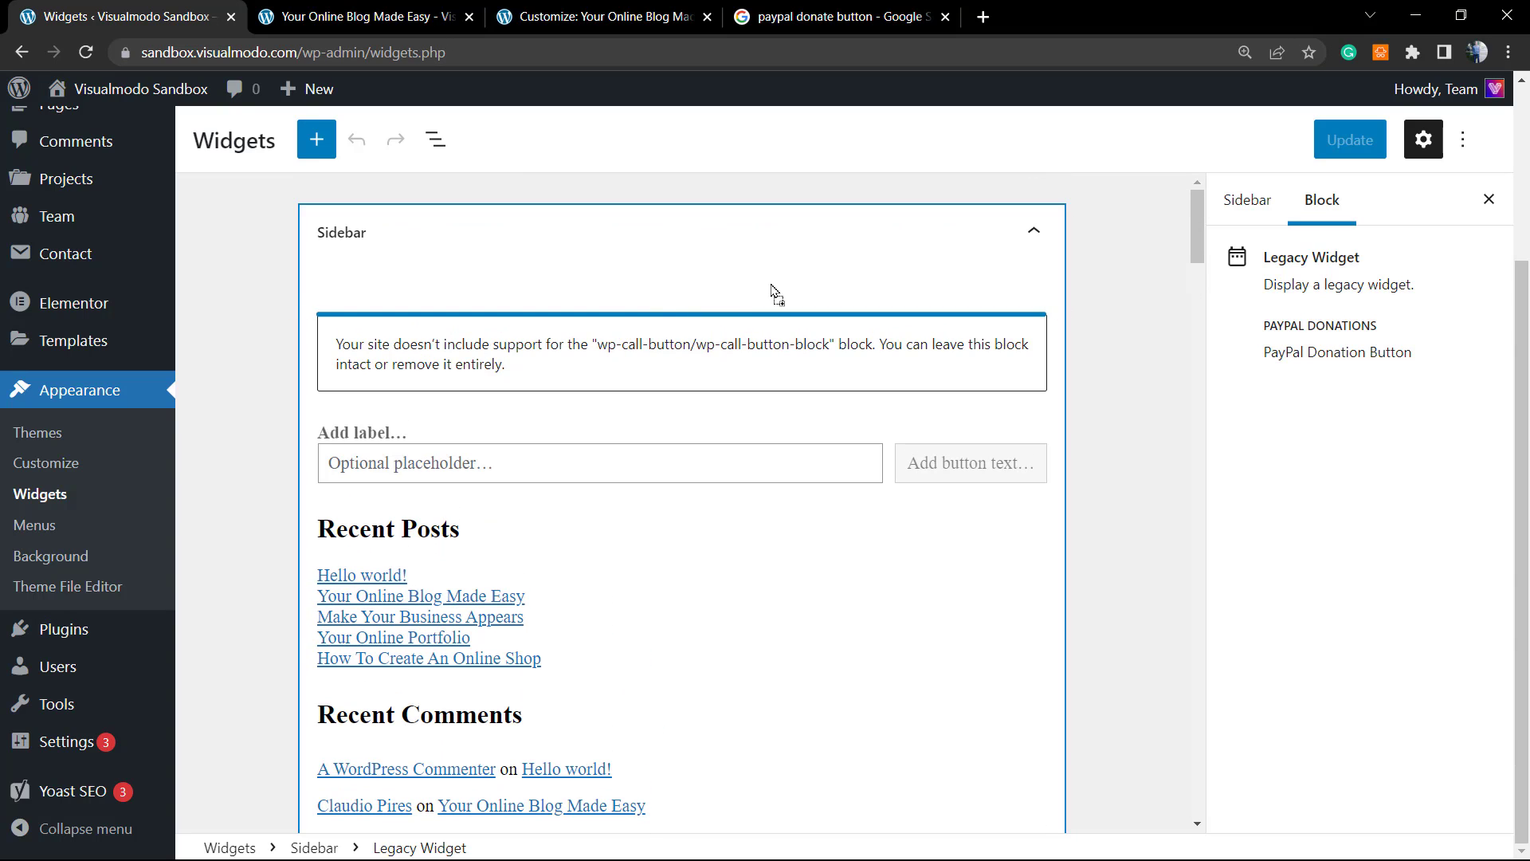
Move the donation widget to the sidebar top, save, and switch to the live post.
click(1337, 352)
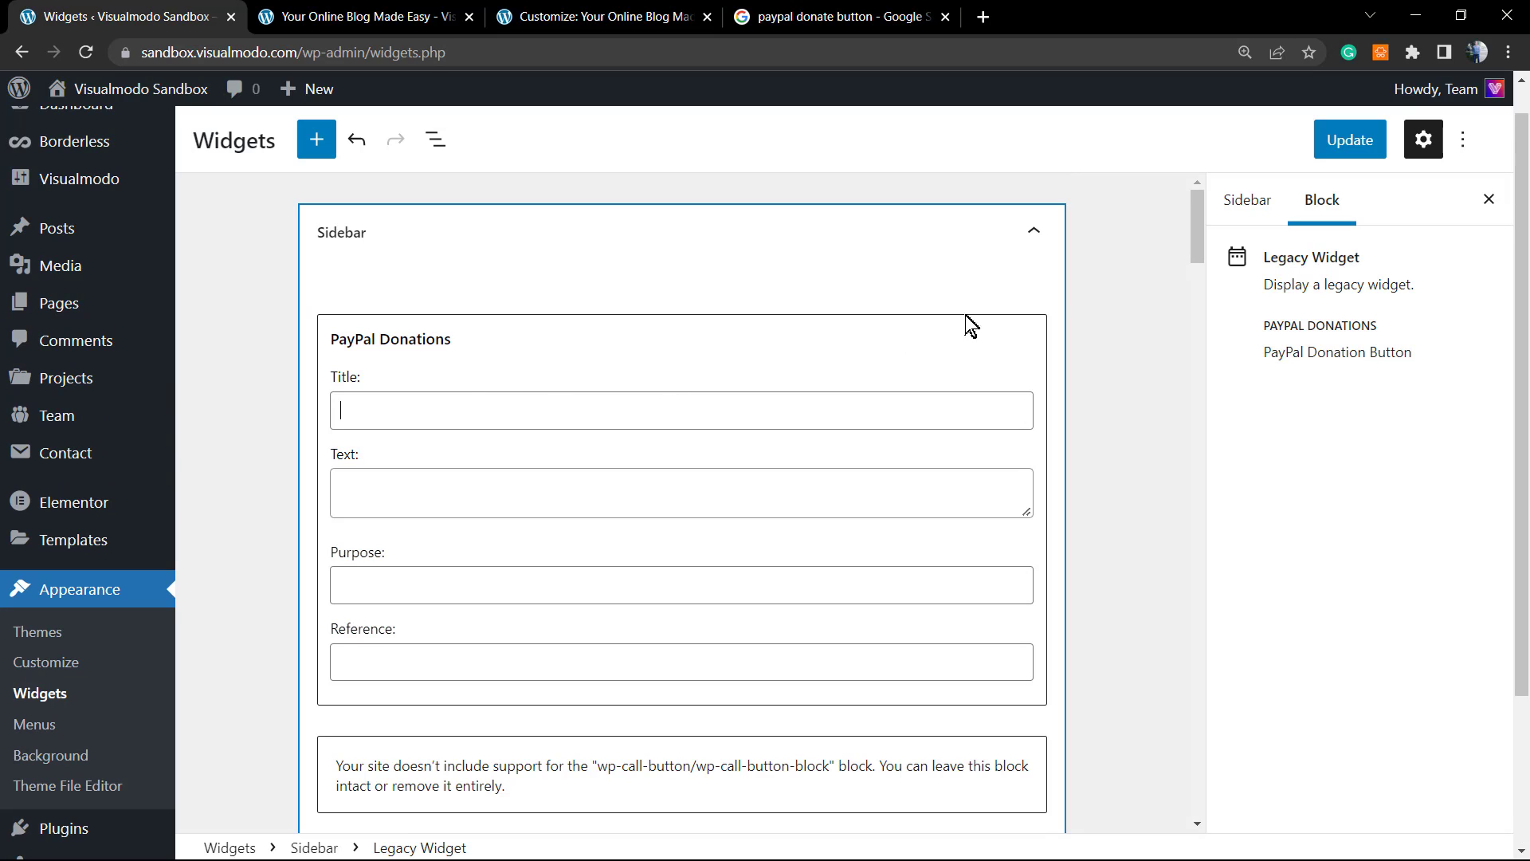
click(1349, 139)
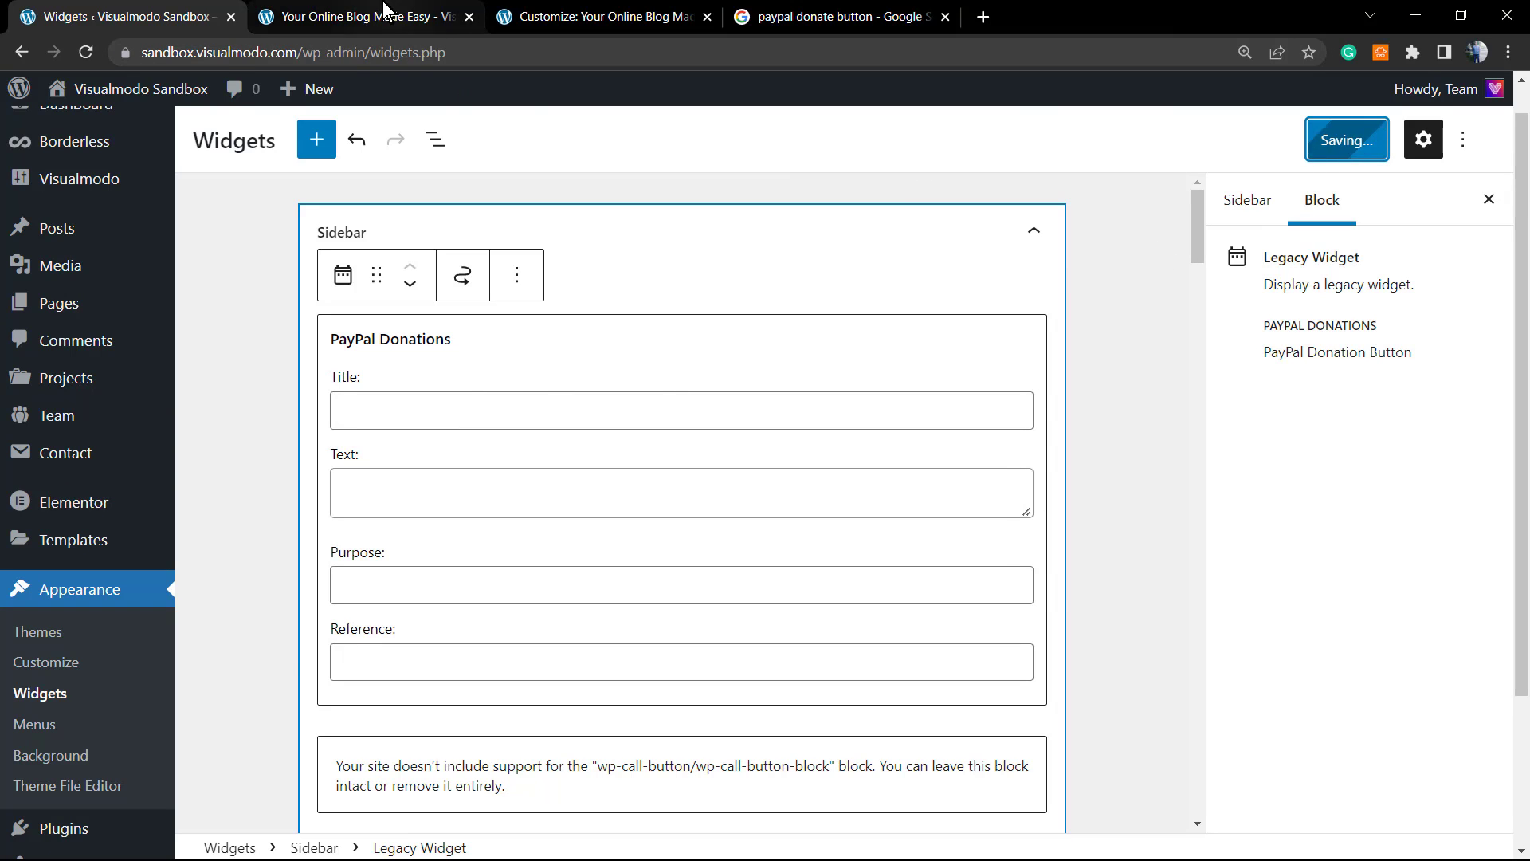
click(361, 16)
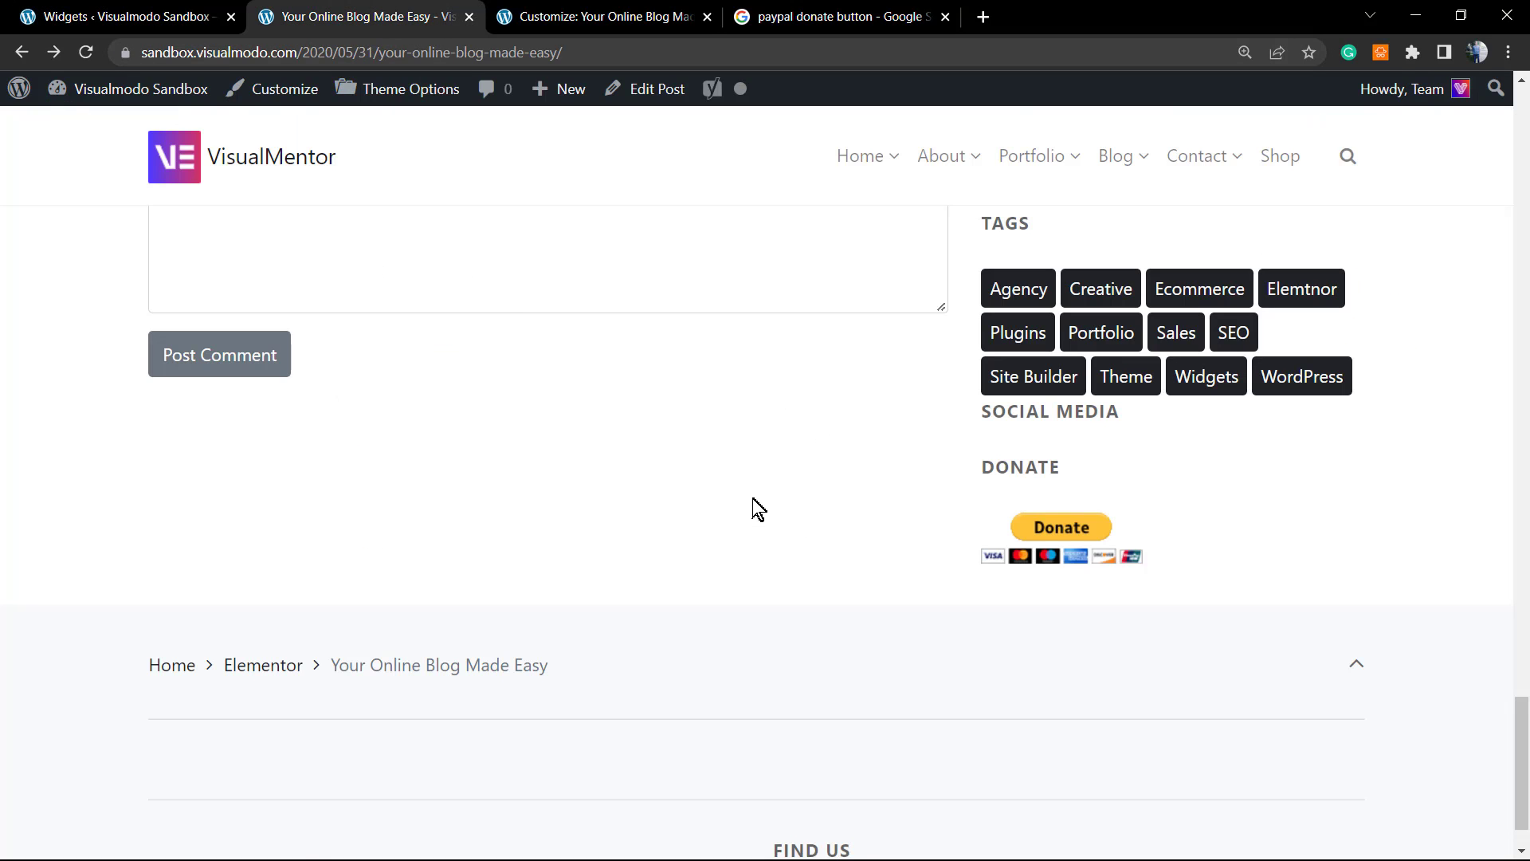
Reload the live post to confirm Donate tops the sidebar, then return to Widgets.
scroll(up, 3)
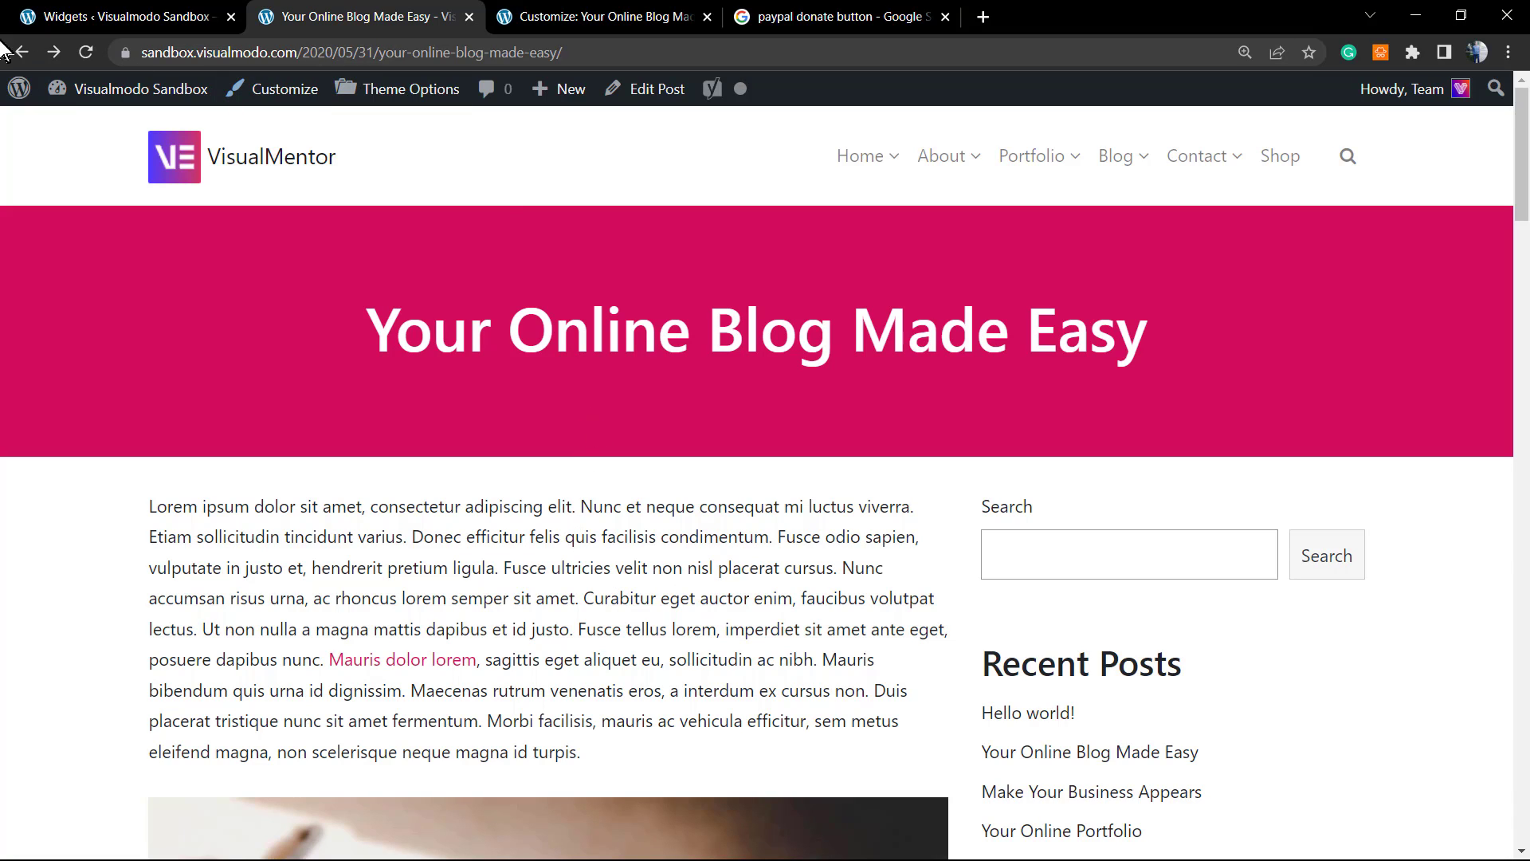
click(85, 53)
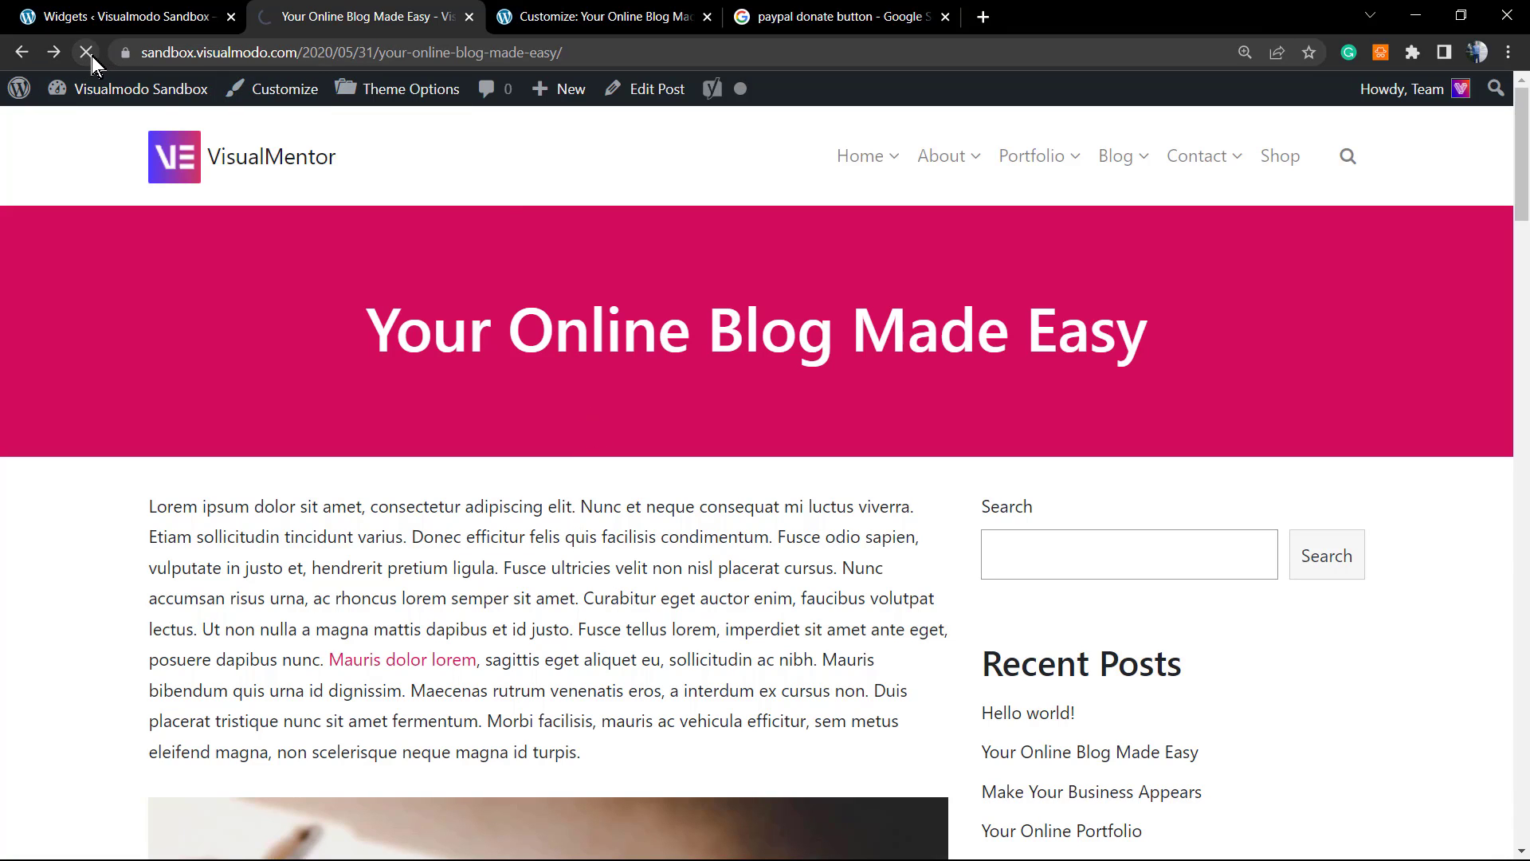
click(86, 52)
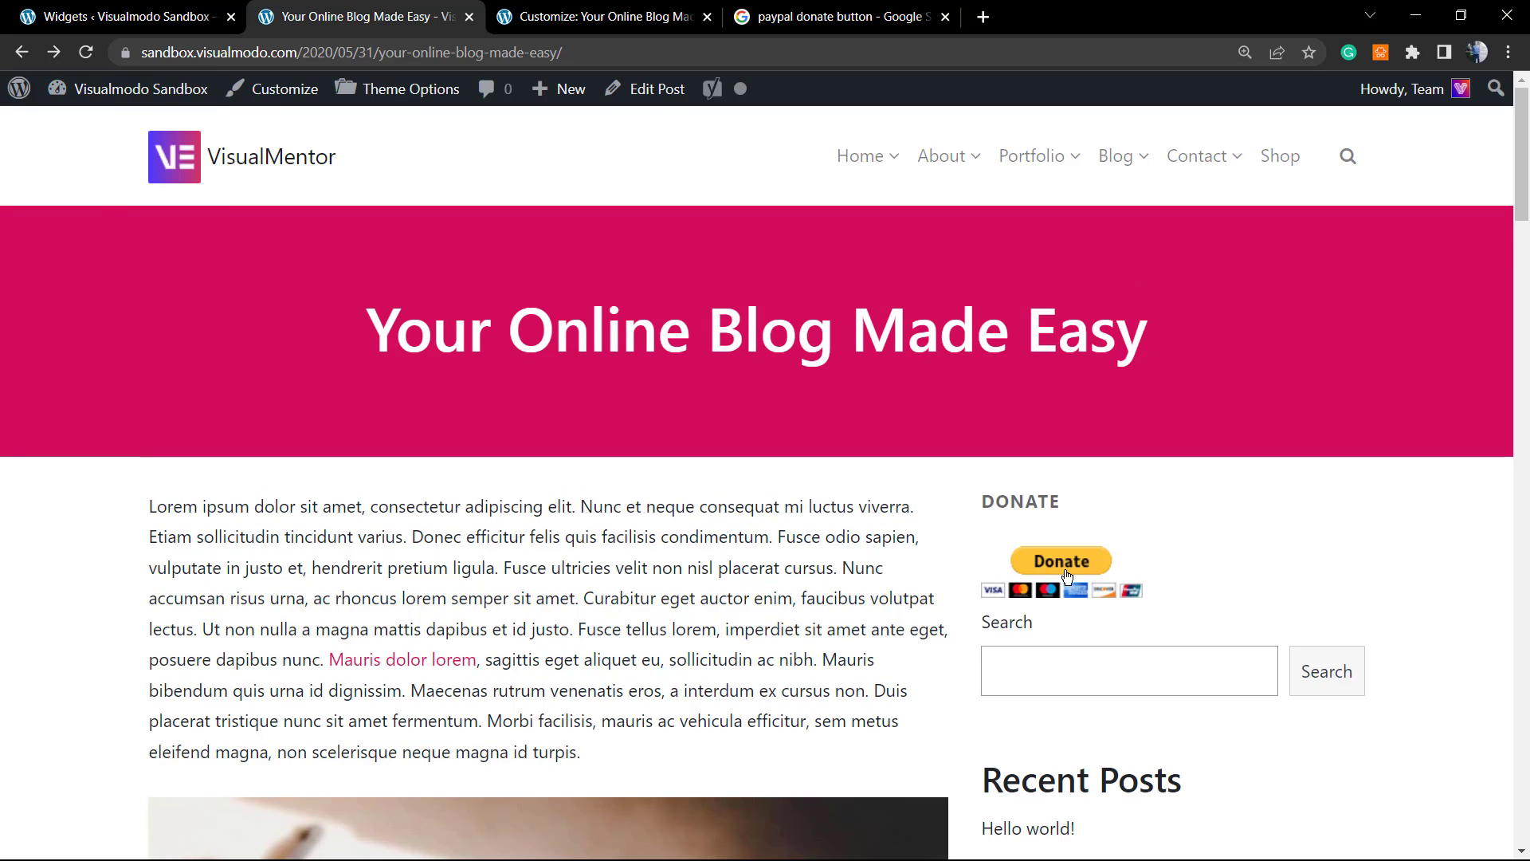
mouse_move(1054, 547)
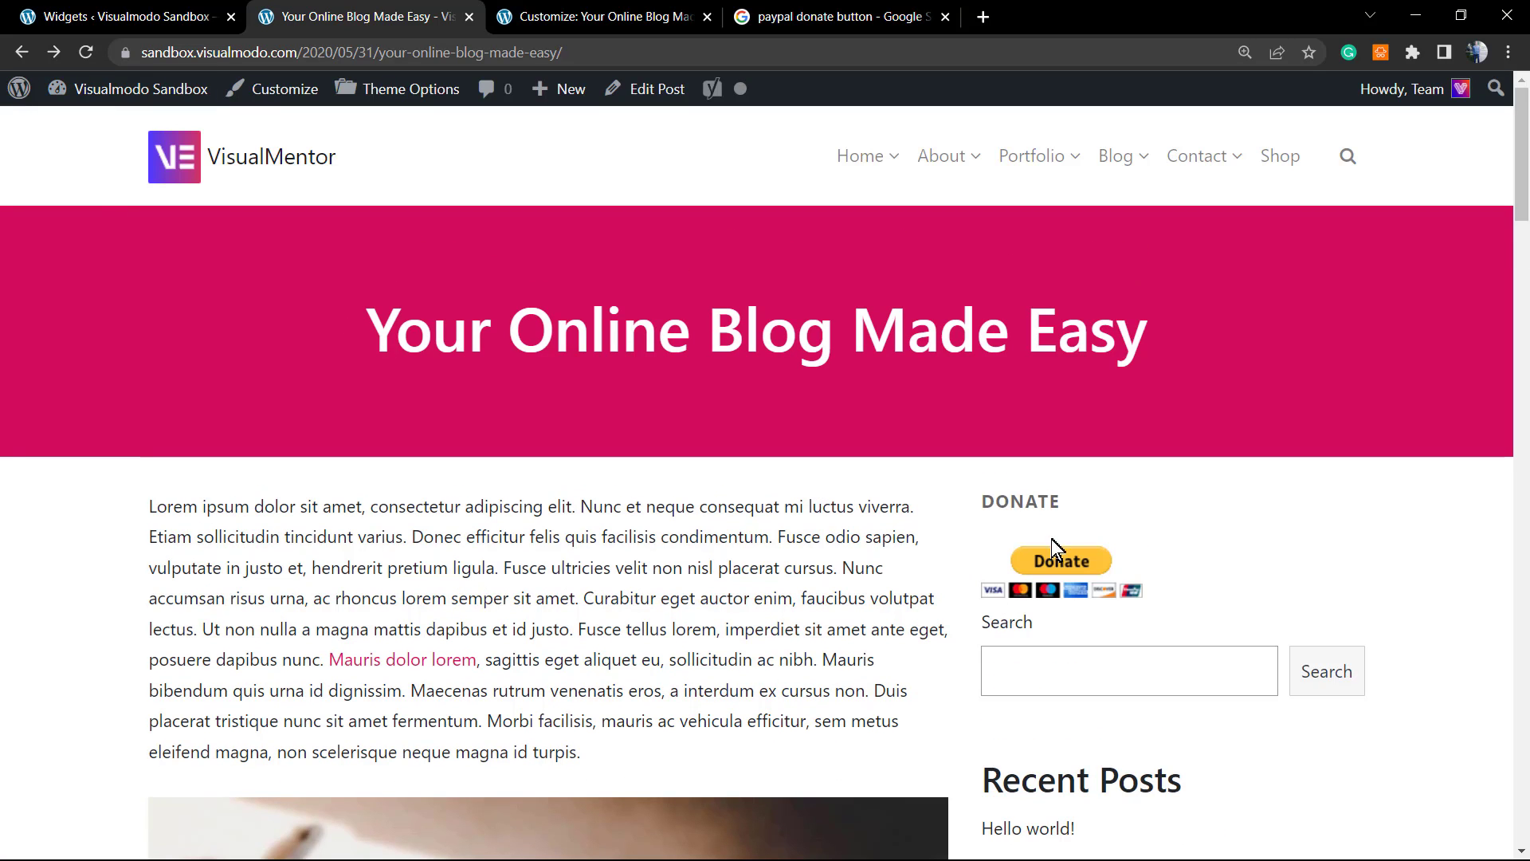
mouse_move(634, 230)
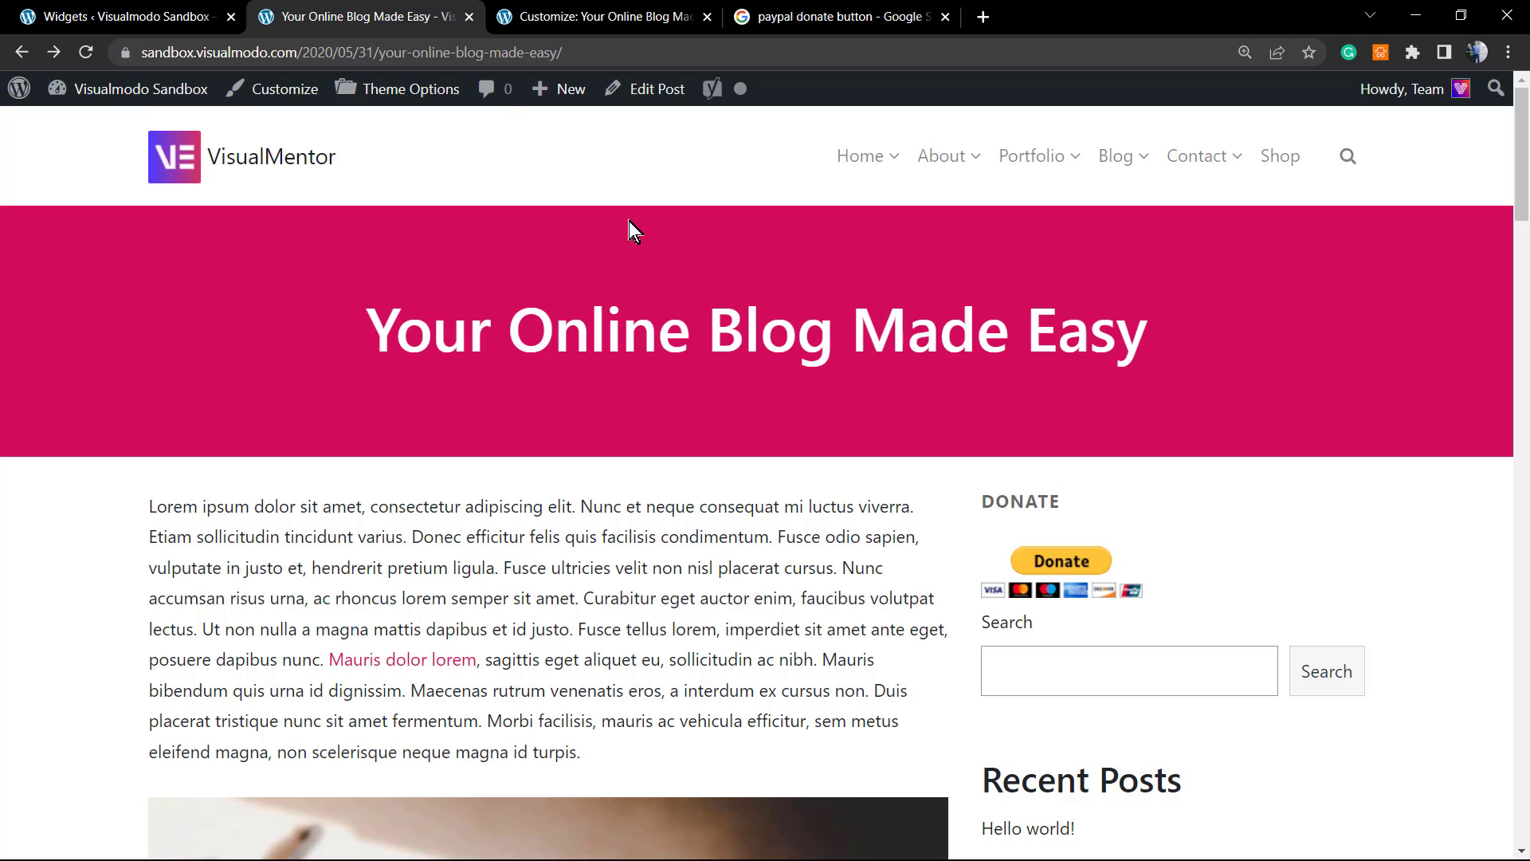
click(117, 17)
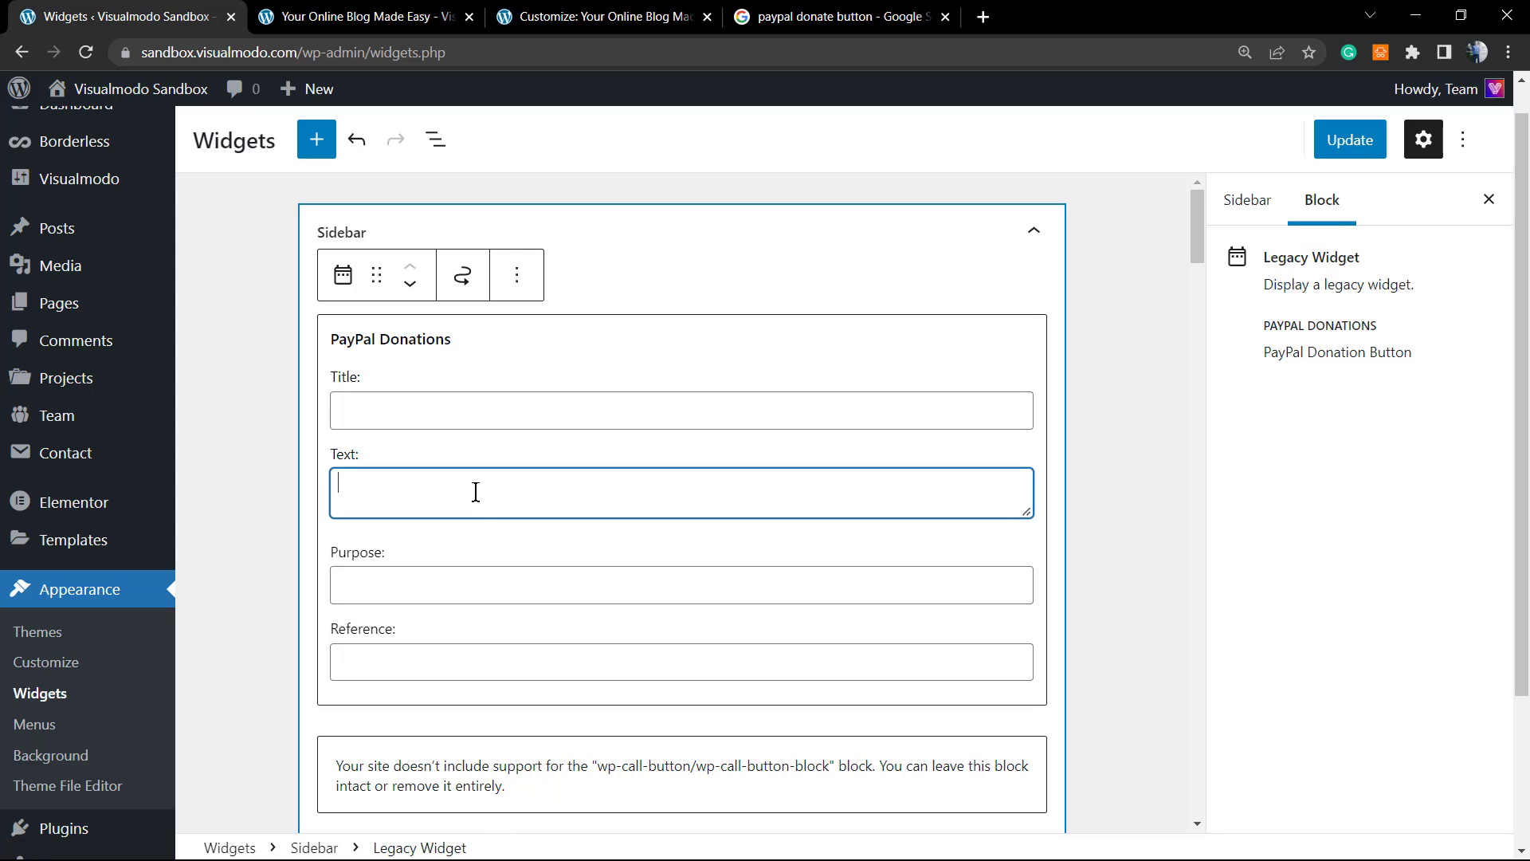
Fill the widget's Text with 'text here' and Purpose with 'idea here', then view the post.
text(text)
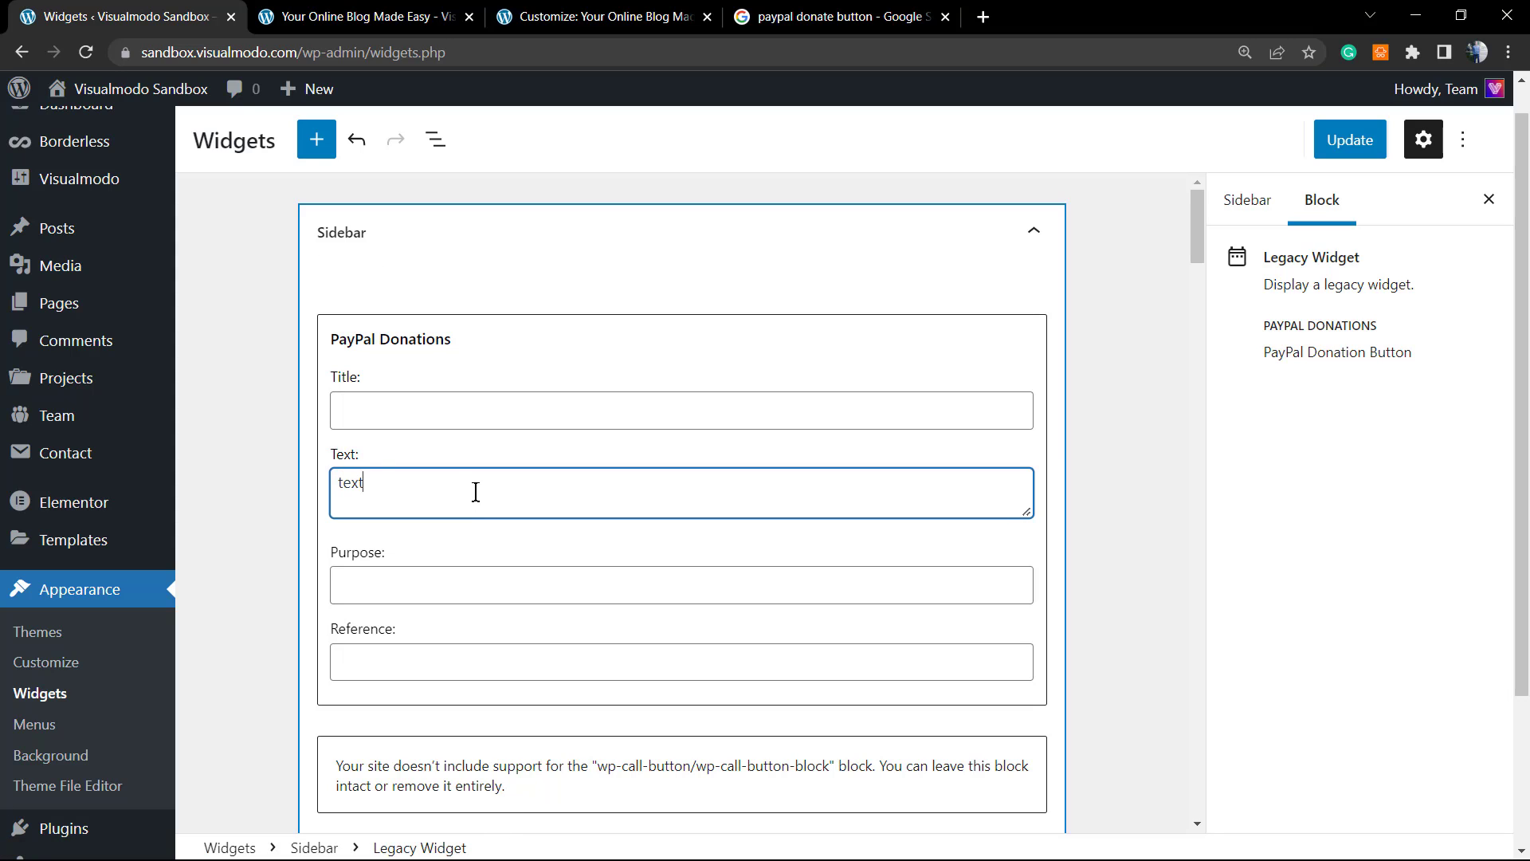
text(hee)
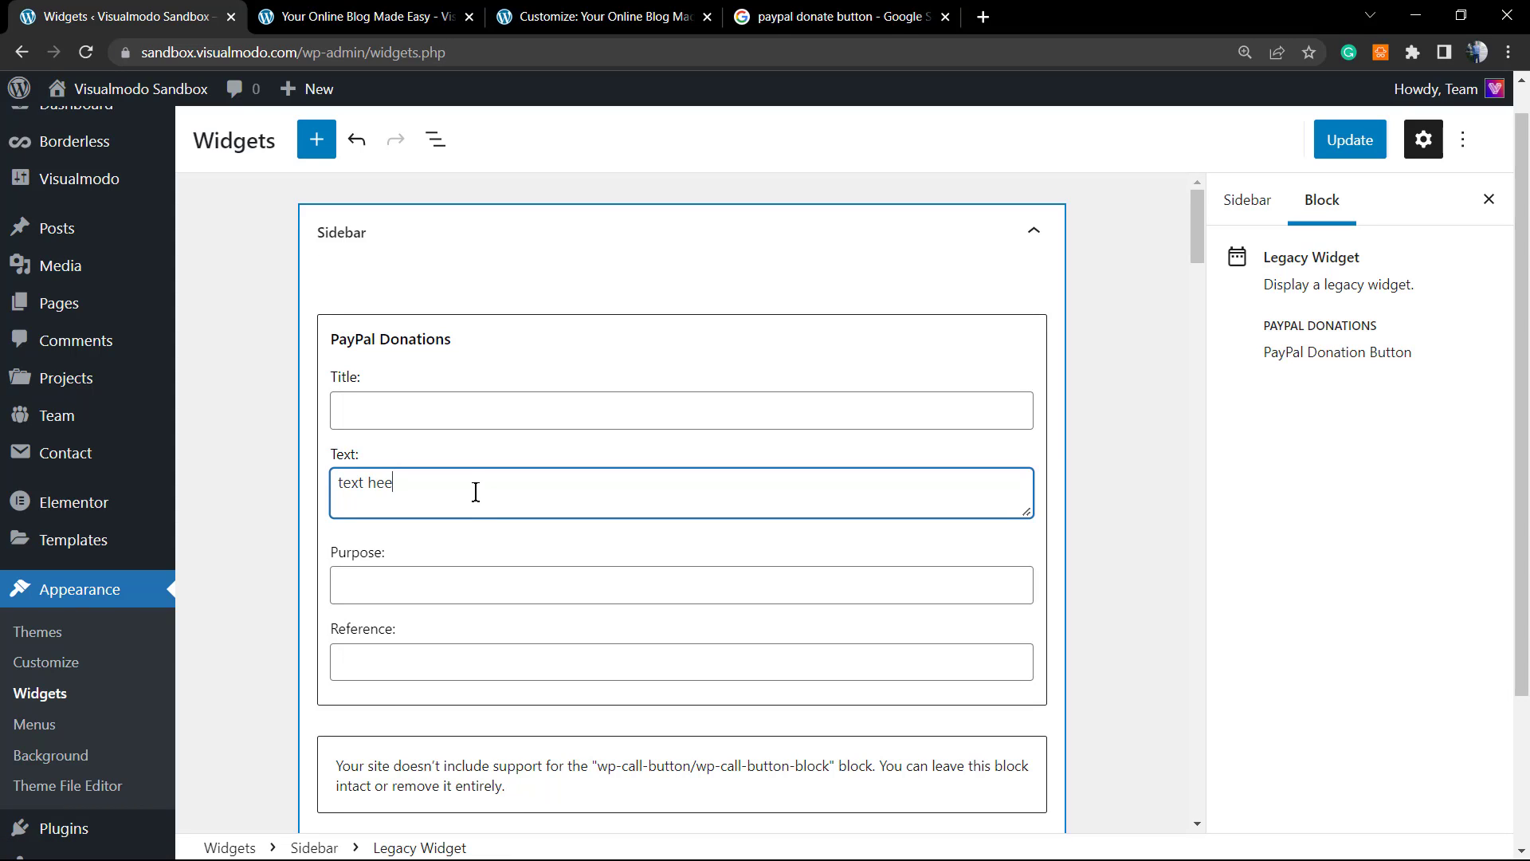
text(r)
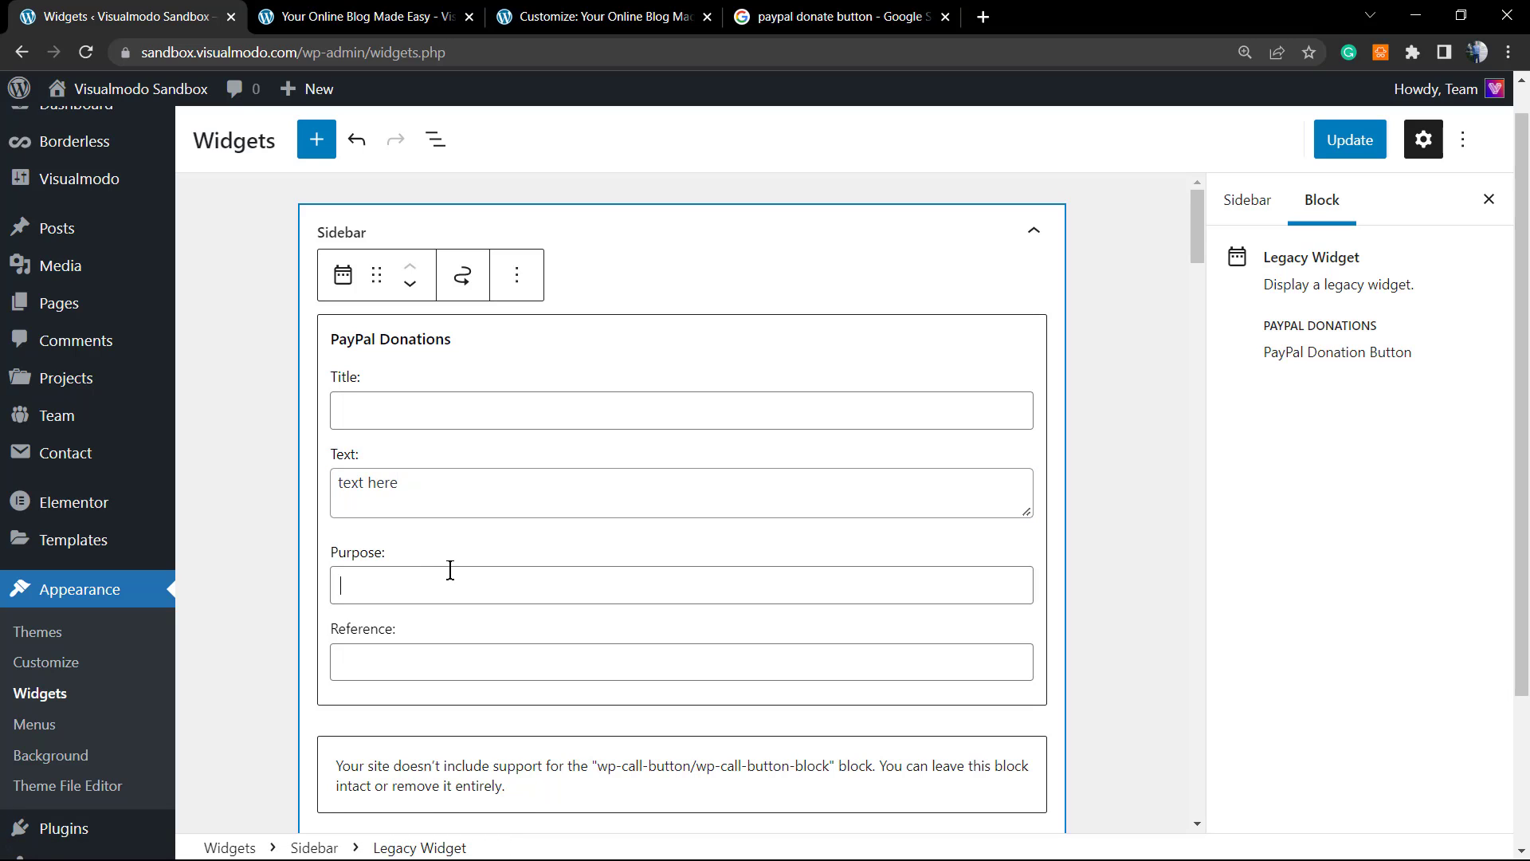
text(idea here)
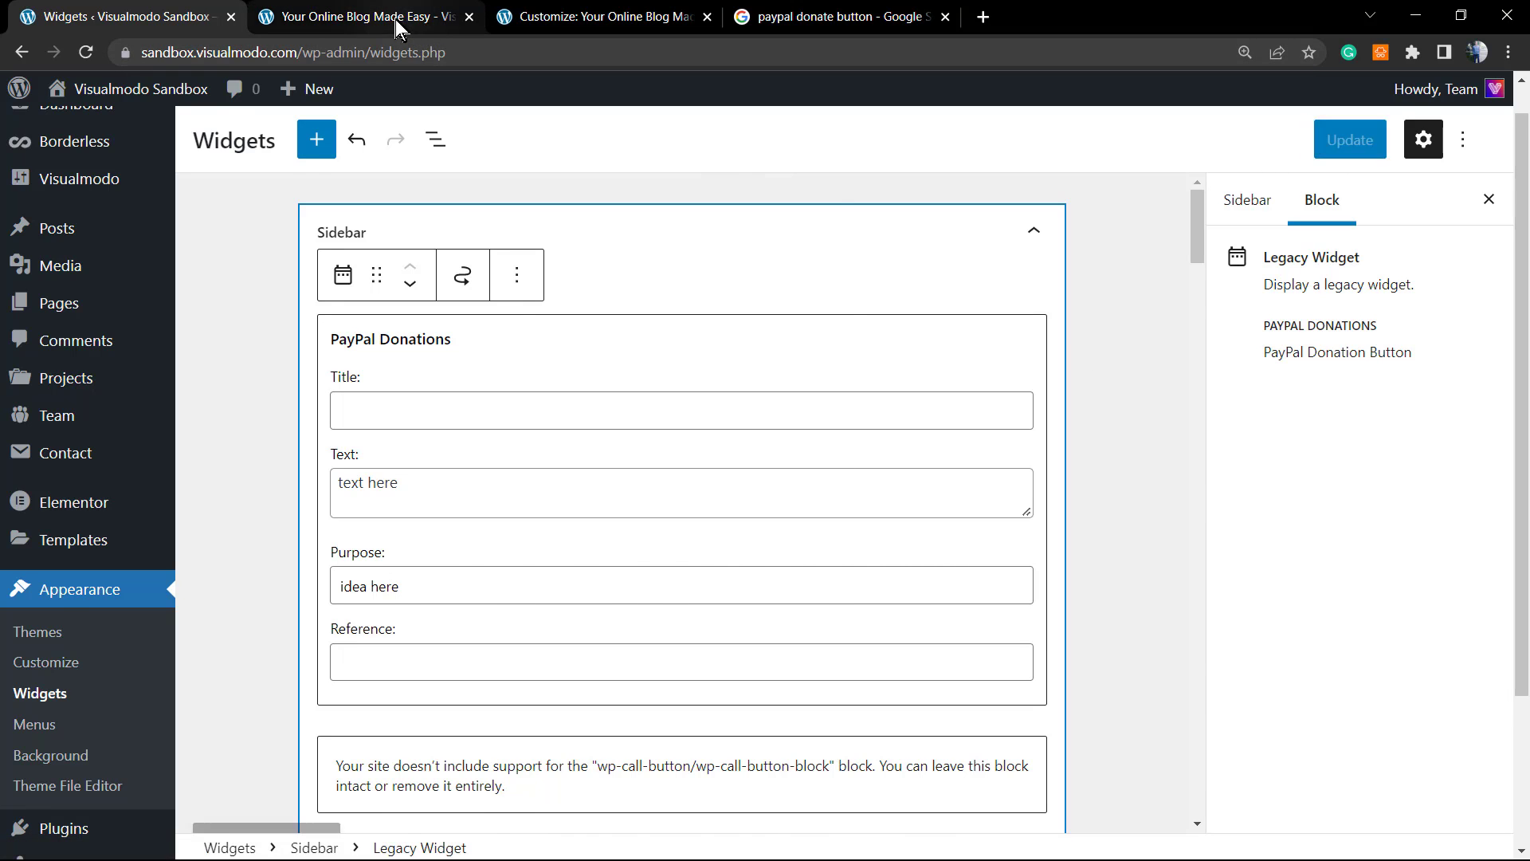
click(361, 17)
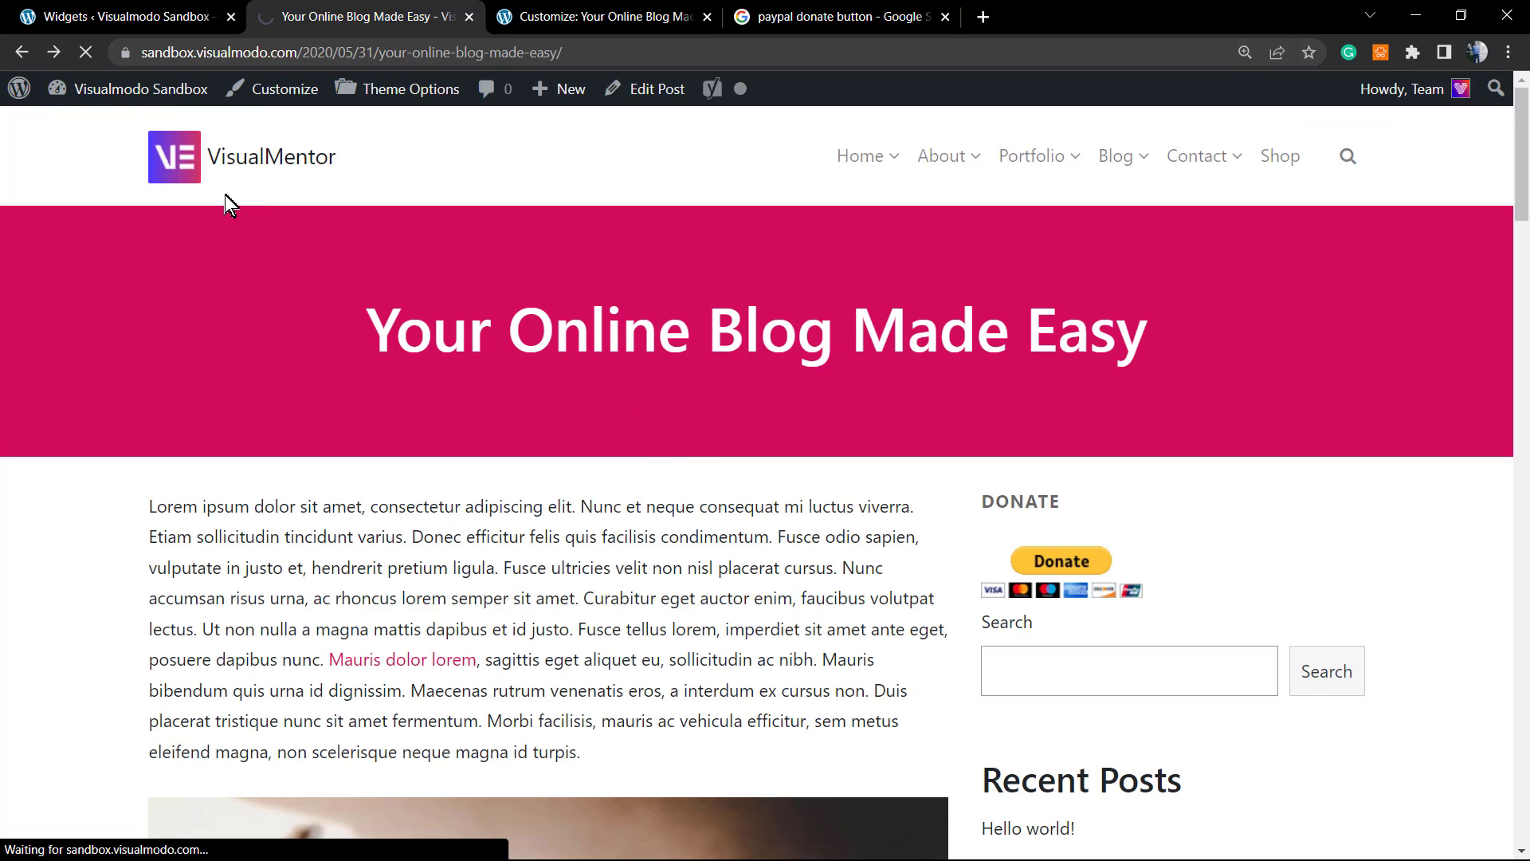
Scroll the refreshed post to see 'text here' above the PayPal Donate button.
scroll(down, 3)
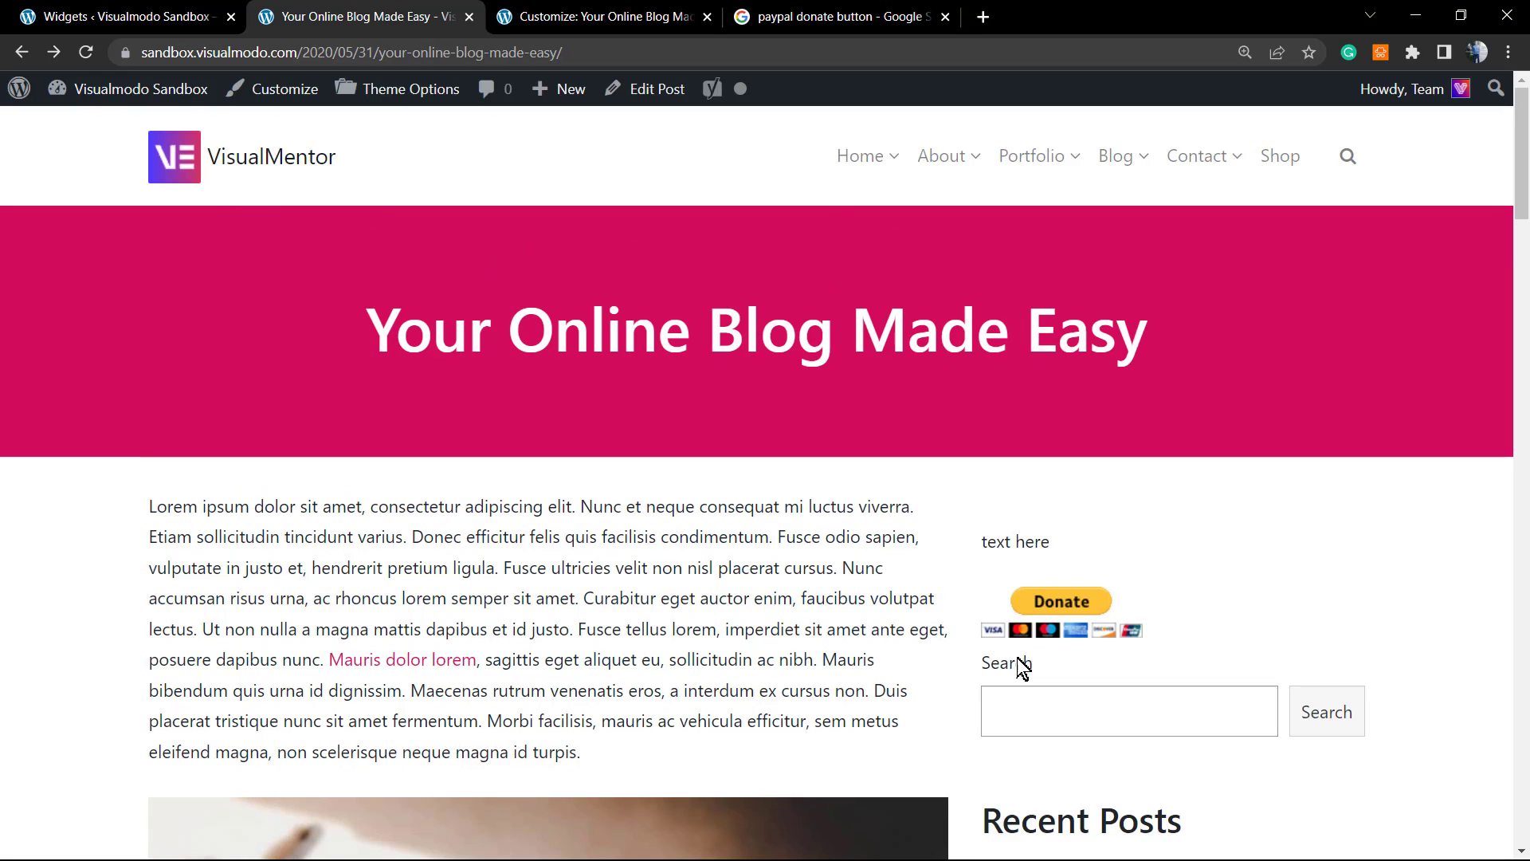
mouse_move(1049, 622)
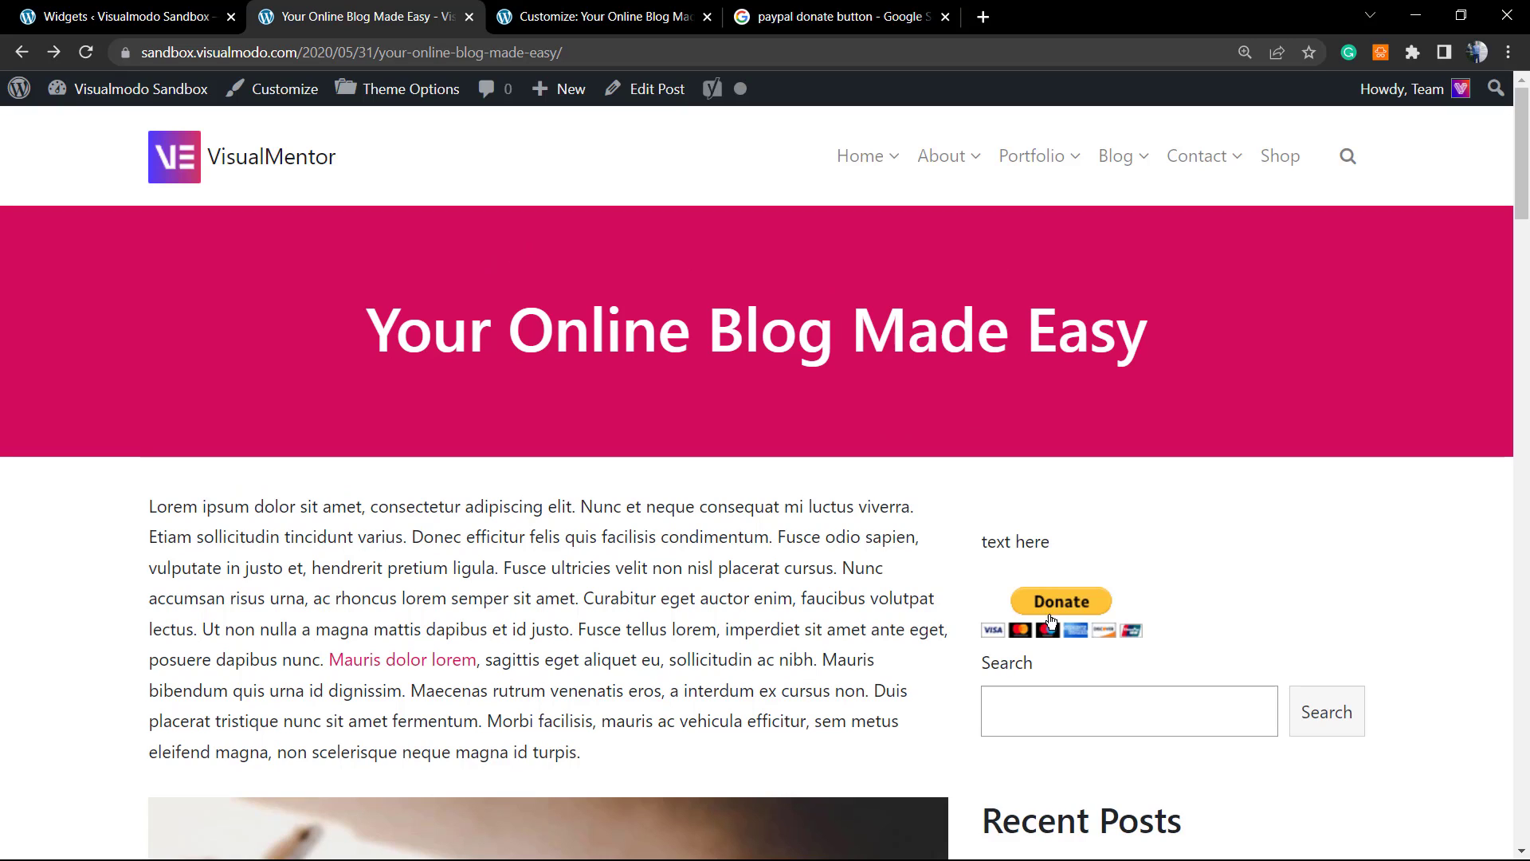
mouse_move(1041, 622)
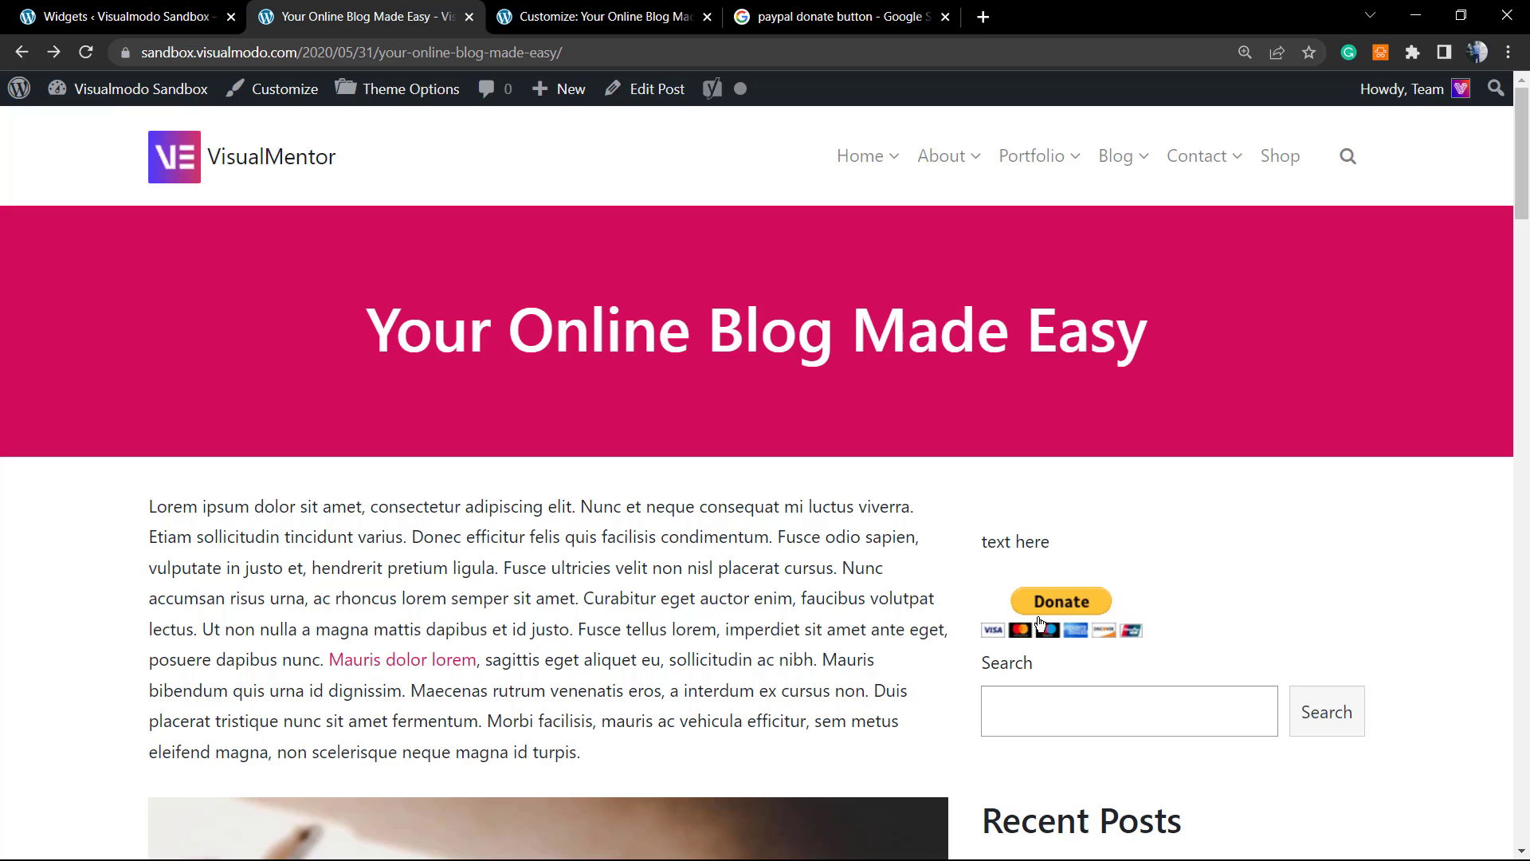
mouse_move(625, 459)
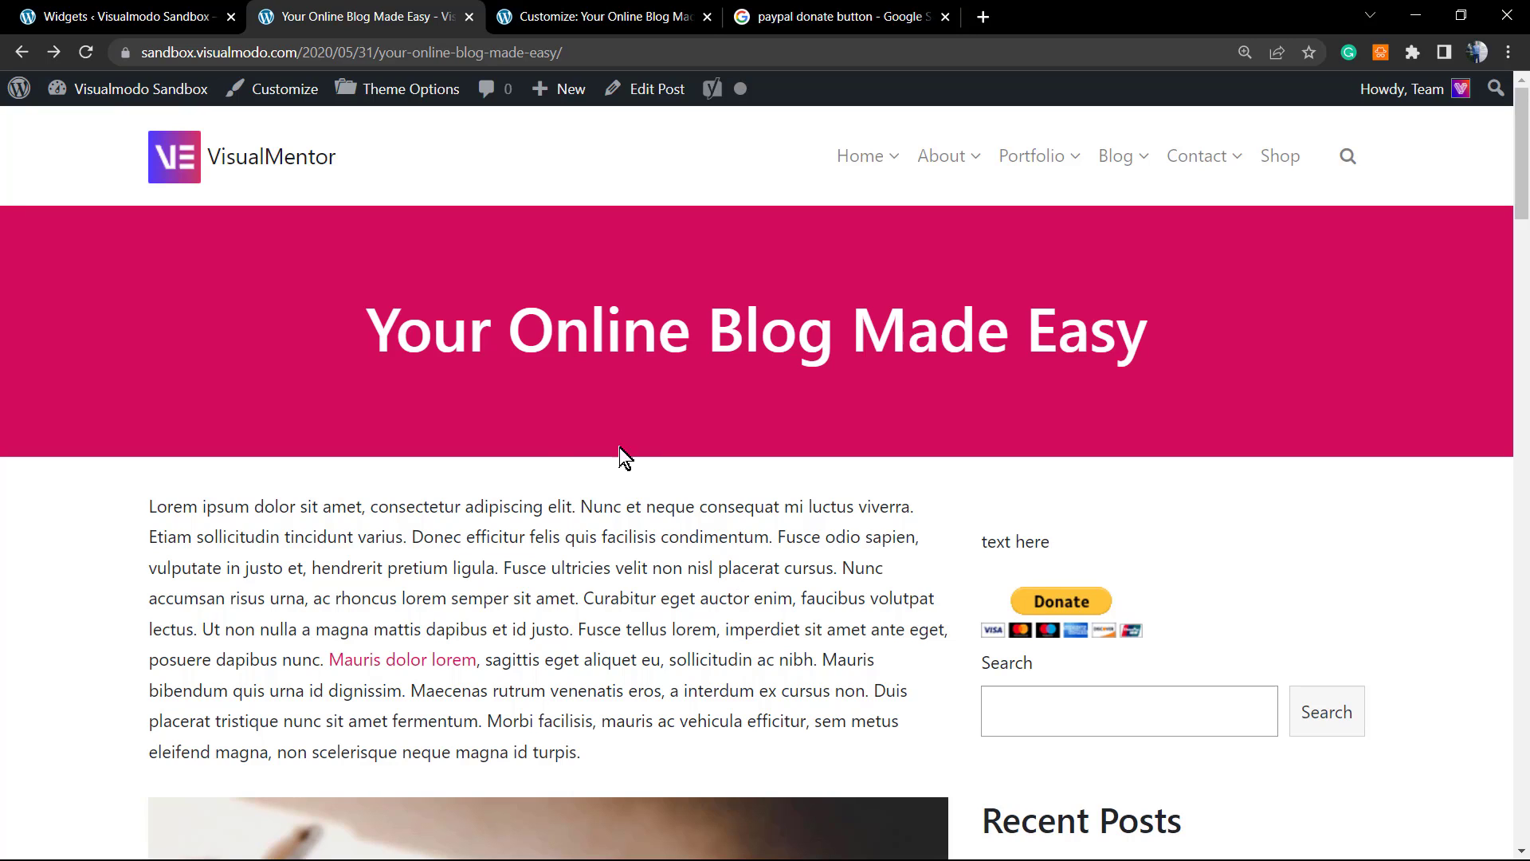
mouse_move(531, 364)
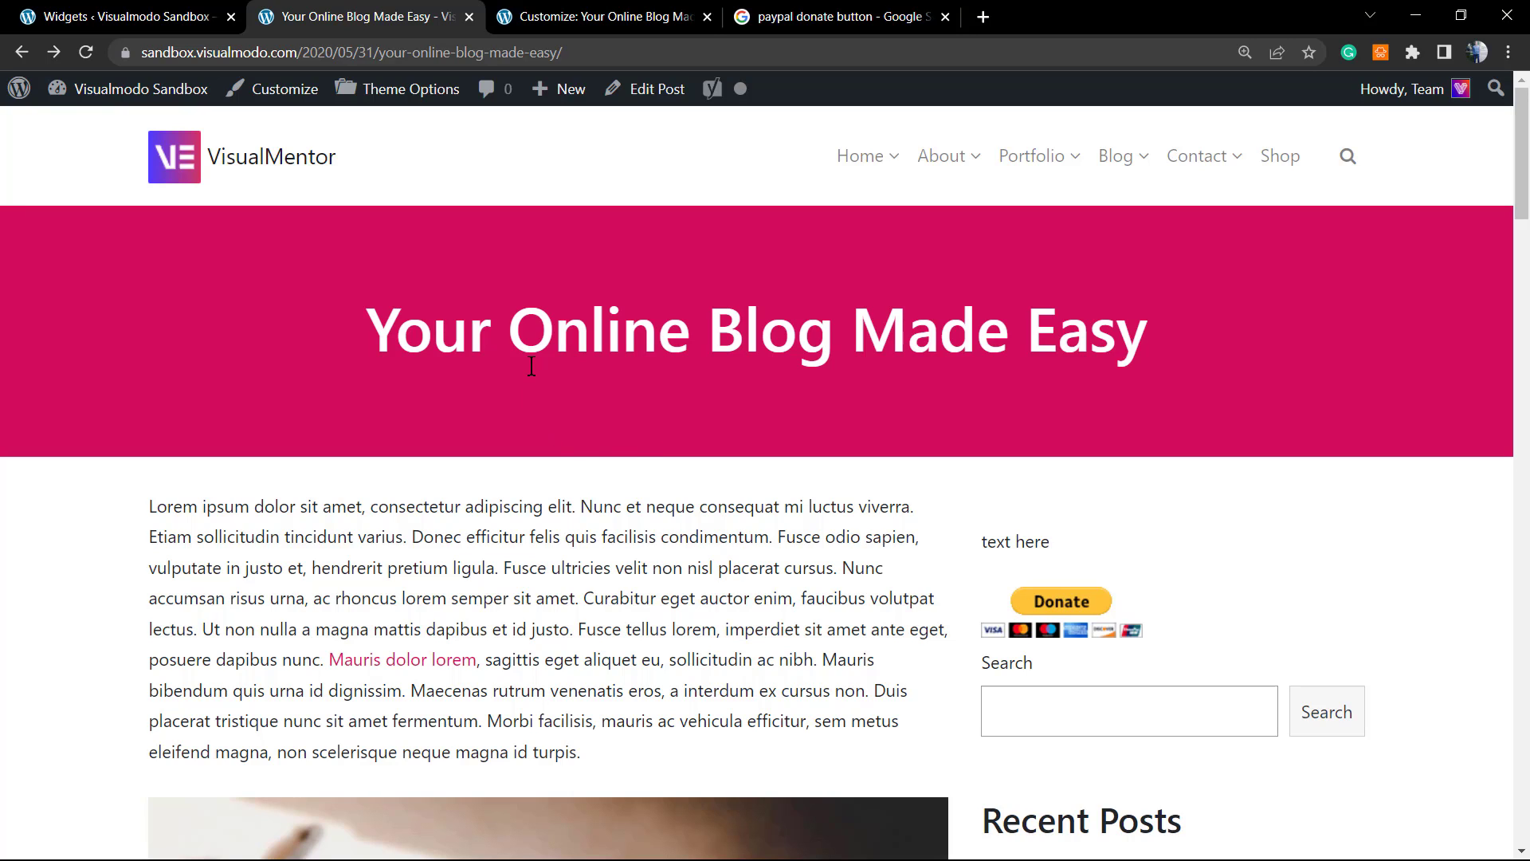
mouse_move(542, 395)
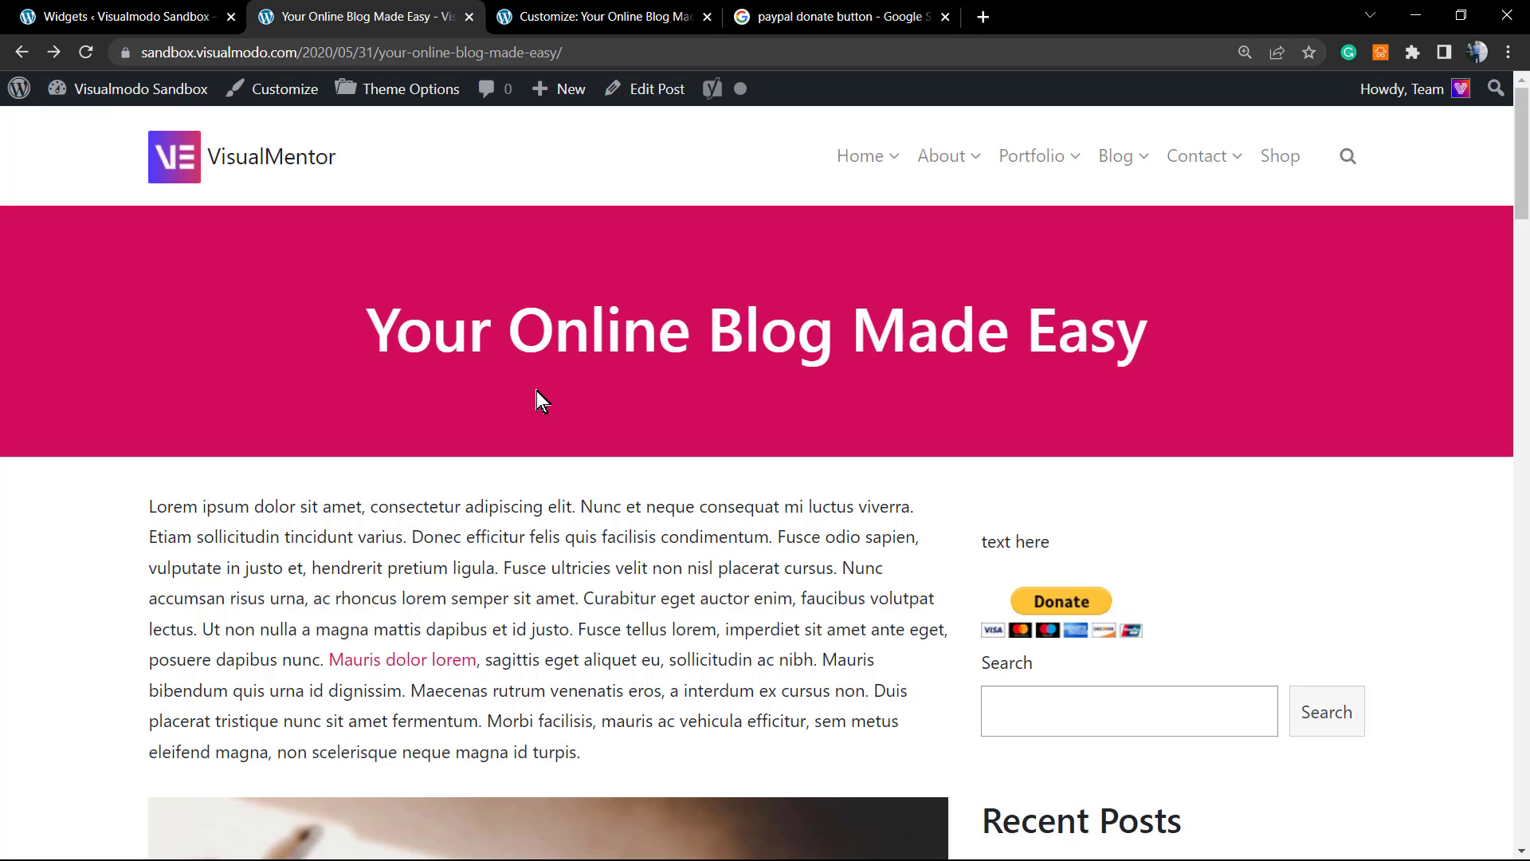
mouse_move(635, 422)
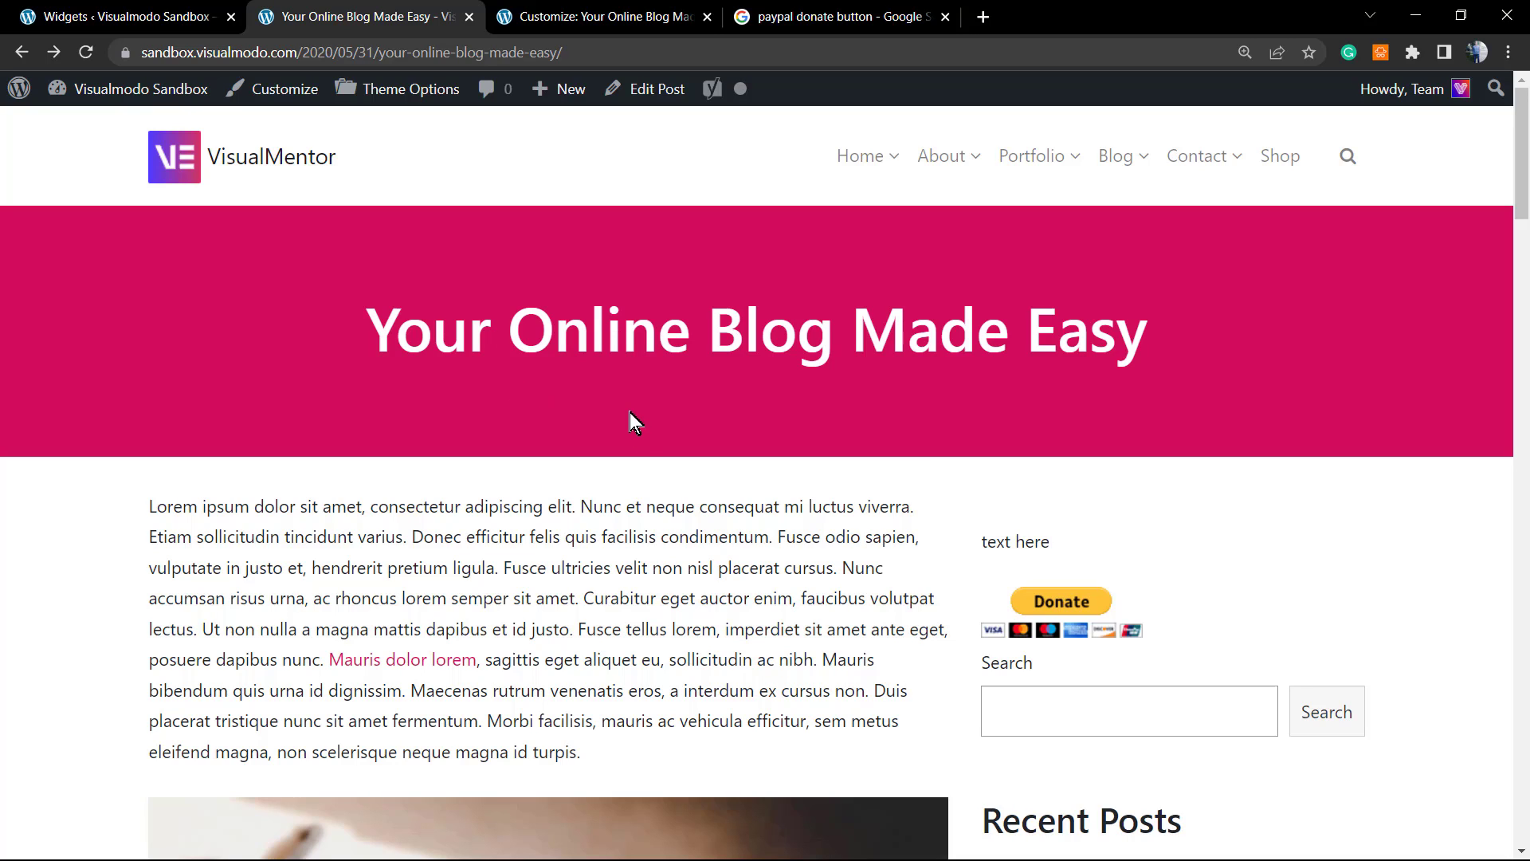
mouse_move(625, 492)
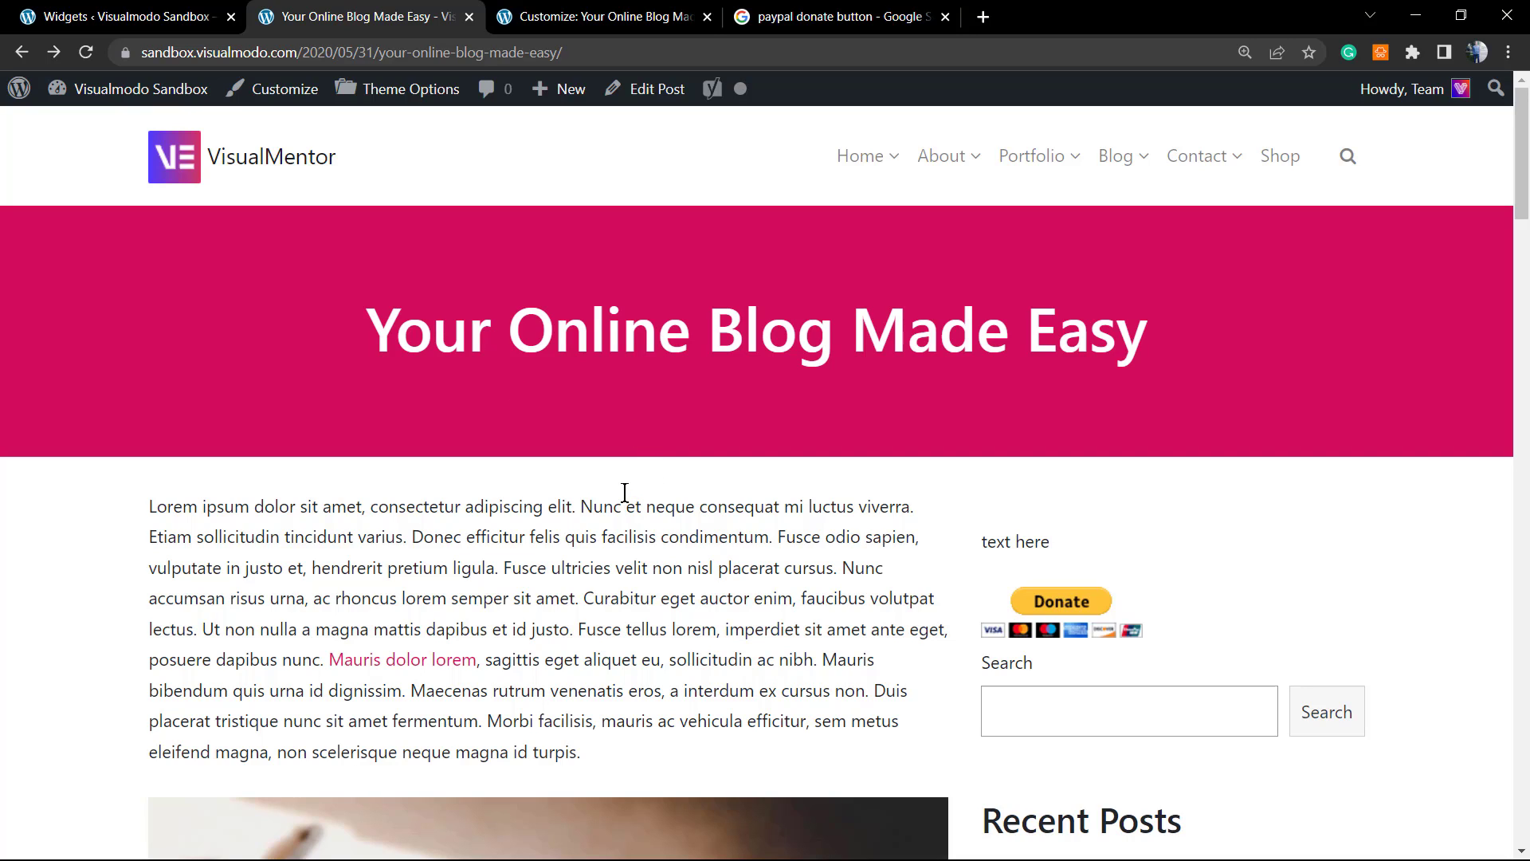
mouse_move(625, 503)
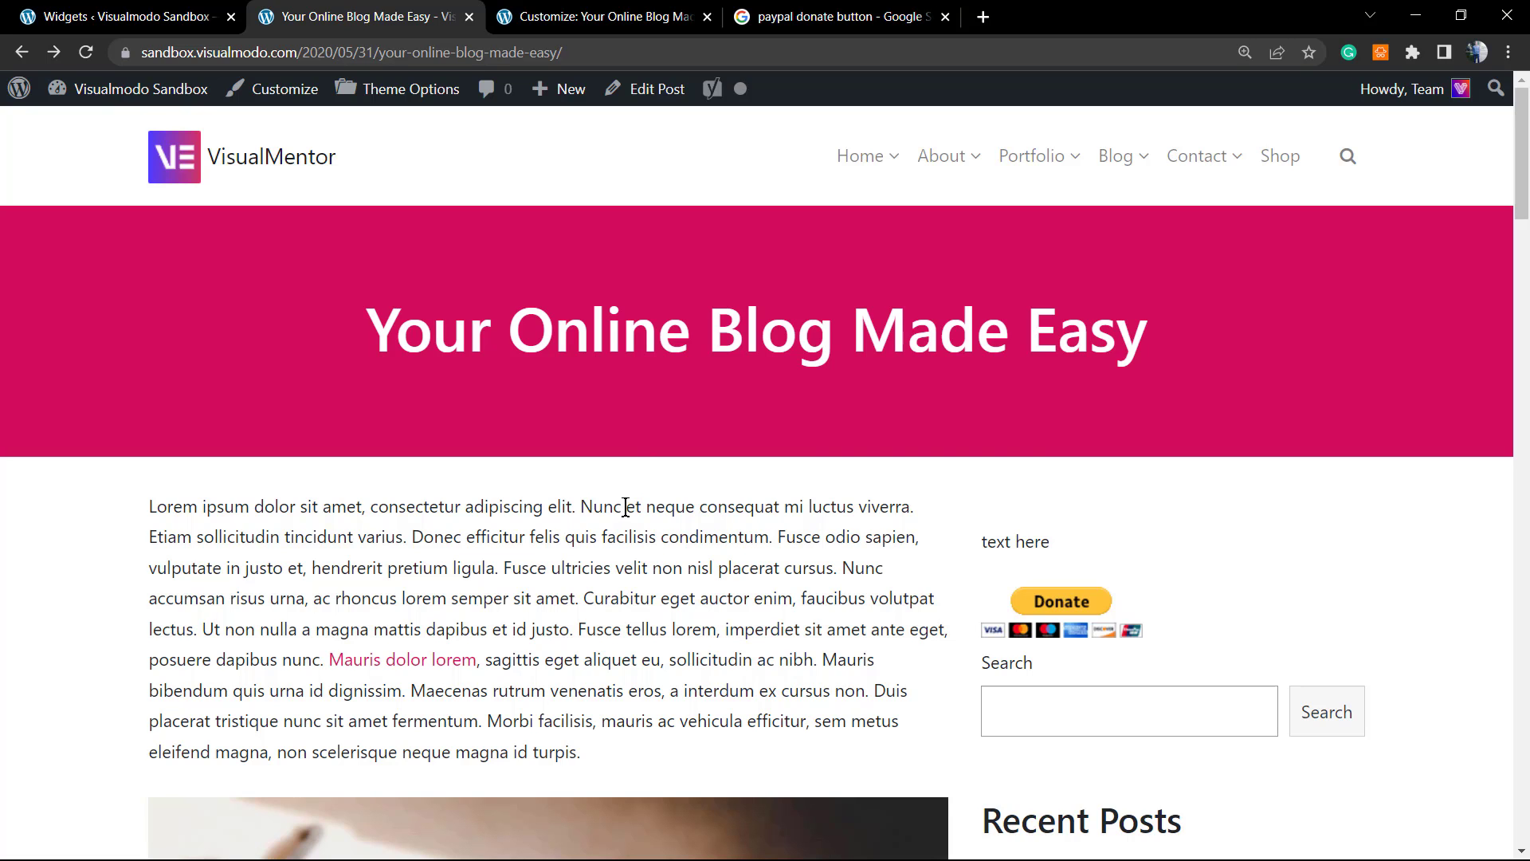
scroll(down, 3)
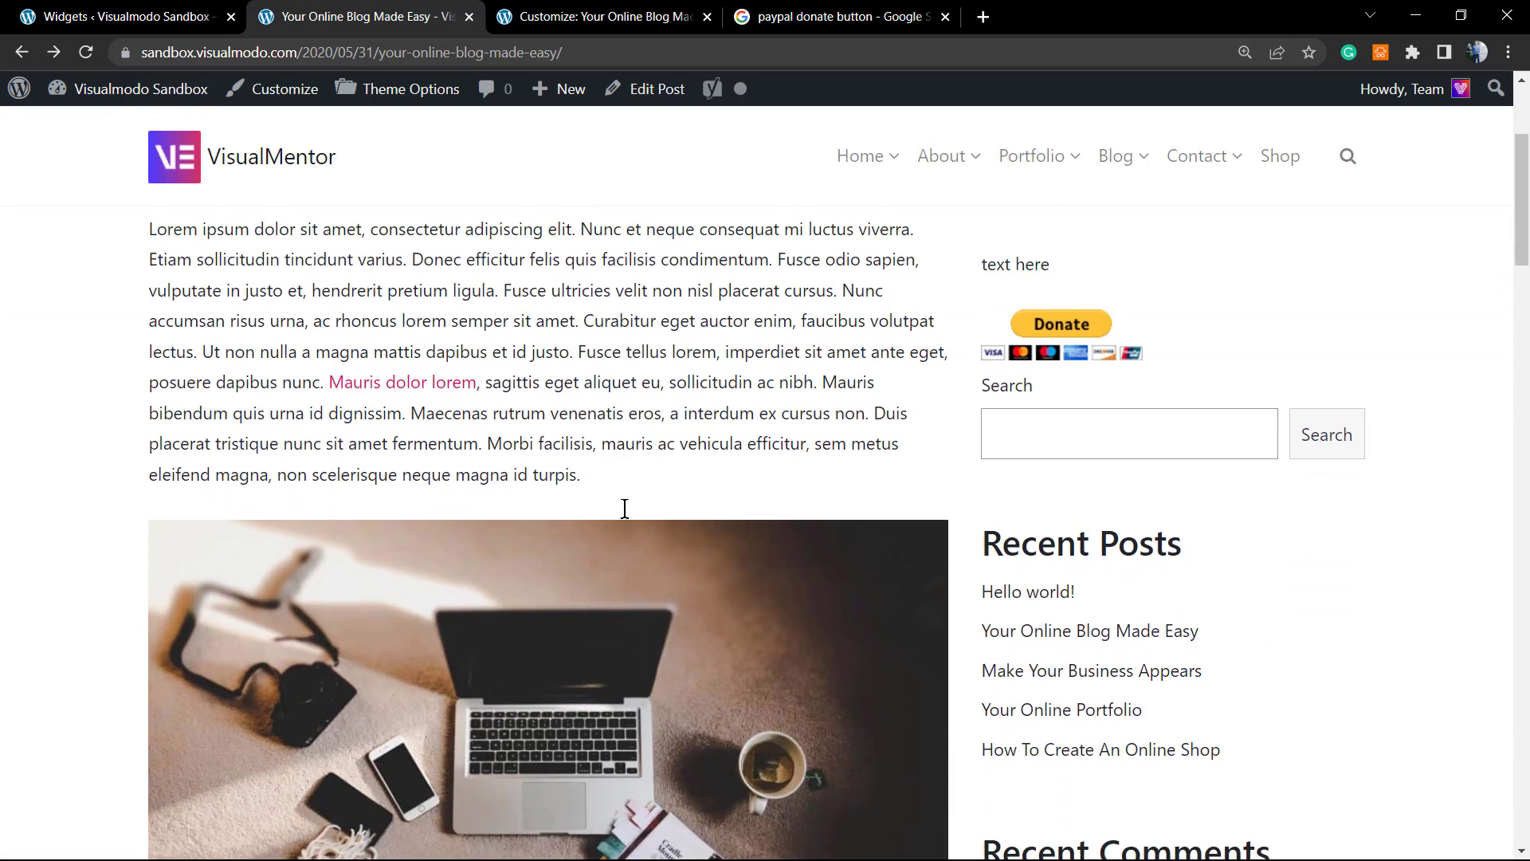
scroll(up, 3)
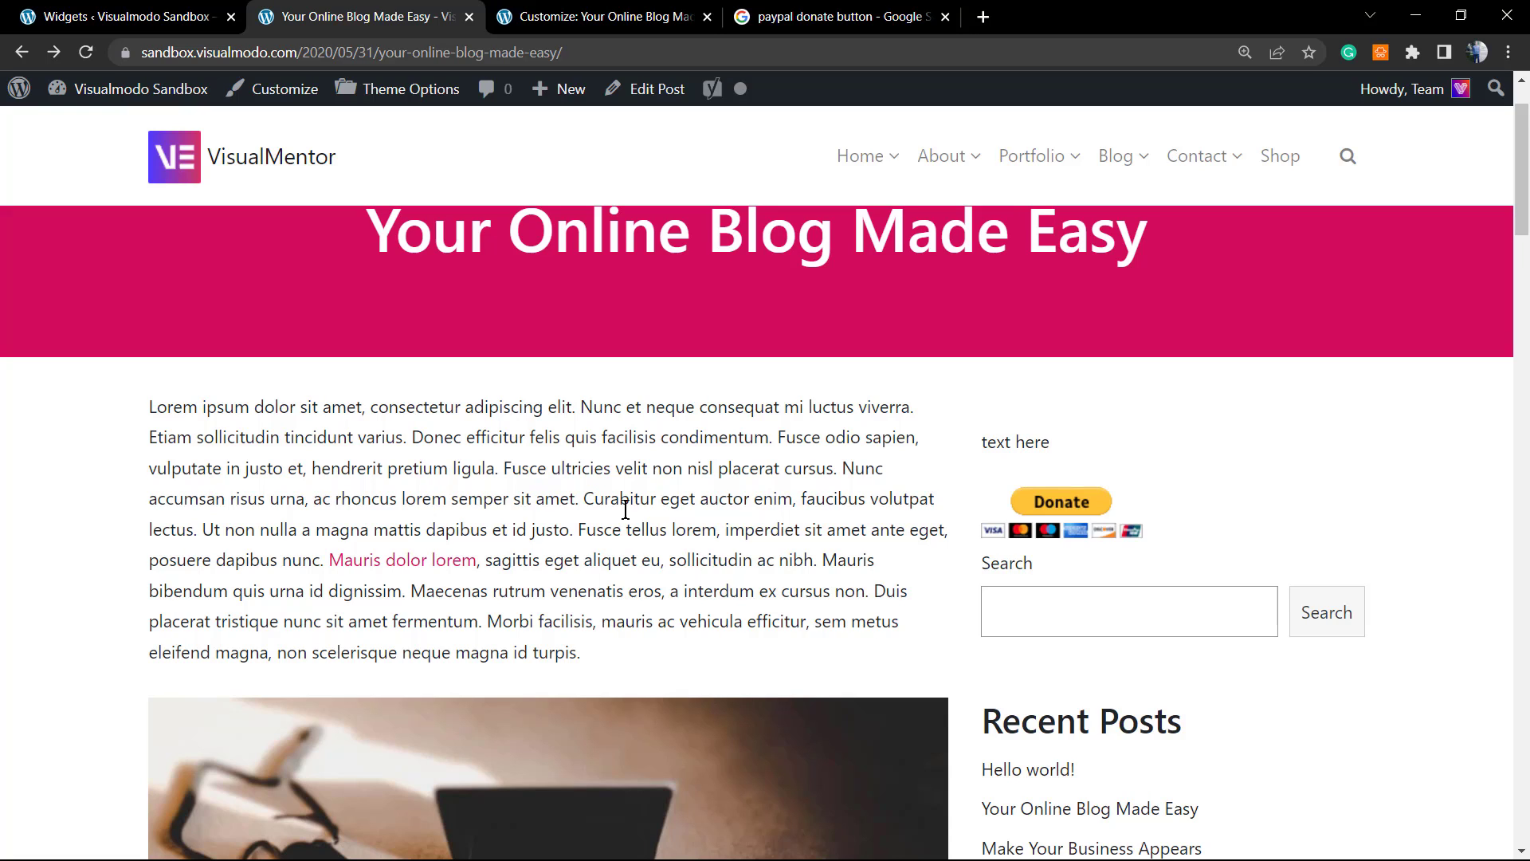
mouse_move(574, 474)
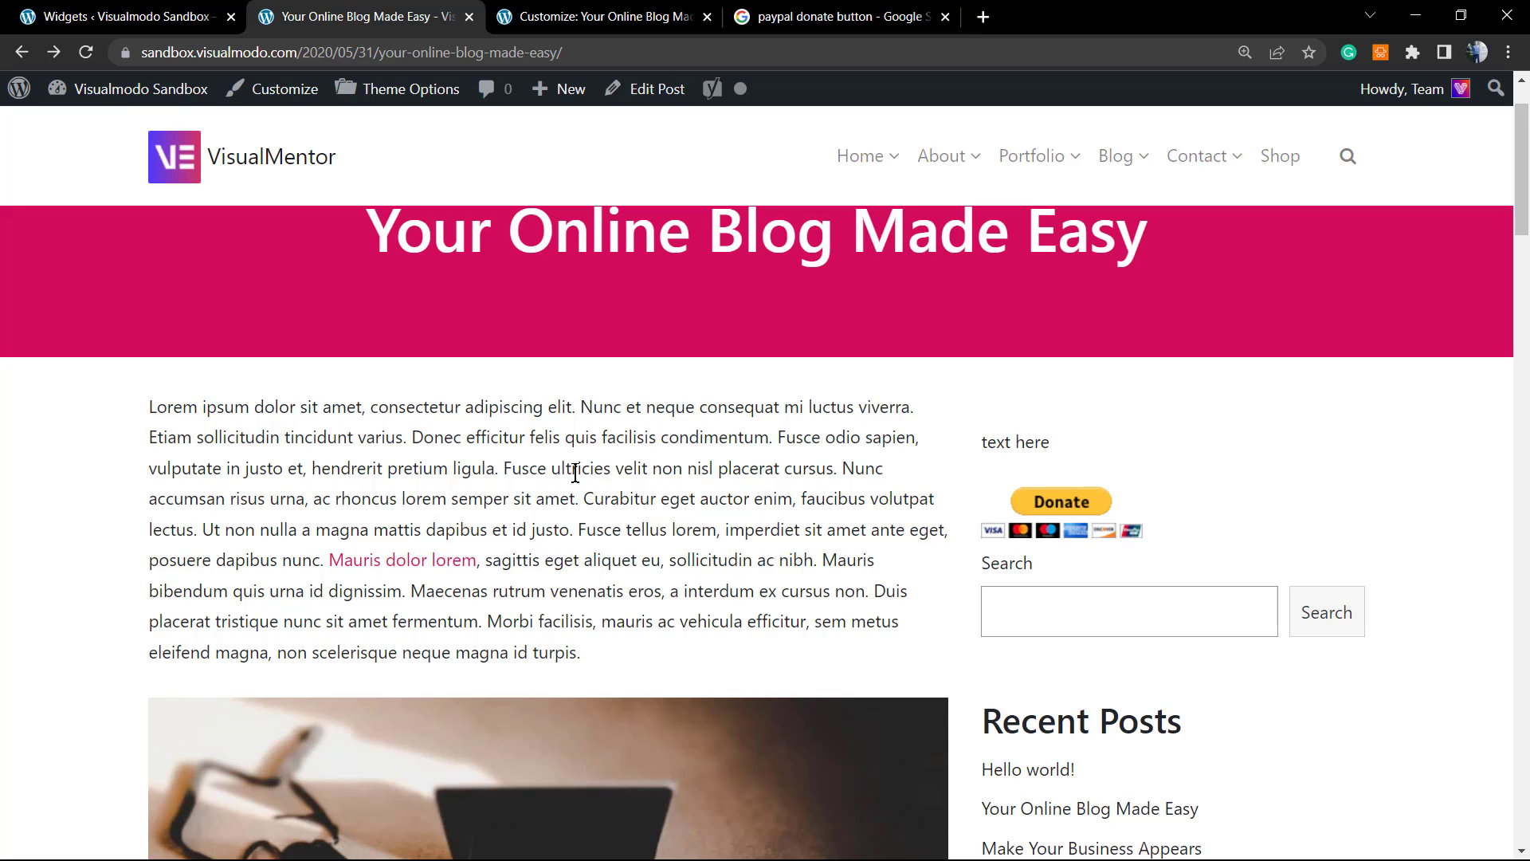
mouse_move(617, 435)
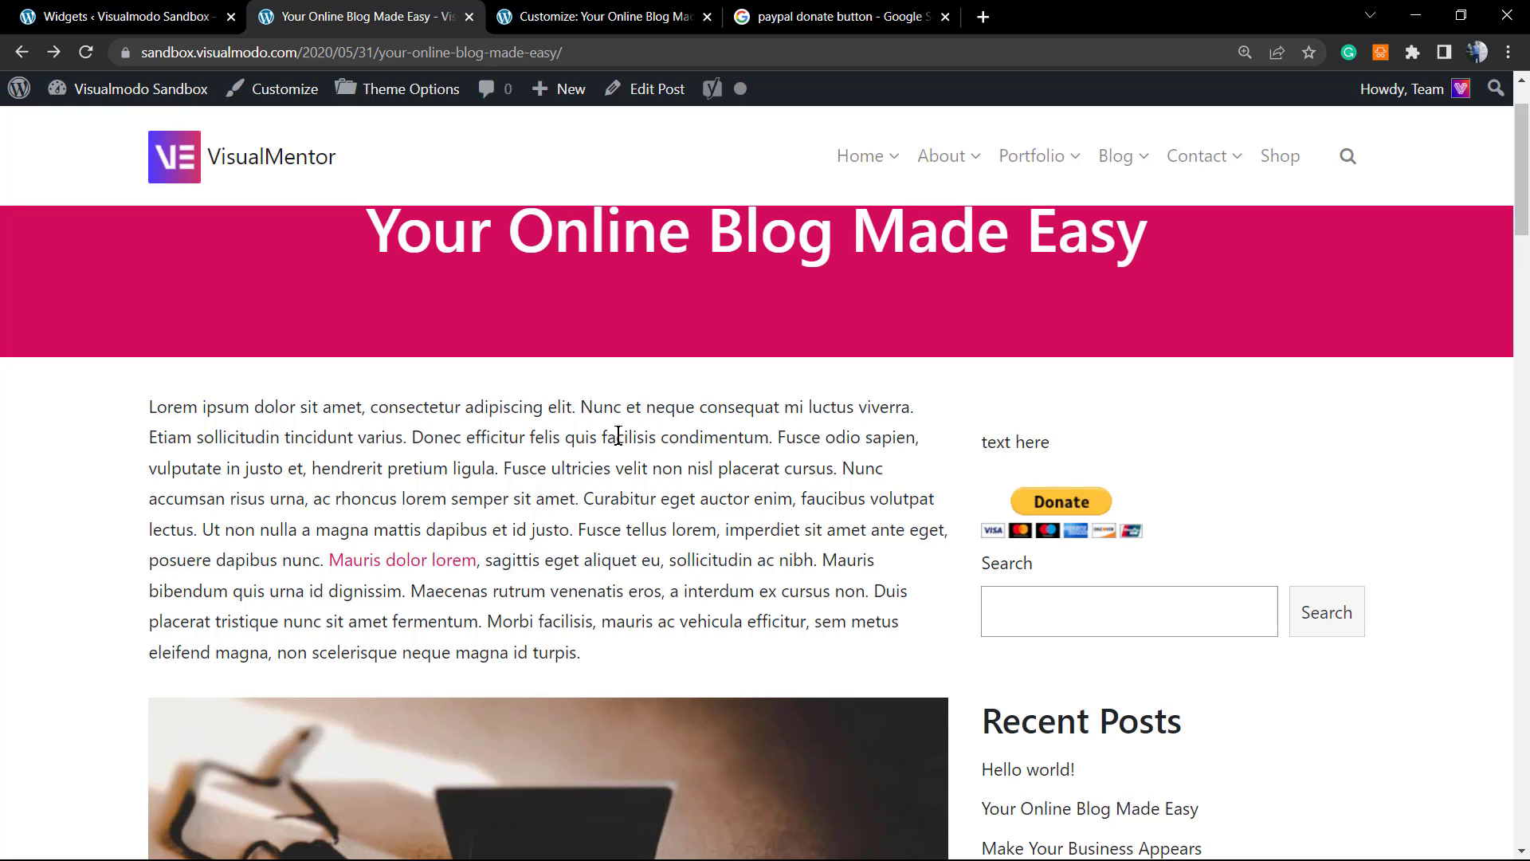